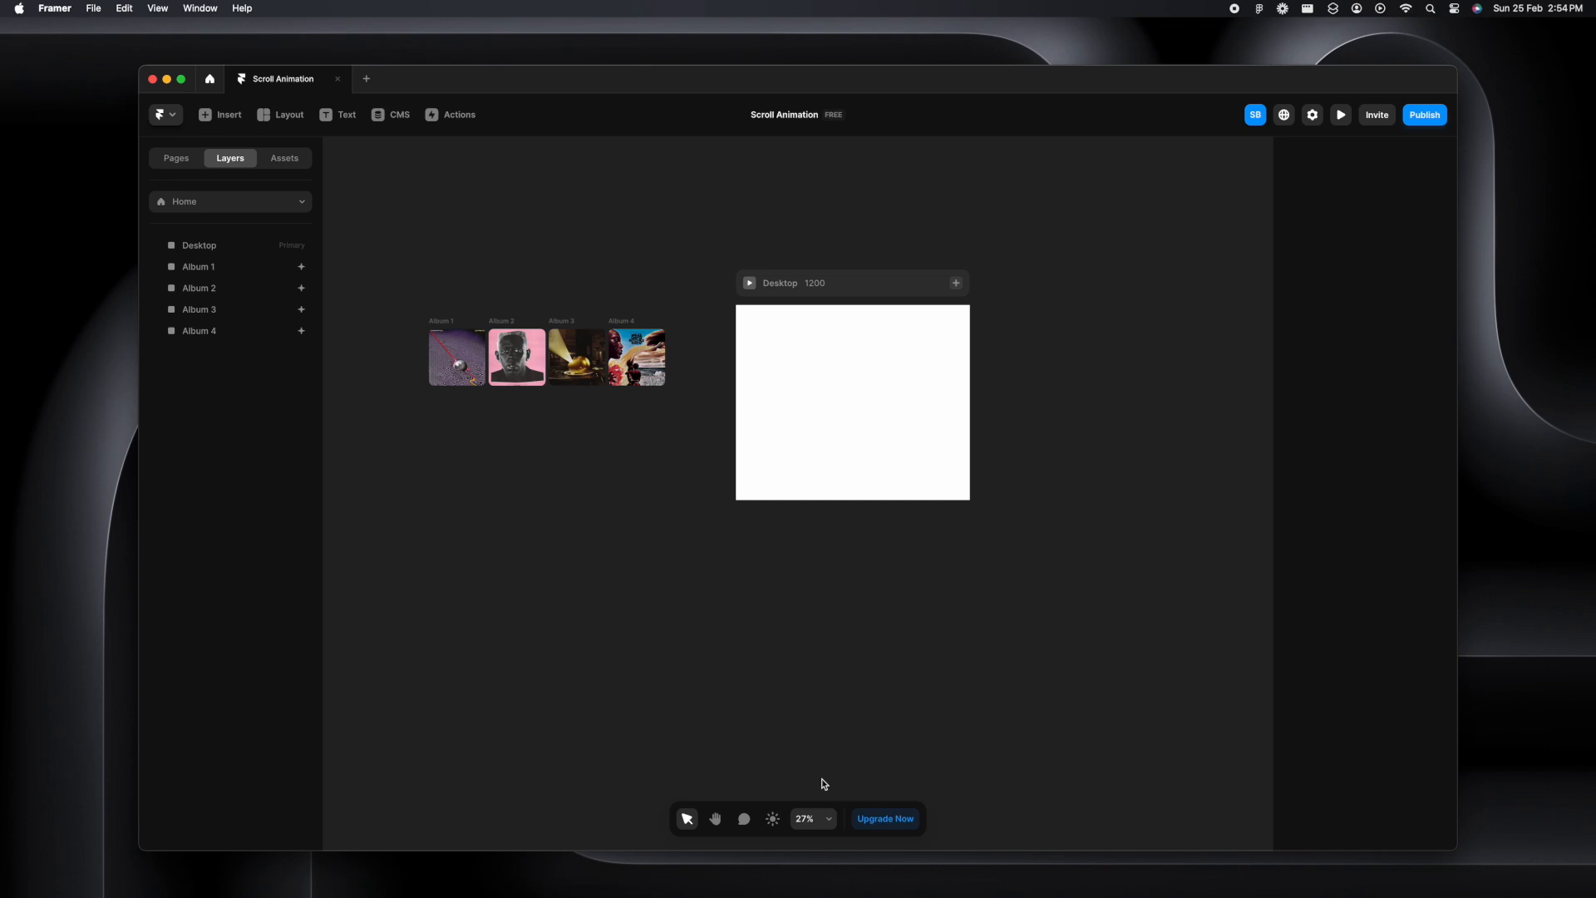
Fill the Desktop frame with #0F0F0F and give it a vertical Stack layout
{"action": "left_click", "coordinate": [852, 402]}
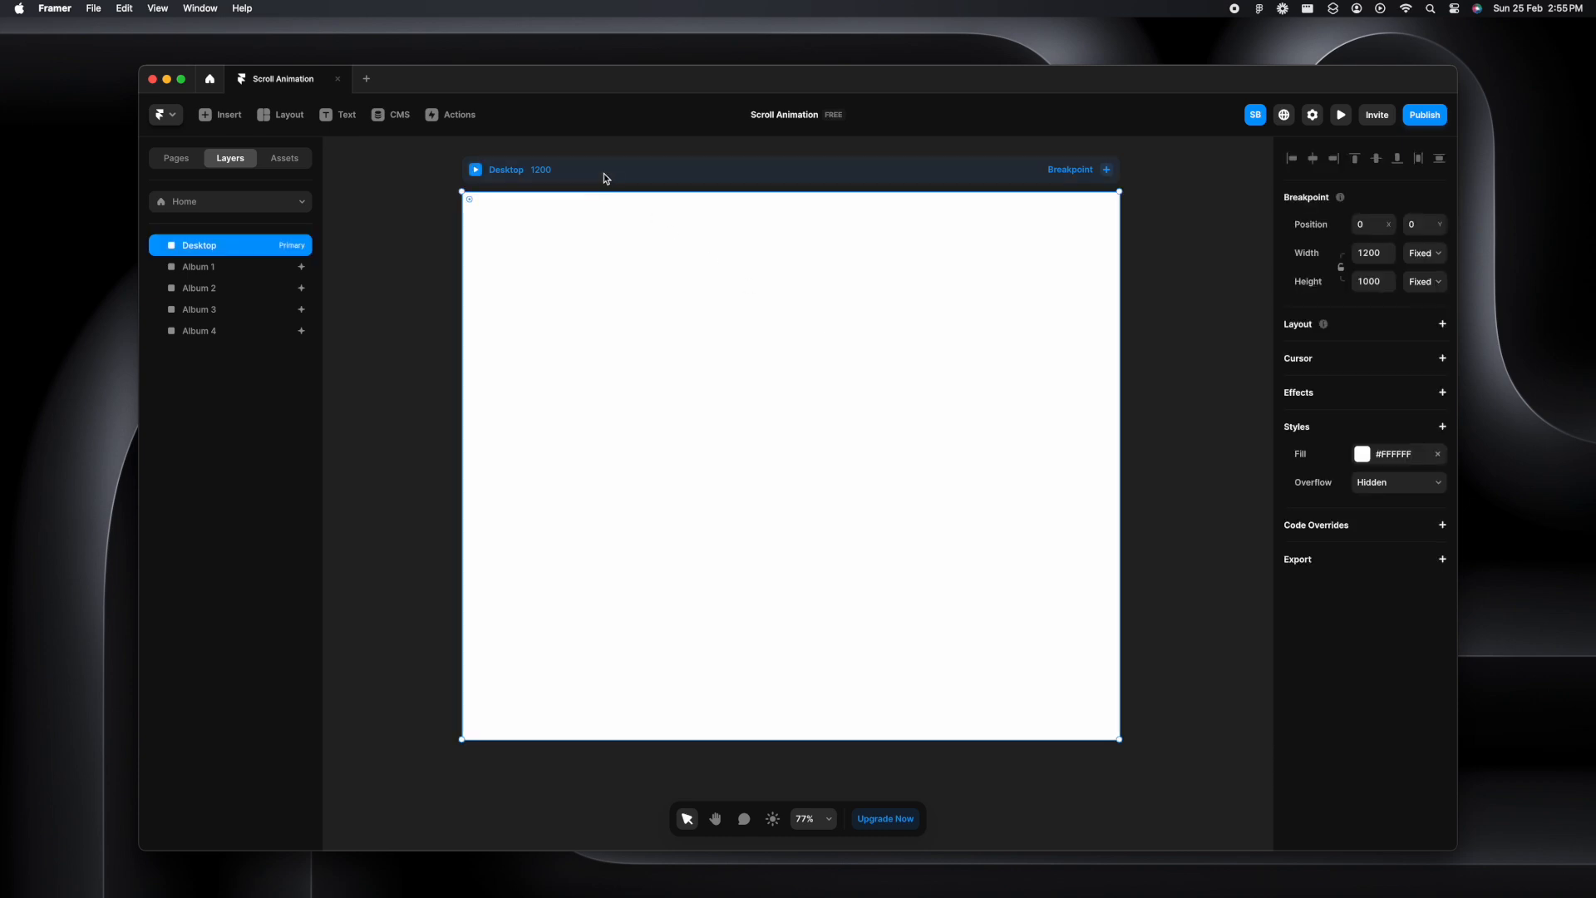
{"action": "left_click", "coordinate": [1361, 453]}
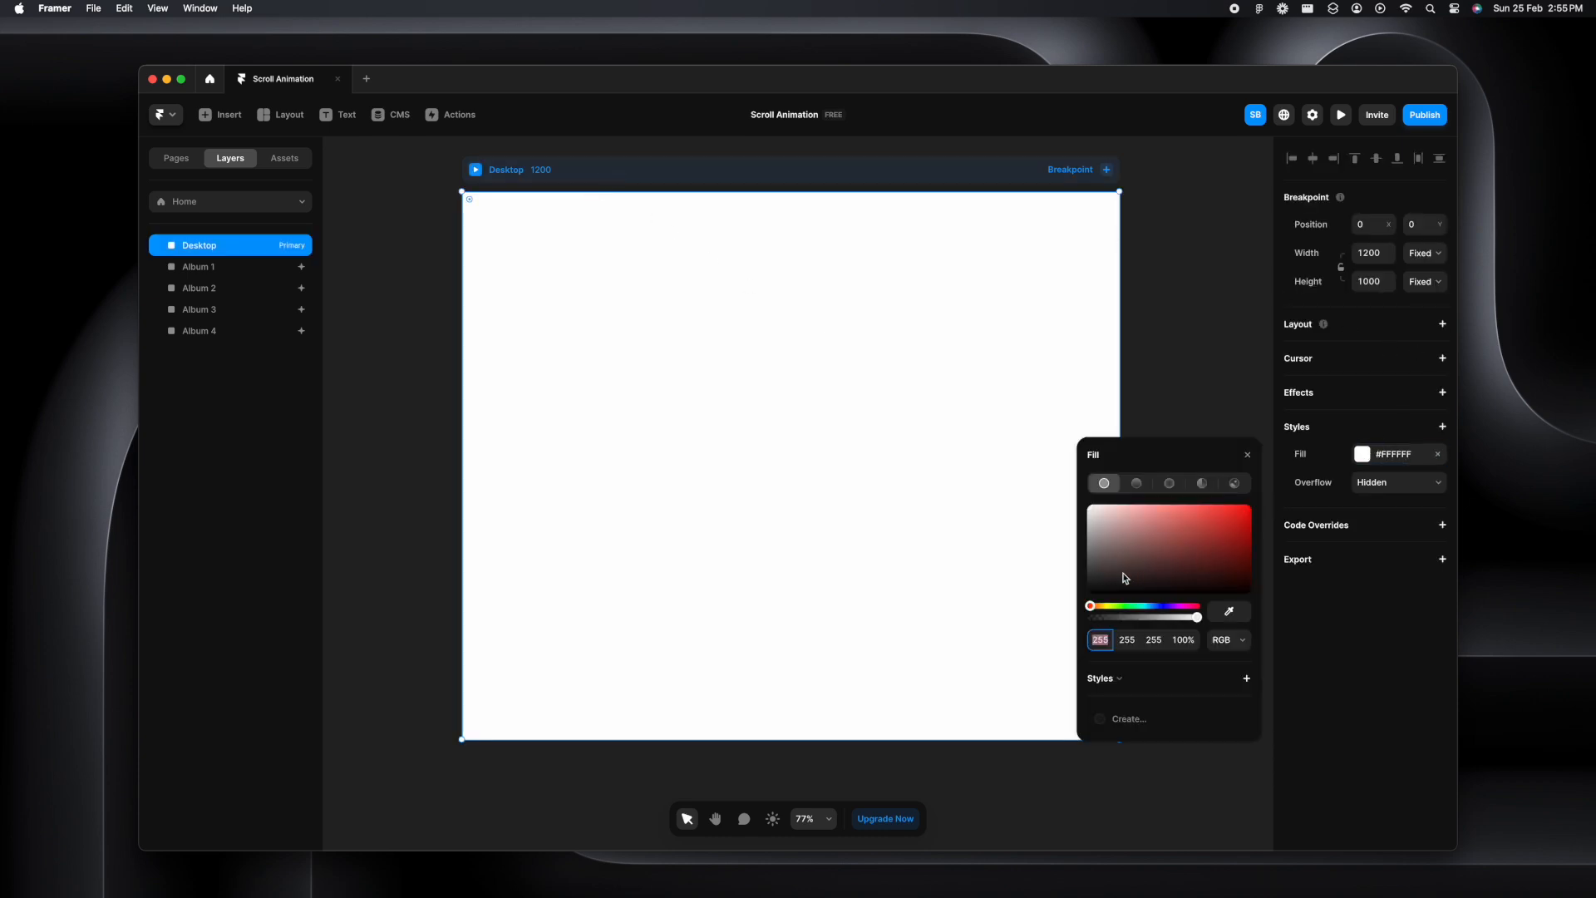
{"action": "left_click", "coordinate": [1246, 454]}
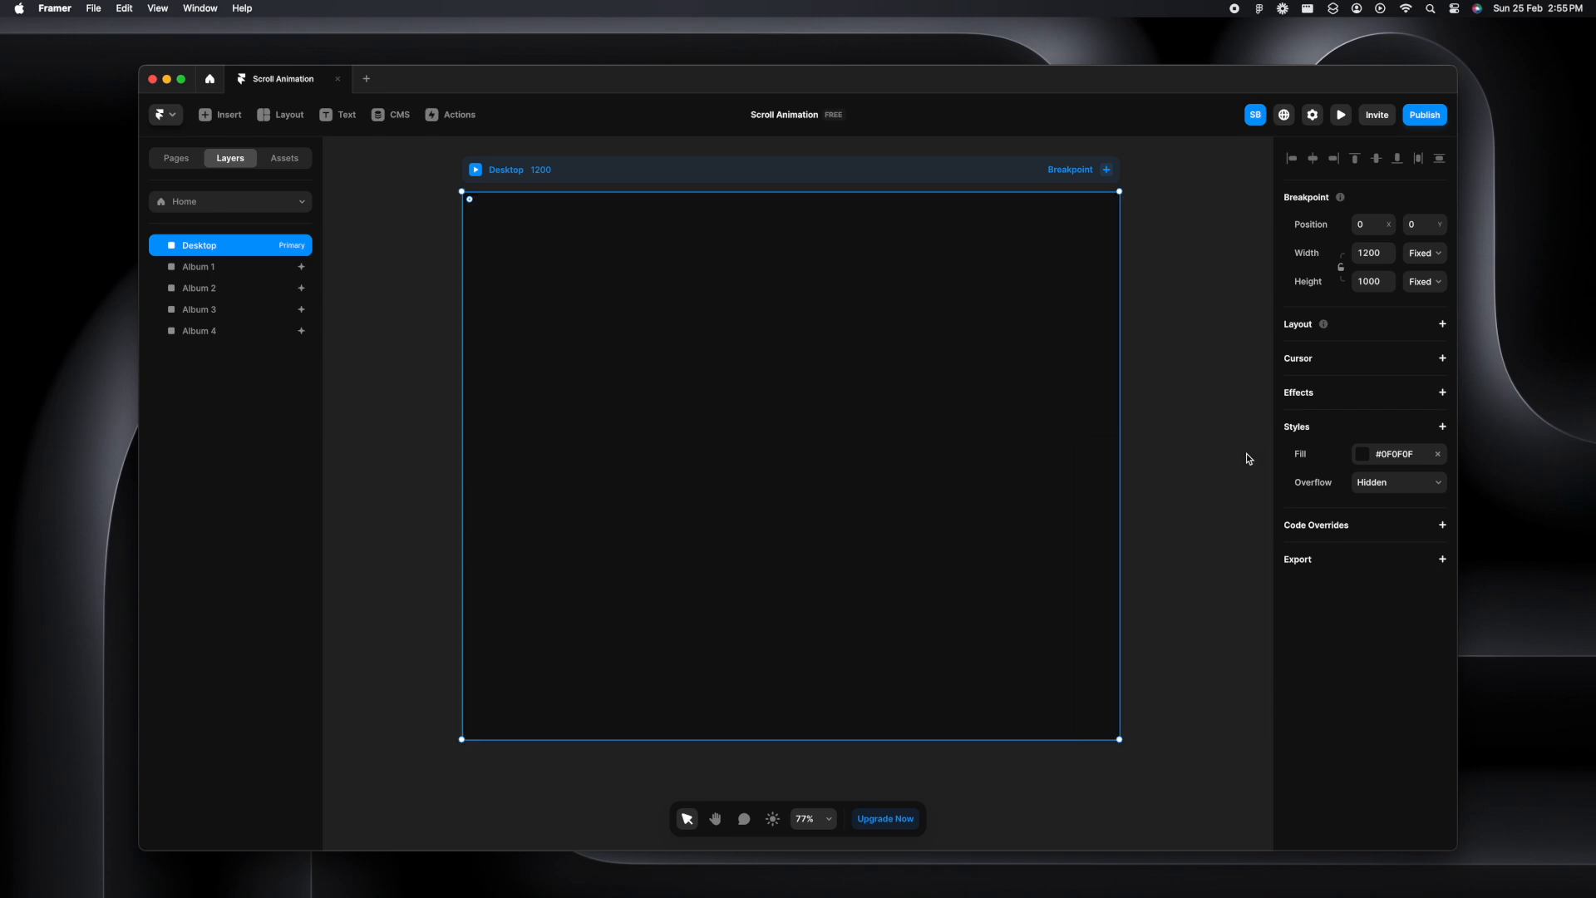
{"action": "left_click", "coordinate": [1441, 323]}
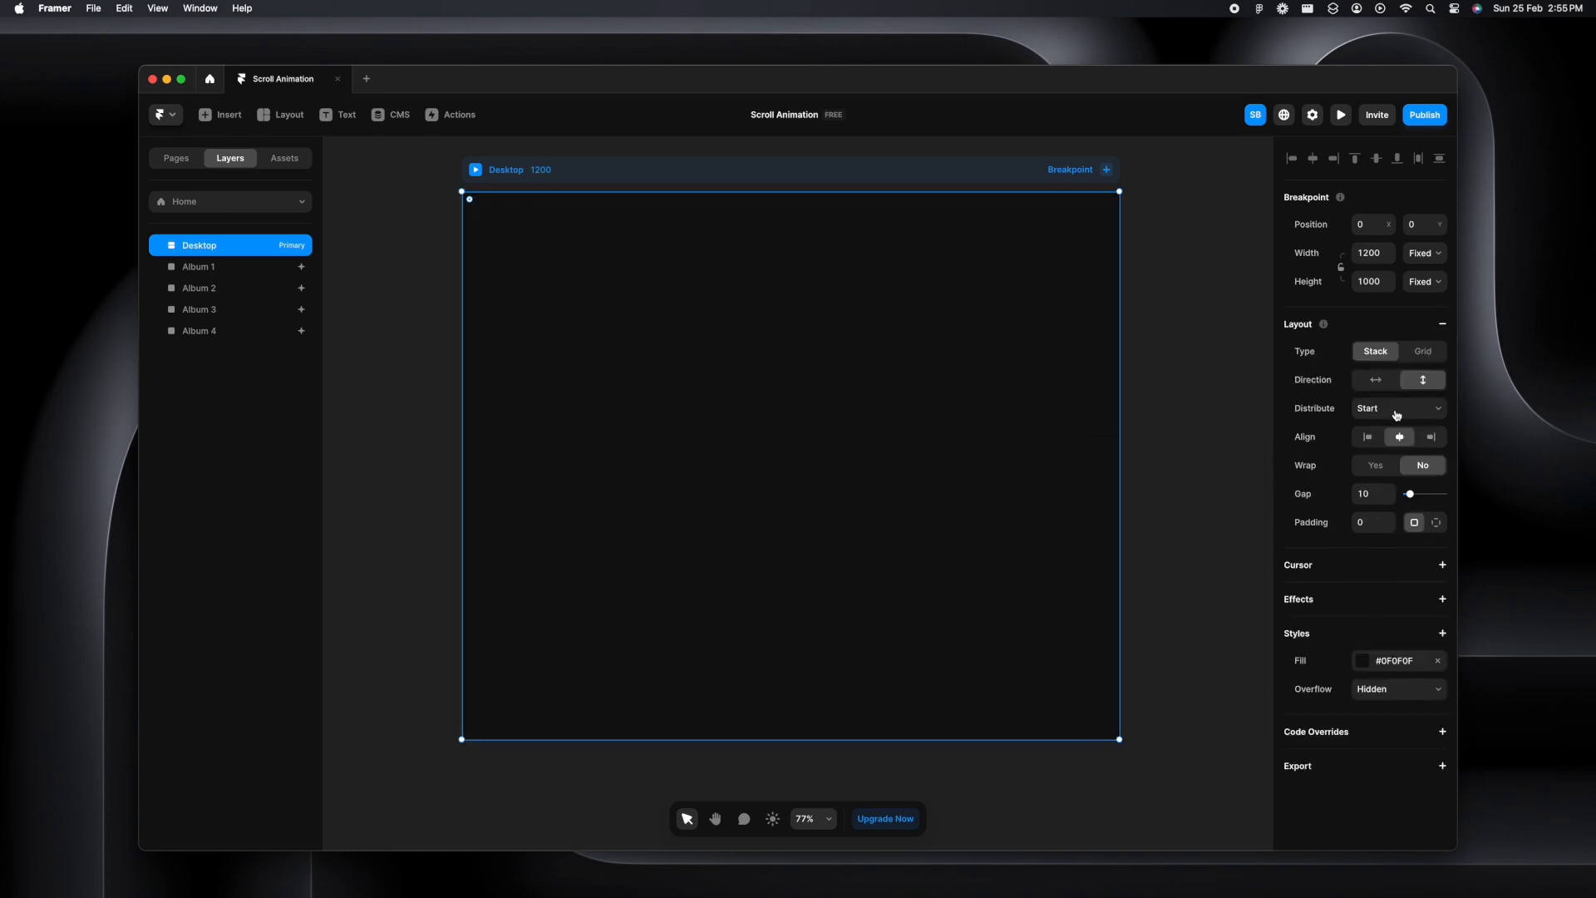
{"action": "left_click", "coordinate": [1371, 494]}
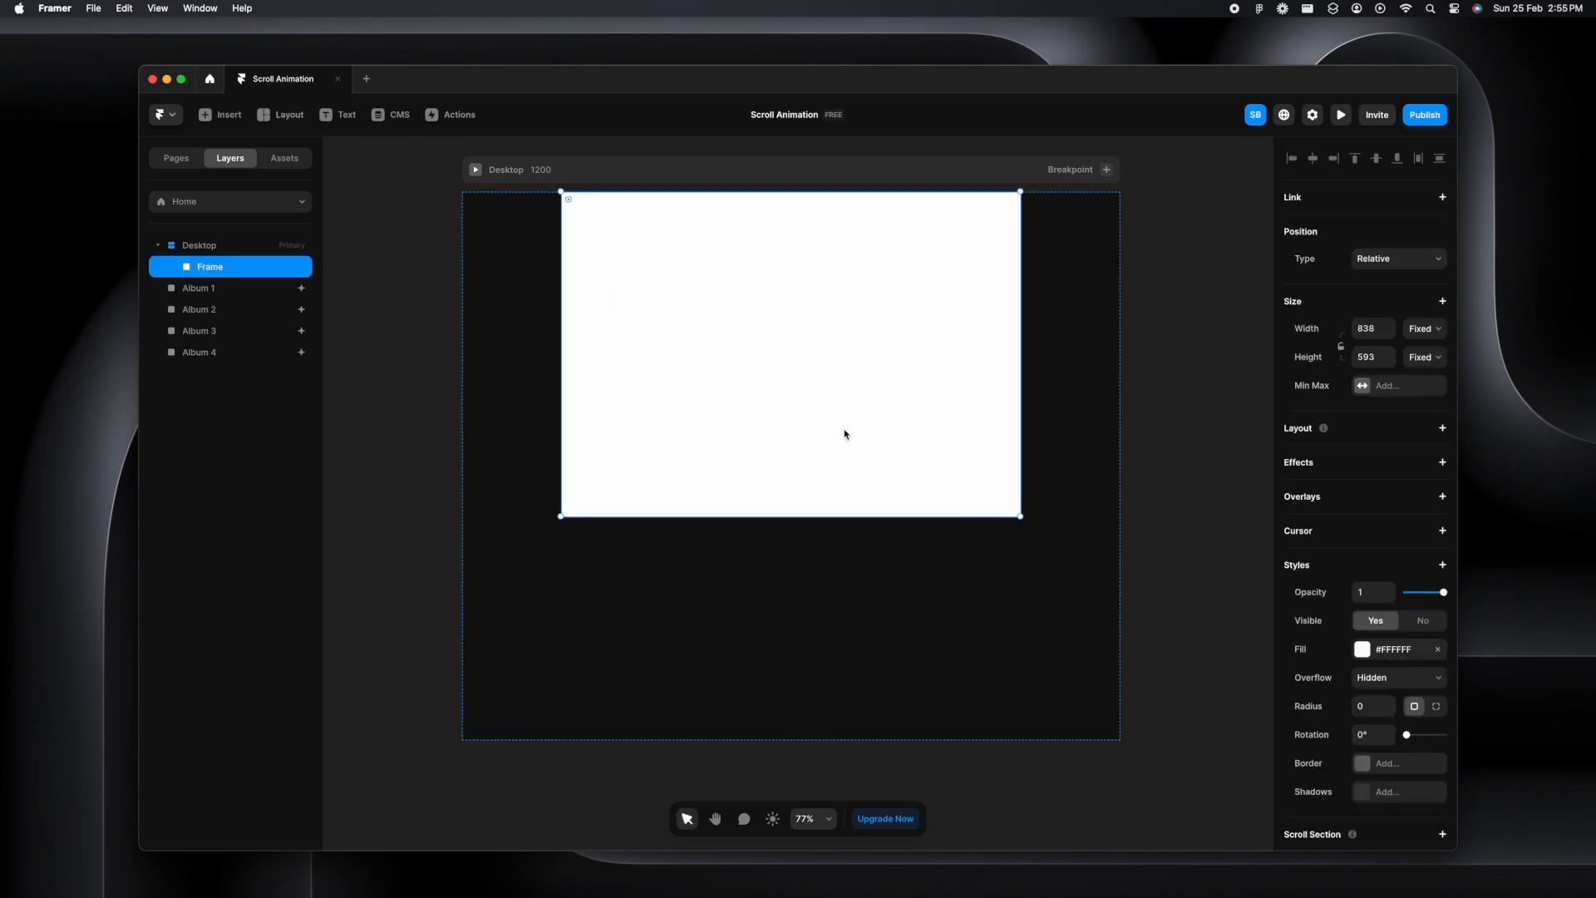
Stretch Desktop to about 3343 px tall and make the inner frame a full-height, fill-less Section 1
{"action": "left_click", "coordinate": [1437, 649]}
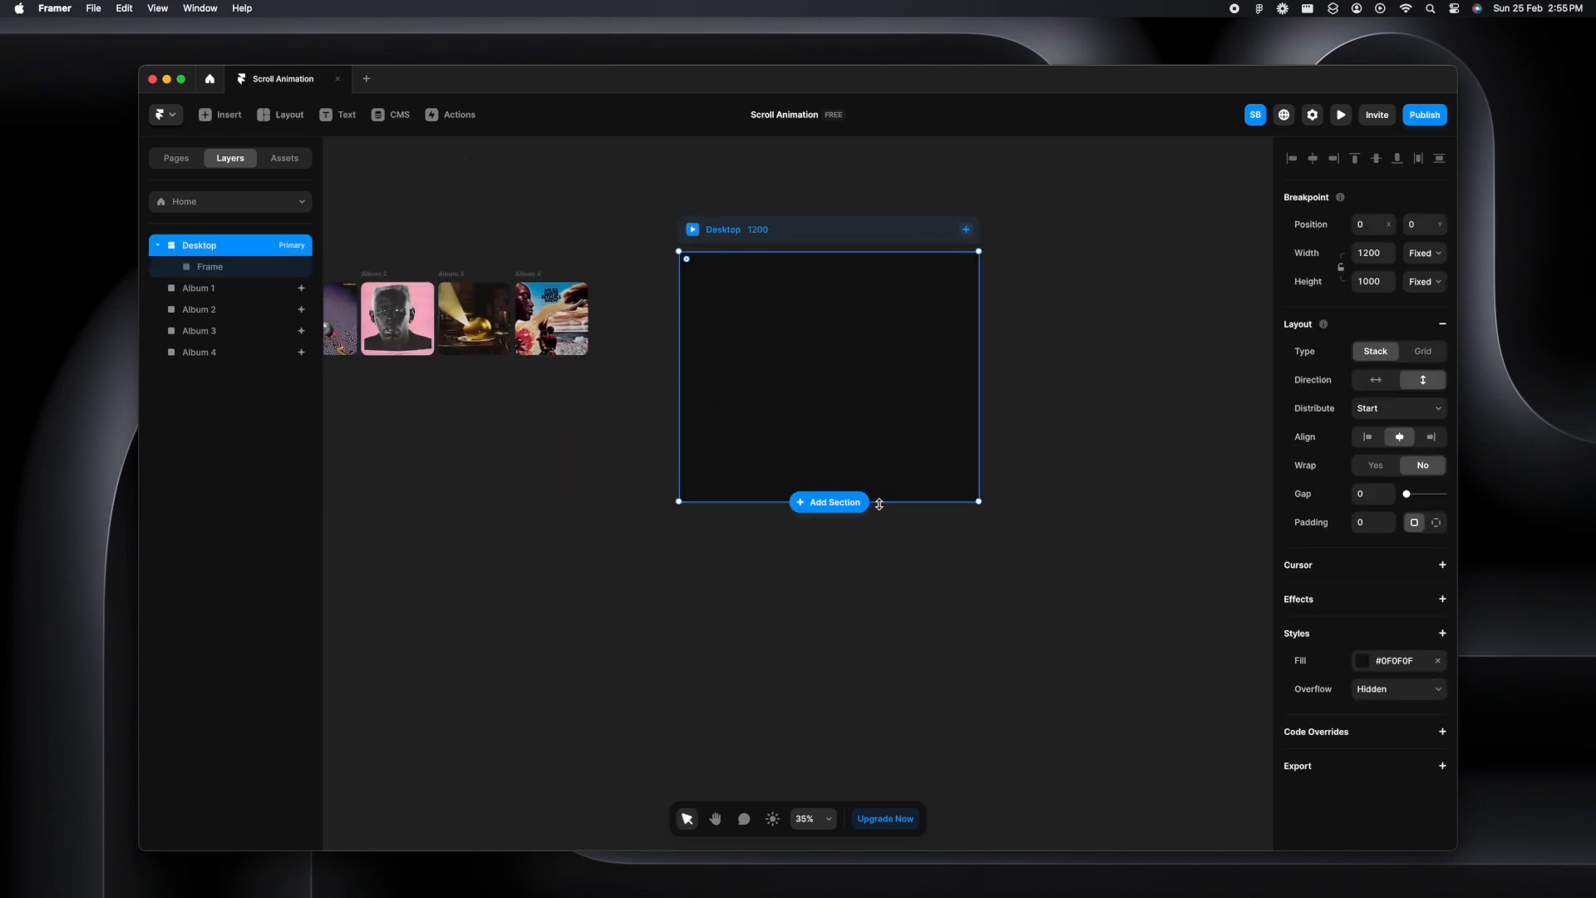
{"action": "left_click_drag", "start_coordinate": [878, 502], "coordinate": [880, 739]}
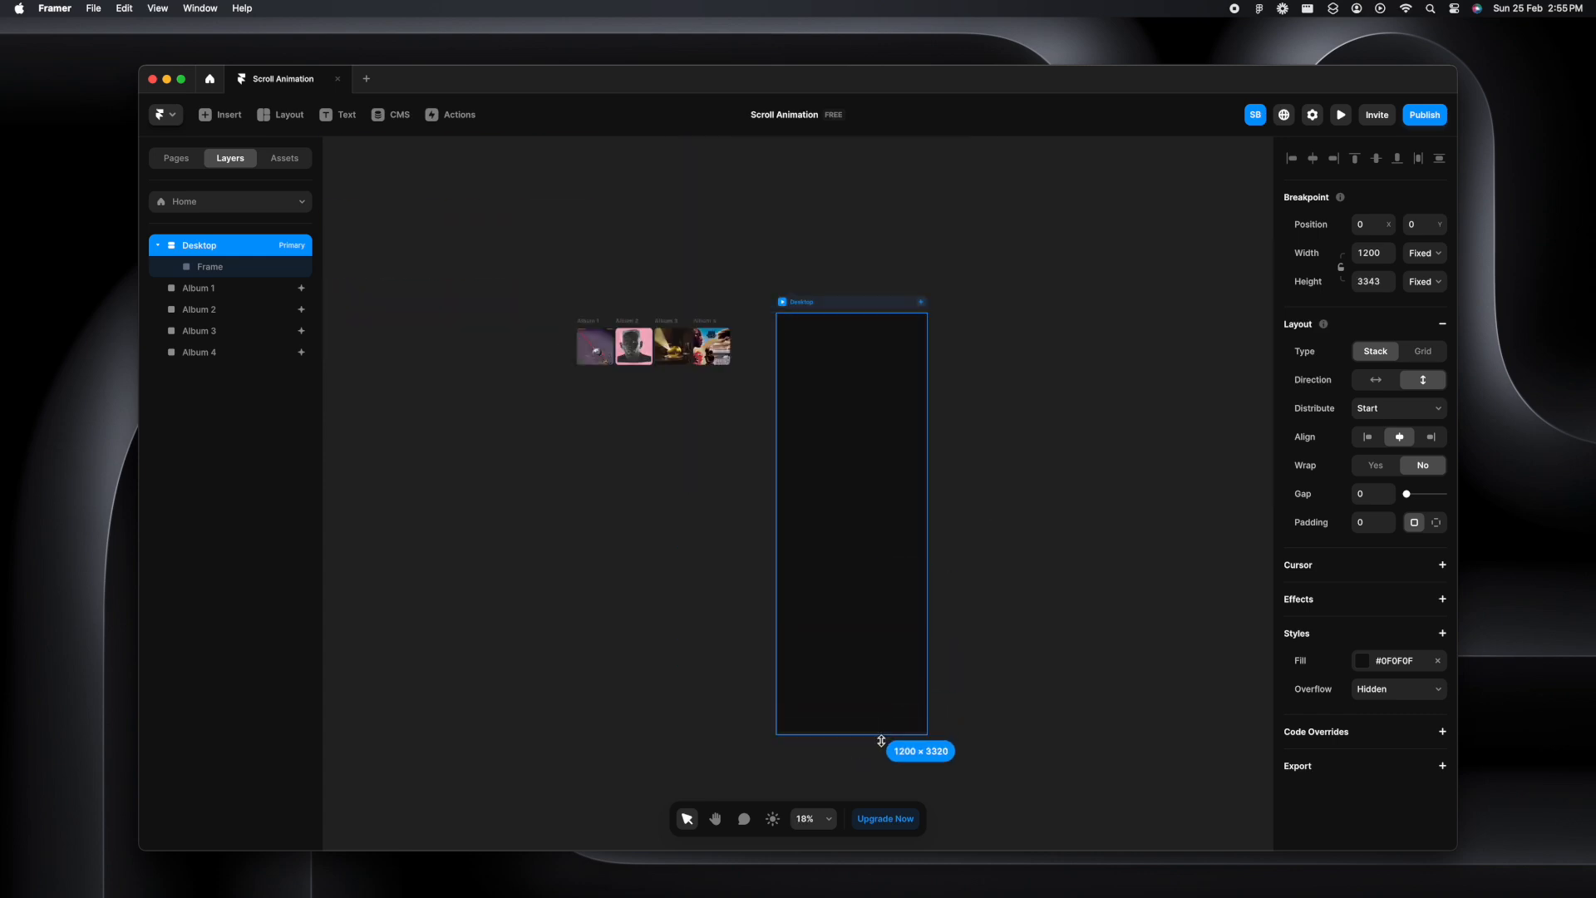
{"action": "left_click", "coordinate": [209, 266]}
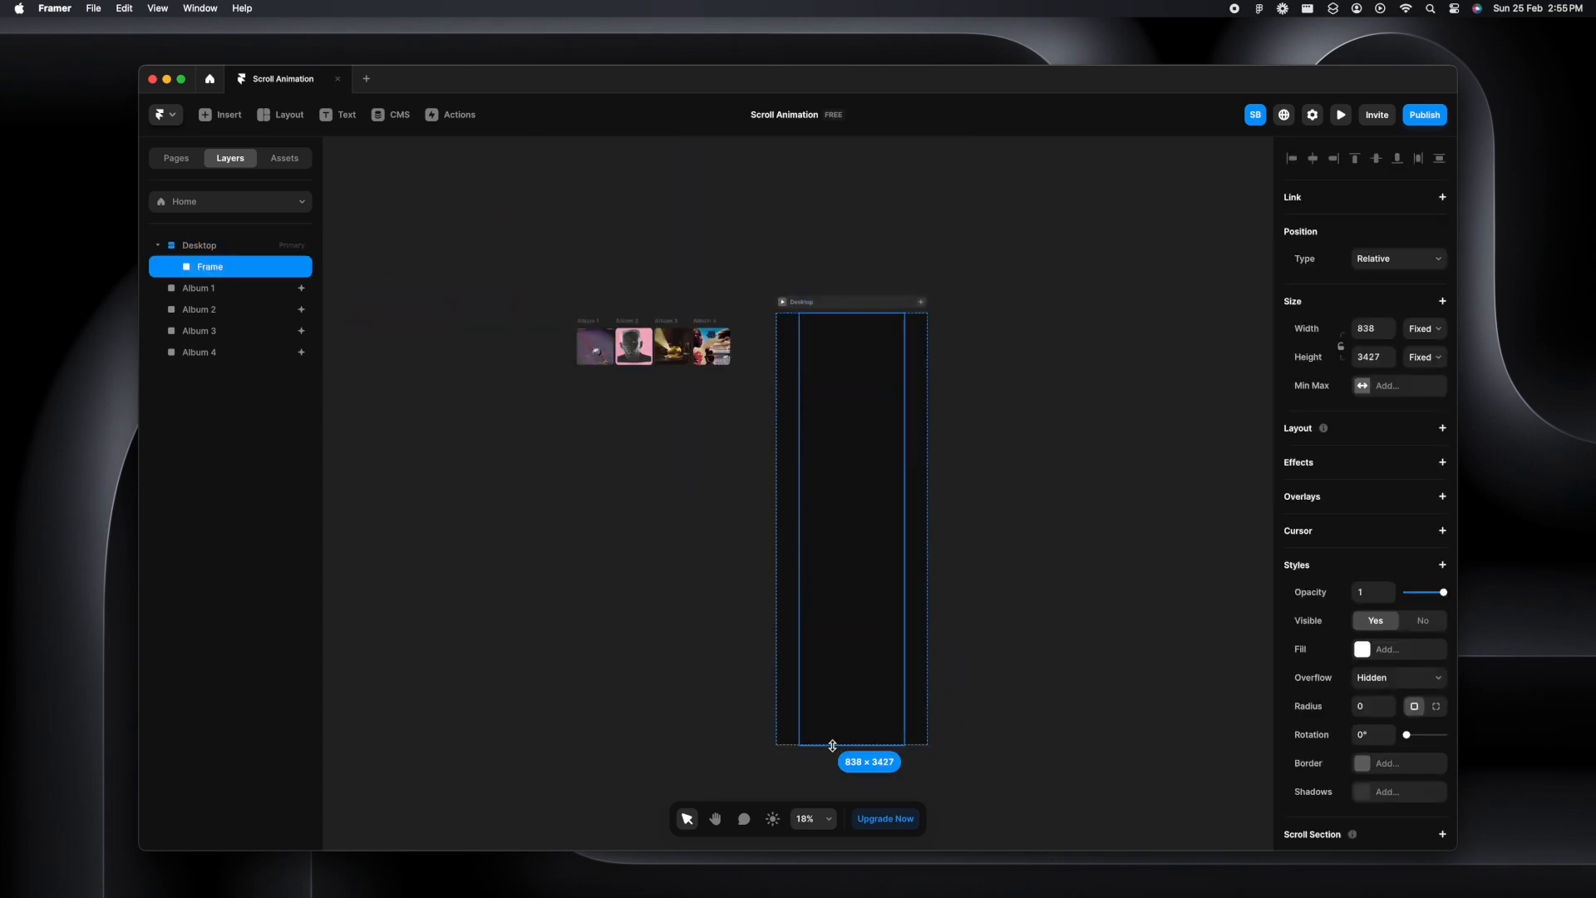
{"action": "left_click_drag", "start_coordinate": [832, 744], "coordinate": [833, 743]}
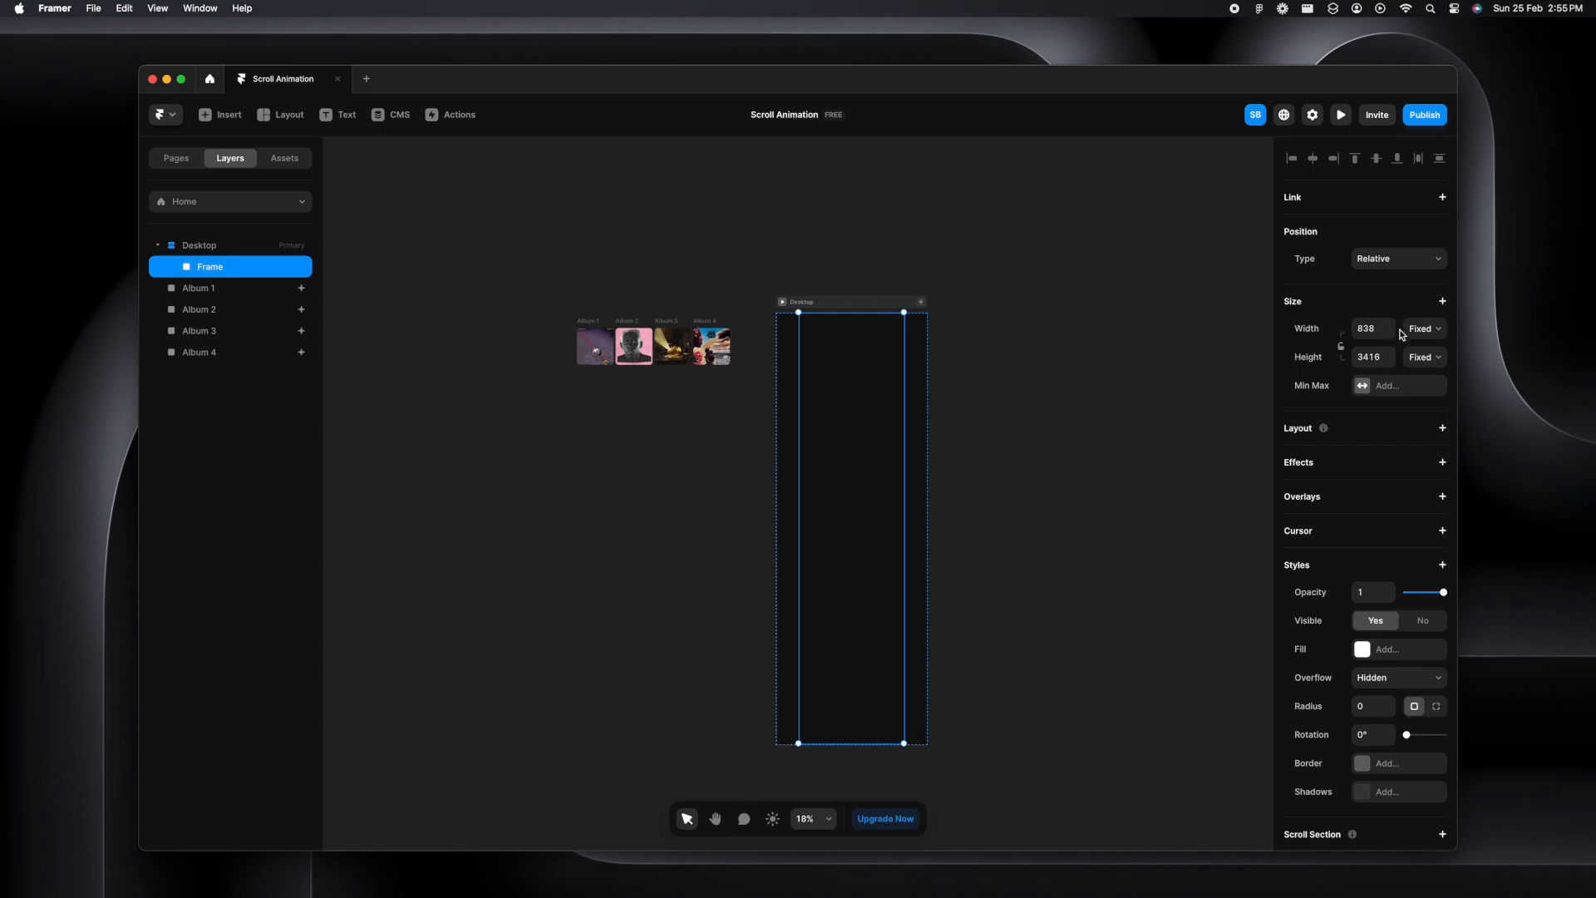
{"action": "left_click", "coordinate": [1423, 328]}
{"action": "type", "text": "Section 1"}
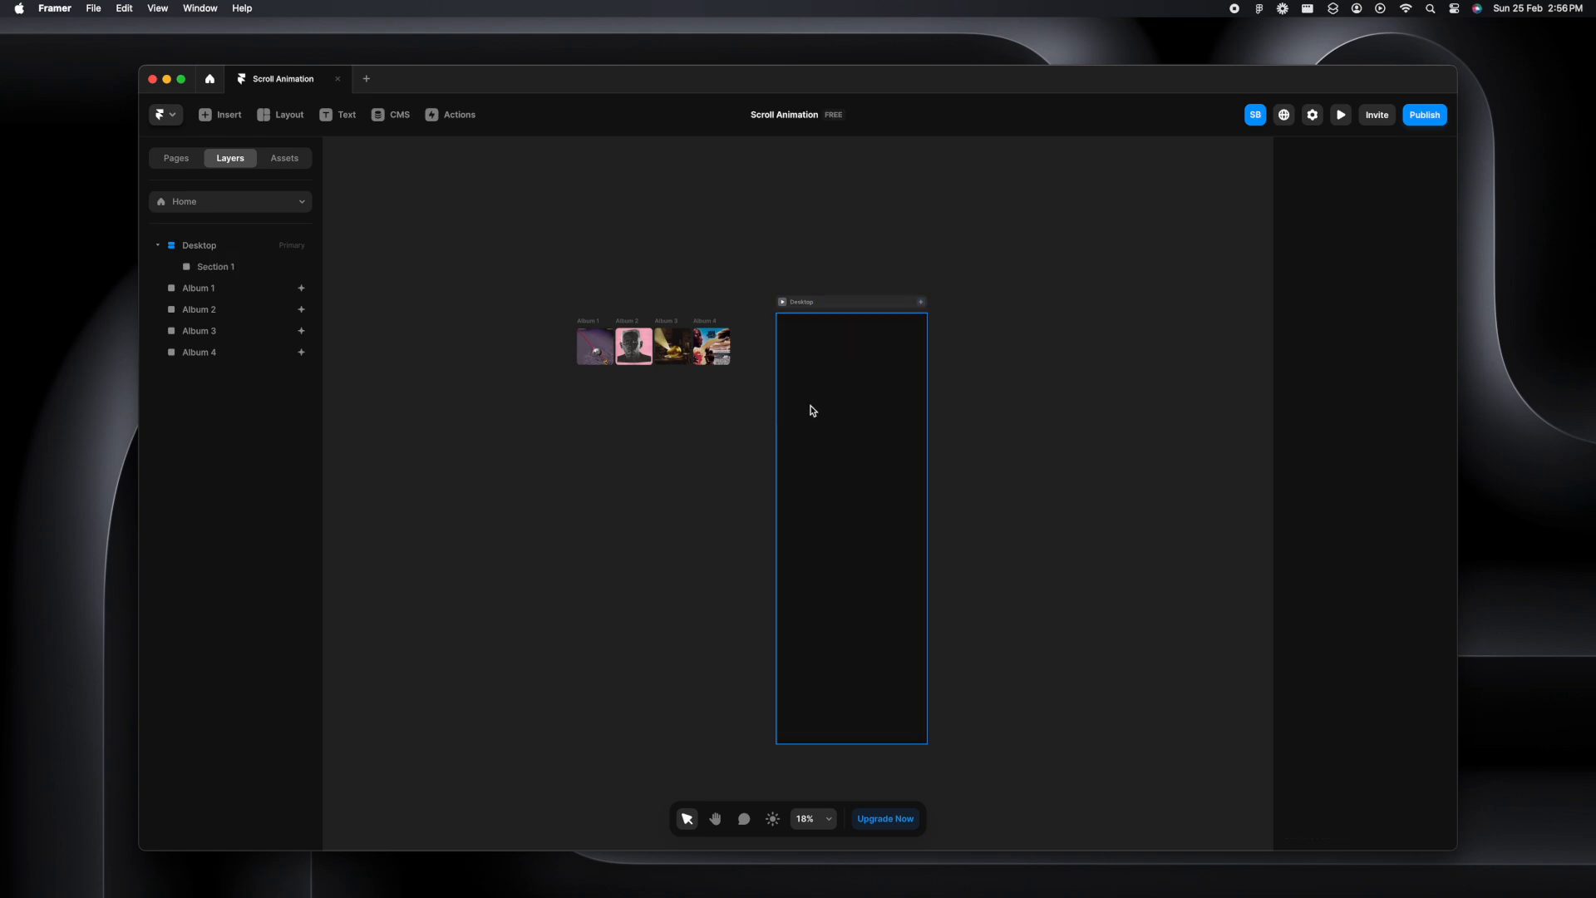
Add a white 786×672 frame inside Section 1, placed near its top
{"action": "left_click", "coordinate": [217, 267]}
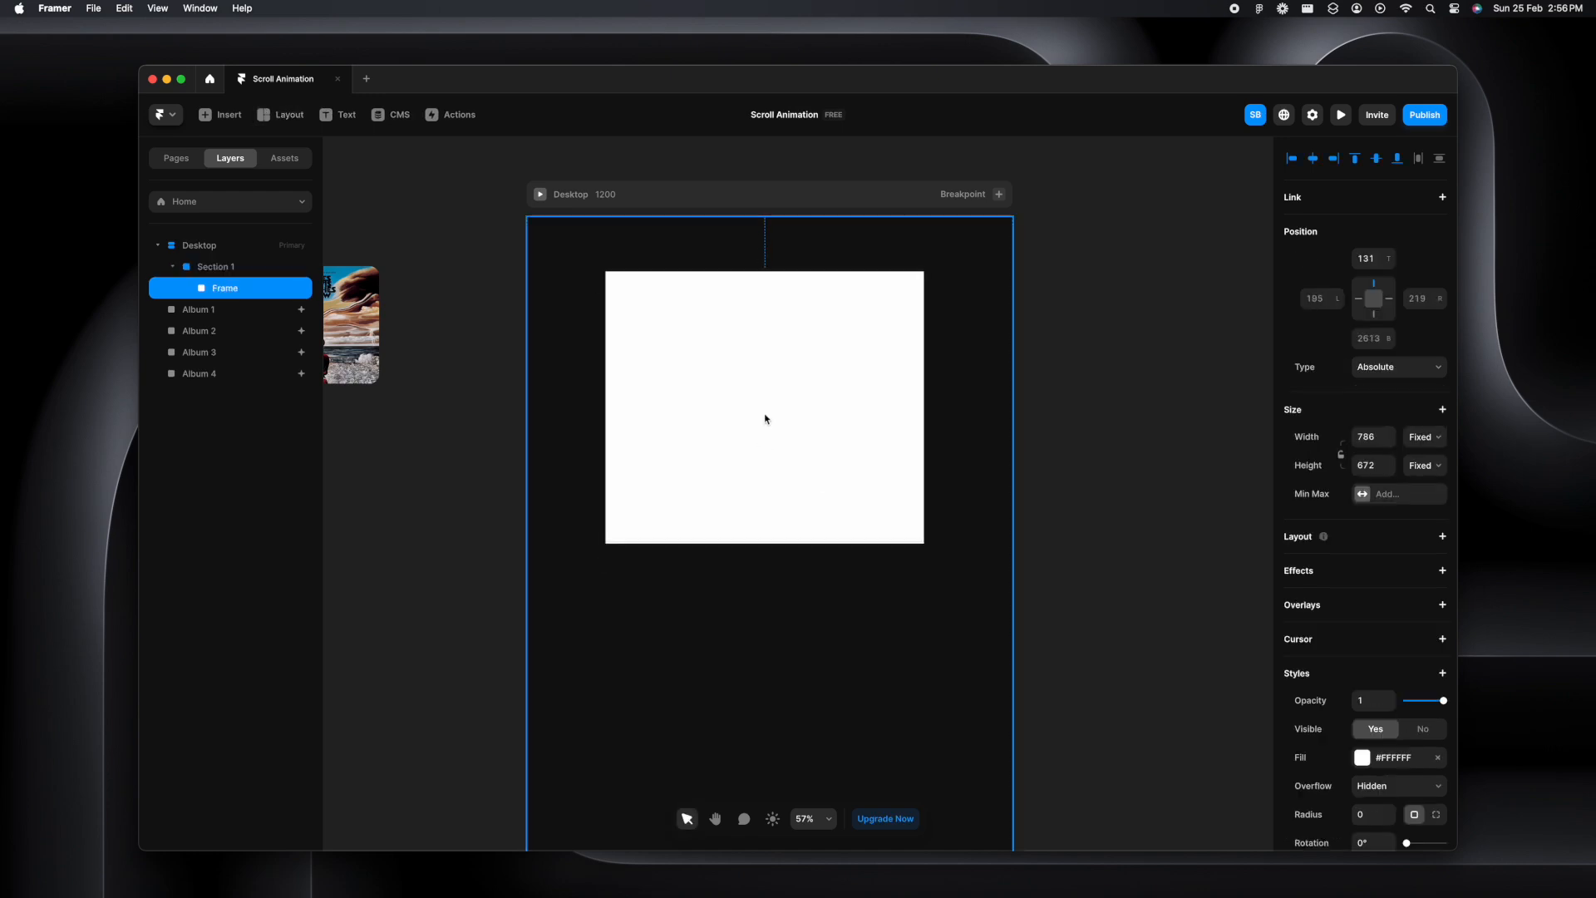
{"action": "left_click_drag", "start_coordinate": [766, 419], "coordinate": [768, 397]}
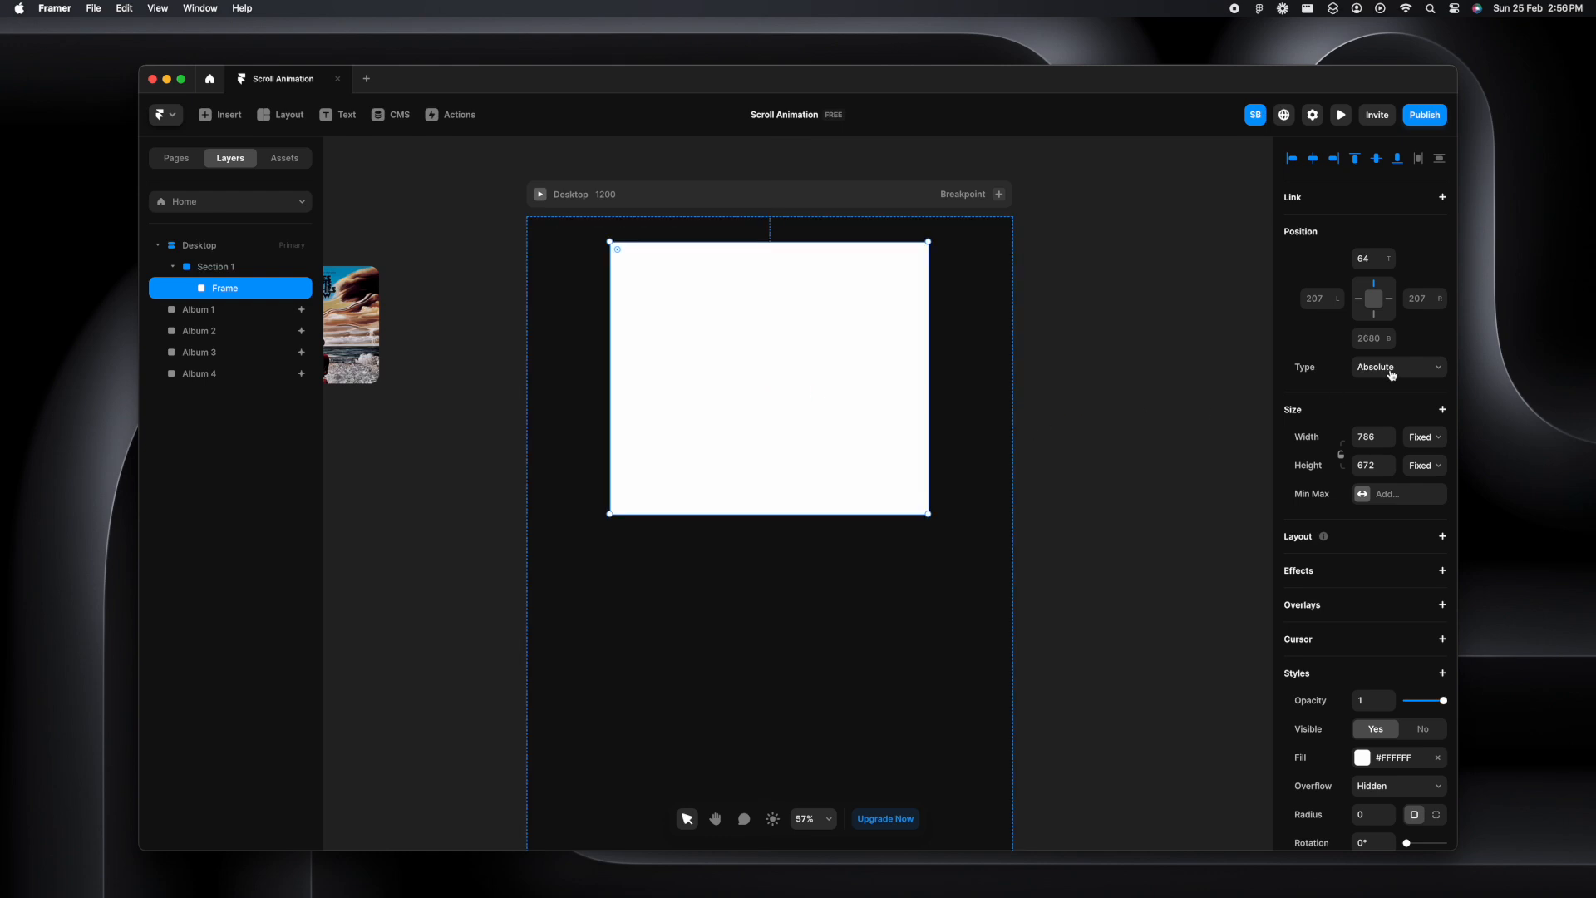
{"action": "left_click", "coordinate": [1395, 366]}
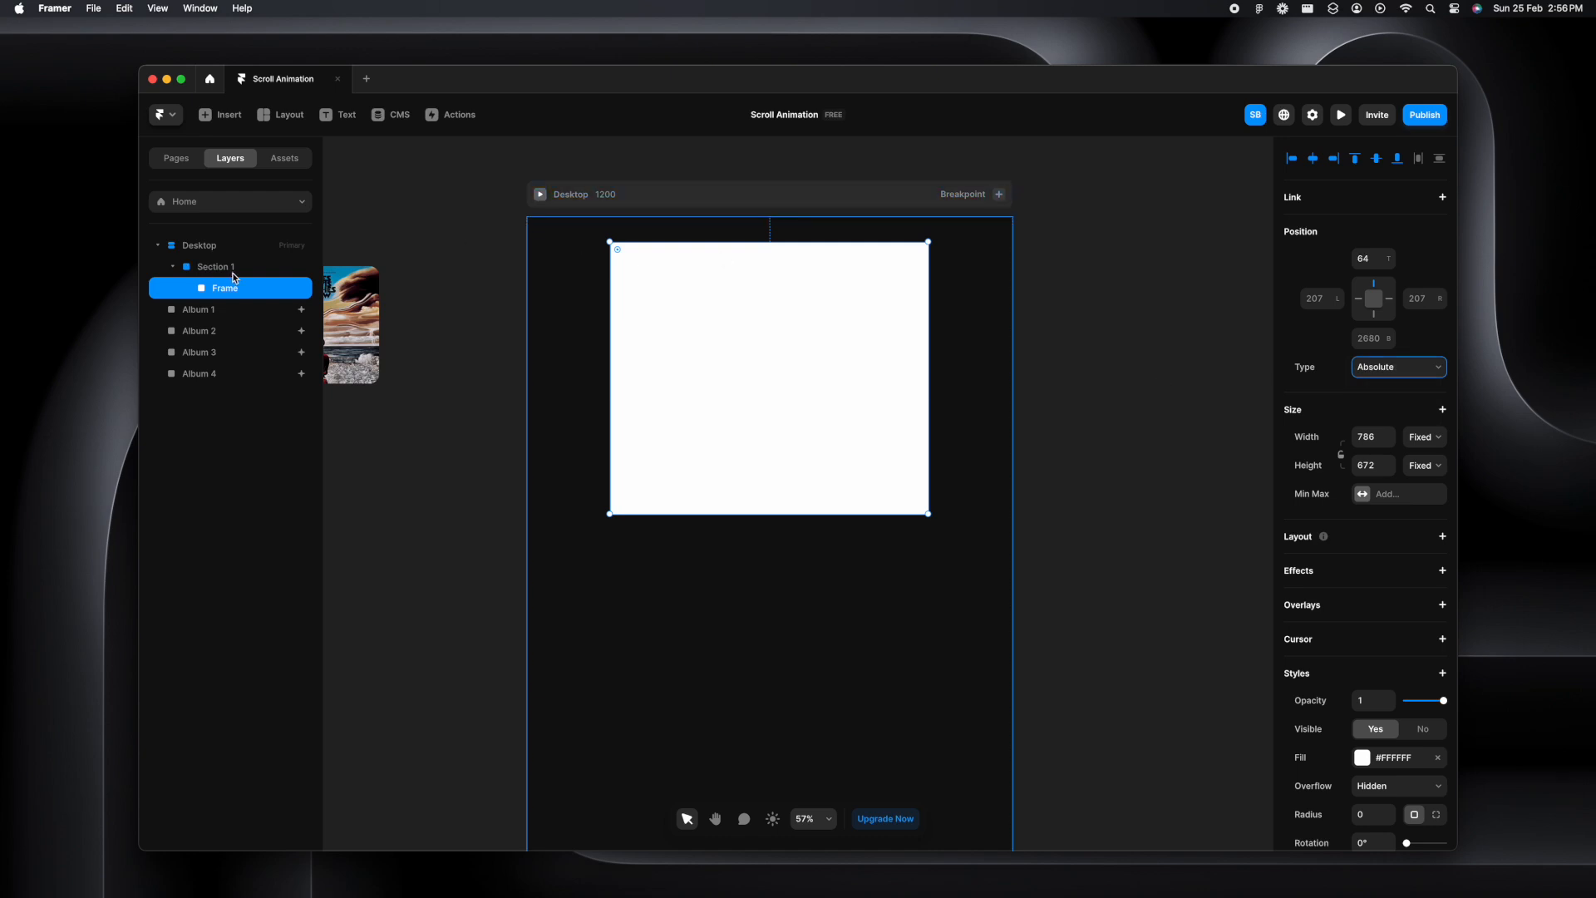
{"action": "left_click", "coordinate": [215, 266]}
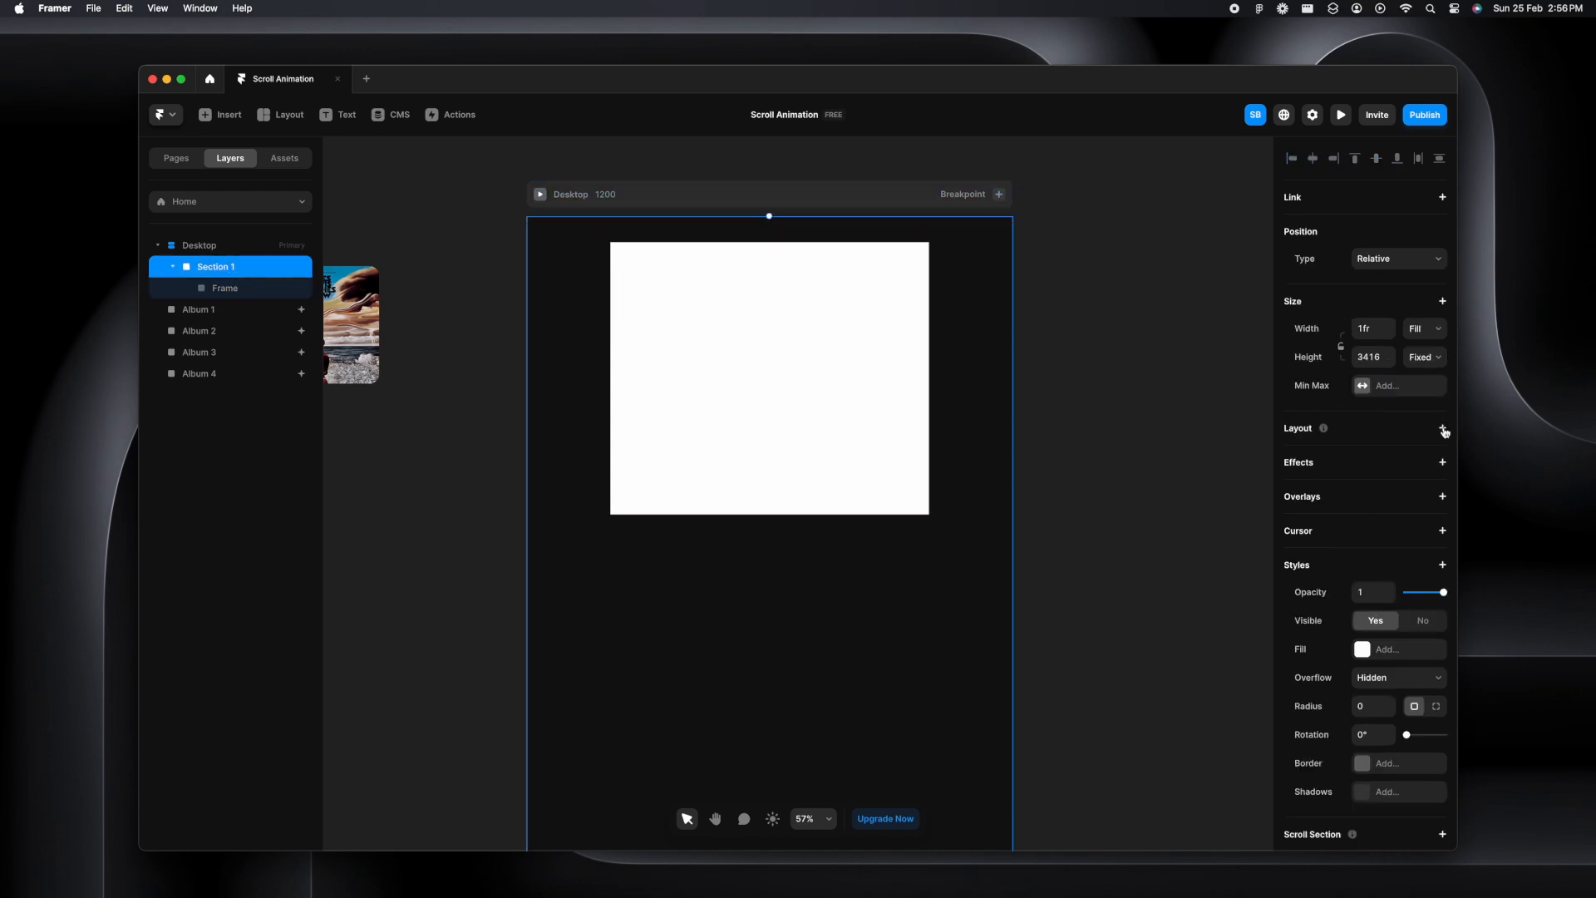
Give Section 1 a vertical Stack layout distributed from Start
{"action": "left_click", "coordinate": [1442, 427]}
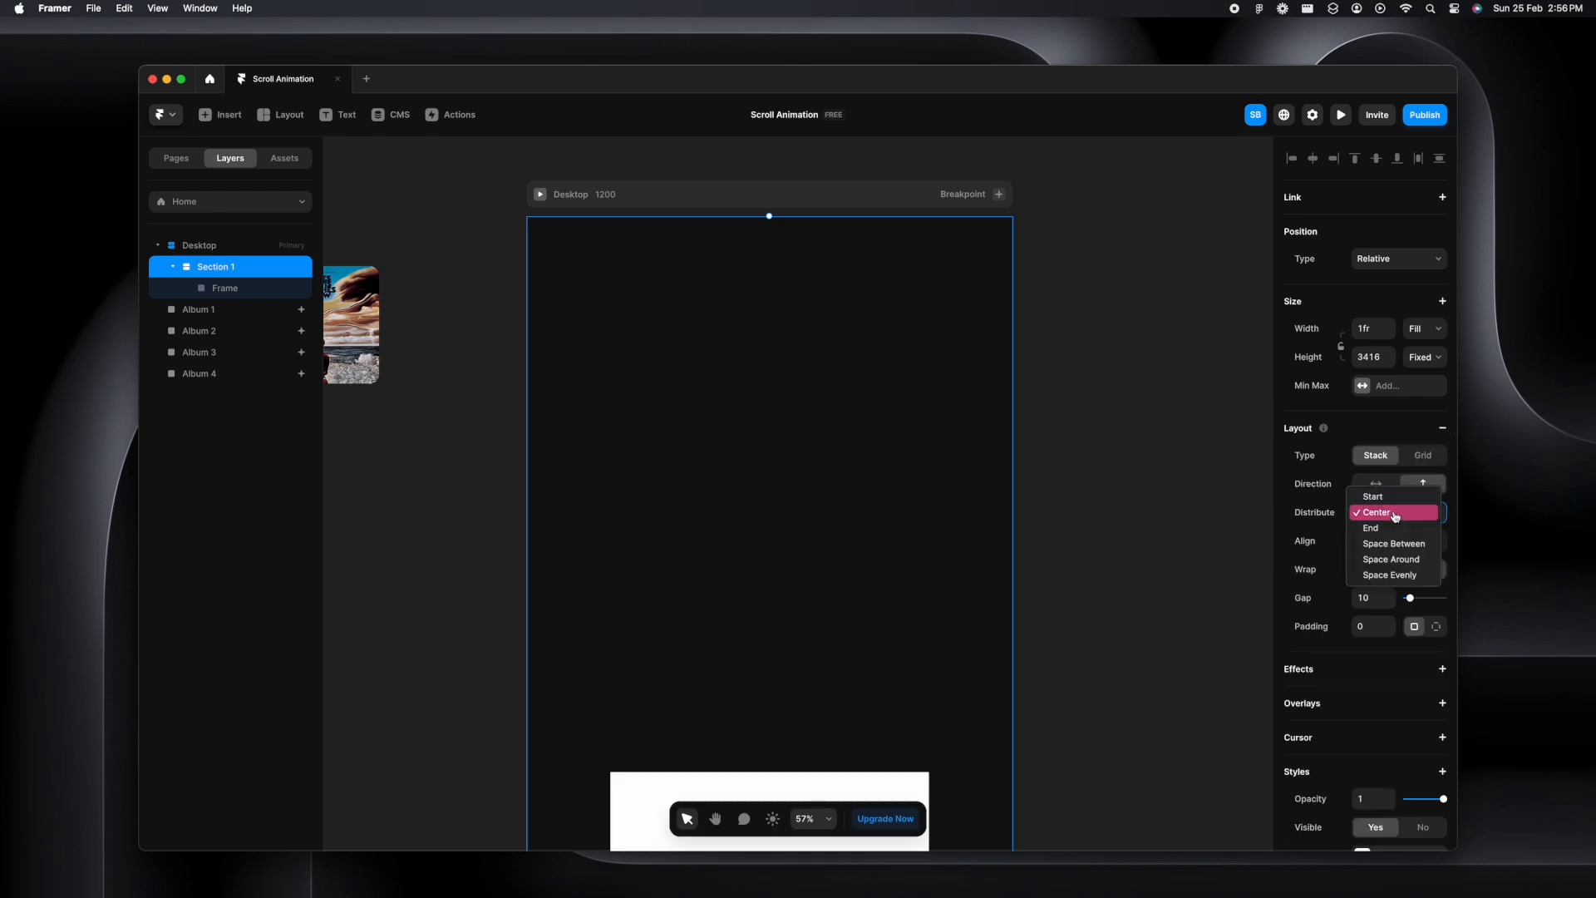
{"action": "left_click", "coordinate": [1373, 497]}
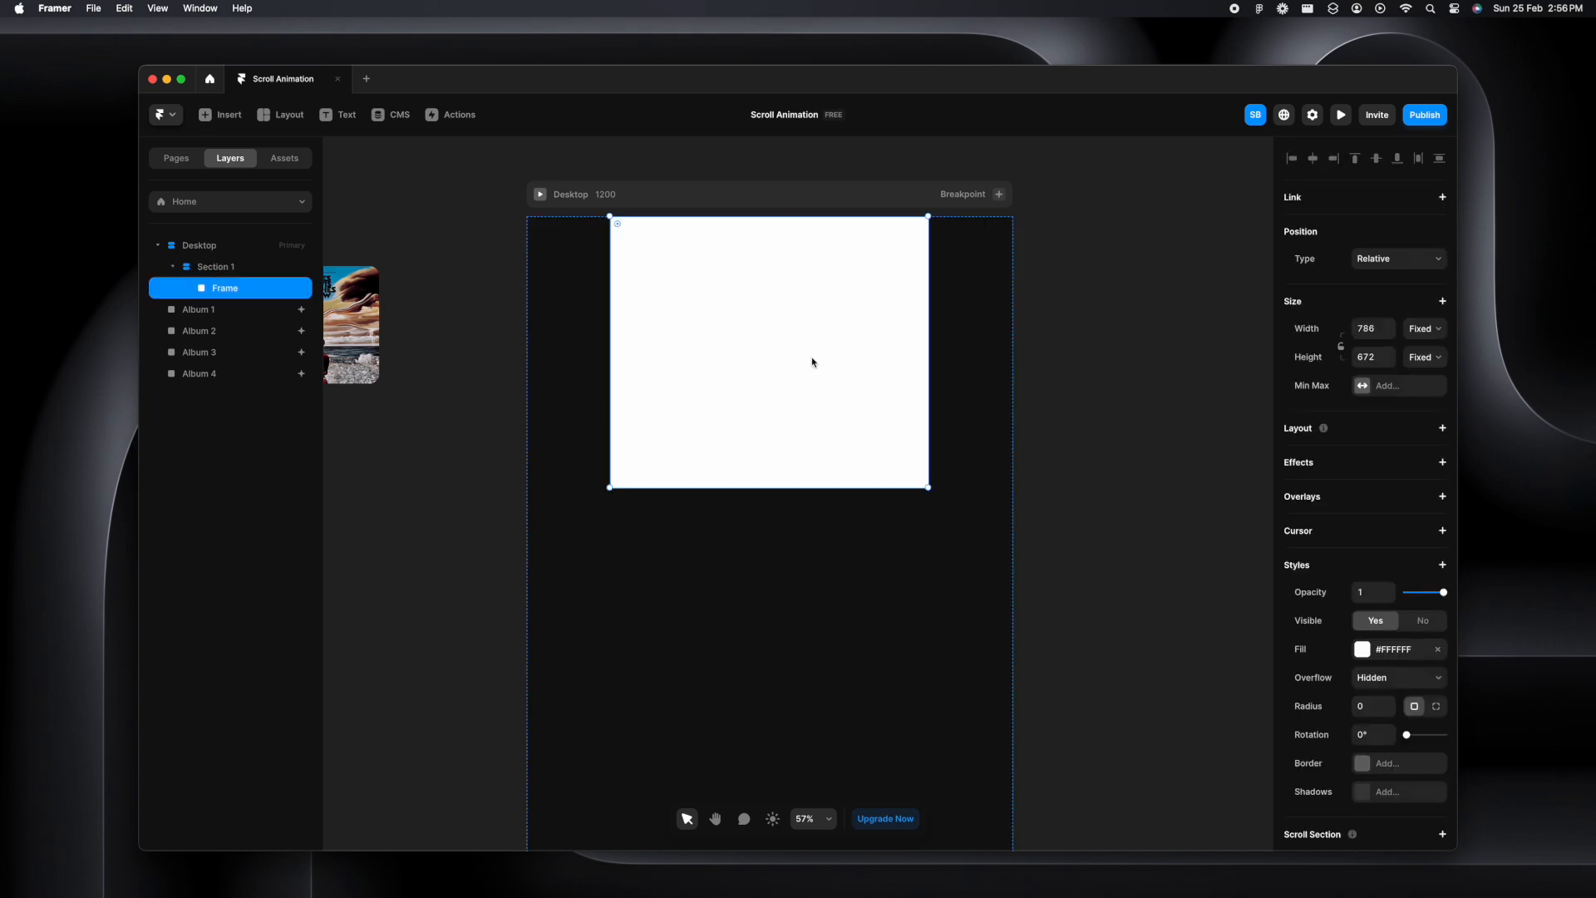
{"action": "left_click", "coordinate": [216, 267]}
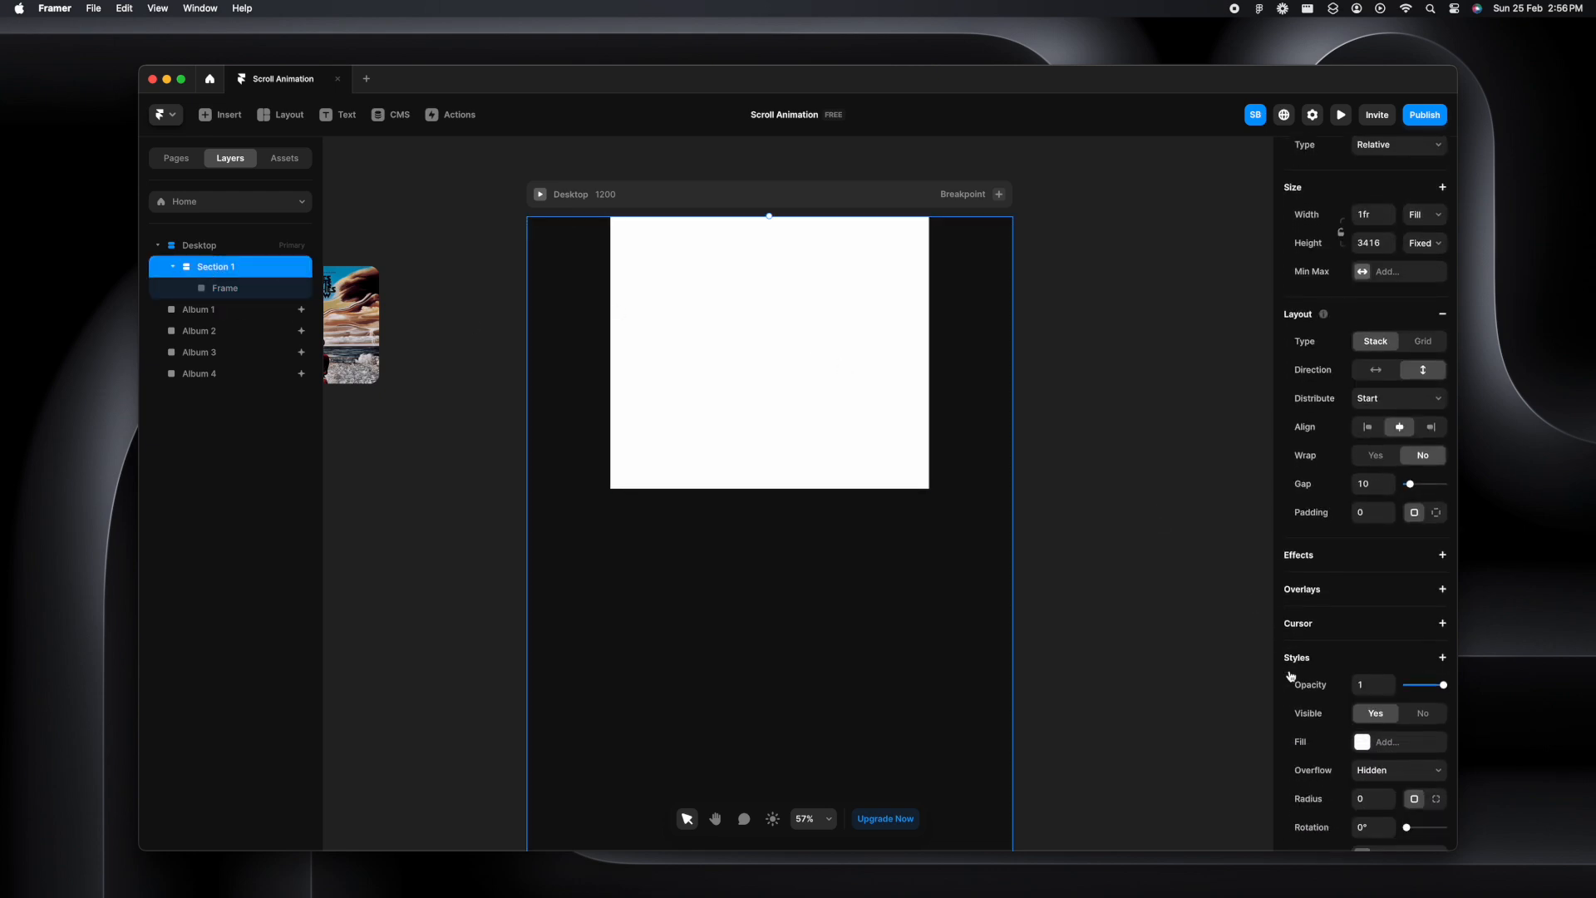
{"action": "left_click", "coordinate": [1371, 367]}
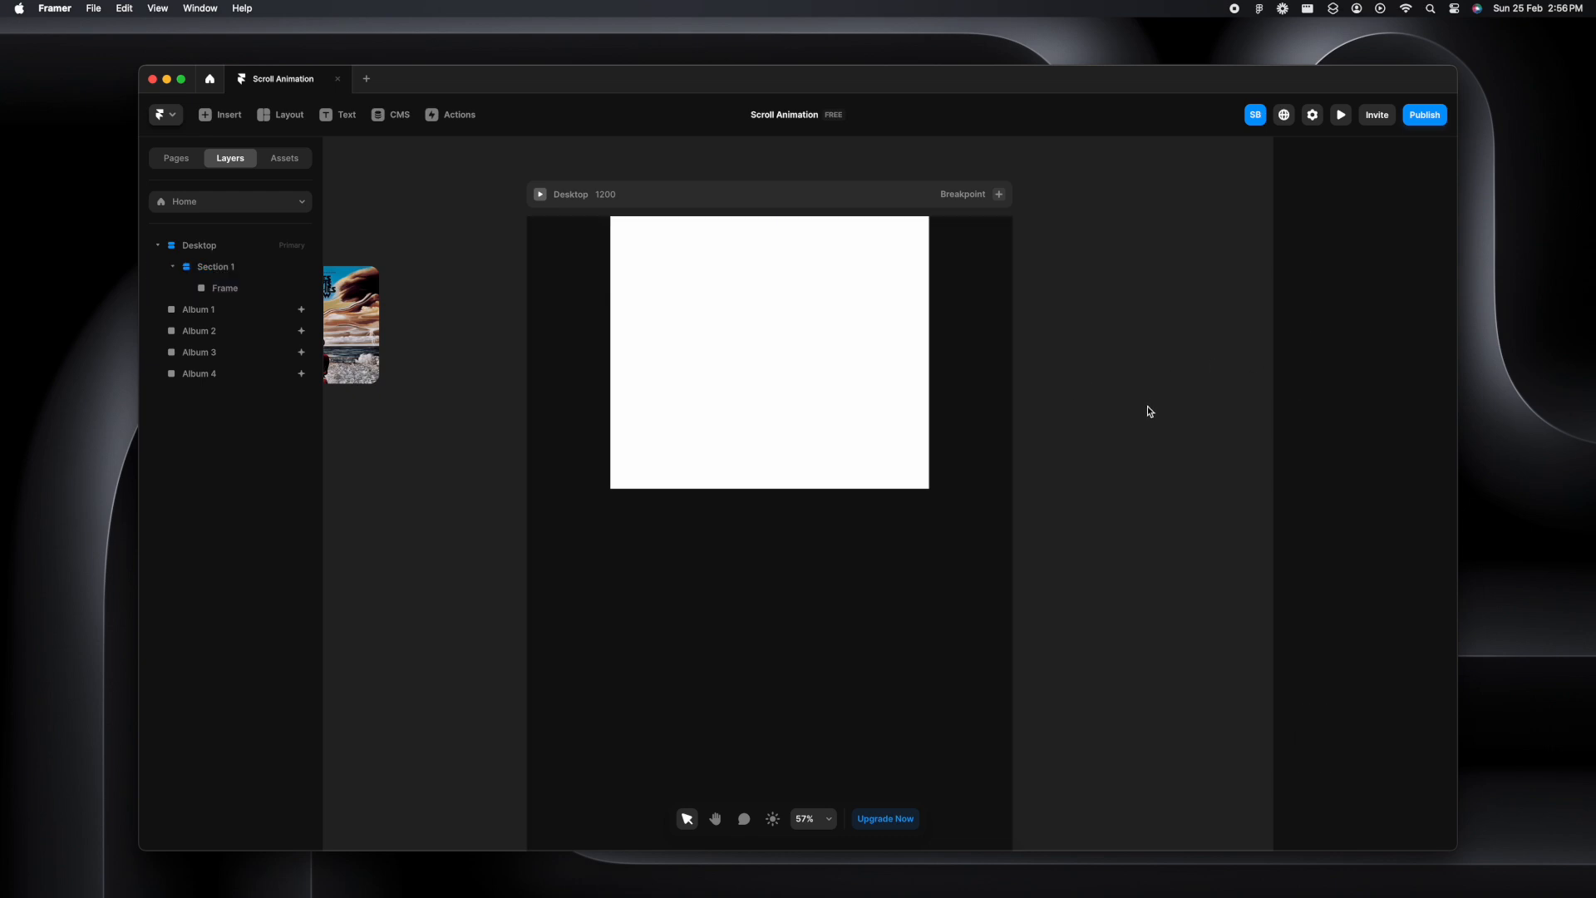
Make the white frame Sticky at top 0 with Fill width and Viewport height
{"action": "left_click", "coordinate": [223, 289]}
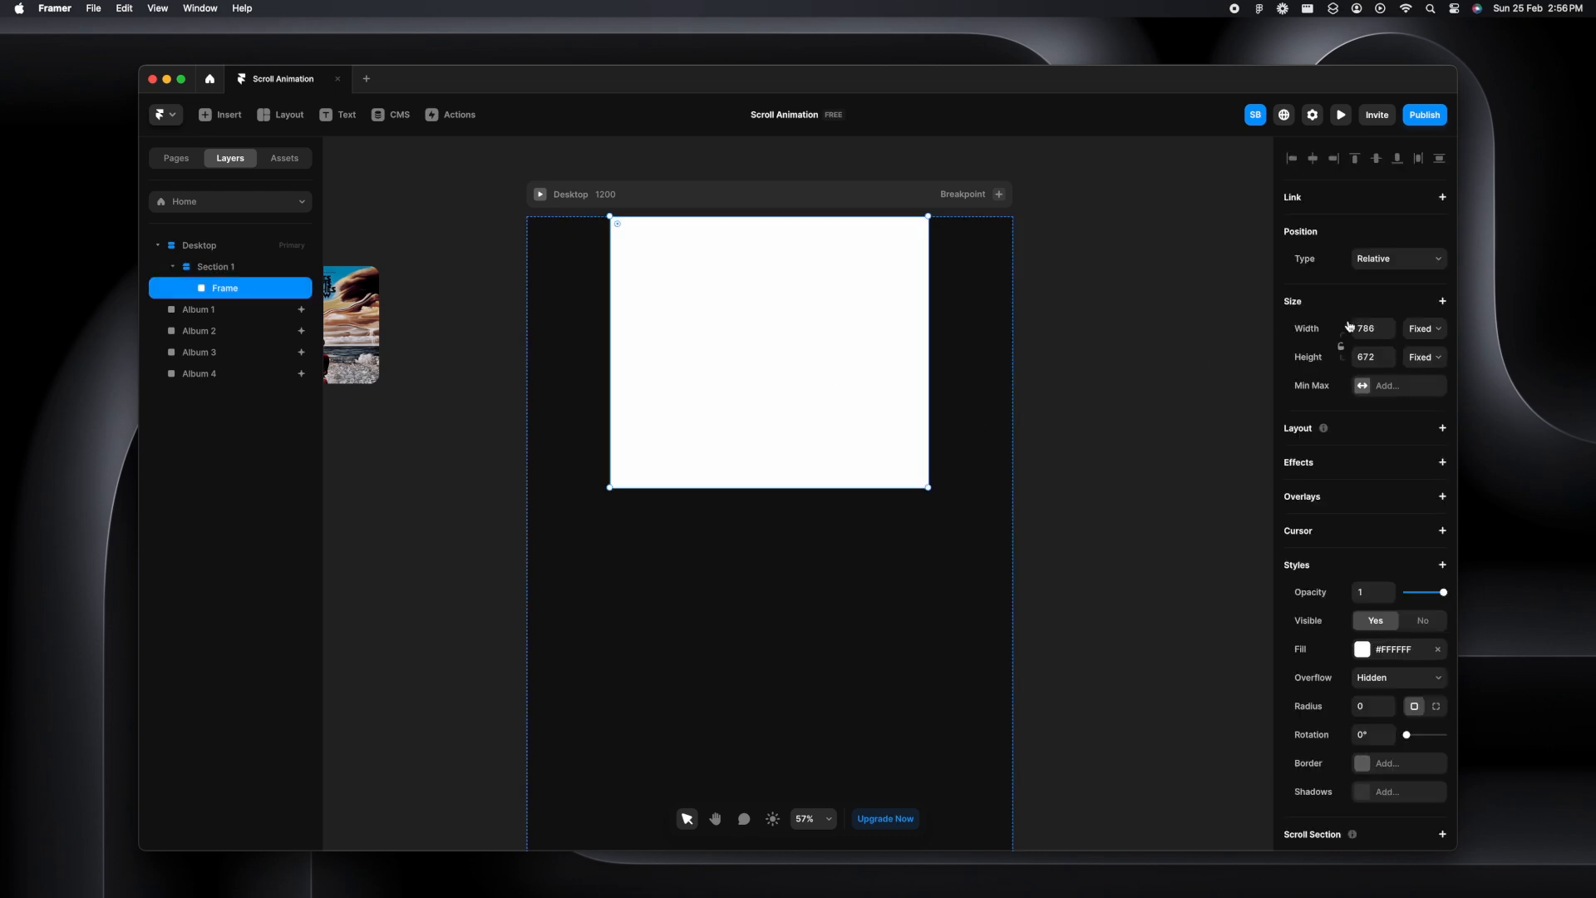
{"action": "left_click", "coordinate": [1396, 257]}
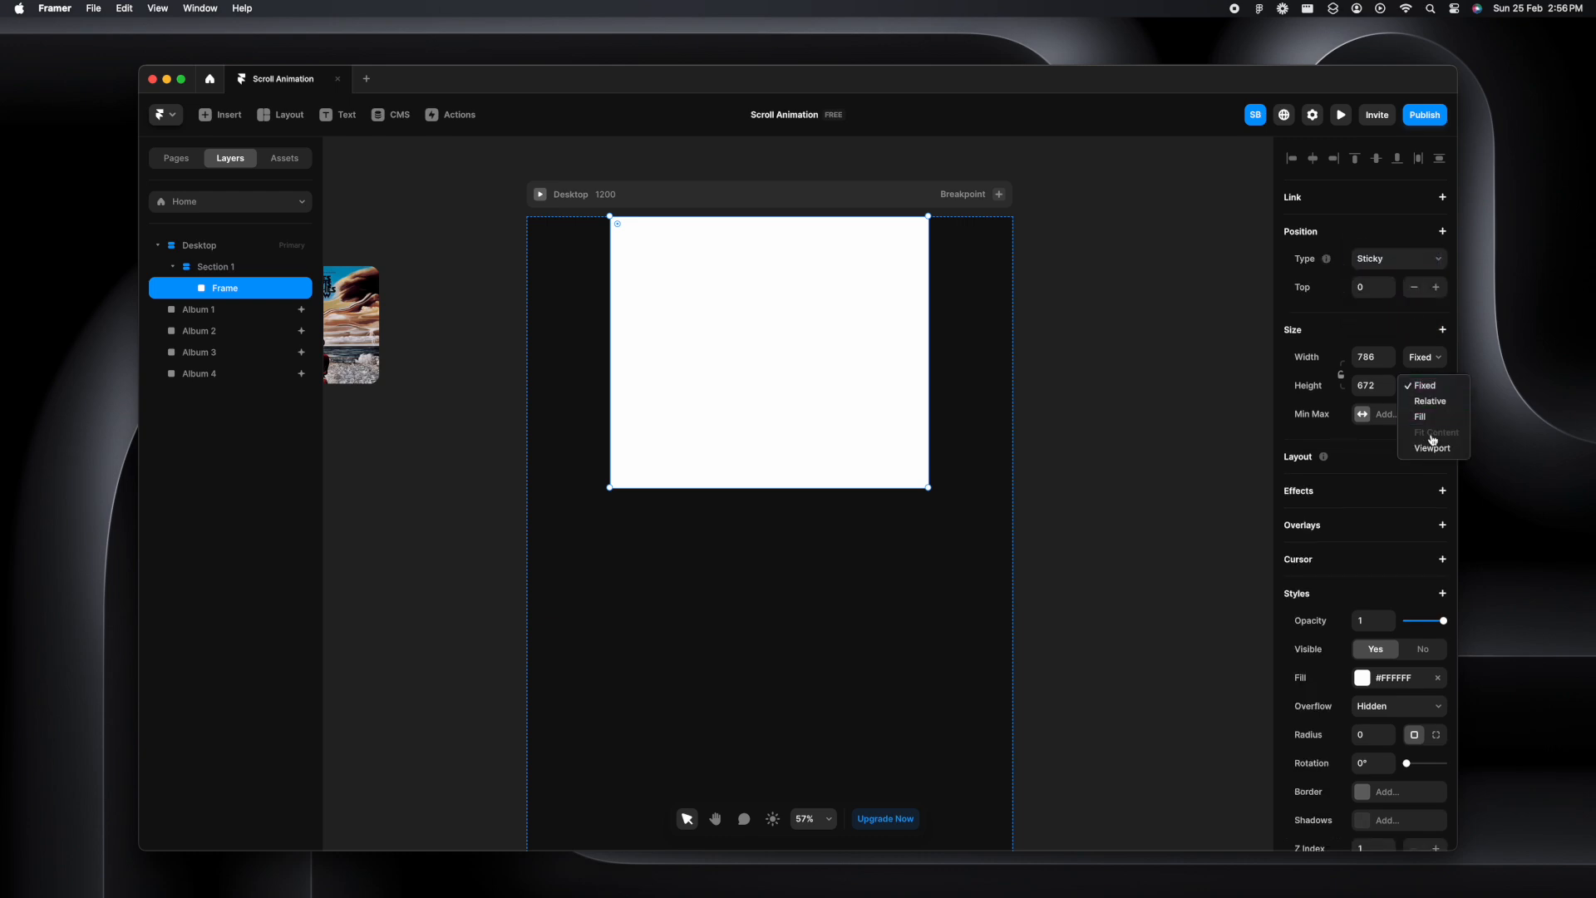
{"action": "left_click", "coordinate": [1433, 448]}
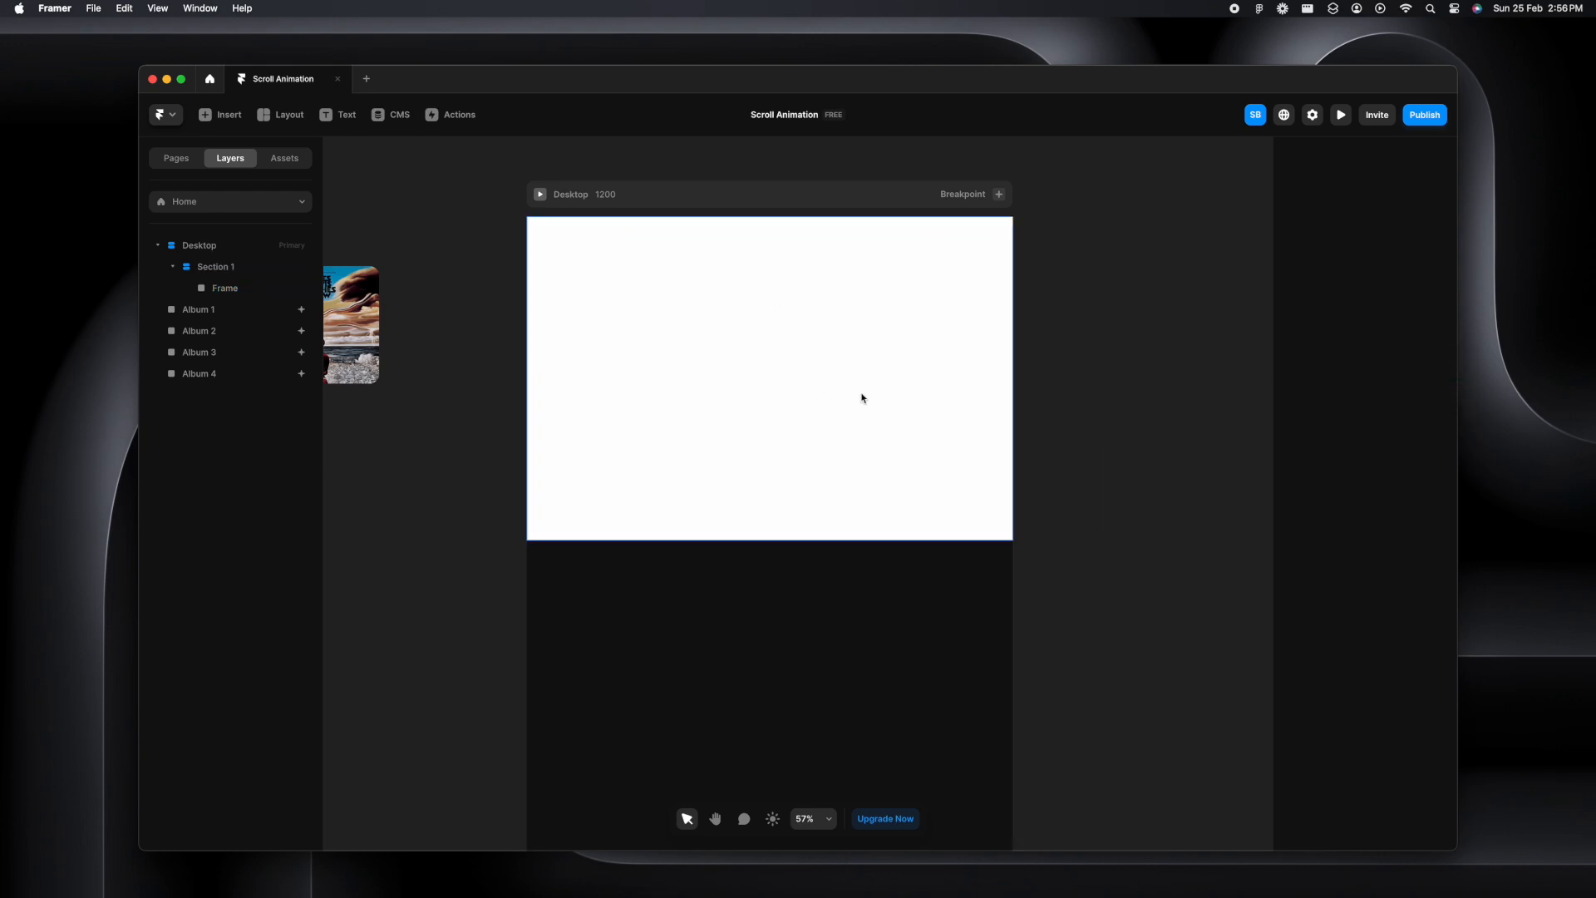
Rename the sticky frame Images and add a new frame inside it
{"action": "left_click", "coordinate": [224, 289]}
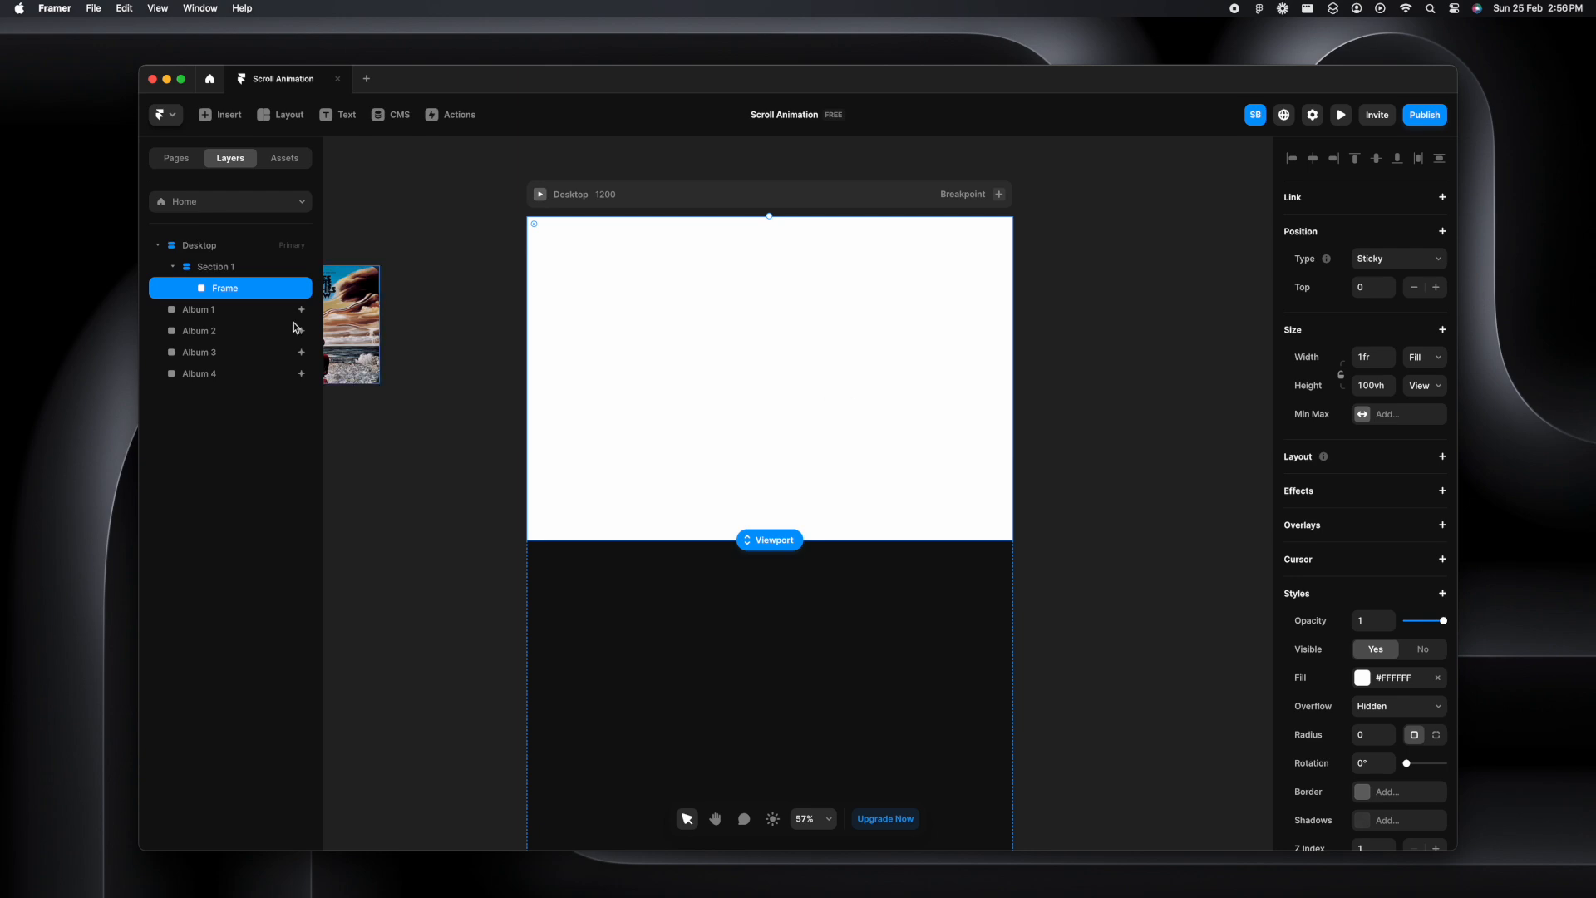
{"action": "double_click", "coordinate": [225, 287]}
{"action": "type", "text": "Images"}
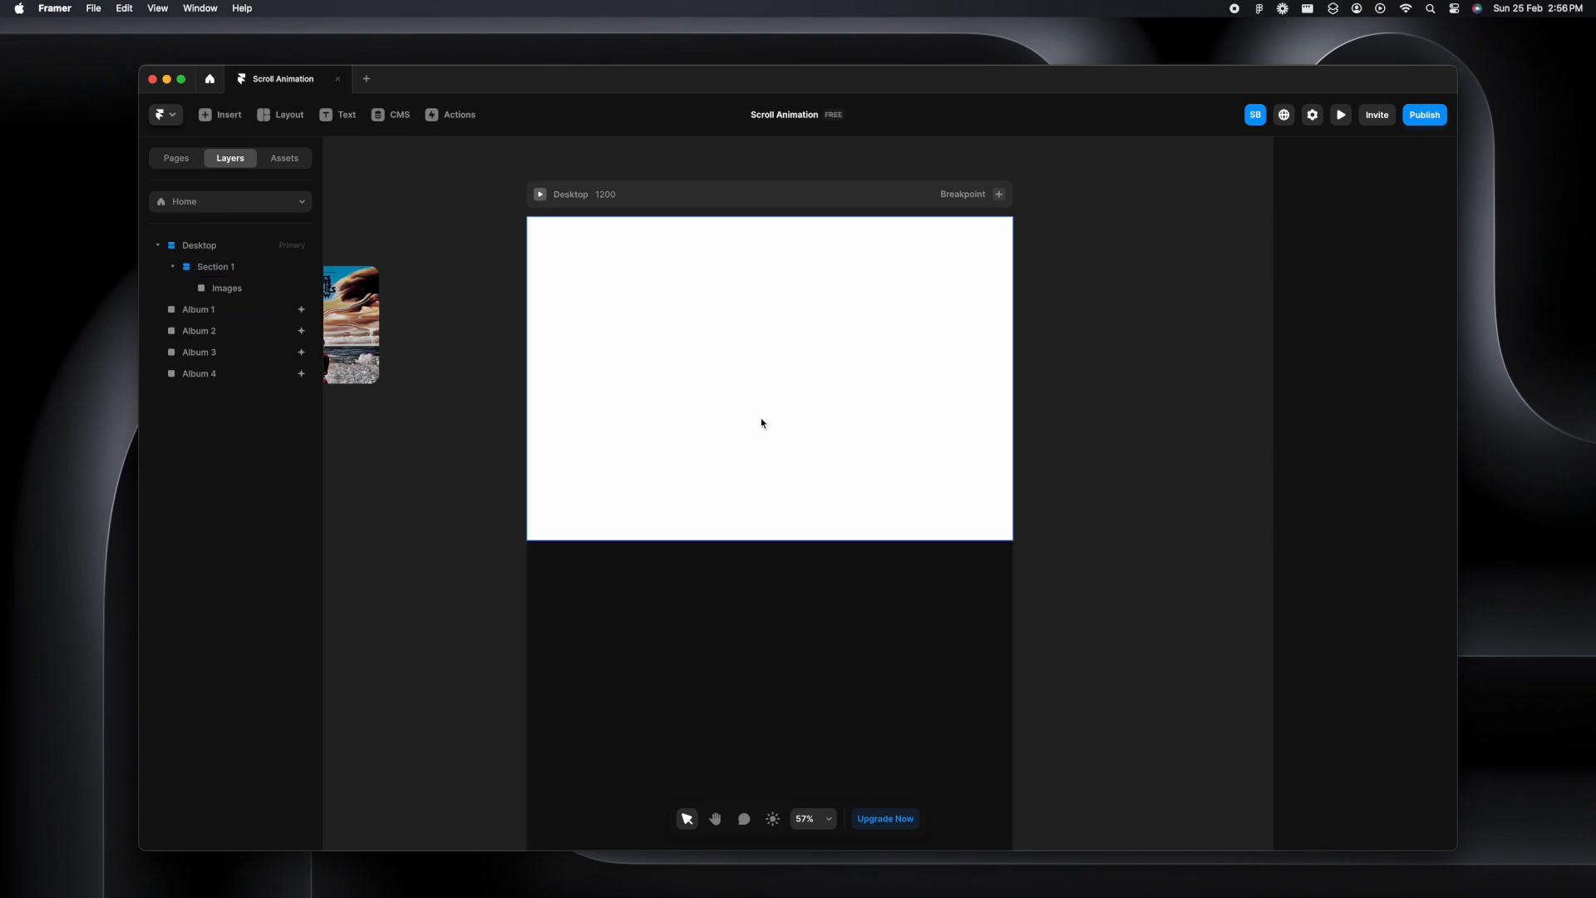
{"action": "left_click", "coordinate": [227, 287]}
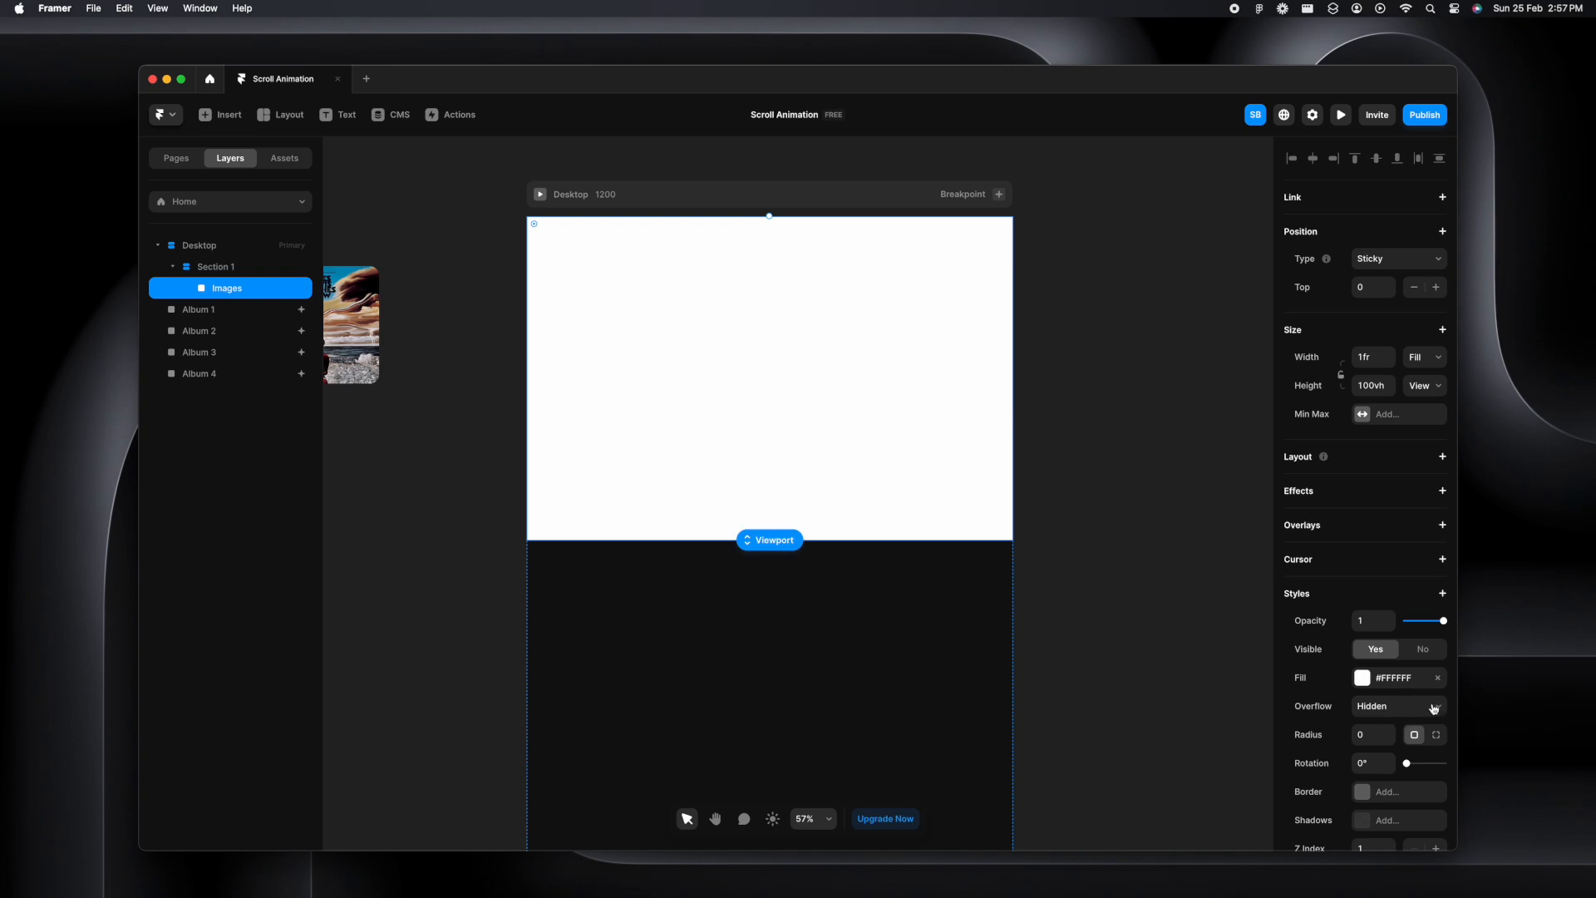
{"action": "left_click", "coordinate": [1438, 677]}
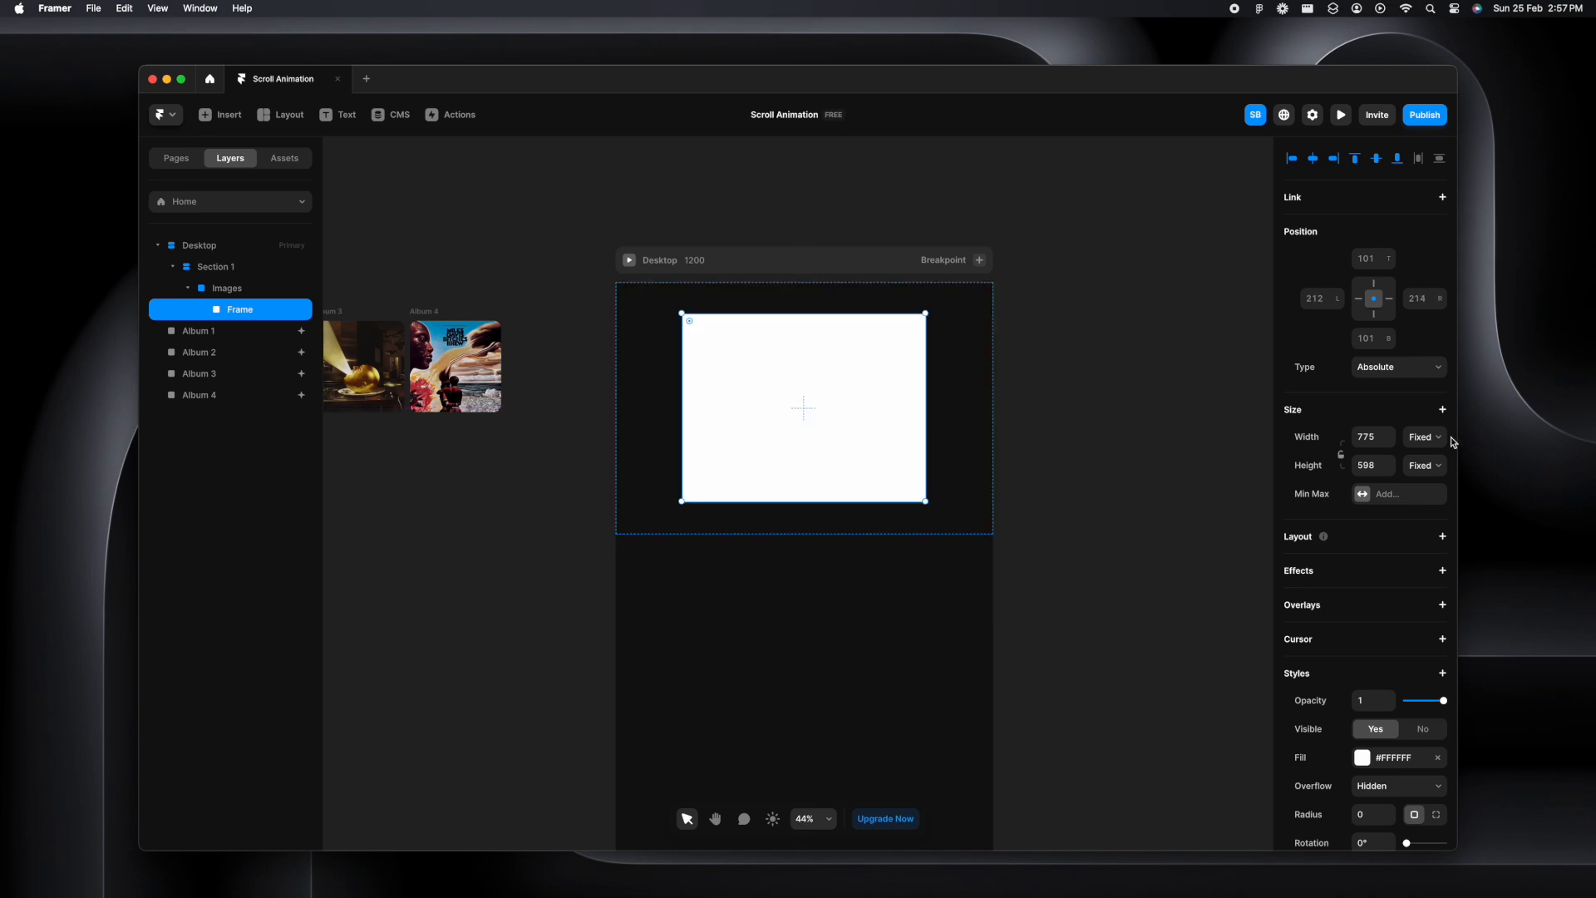
Size the inner frame 1200×800 with radius 0 and rename it Album Wrap
{"action": "left_click", "coordinate": [1371, 437]}
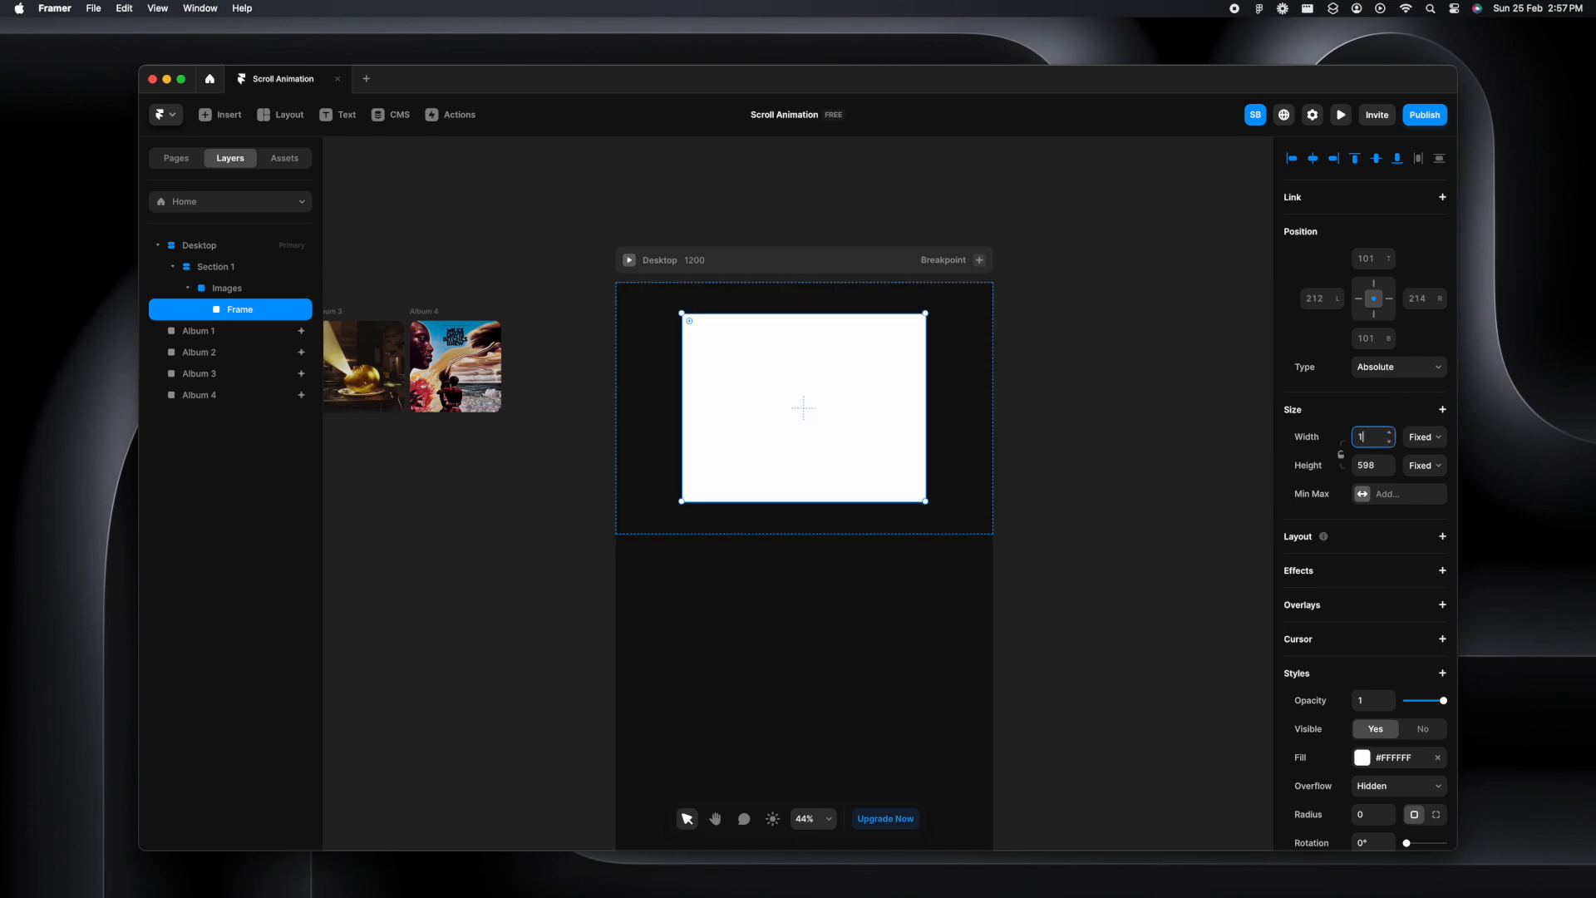
{"action": "type", "text": "1200"}
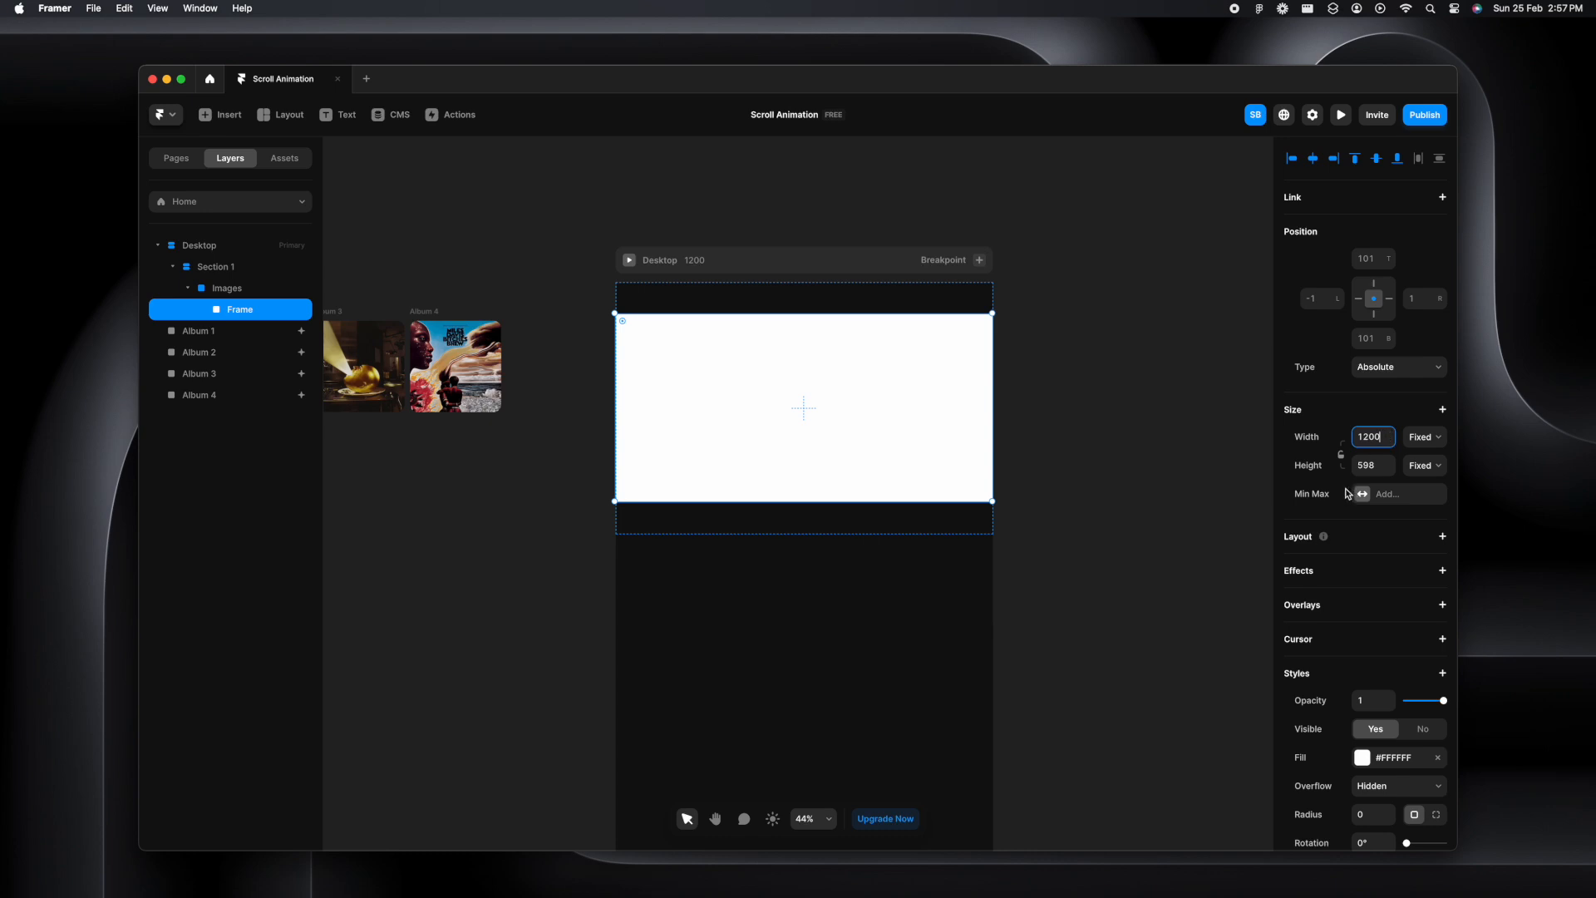
{"action": "type", "text": "800"}
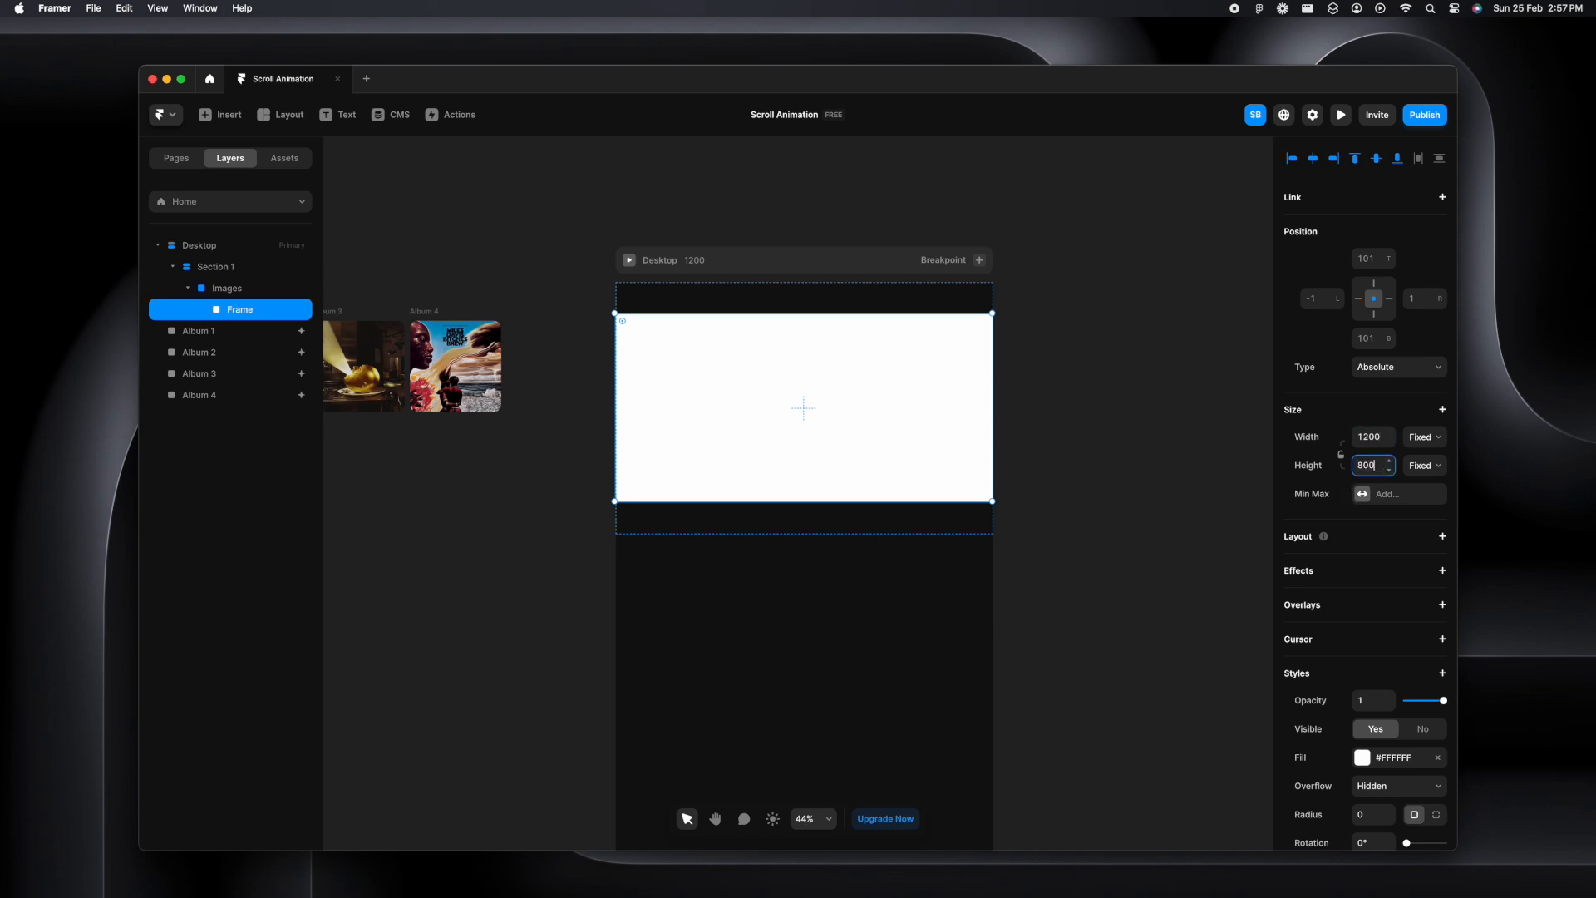
{"action": "type", "text": "0"}
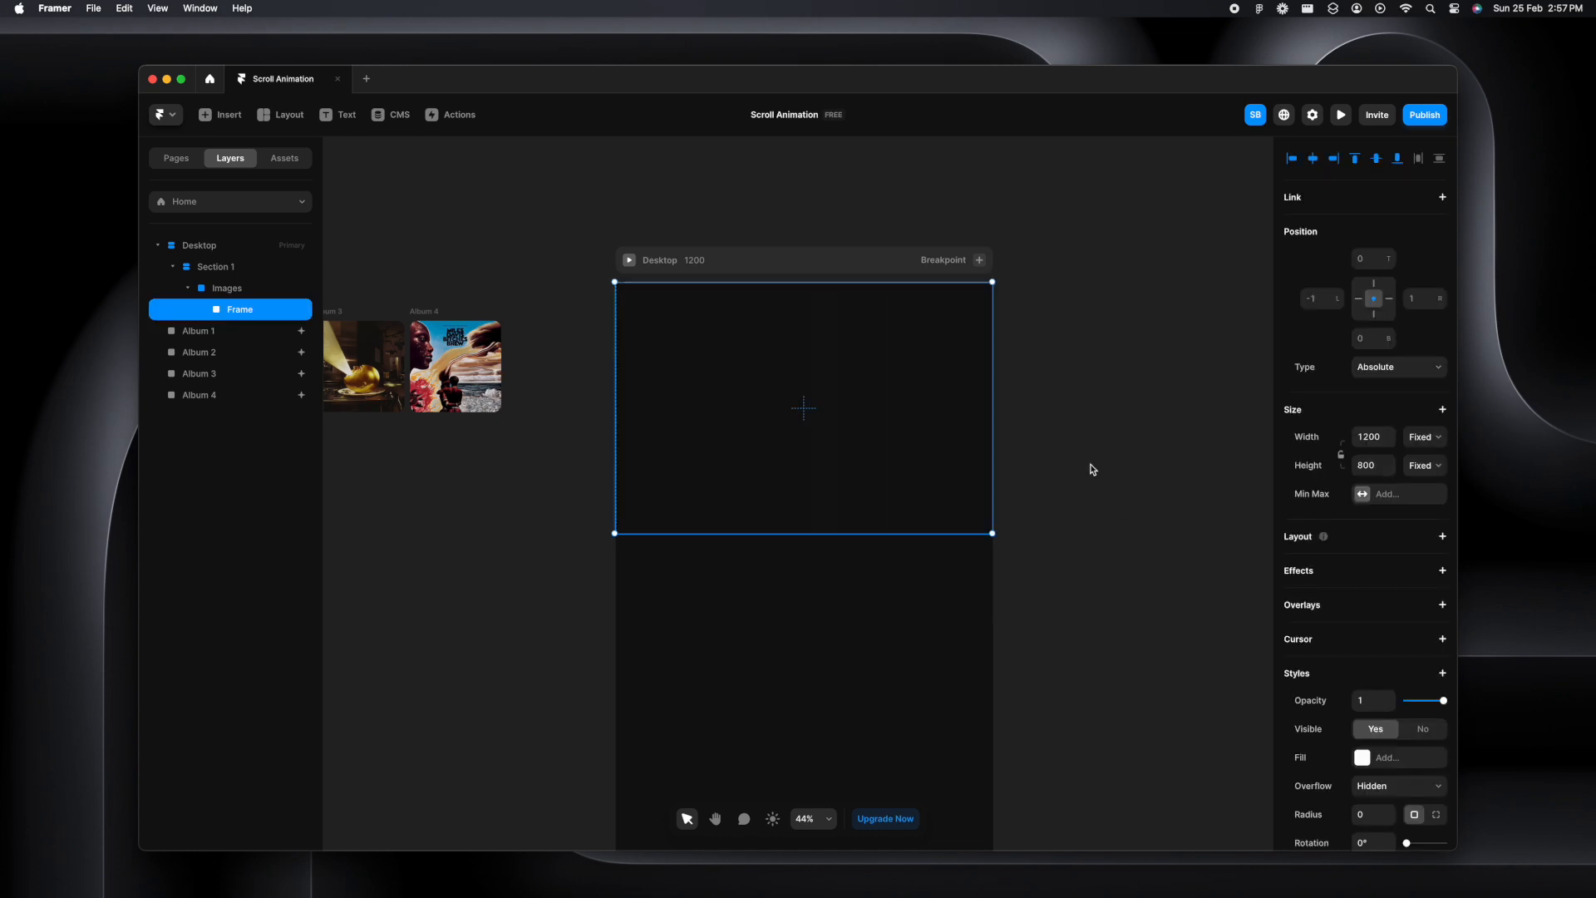
{"action": "double_click", "coordinate": [240, 309]}
{"action": "type", "text": "Images Wrap"}
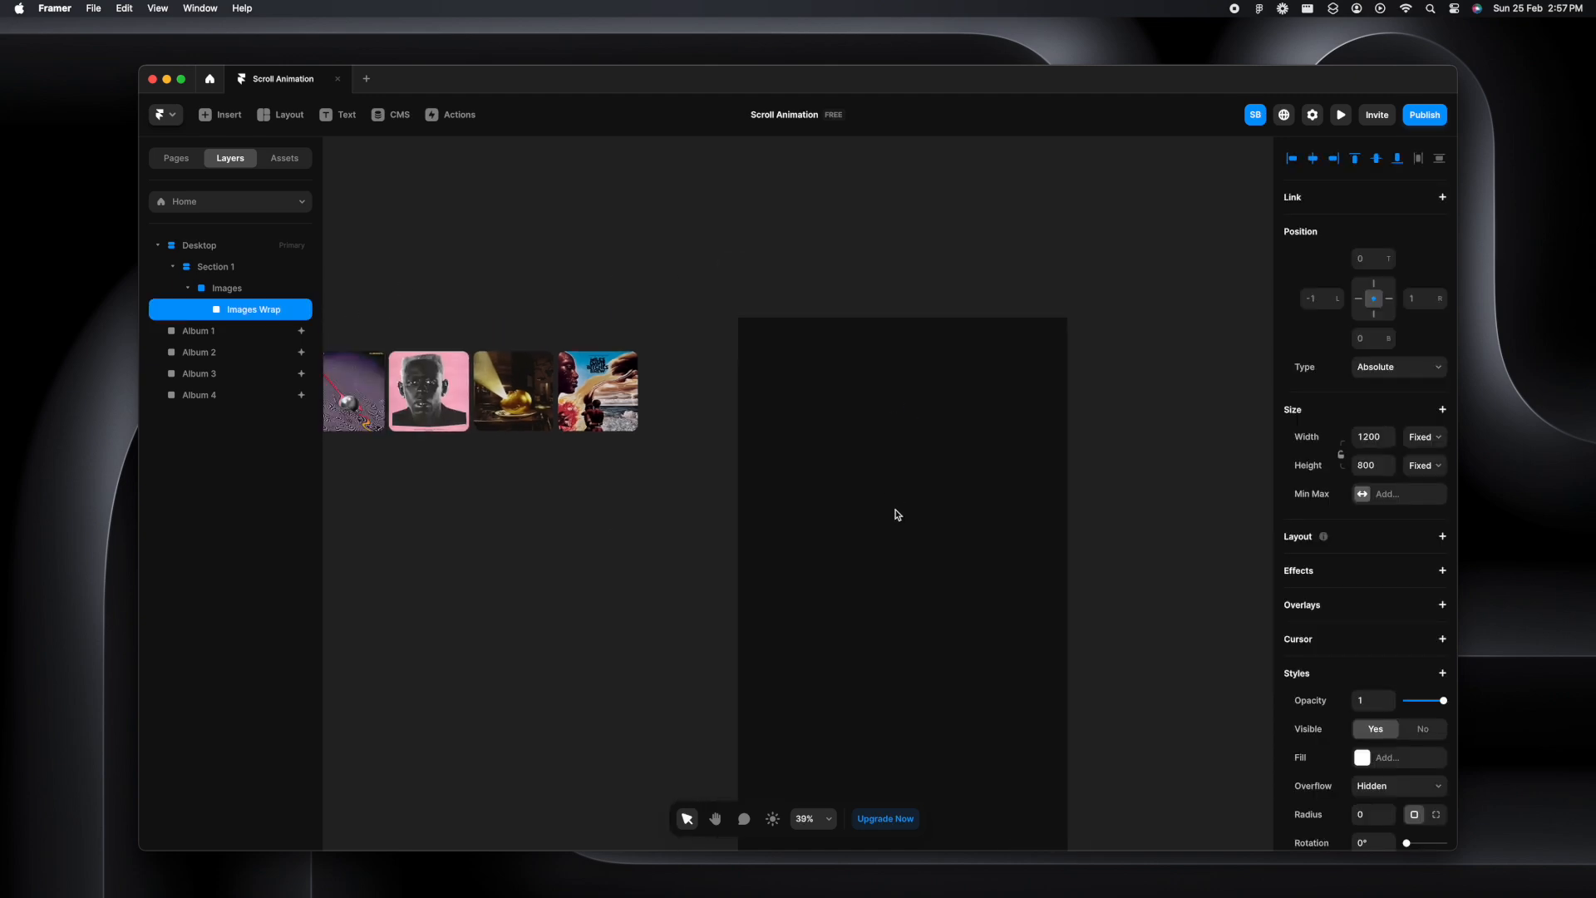
Select the Album 4 cover ready to move it into Album Wrap
{"action": "left_click", "coordinate": [199, 331]}
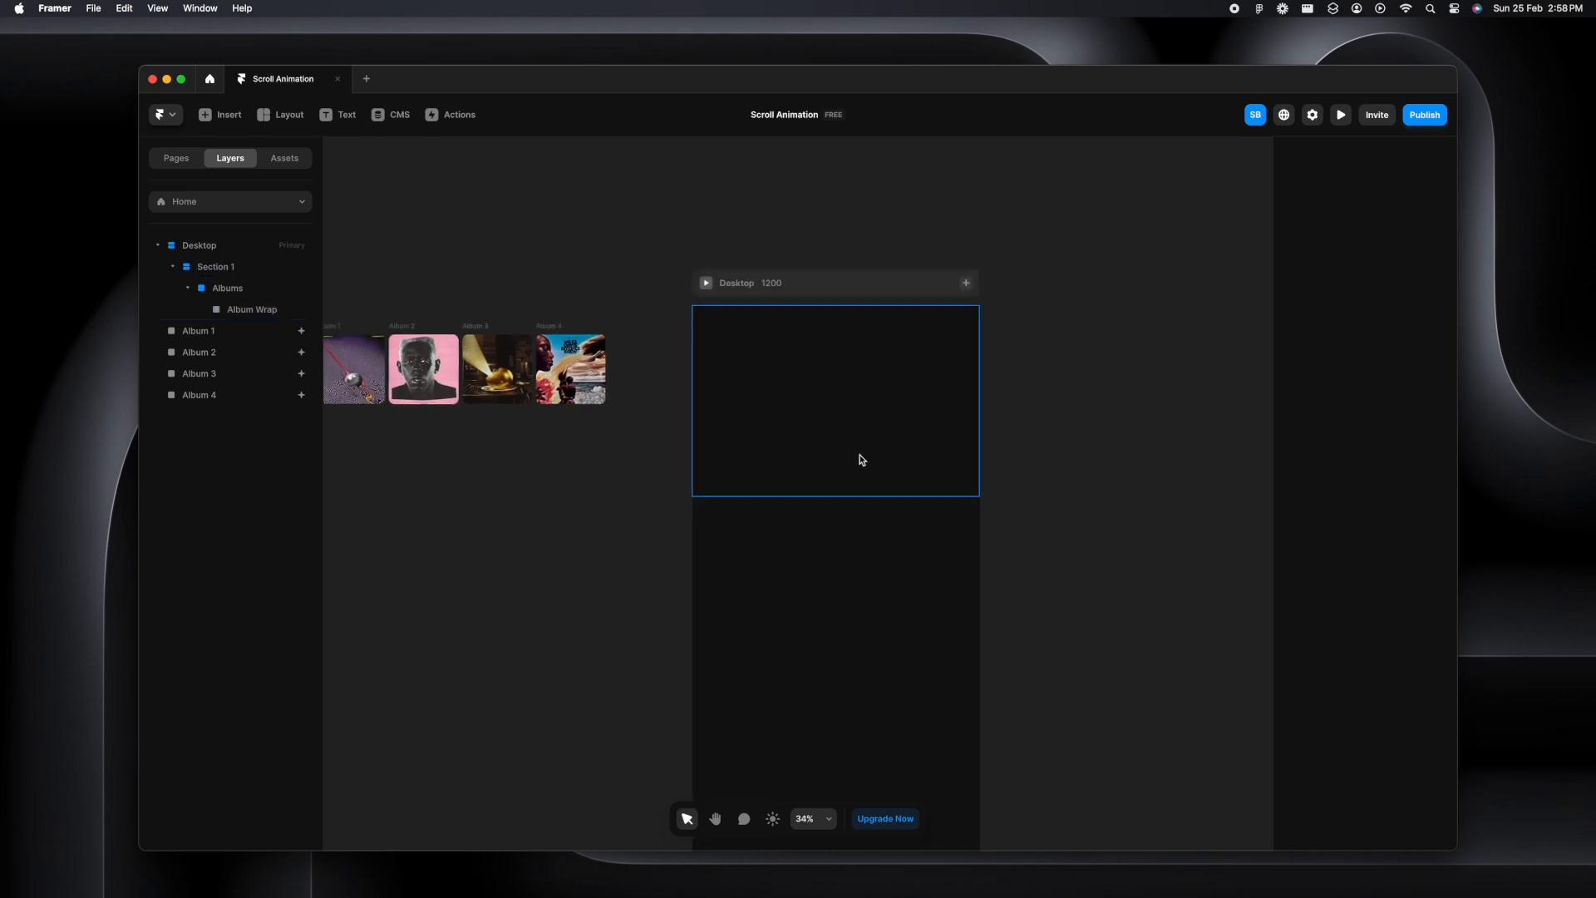
{"action": "left_click", "coordinate": [251, 309]}
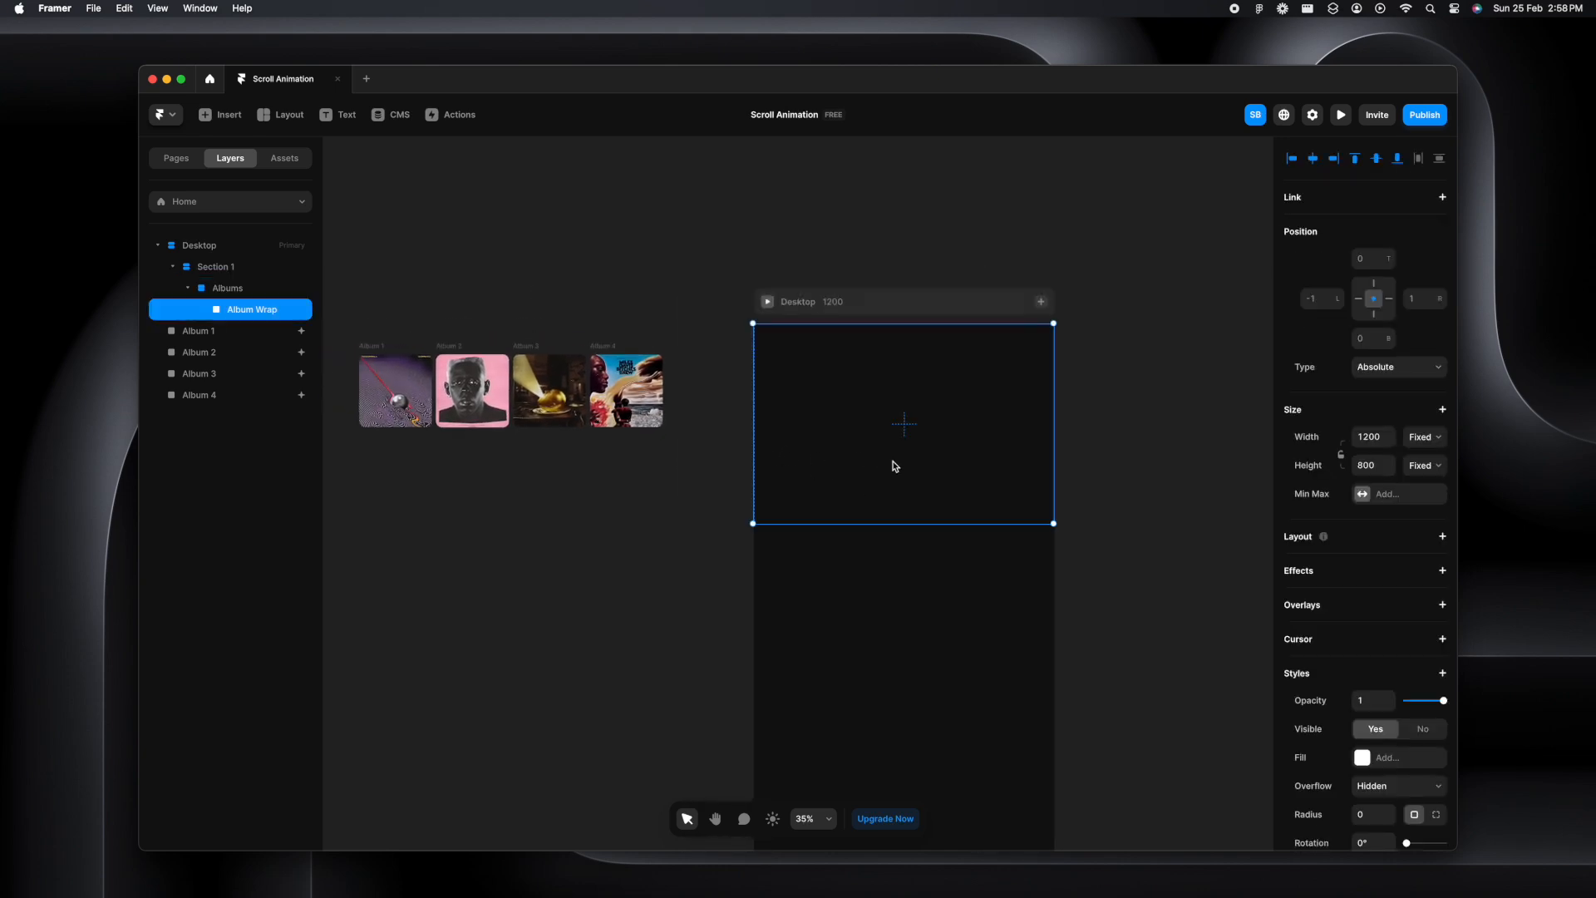
{"action": "left_click", "coordinate": [199, 331]}
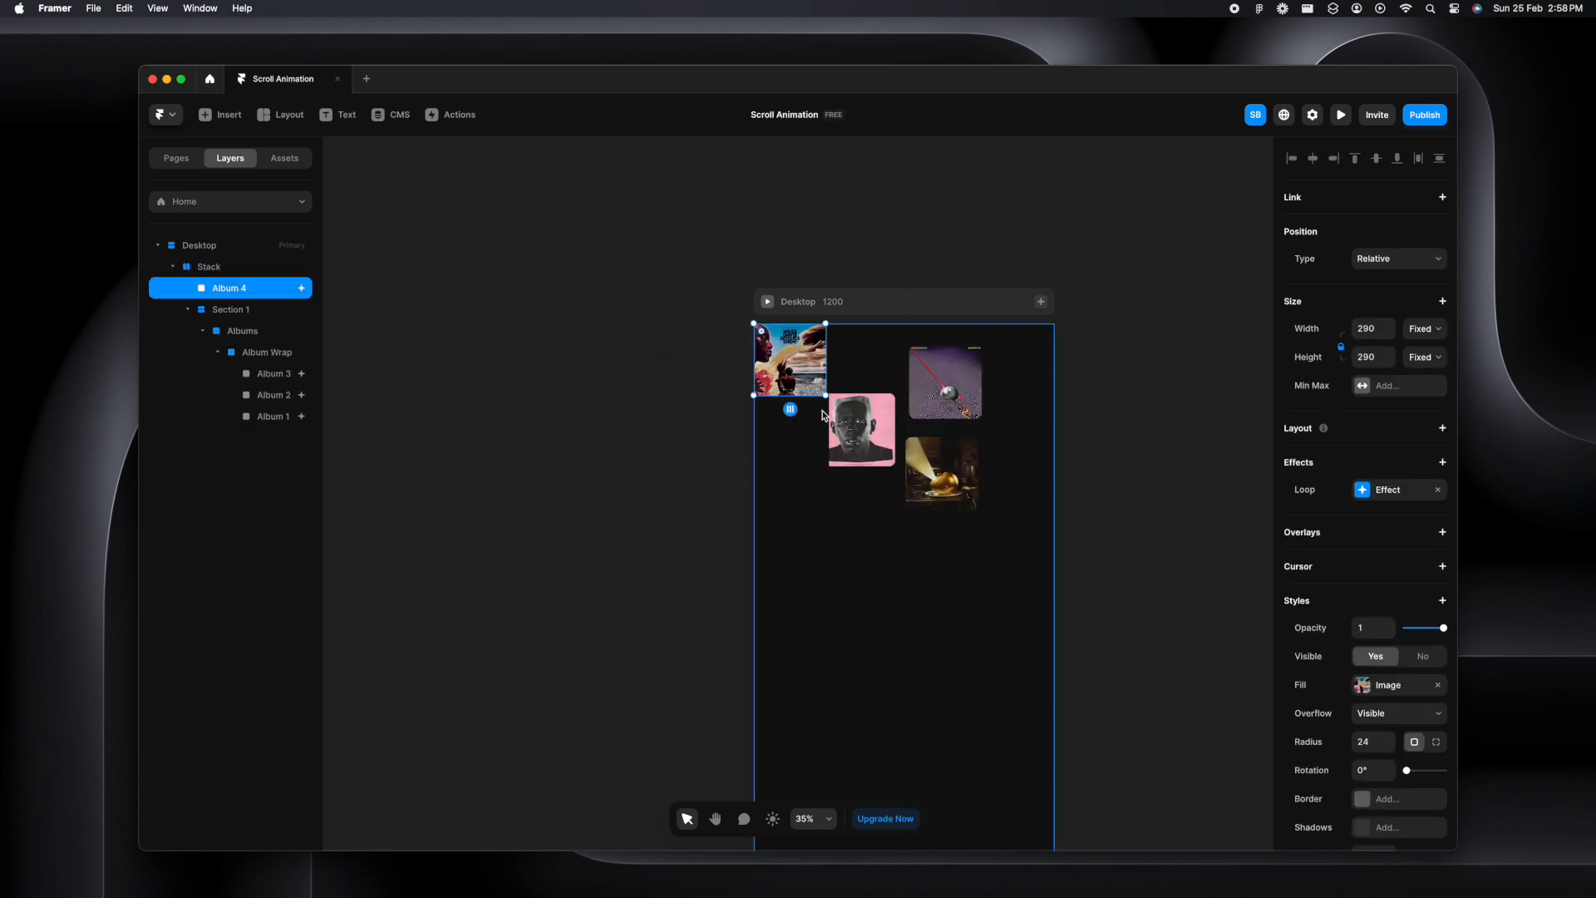
Place Album 1–4 covers inside Album Wrap in an overlapping cross around the centre
{"action": "left_click_drag", "start_coordinate": [790, 359], "coordinate": [625, 388]}
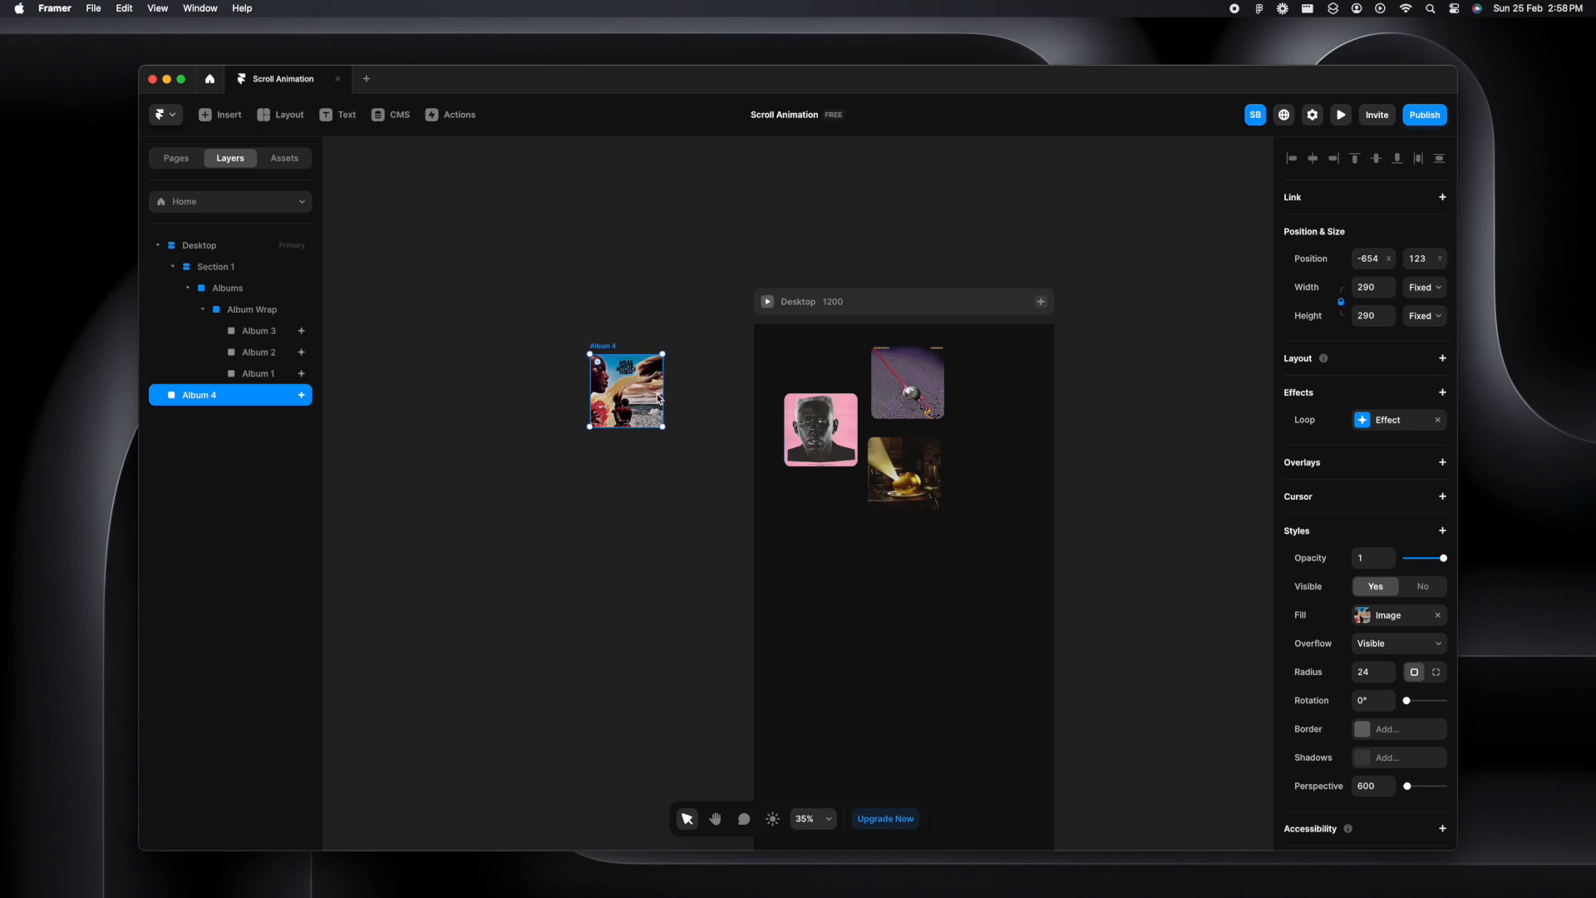
{"action": "left_click", "coordinate": [260, 374]}
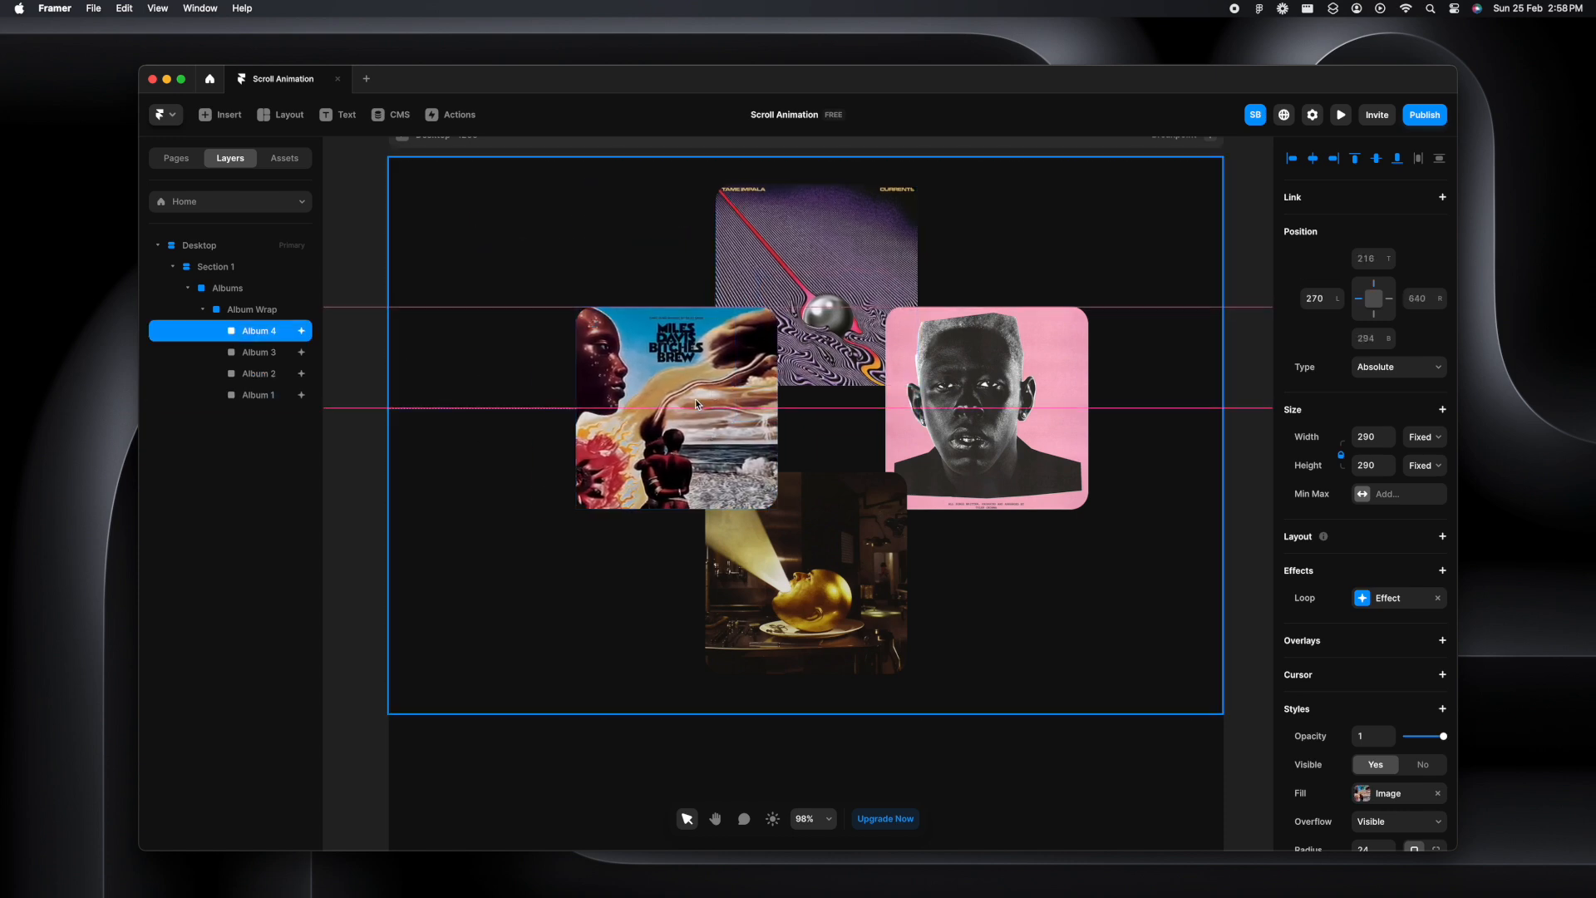
{"action": "left_click", "coordinate": [974, 408]}
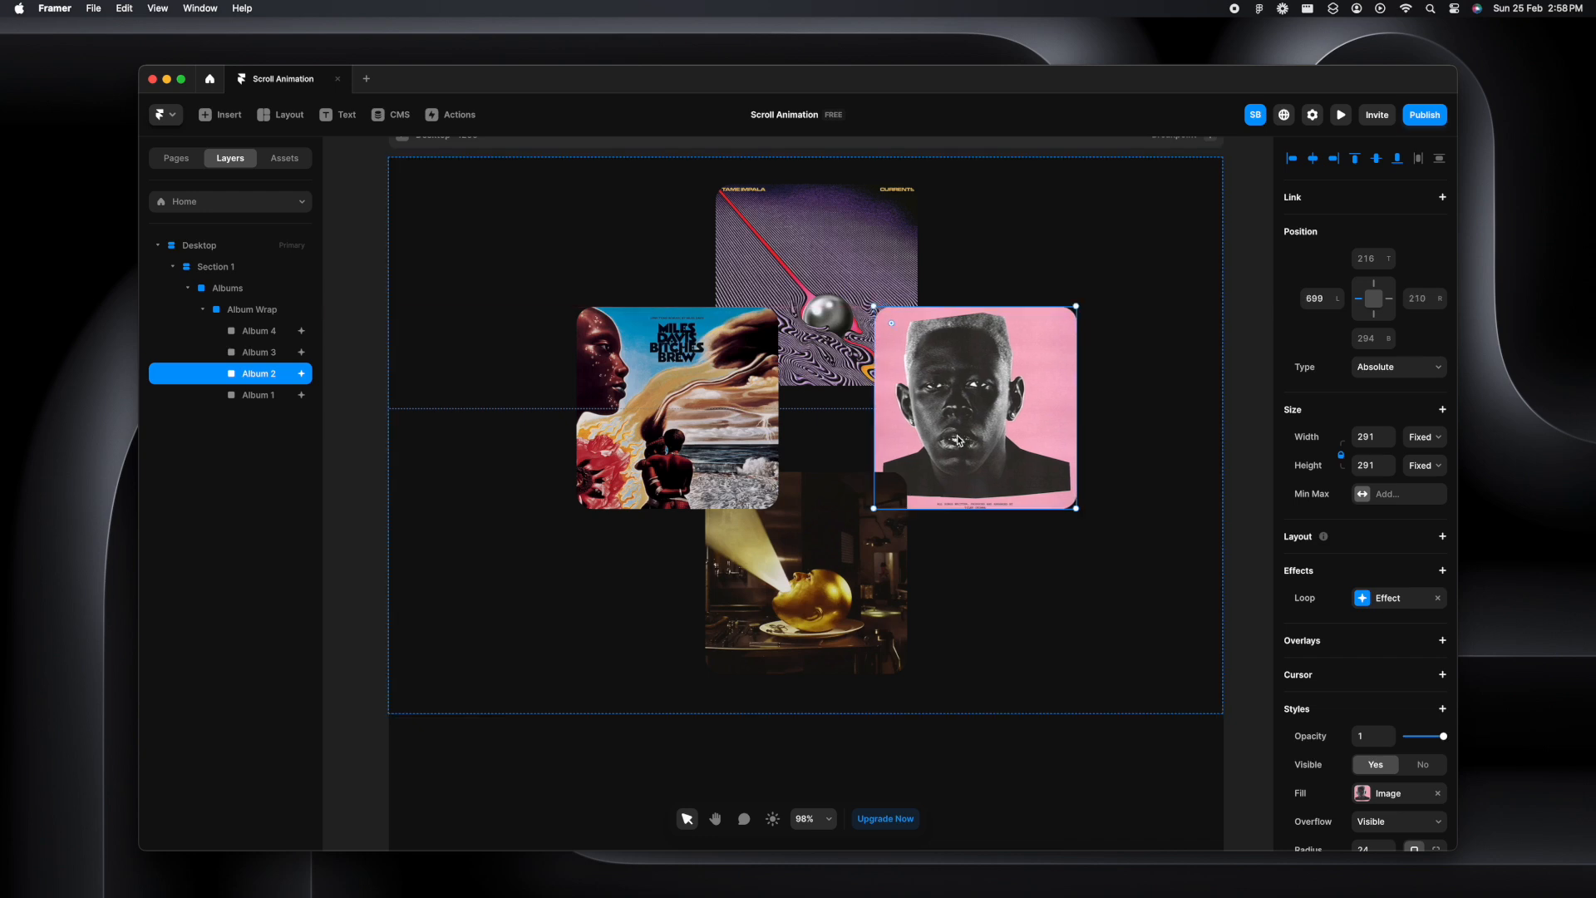
{"action": "left_click", "coordinate": [260, 351]}
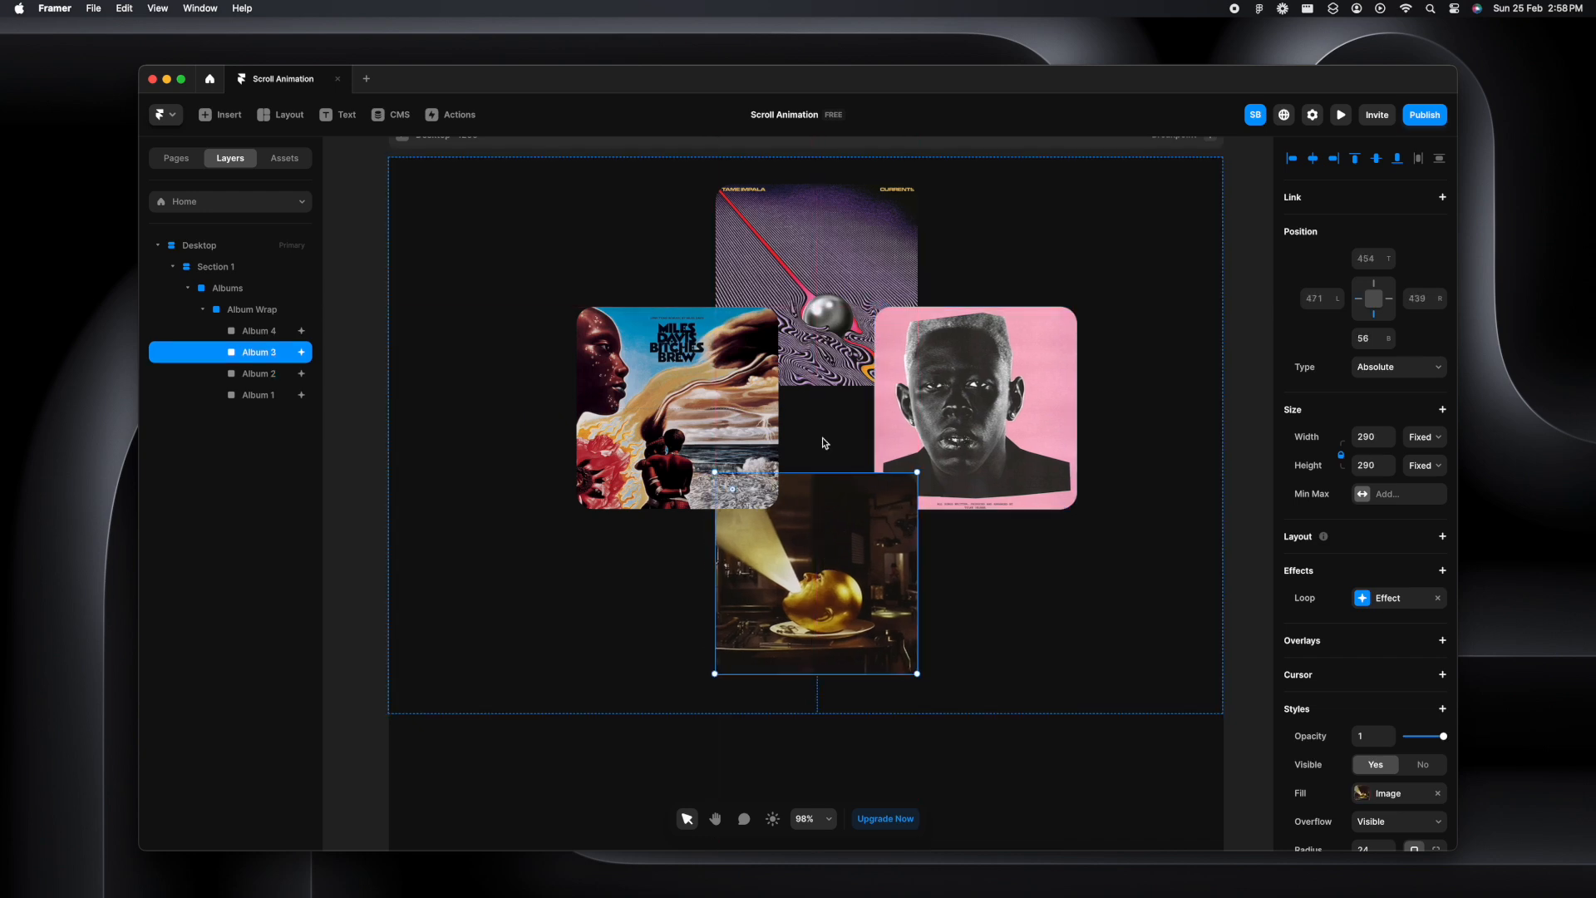
{"action": "left_click", "coordinate": [259, 395]}
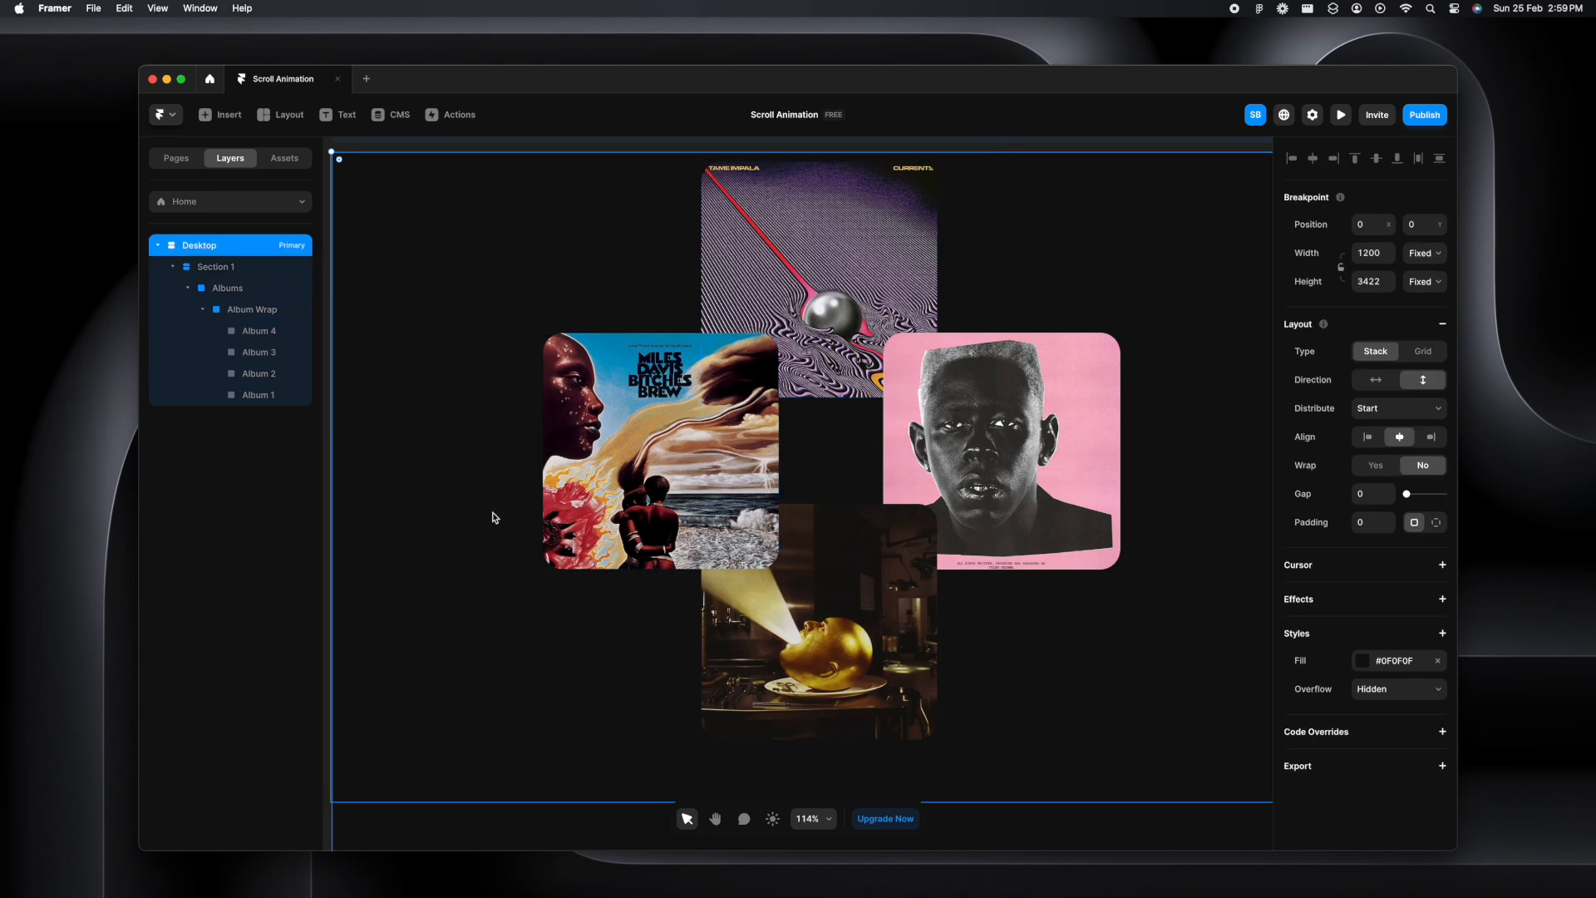
Give the Miles Davis cover a Loop effect with a 3-second delay
{"action": "left_click", "coordinate": [659, 450]}
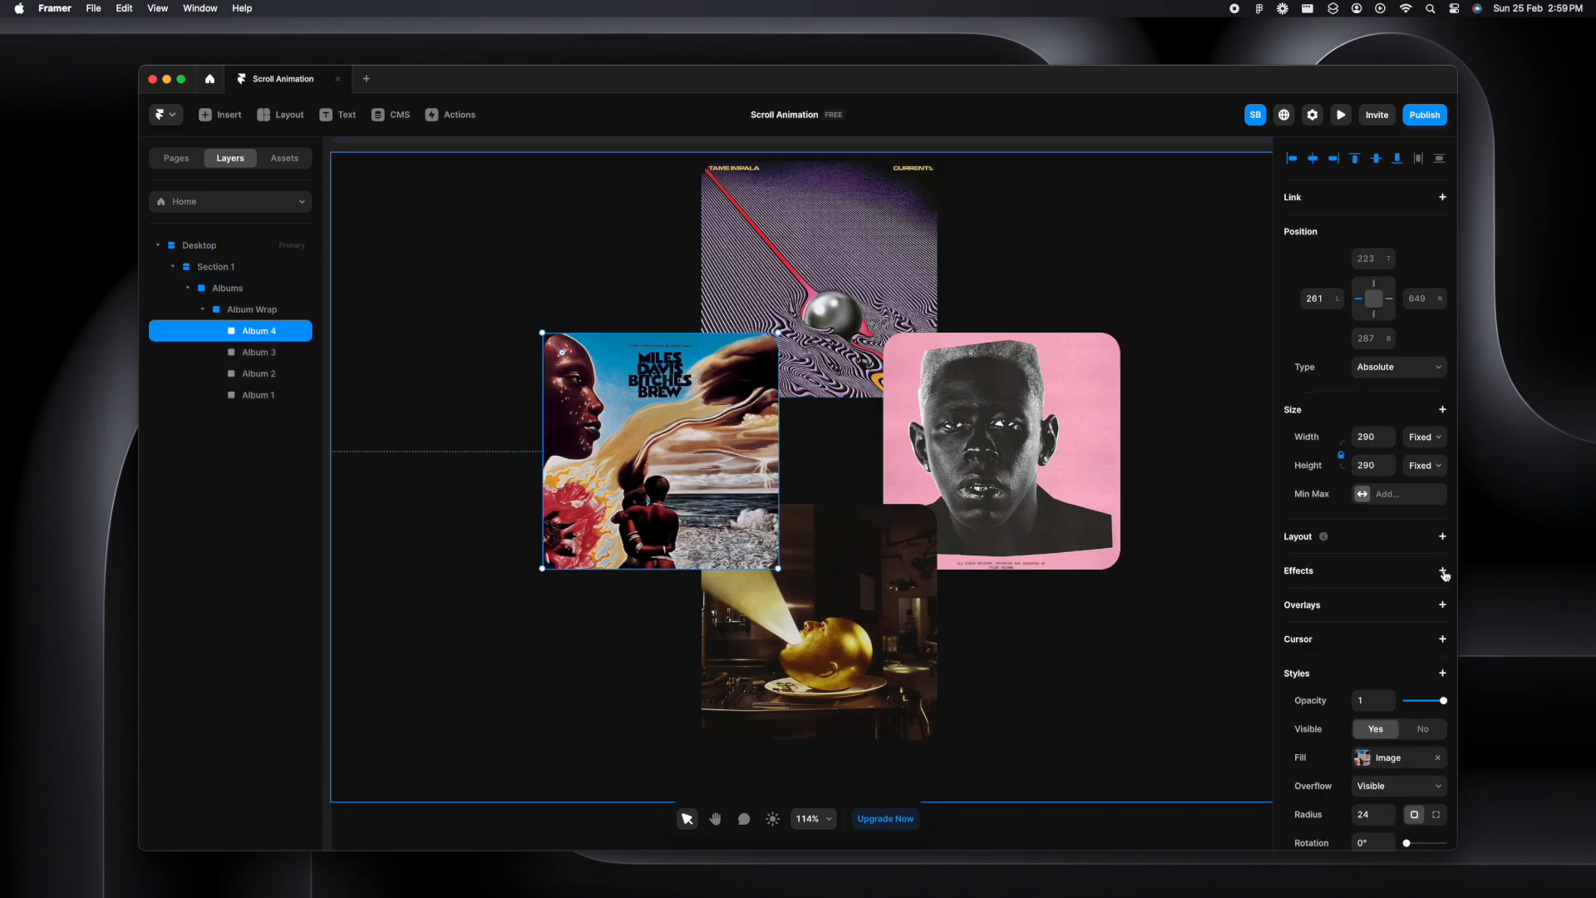
{"action": "left_click", "coordinate": [1443, 571]}
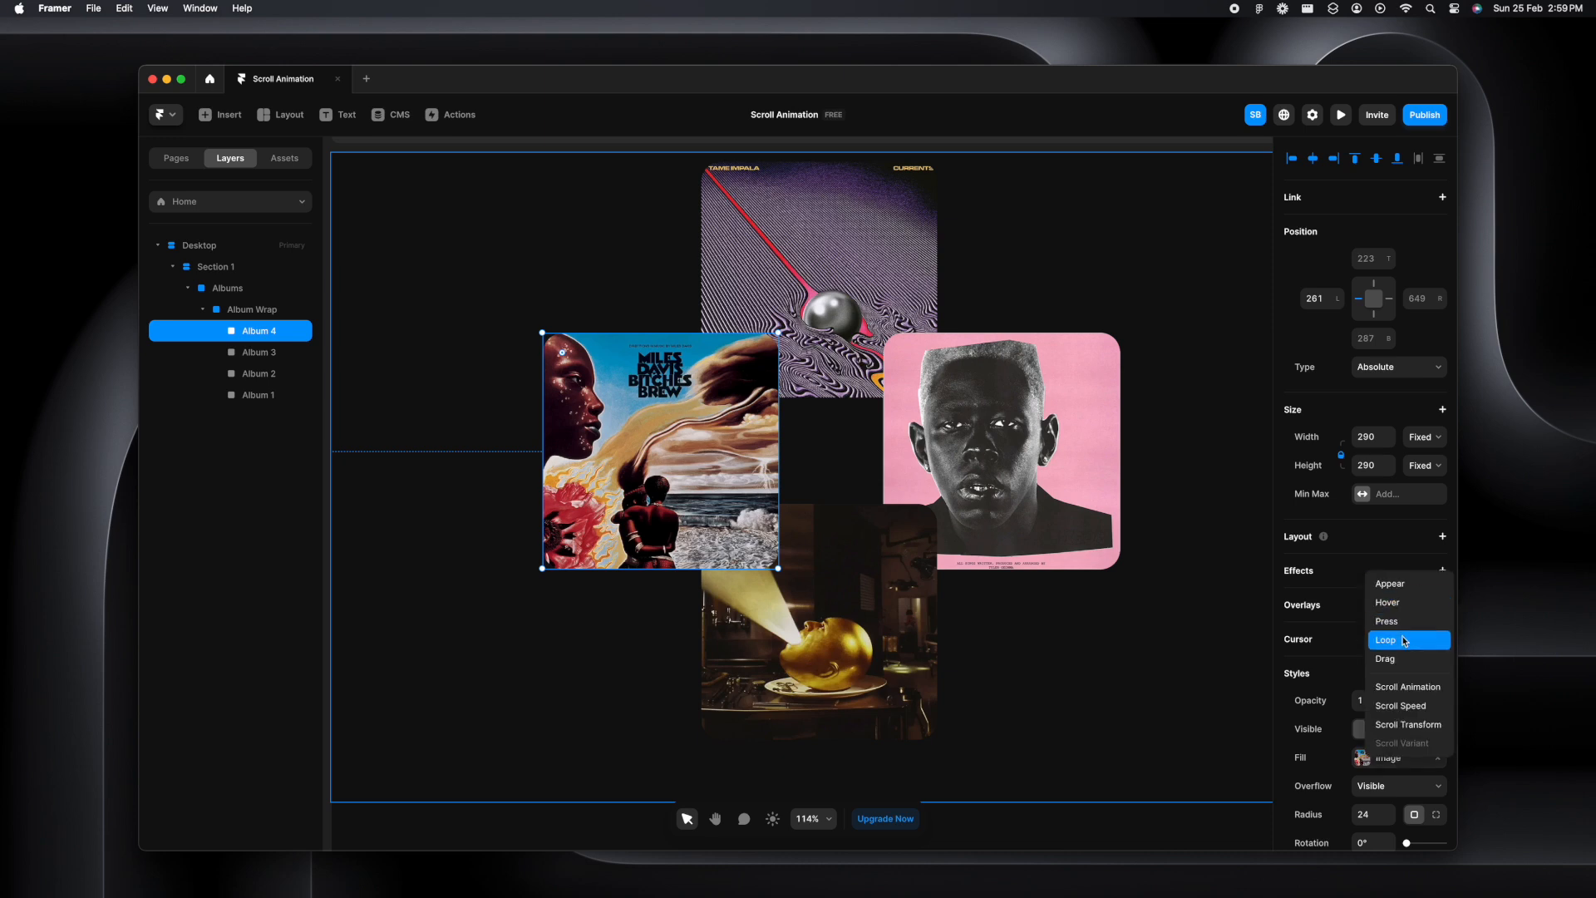
{"action": "left_click", "coordinate": [1386, 640]}
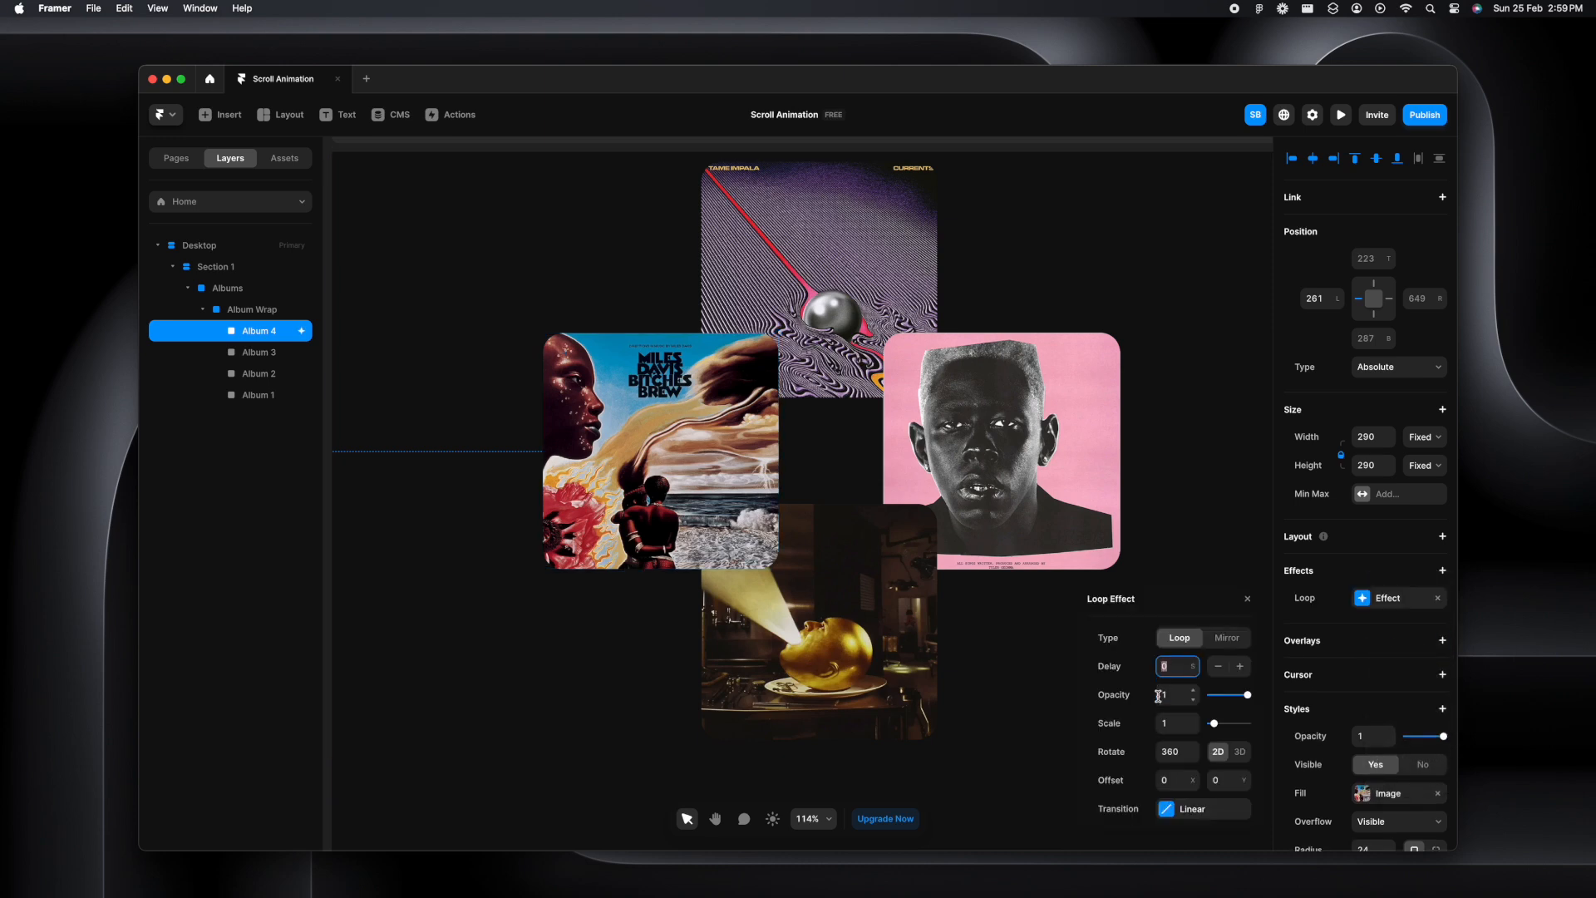
{"action": "left_click", "coordinate": [659, 452]}
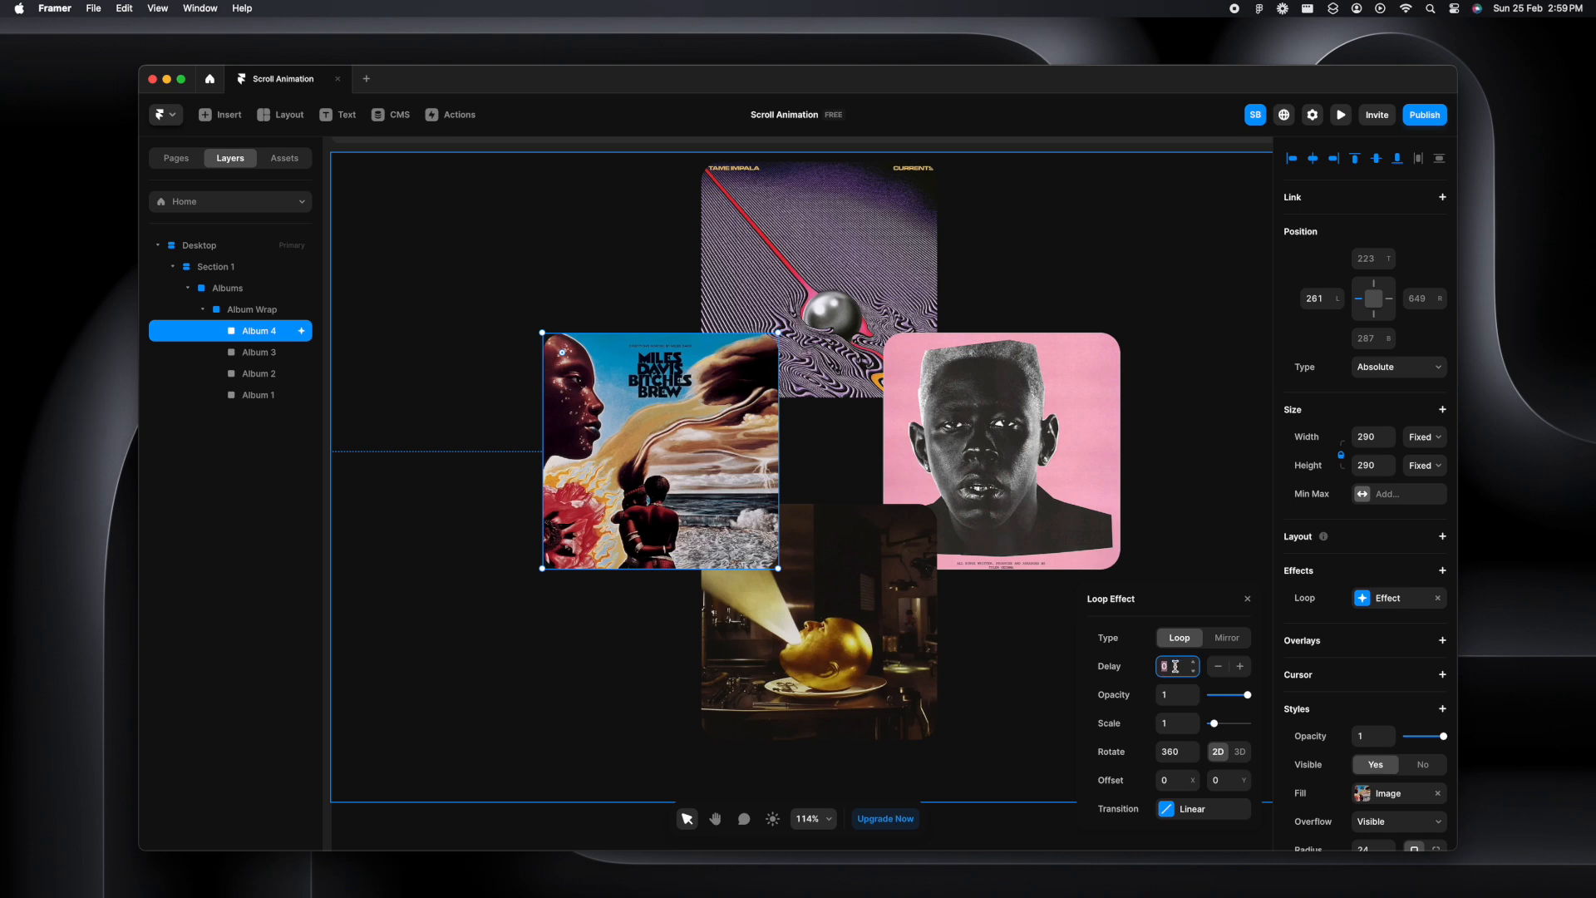
{"action": "type", "text": "3"}
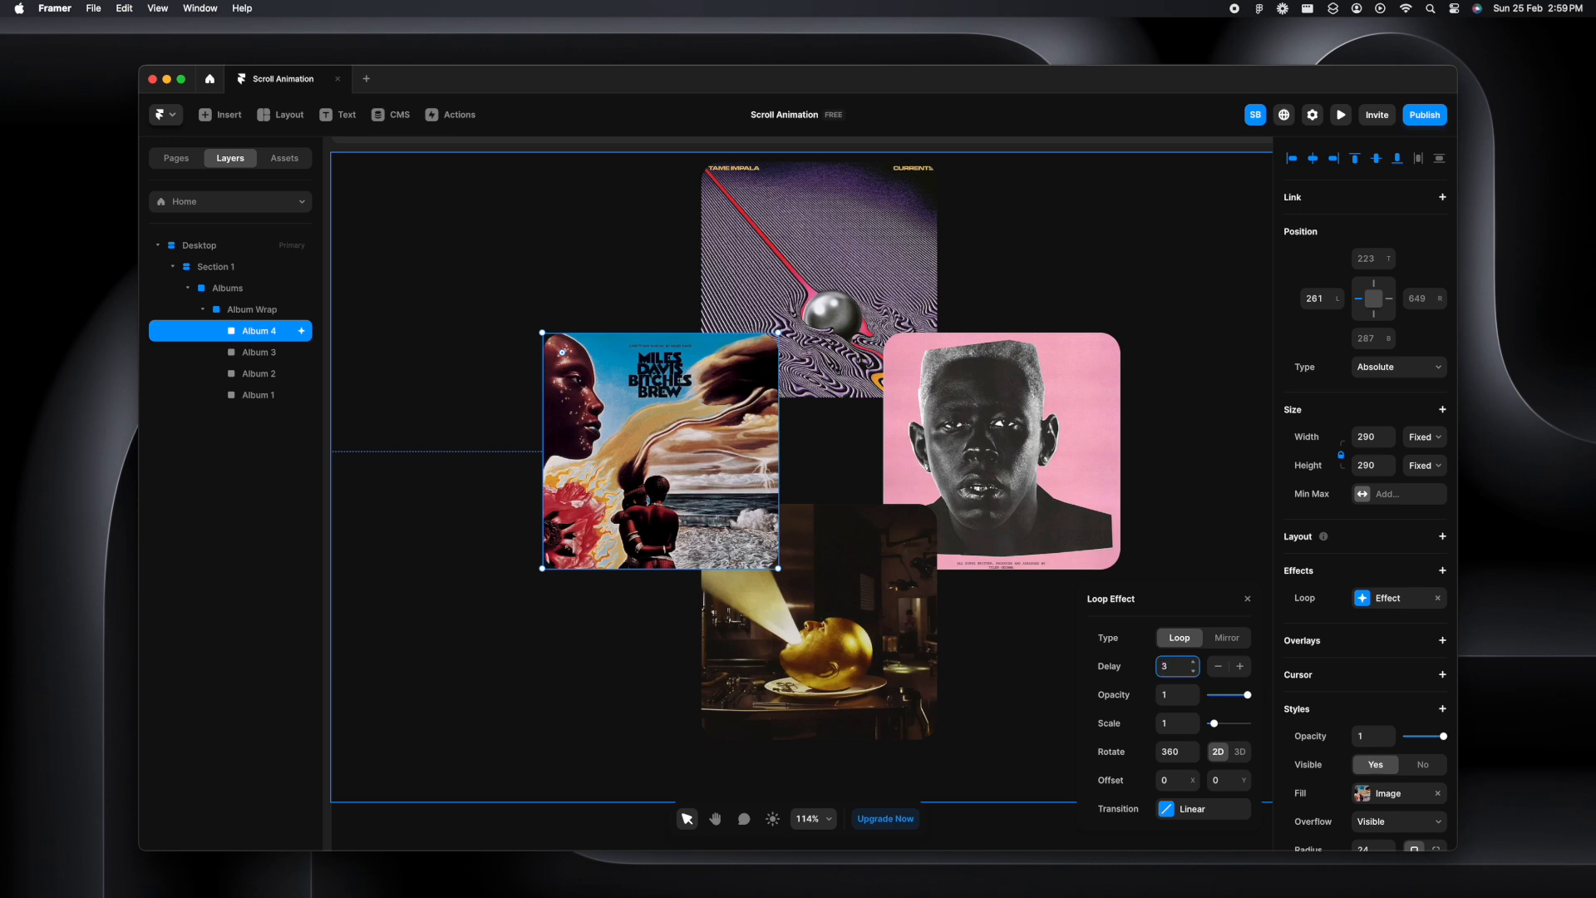
Set the loop's 3D rotation to 60° on Y with a linear one-second transition
{"action": "left_click", "coordinate": [1239, 751]}
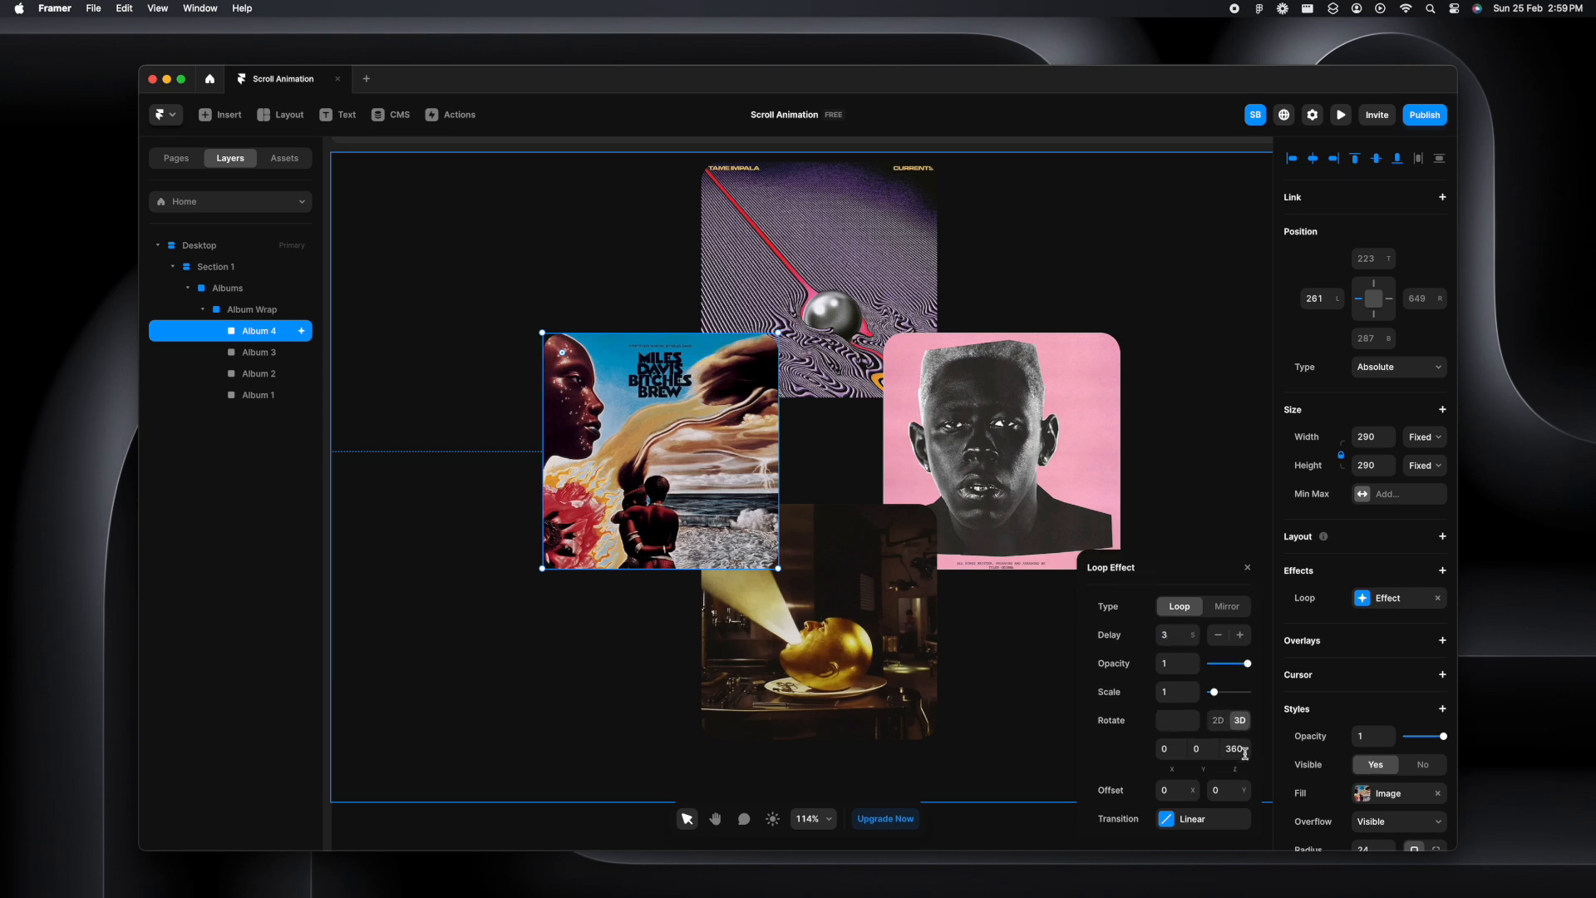
{"action": "left_click", "coordinate": [1202, 748]}
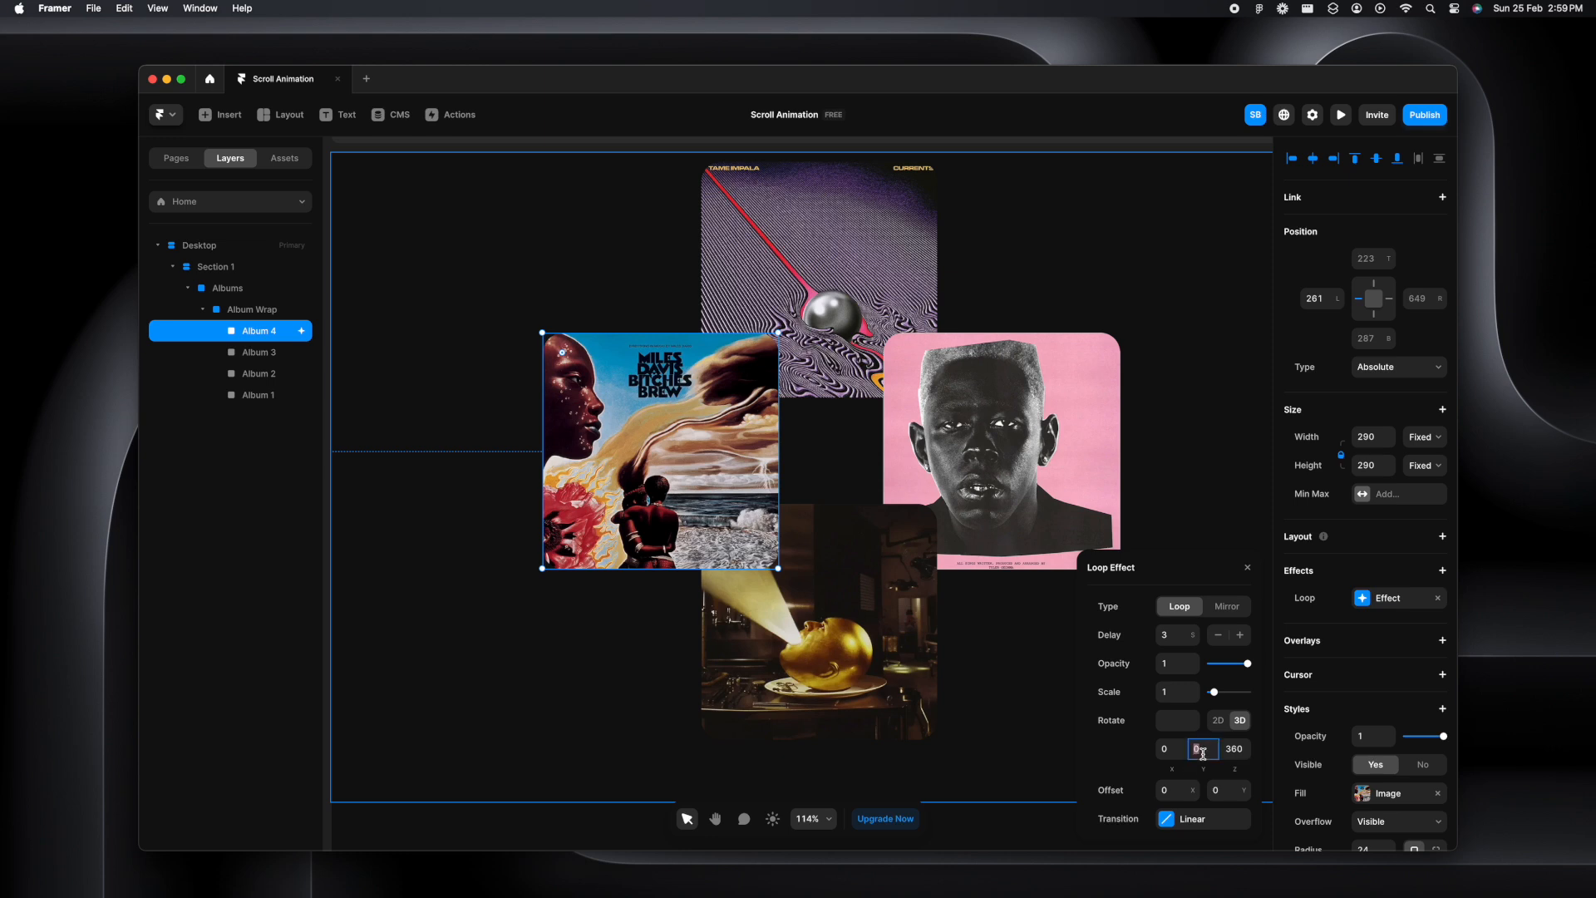
{"action": "type", "text": "60"}
{"action": "left_click", "coordinate": [1235, 749]}
{"action": "type", "text": "0"}
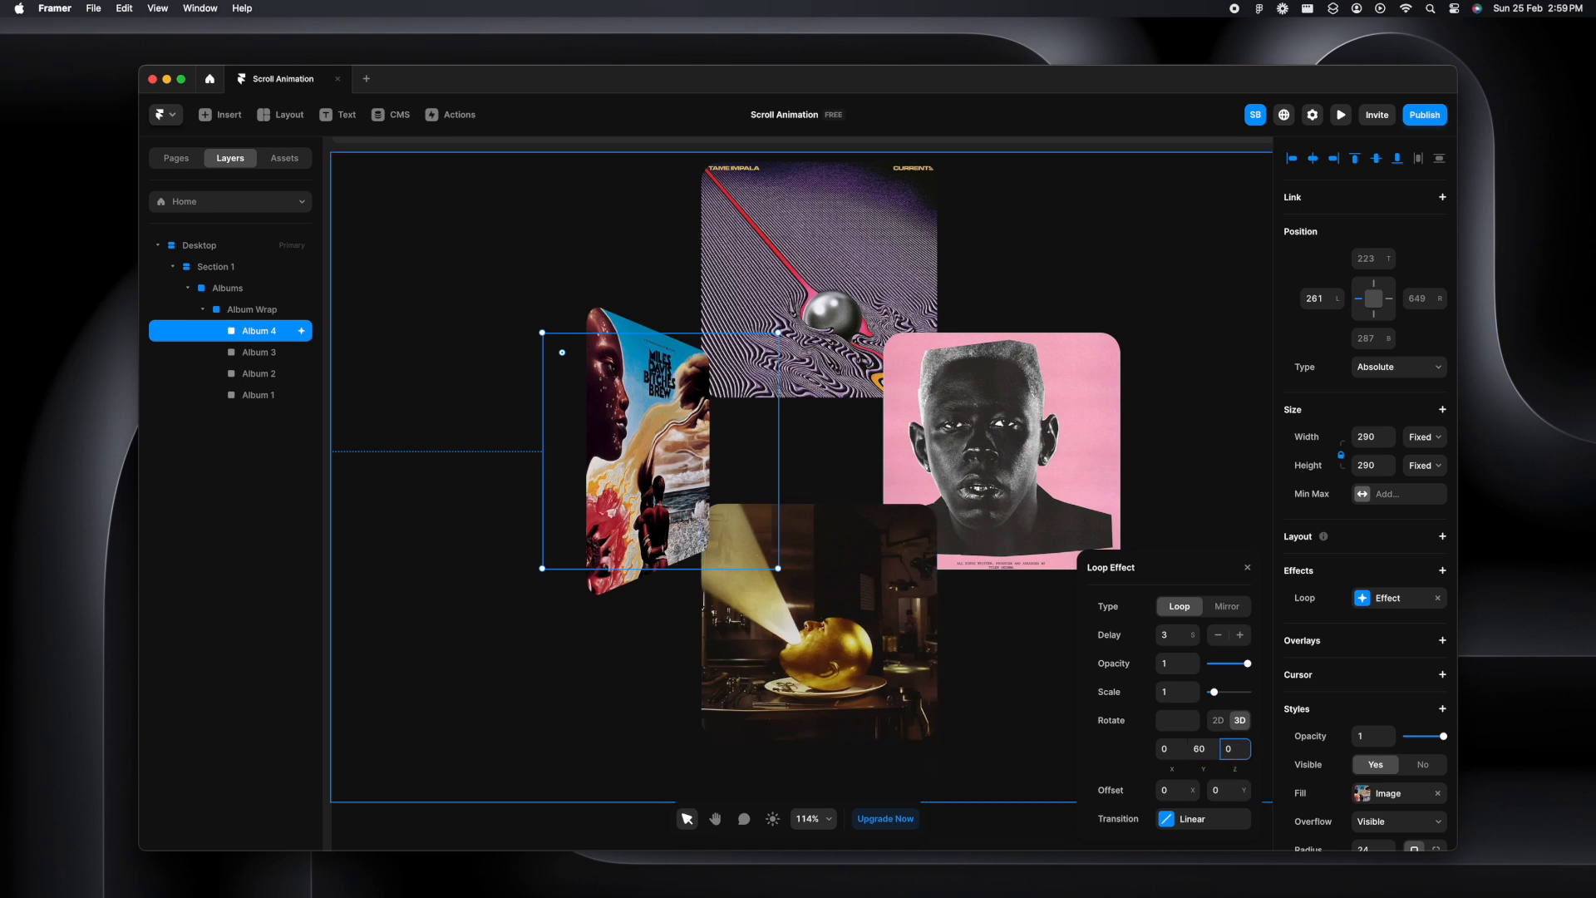
{"action": "left_click", "coordinate": [1202, 818]}
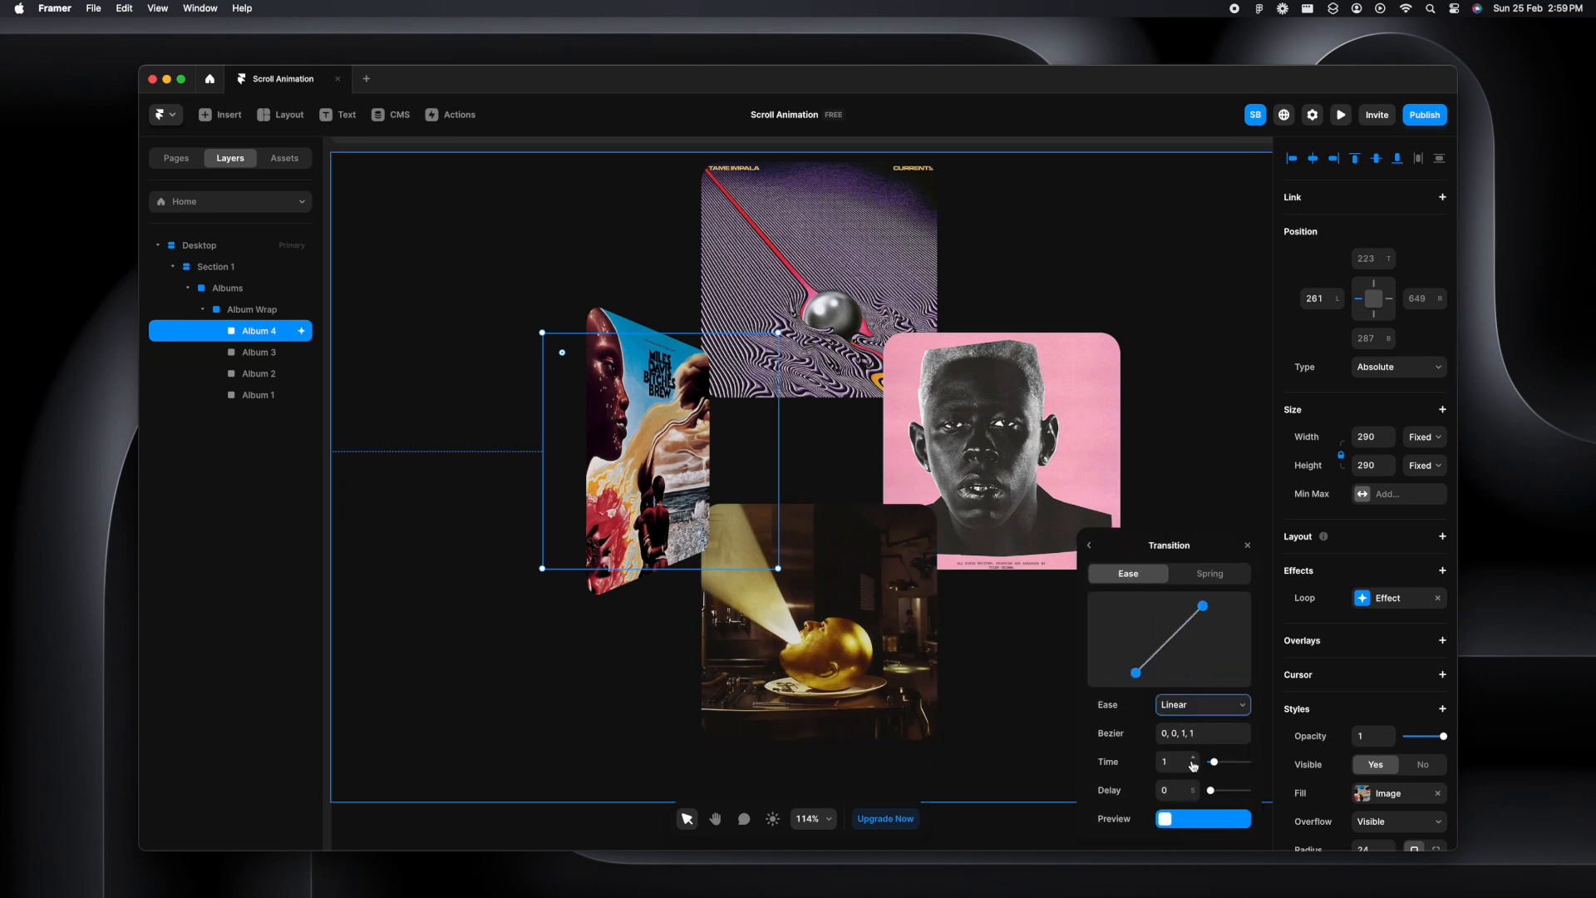
{"action": "left_click", "coordinate": [1172, 762]}
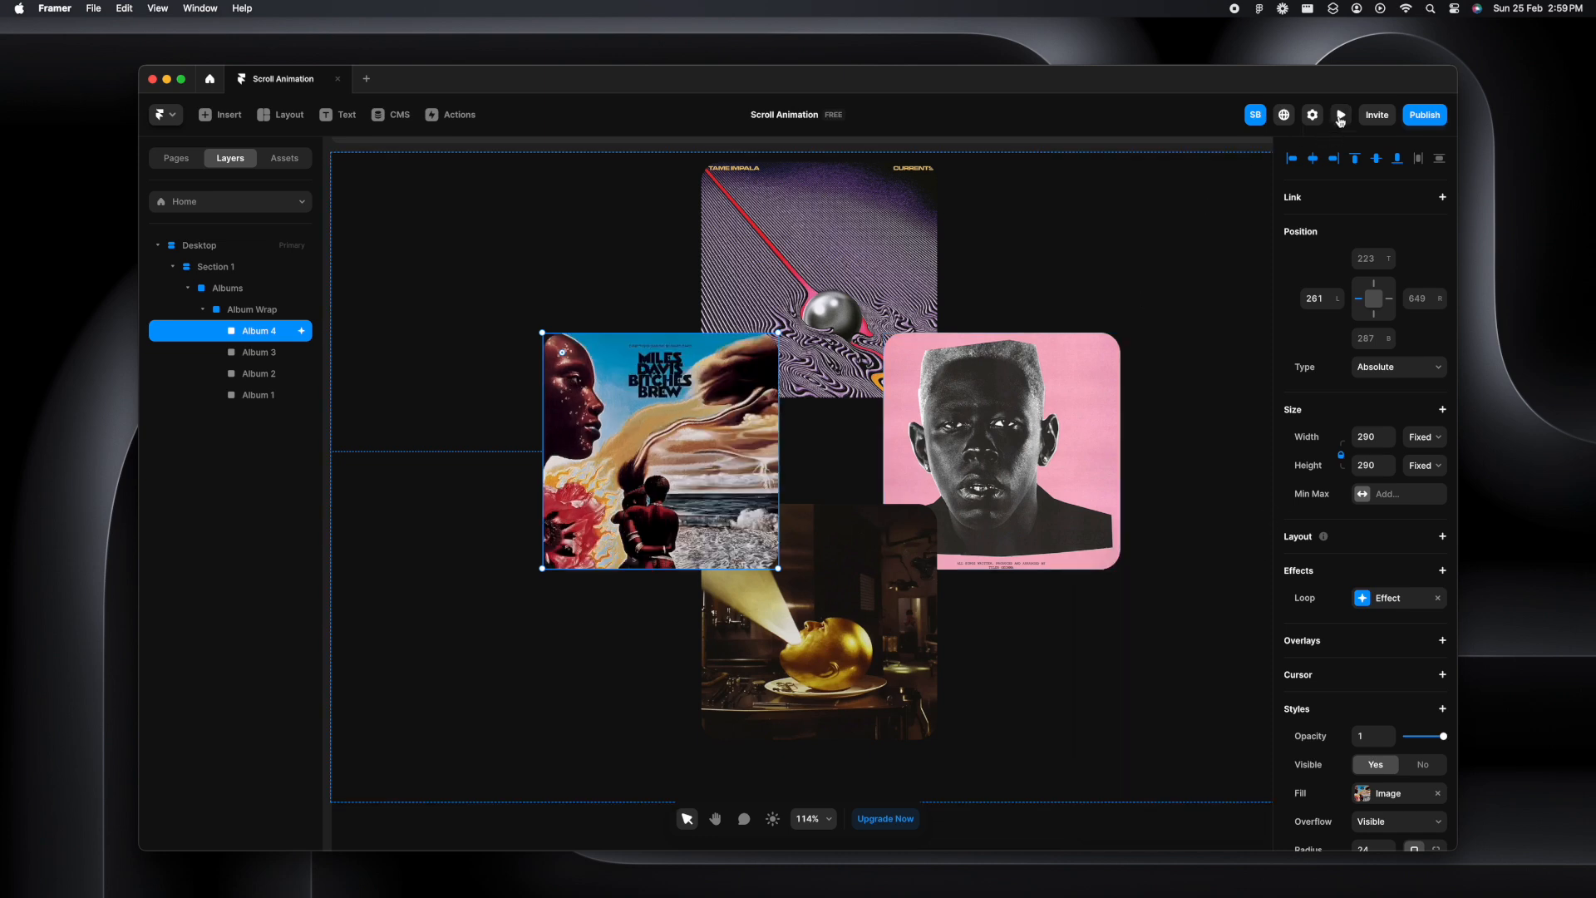
Preview, then raise the Miles Davis loop delay to 999999 so it stays skewed
{"action": "left_click", "coordinate": [1342, 114]}
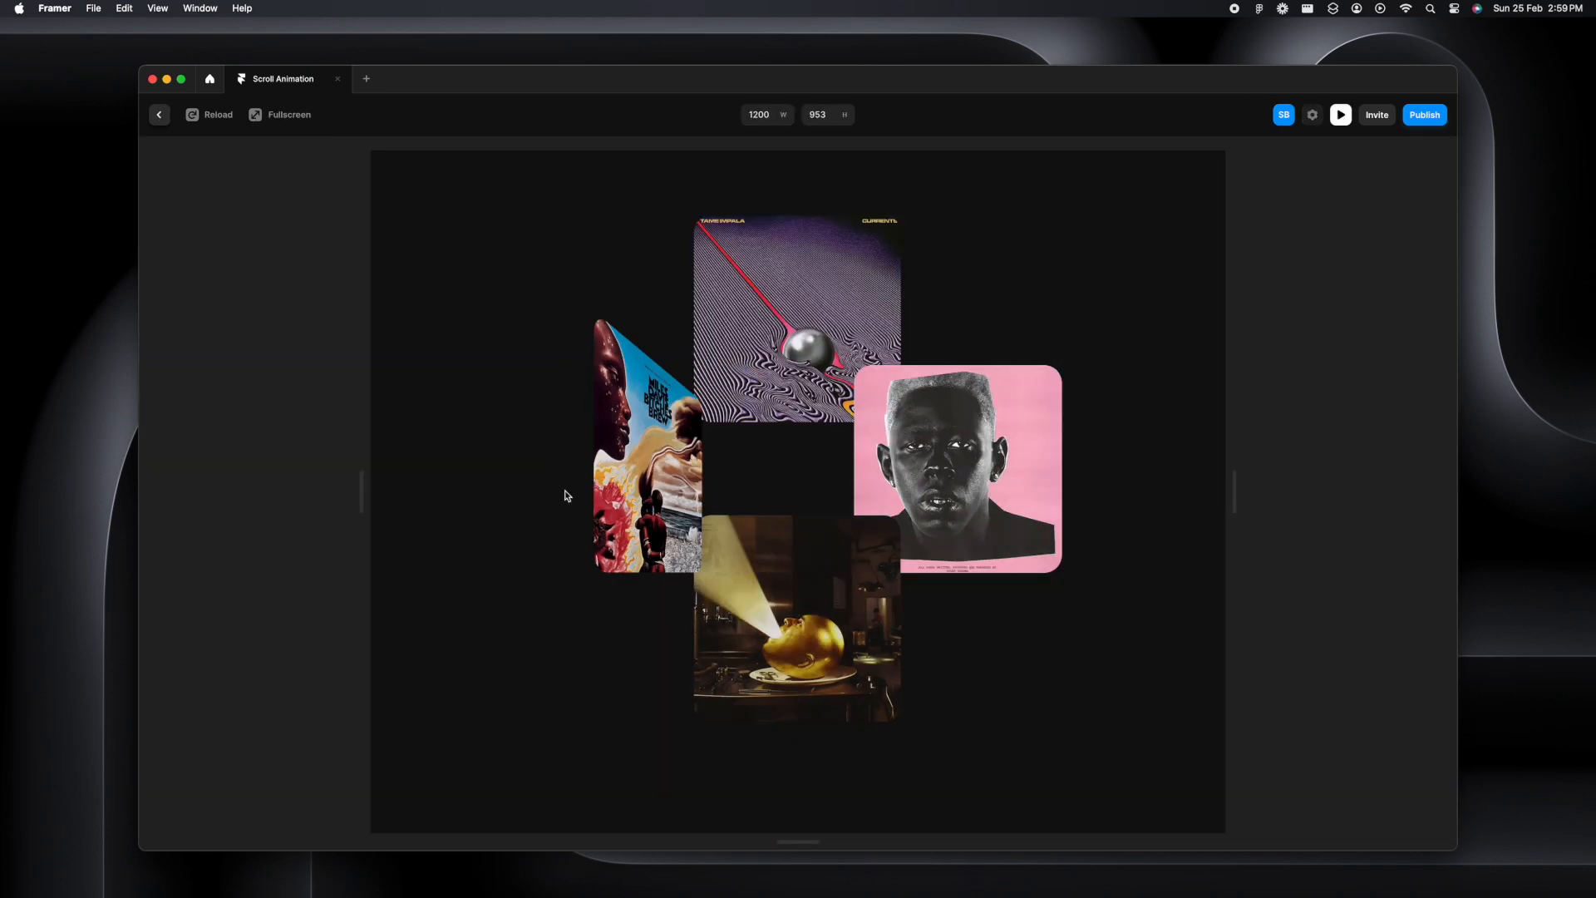
{"action": "mouse_move", "coordinate": [702, 518]}
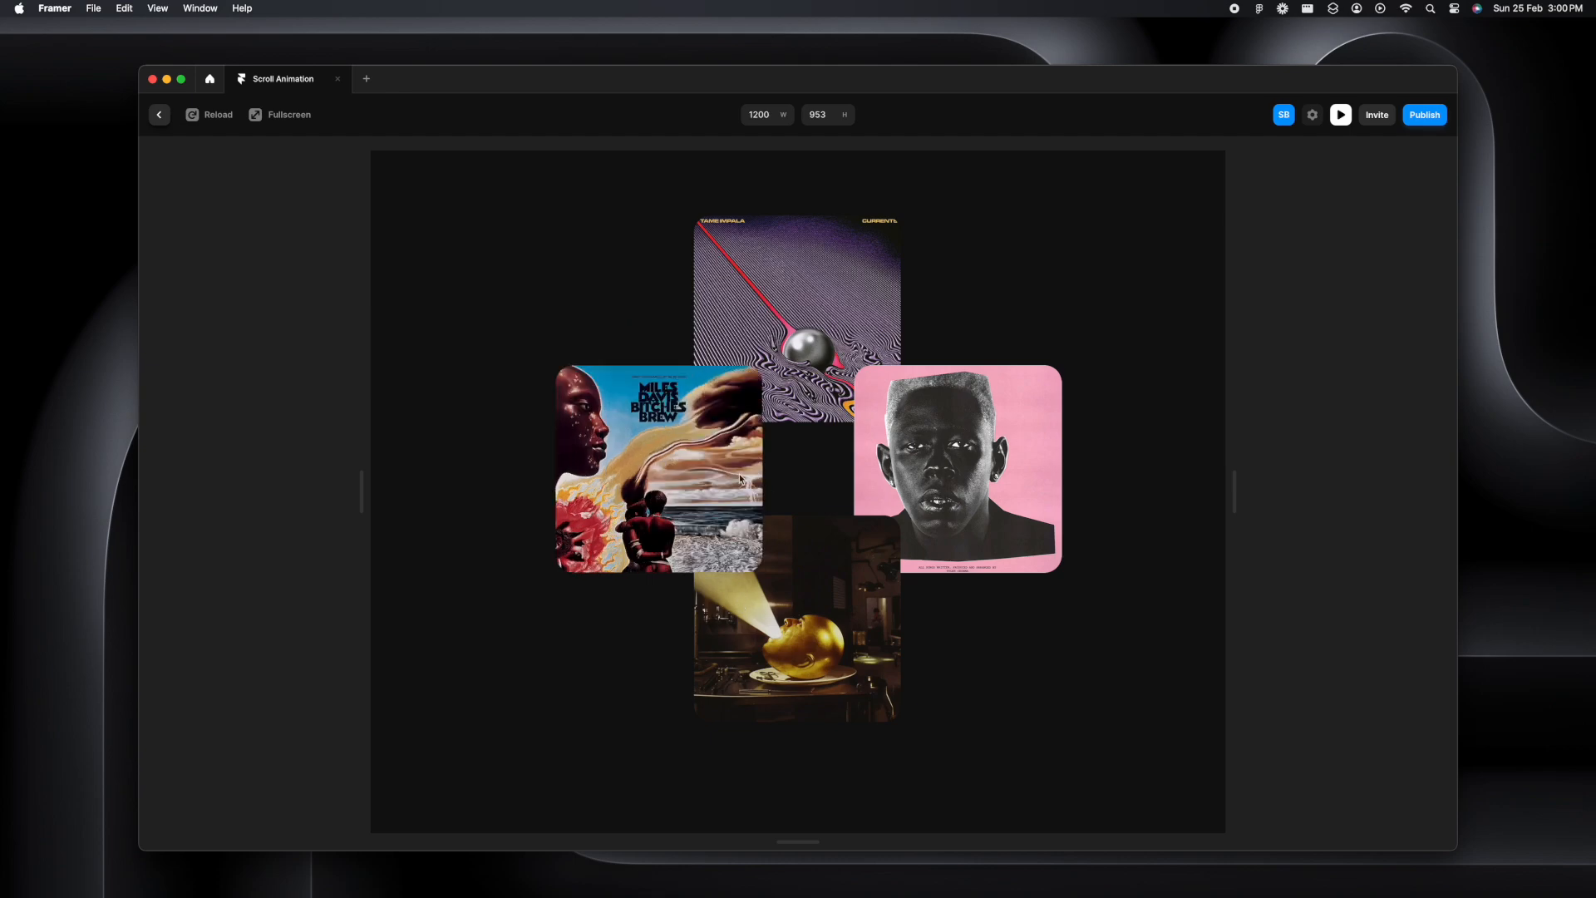
{"action": "left_click", "coordinate": [159, 114]}
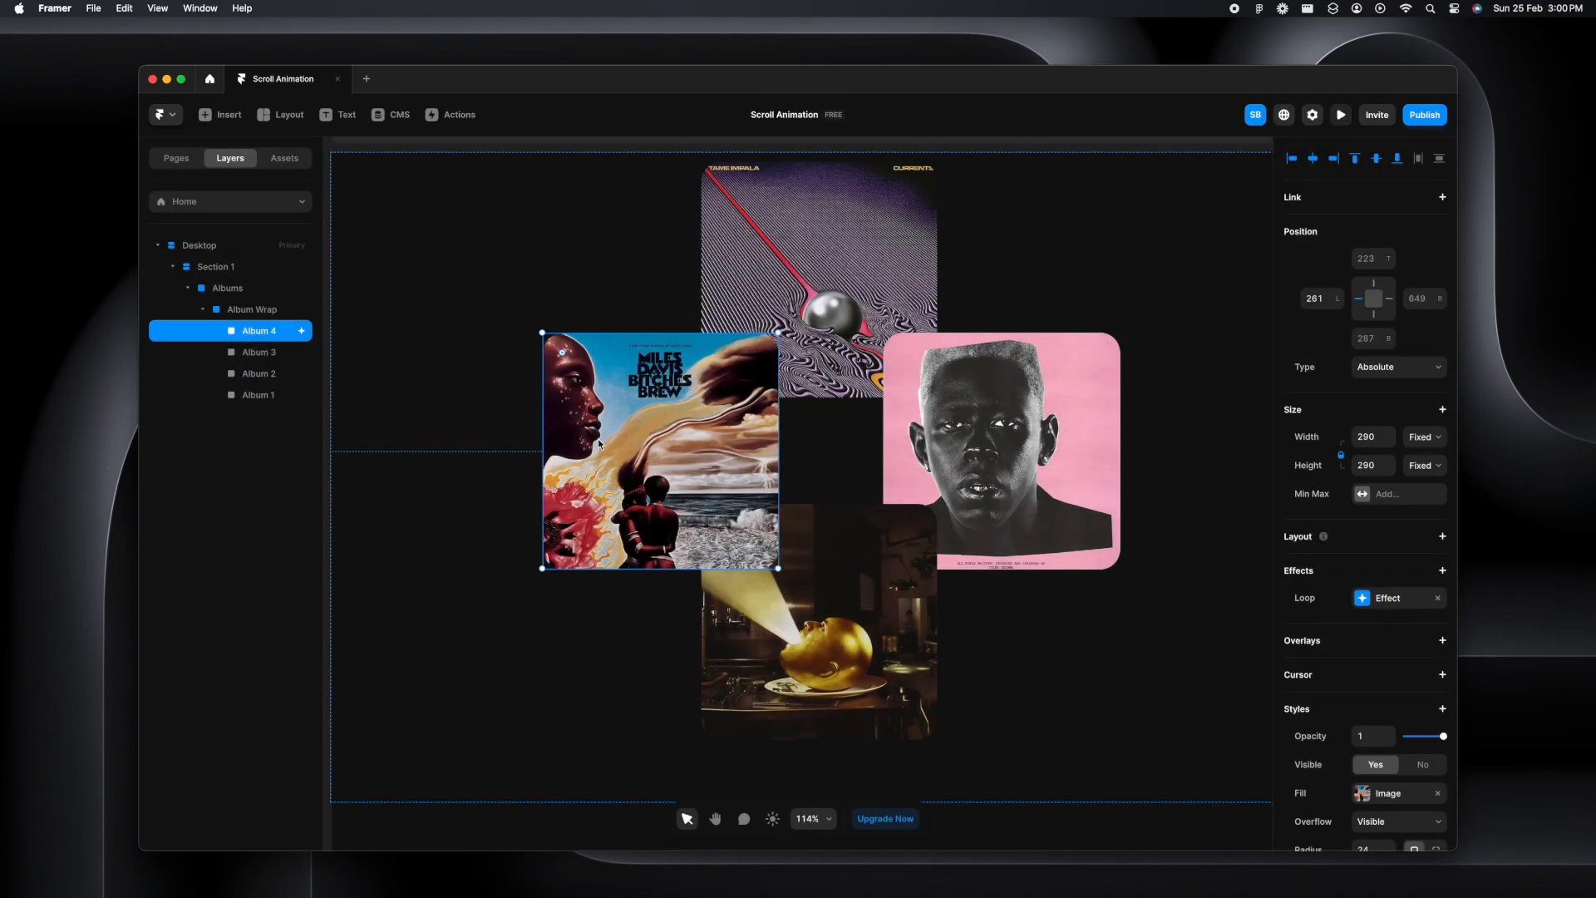
{"action": "left_click", "coordinate": [1386, 597]}
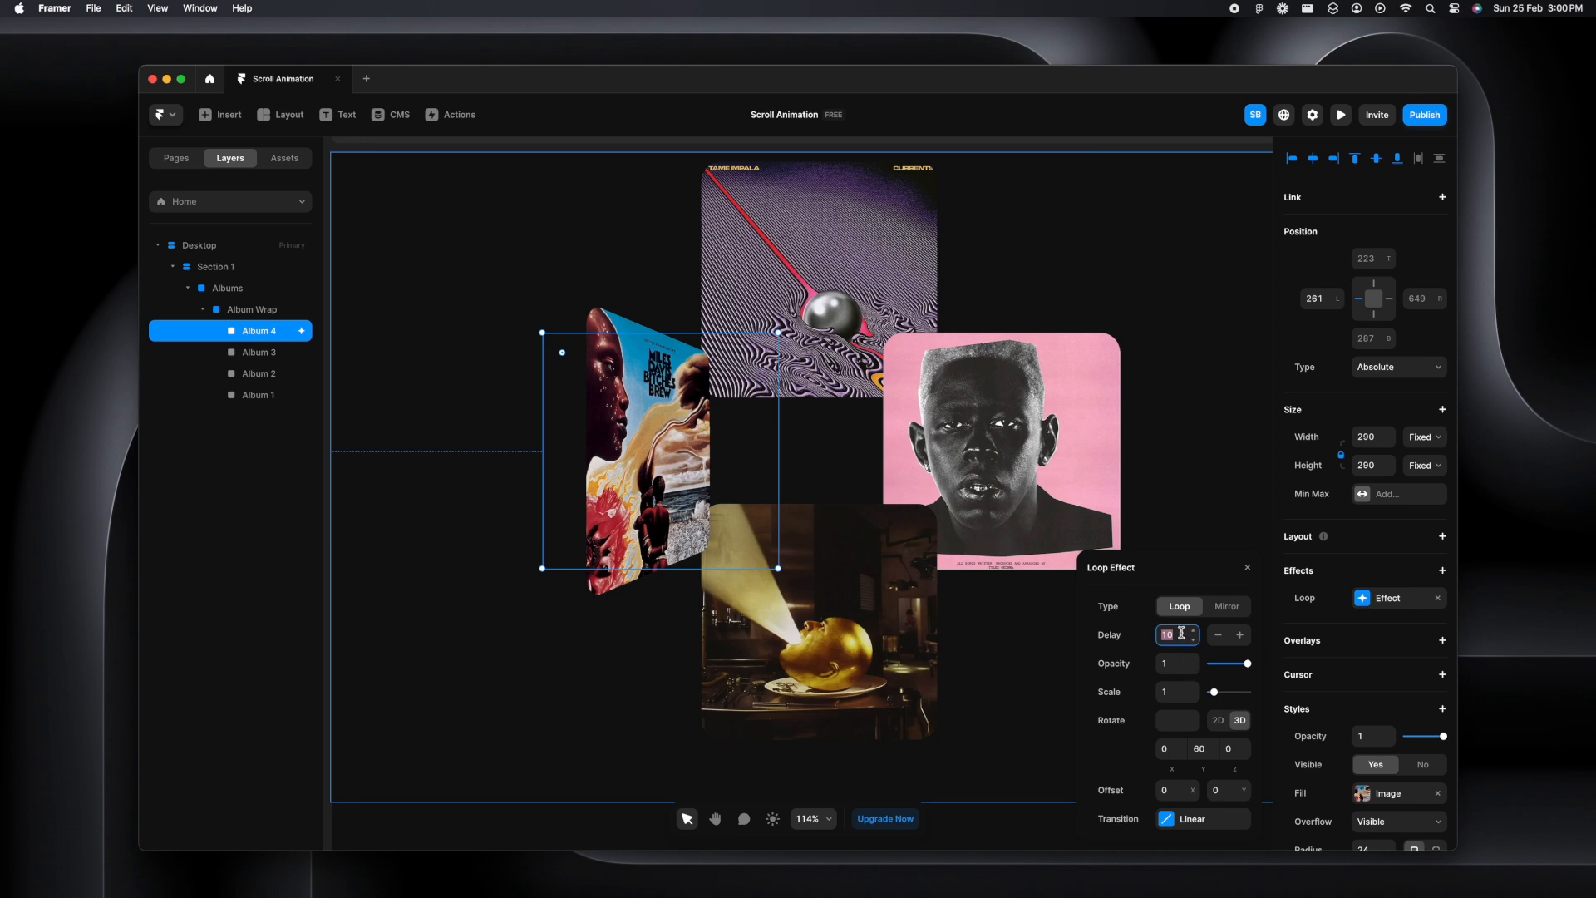
{"action": "type", "text": "9999999"}
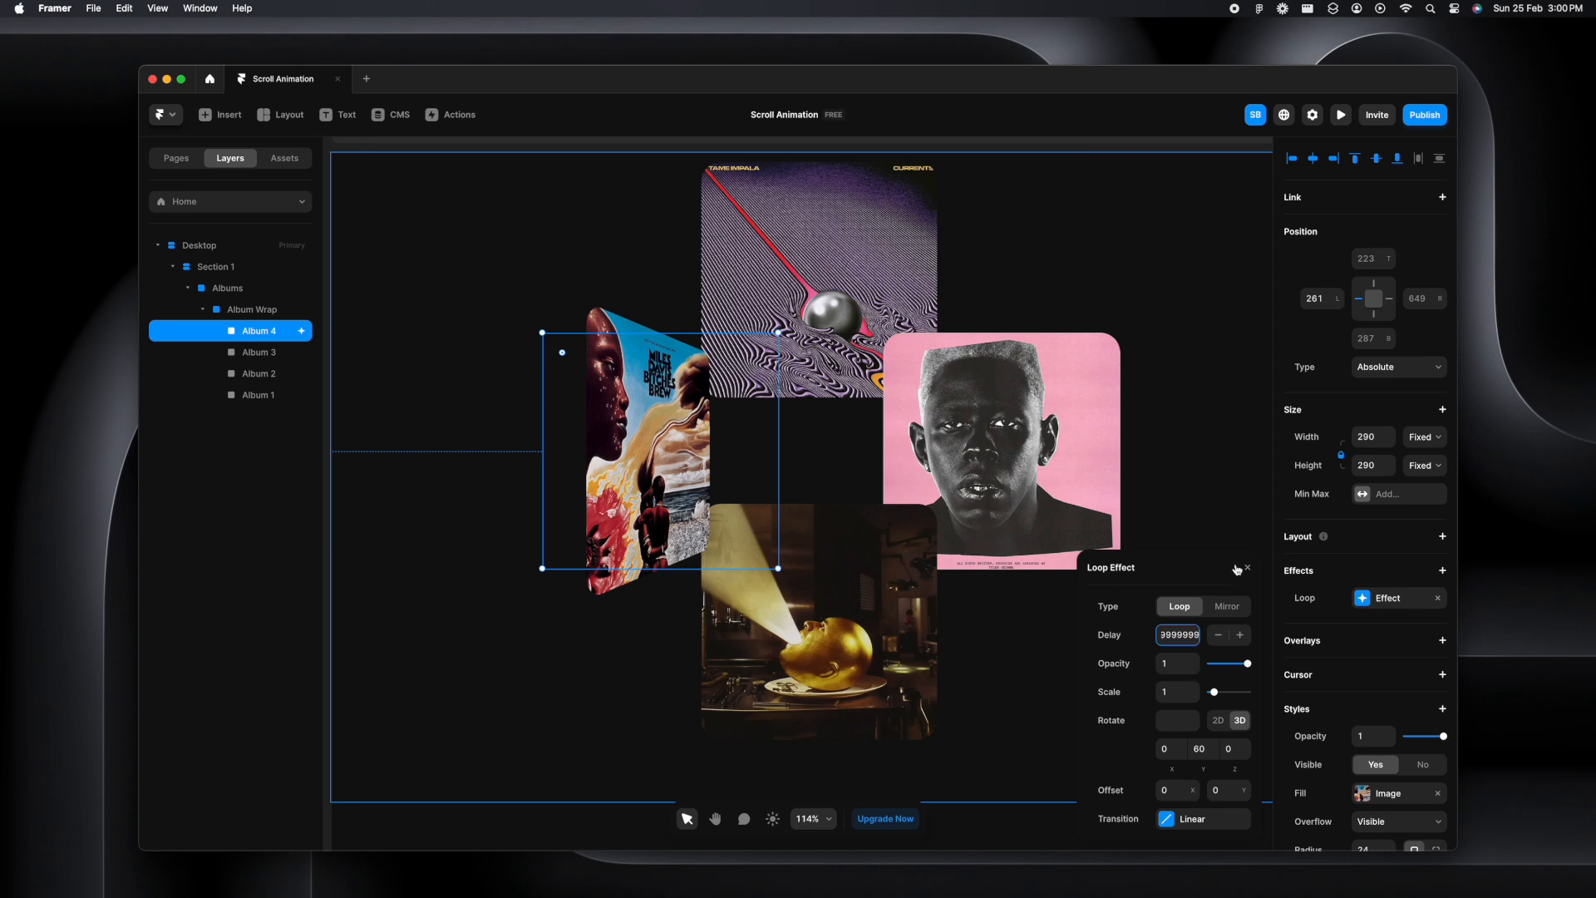
Preview the page again to confirm the cover stays rotated, then return to the editor
{"action": "left_click", "coordinate": [1341, 114]}
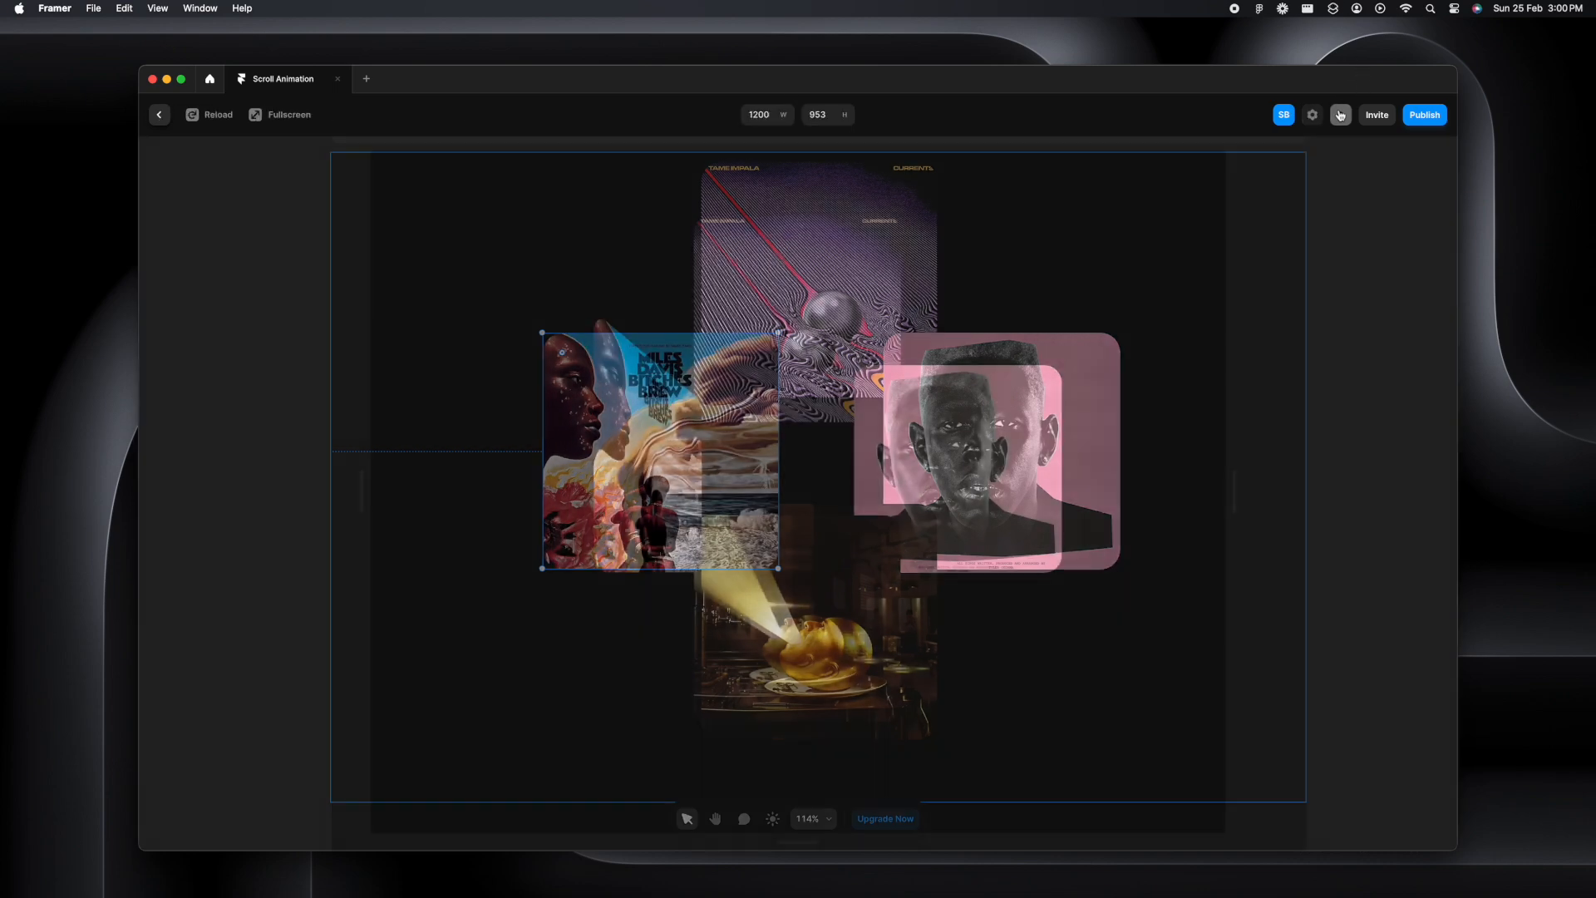
{"action": "left_click", "coordinate": [1341, 114]}
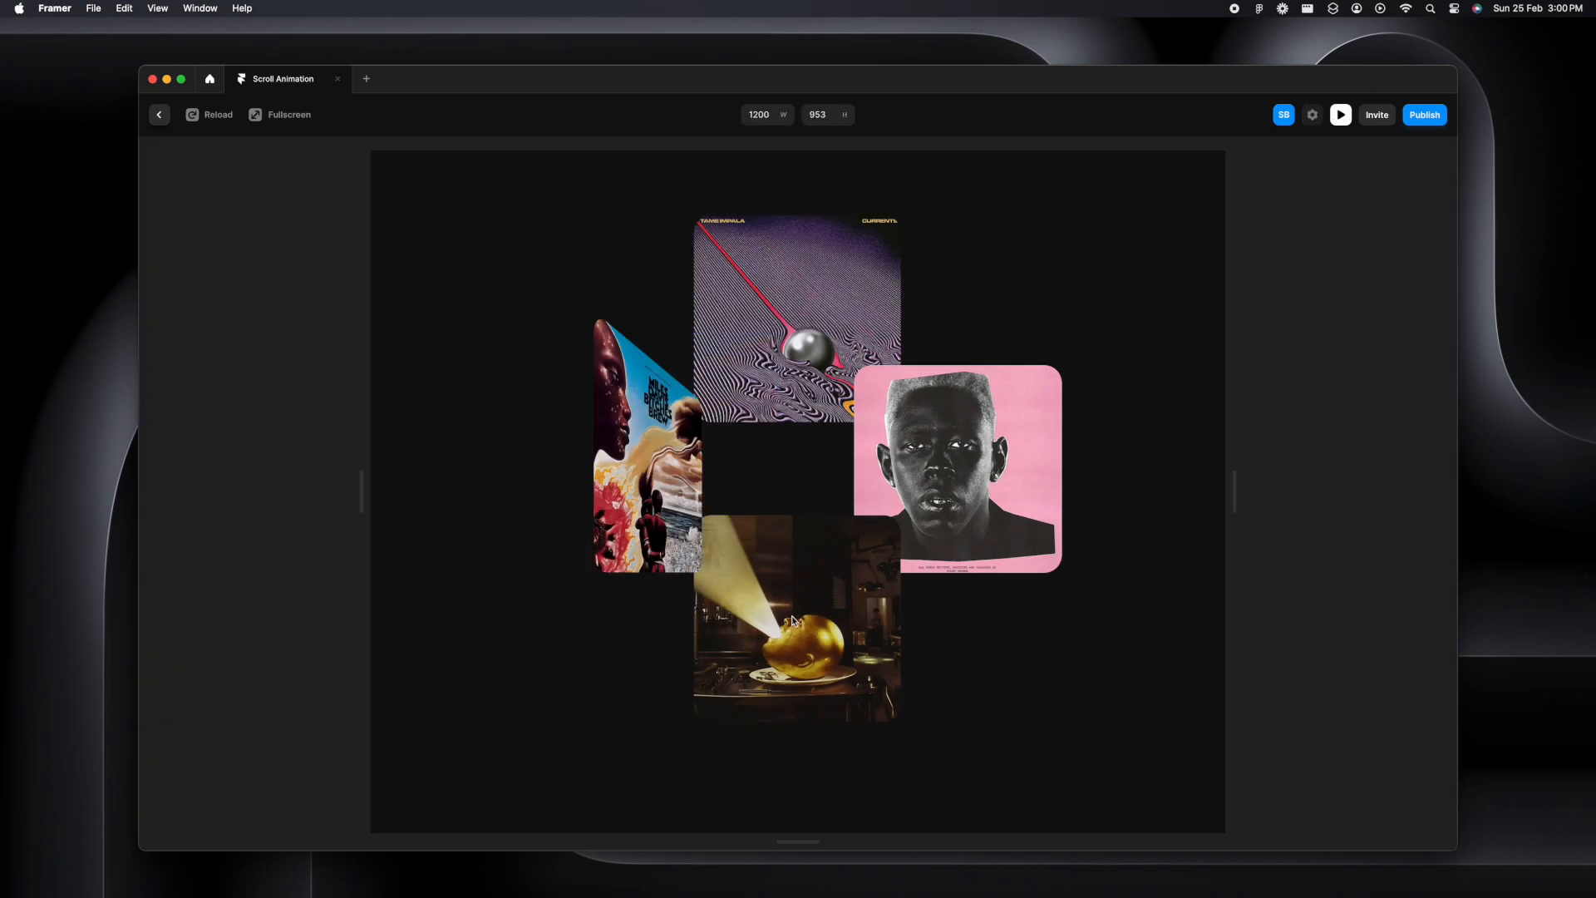
{"action": "left_click", "coordinate": [159, 114]}
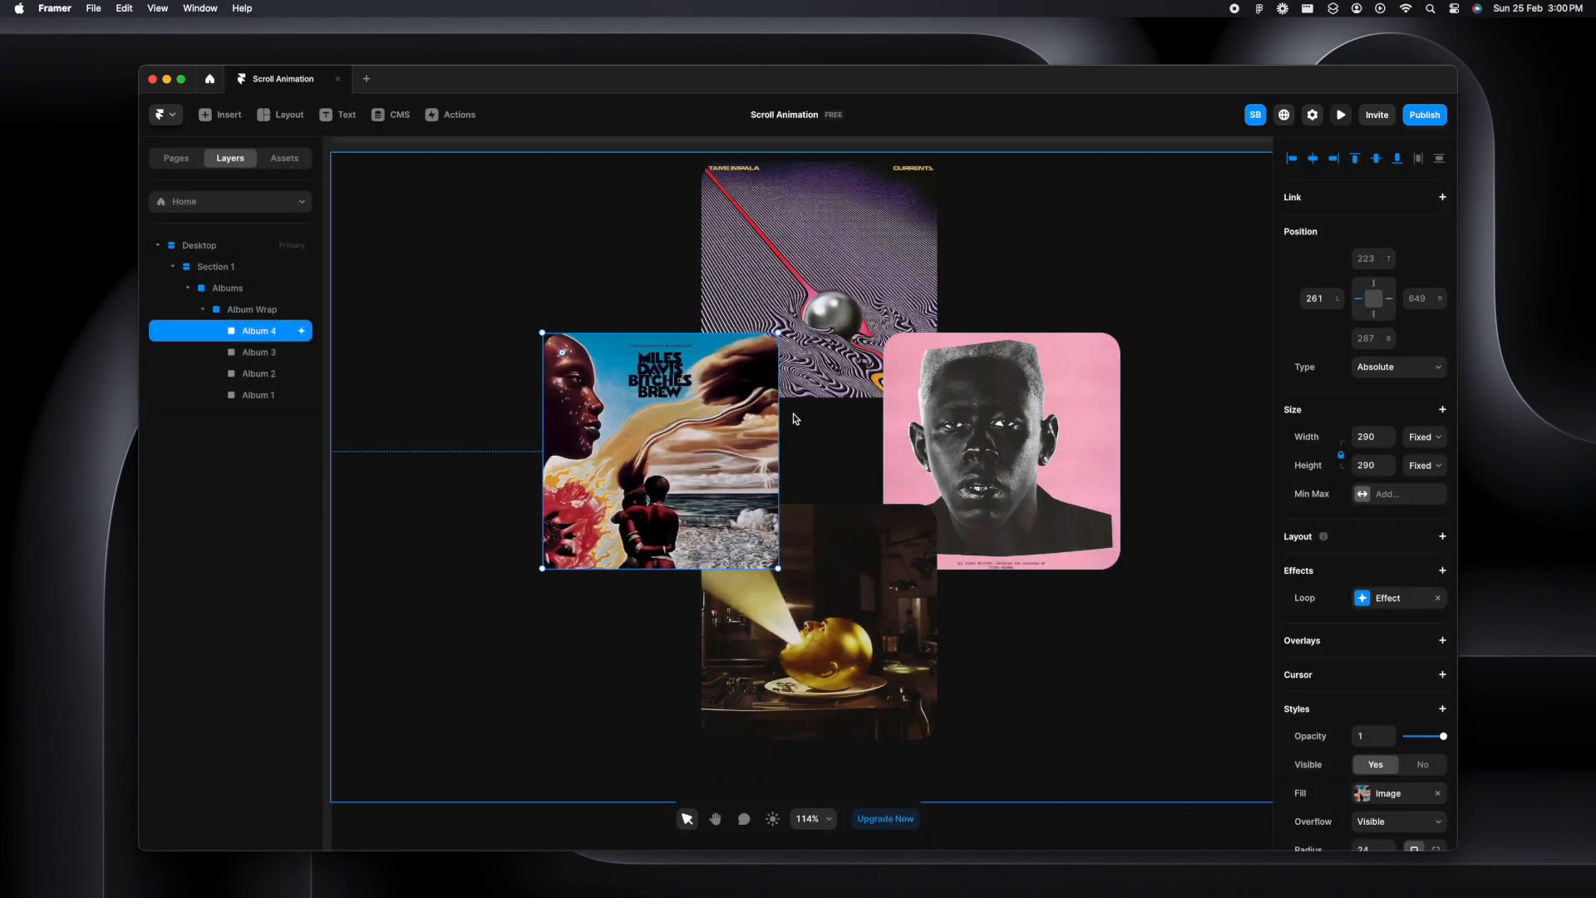
Give the Currents cover (Album 1) a Loop effect with delay 3999999
{"action": "left_click", "coordinate": [257, 395]}
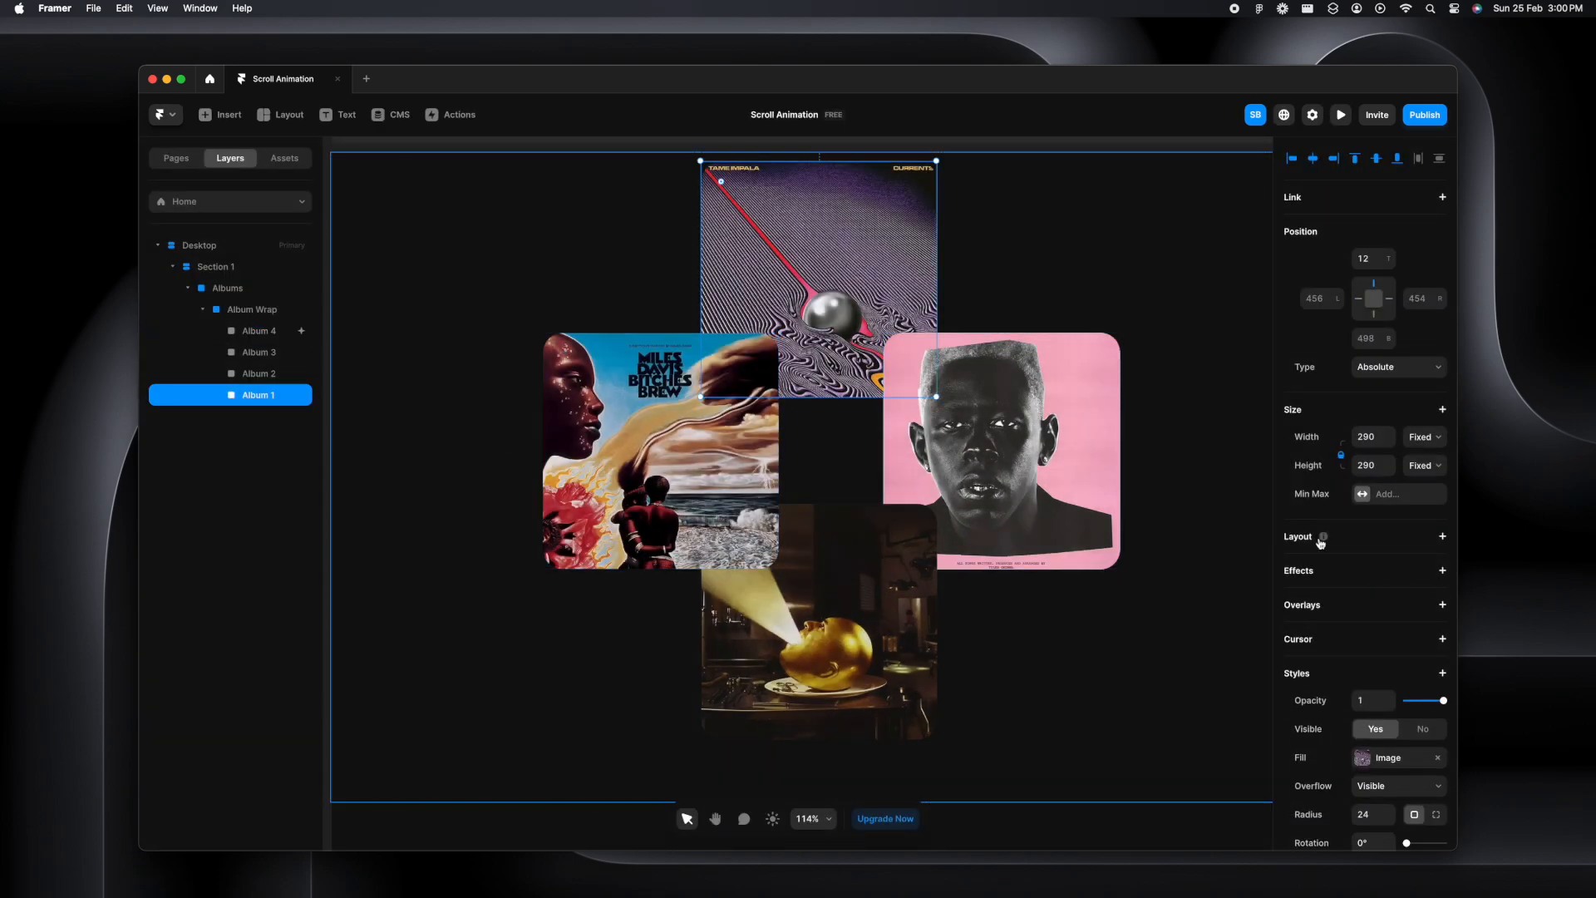
{"action": "left_click", "coordinate": [1441, 571]}
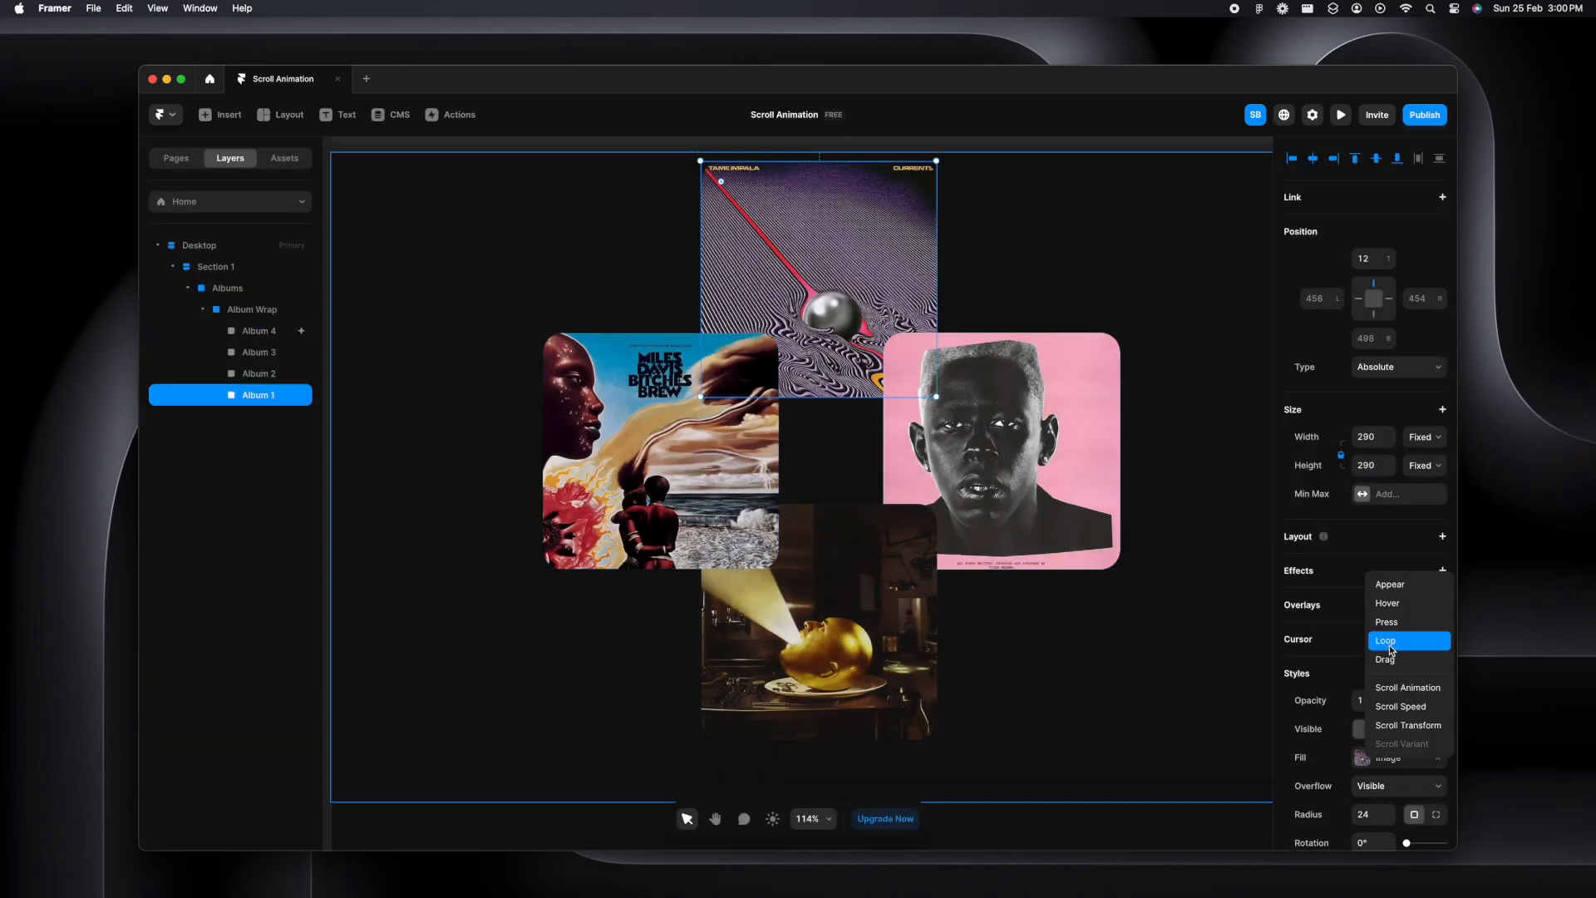
{"action": "left_click", "coordinate": [1384, 640]}
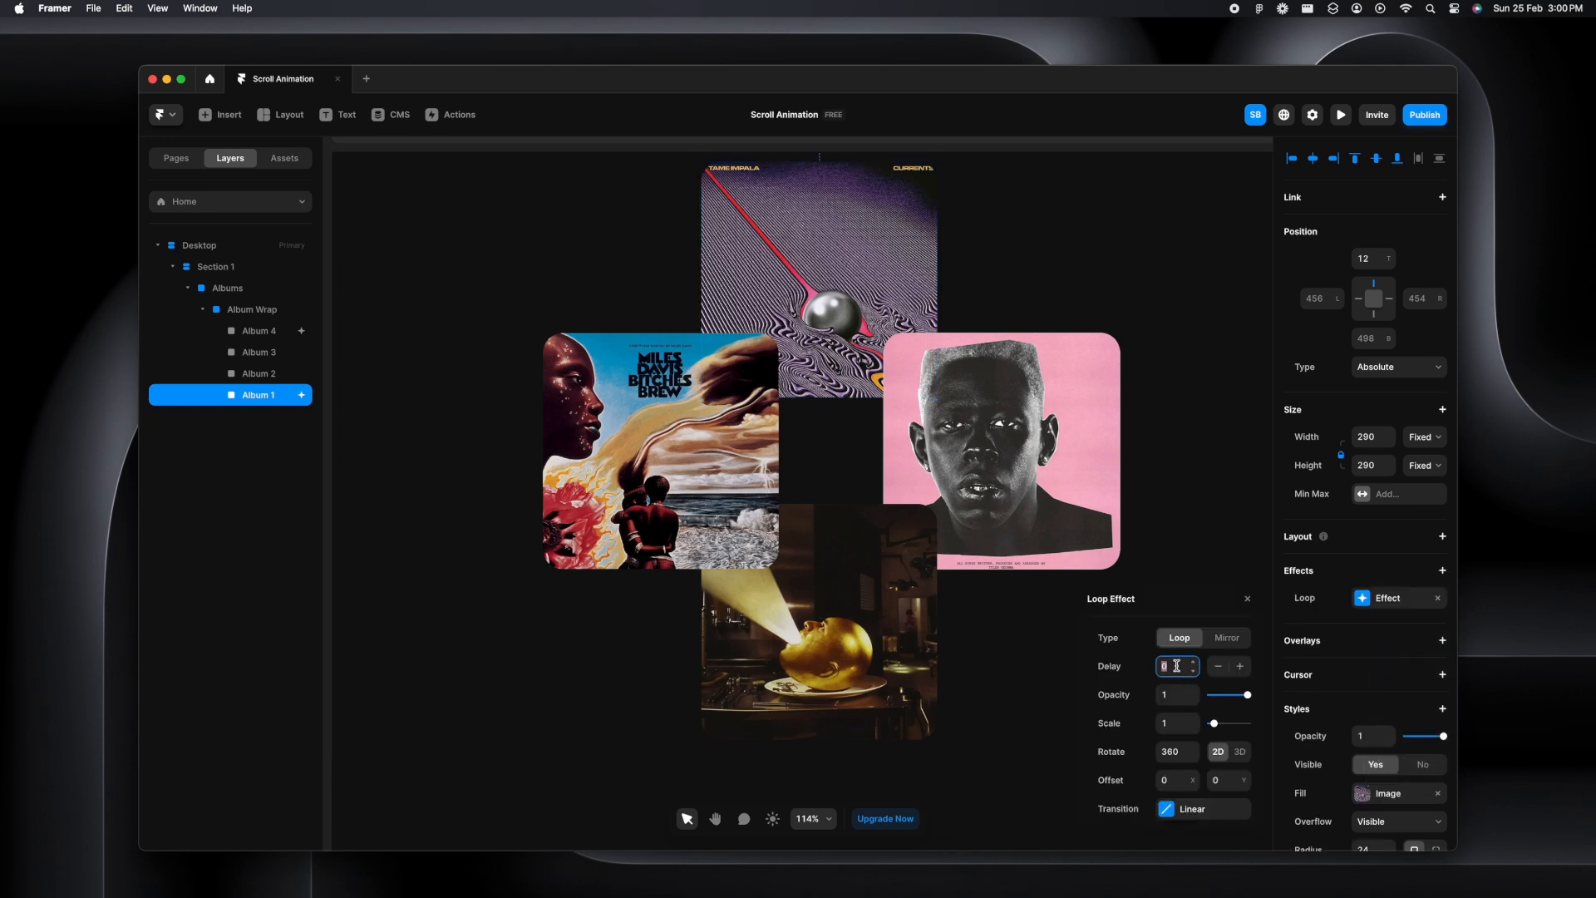
{"action": "left_click", "coordinate": [817, 254]}
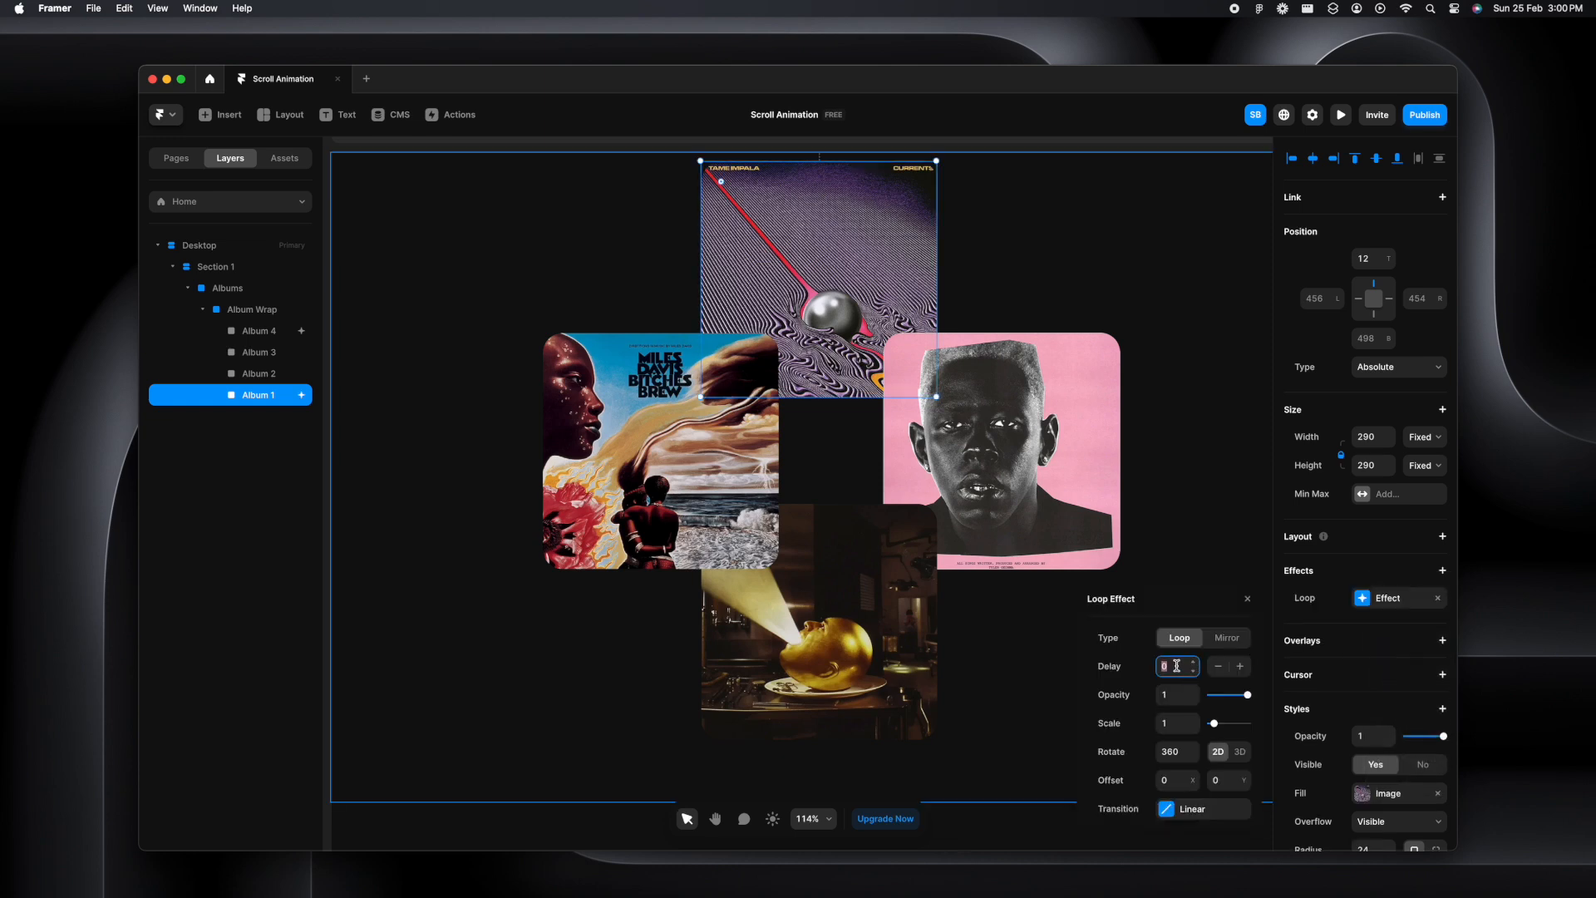
{"action": "type", "text": "39999999"}
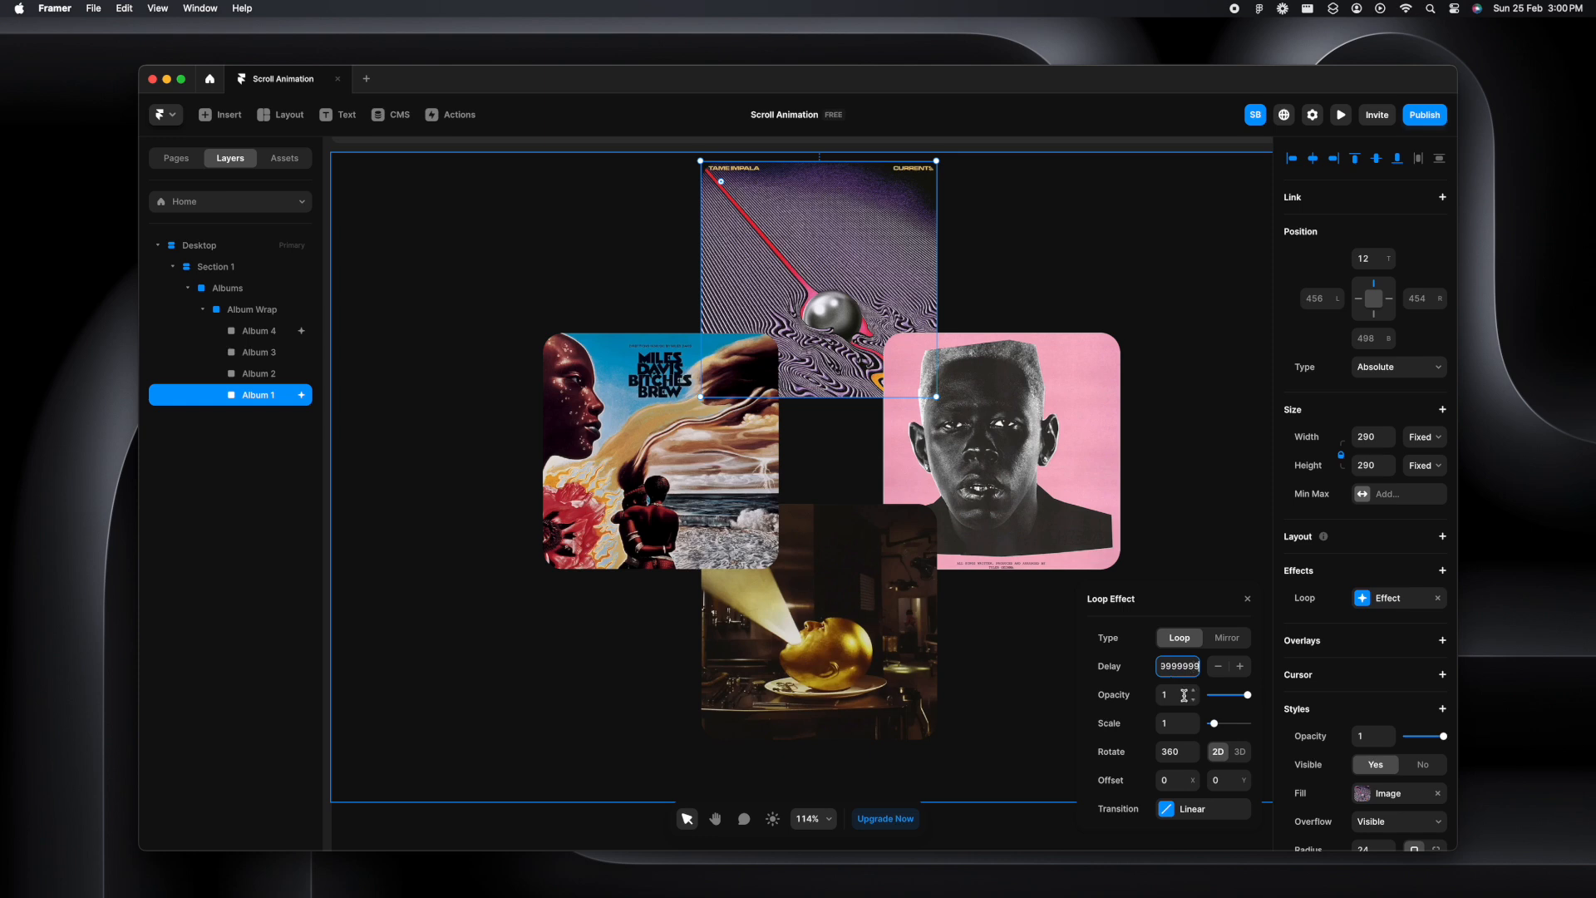
Set the Currents loop to a −60° 3D X-axis rotation and check its transition
{"action": "left_click", "coordinate": [1239, 751]}
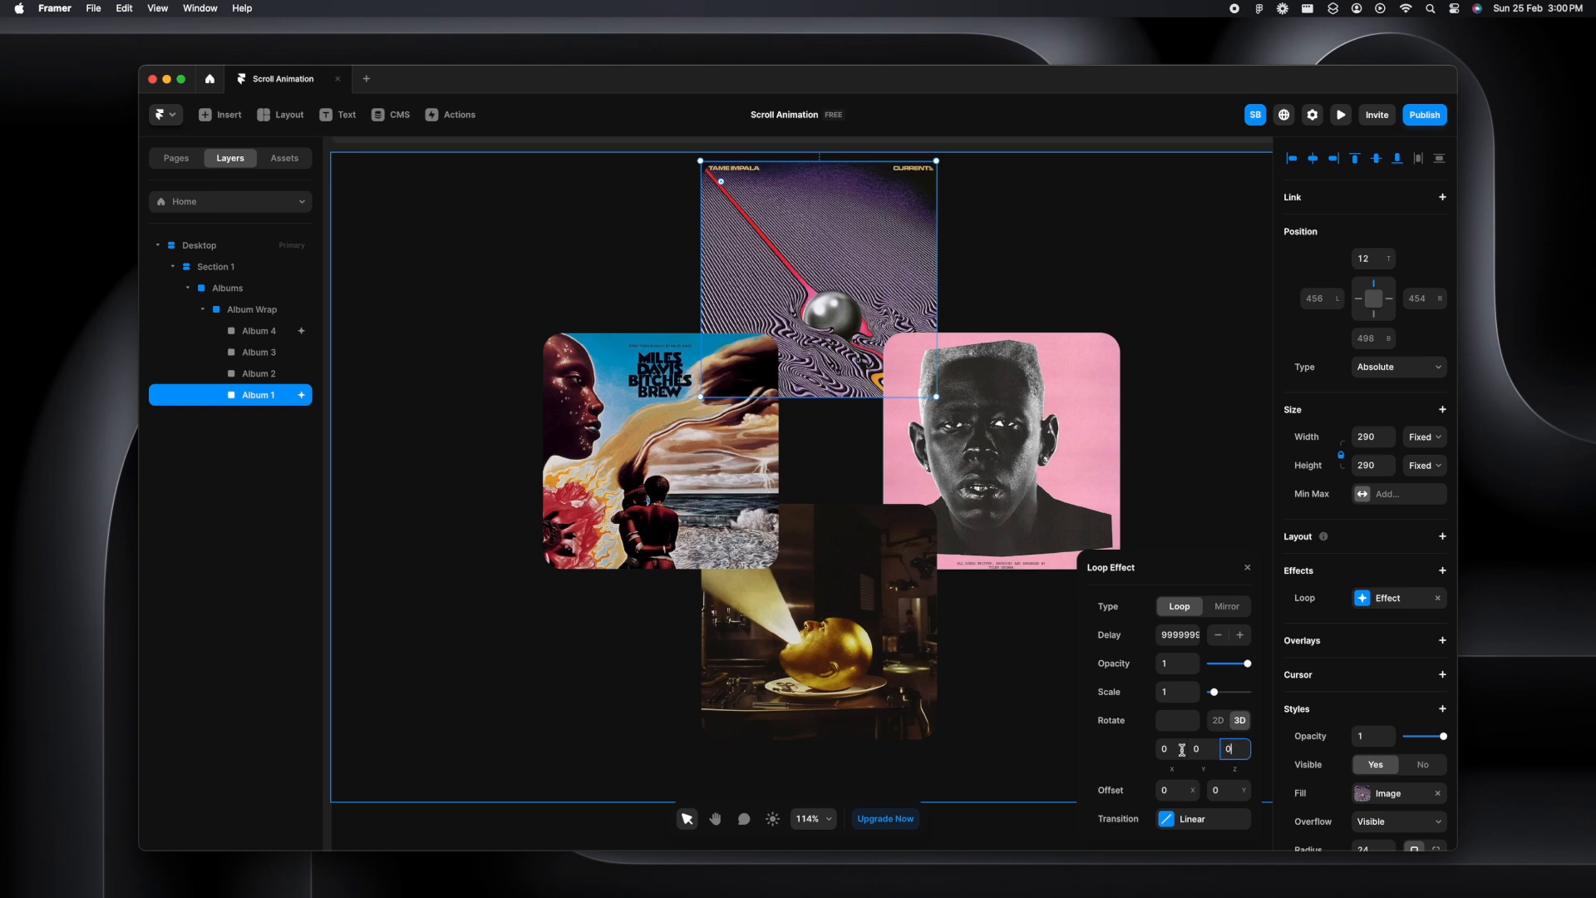
{"action": "type", "text": "-60"}
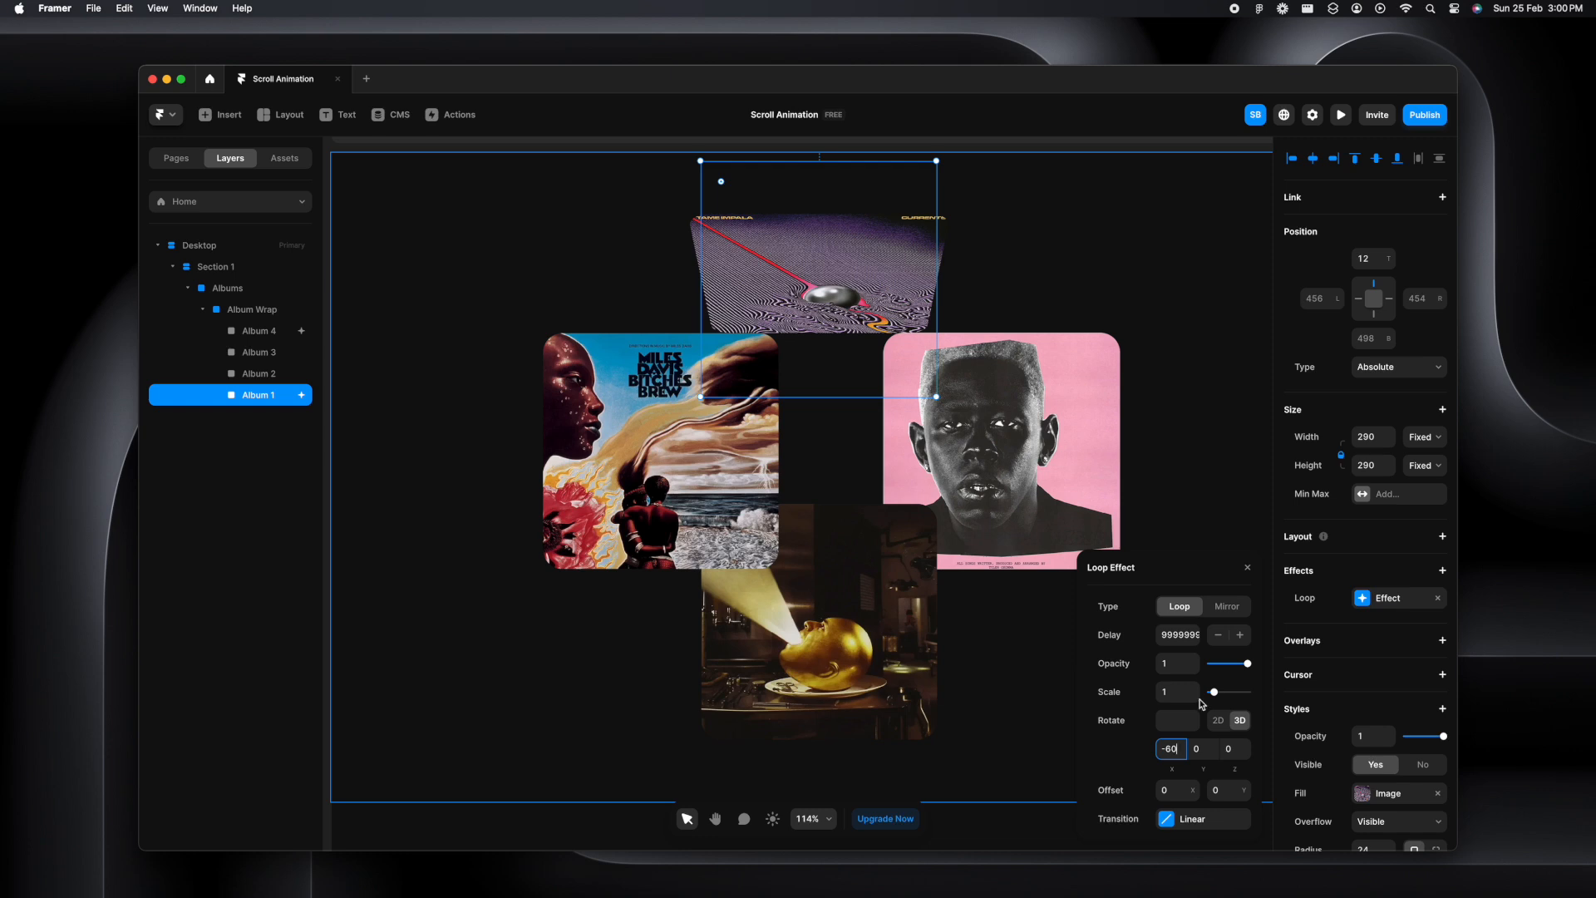
{"action": "left_click", "coordinate": [1202, 818]}
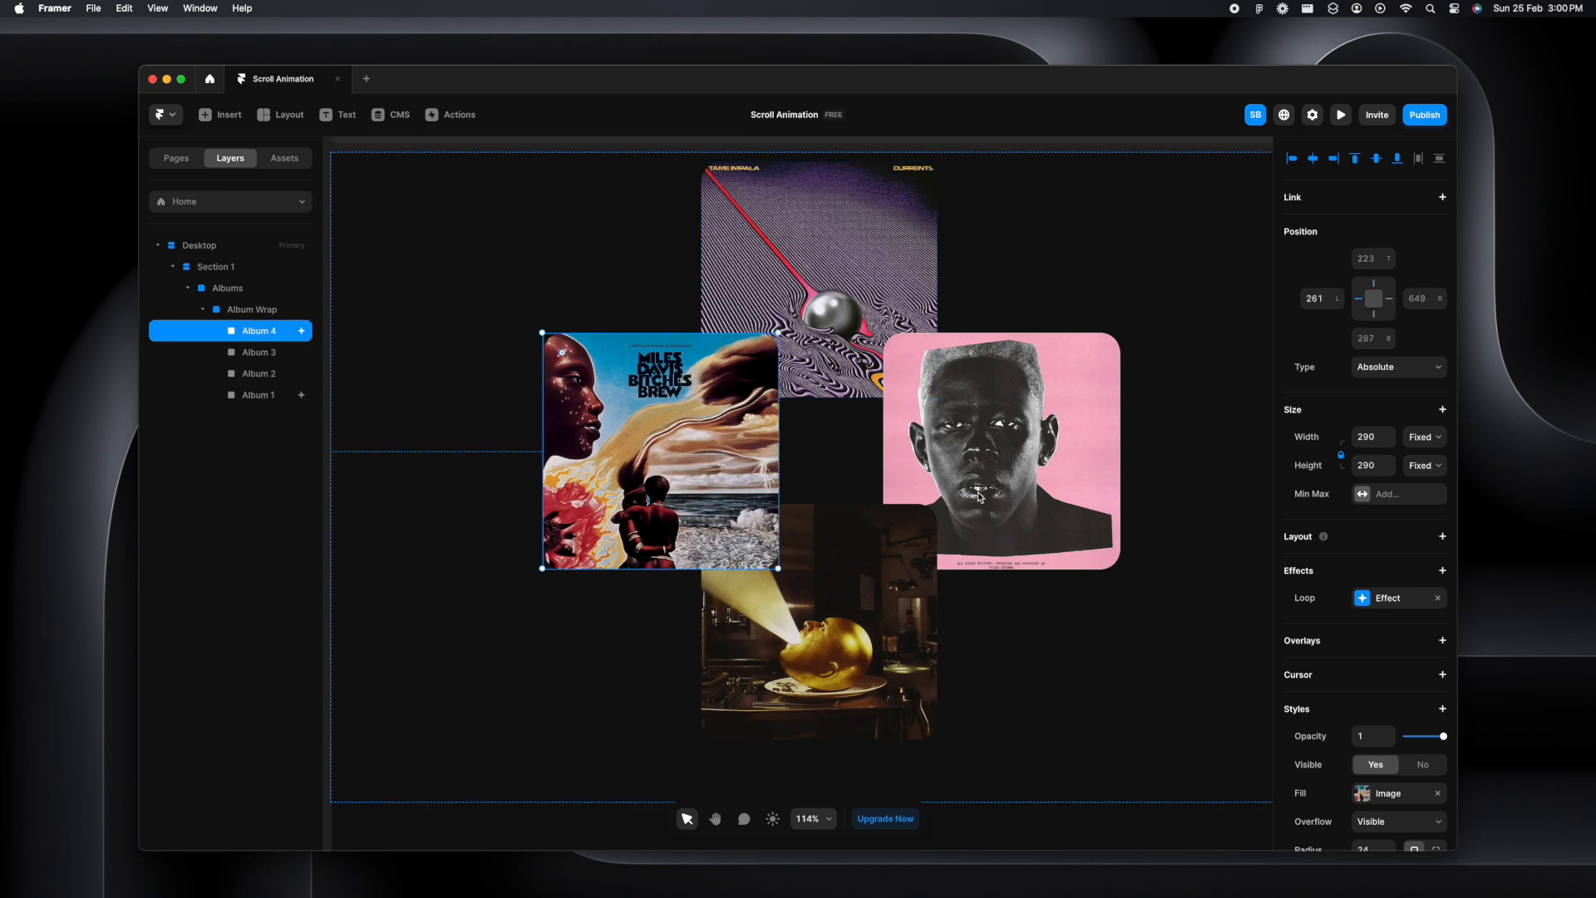
Give the remaining covers long-delay loops with 3D tilts and perspective, previewing the result
{"action": "scroll", "scroll_direction": "down", "scroll_amount": 3}
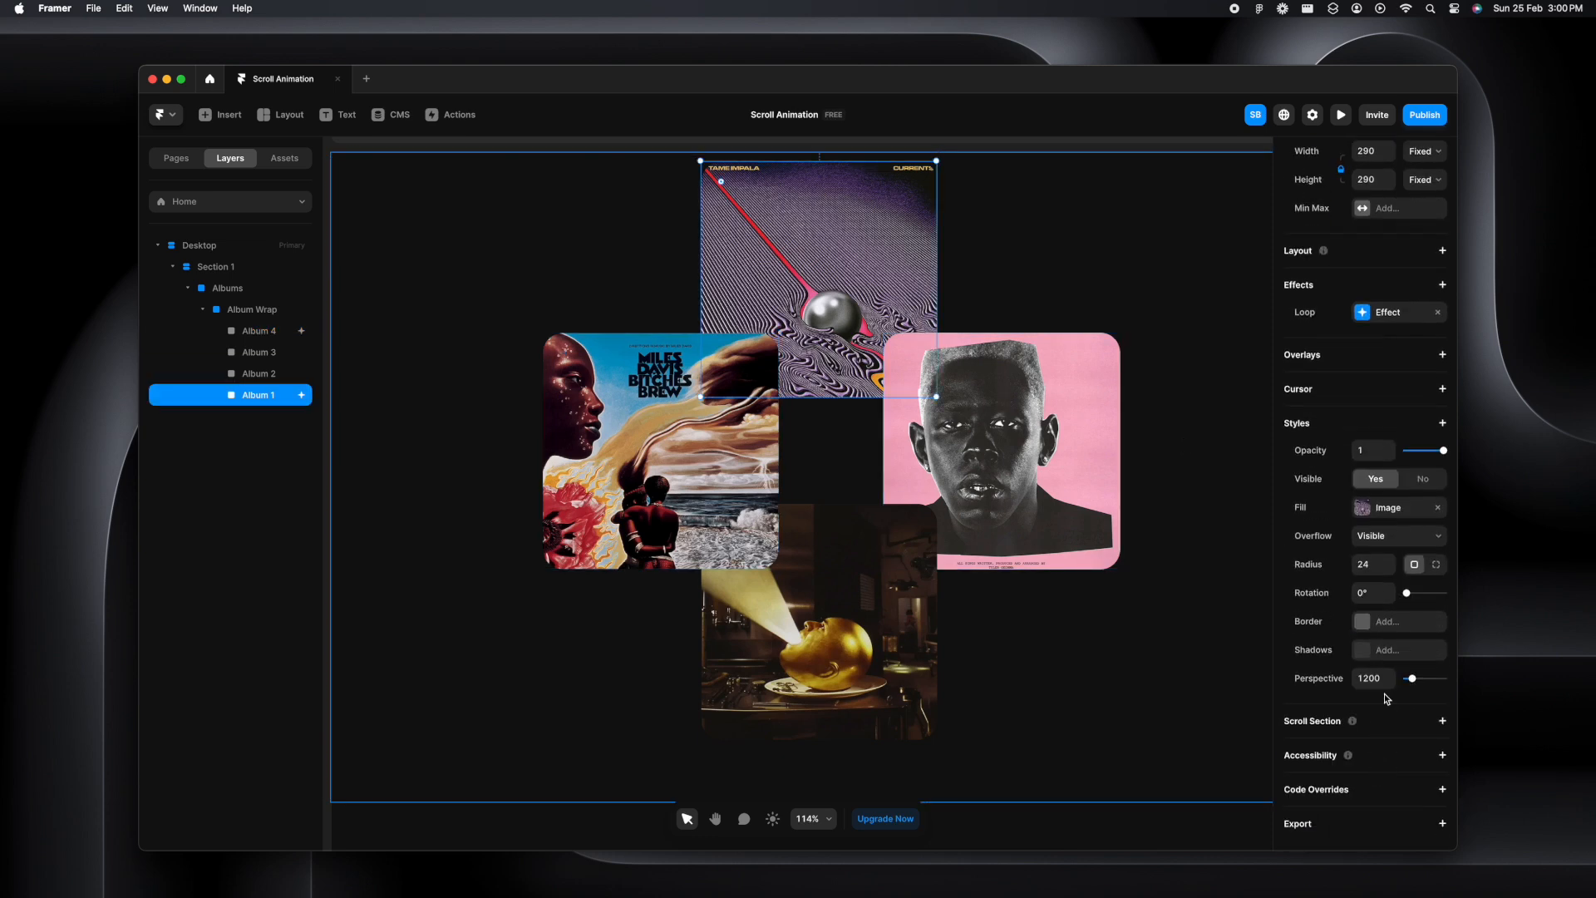
{"action": "left_click", "coordinate": [1372, 679]}
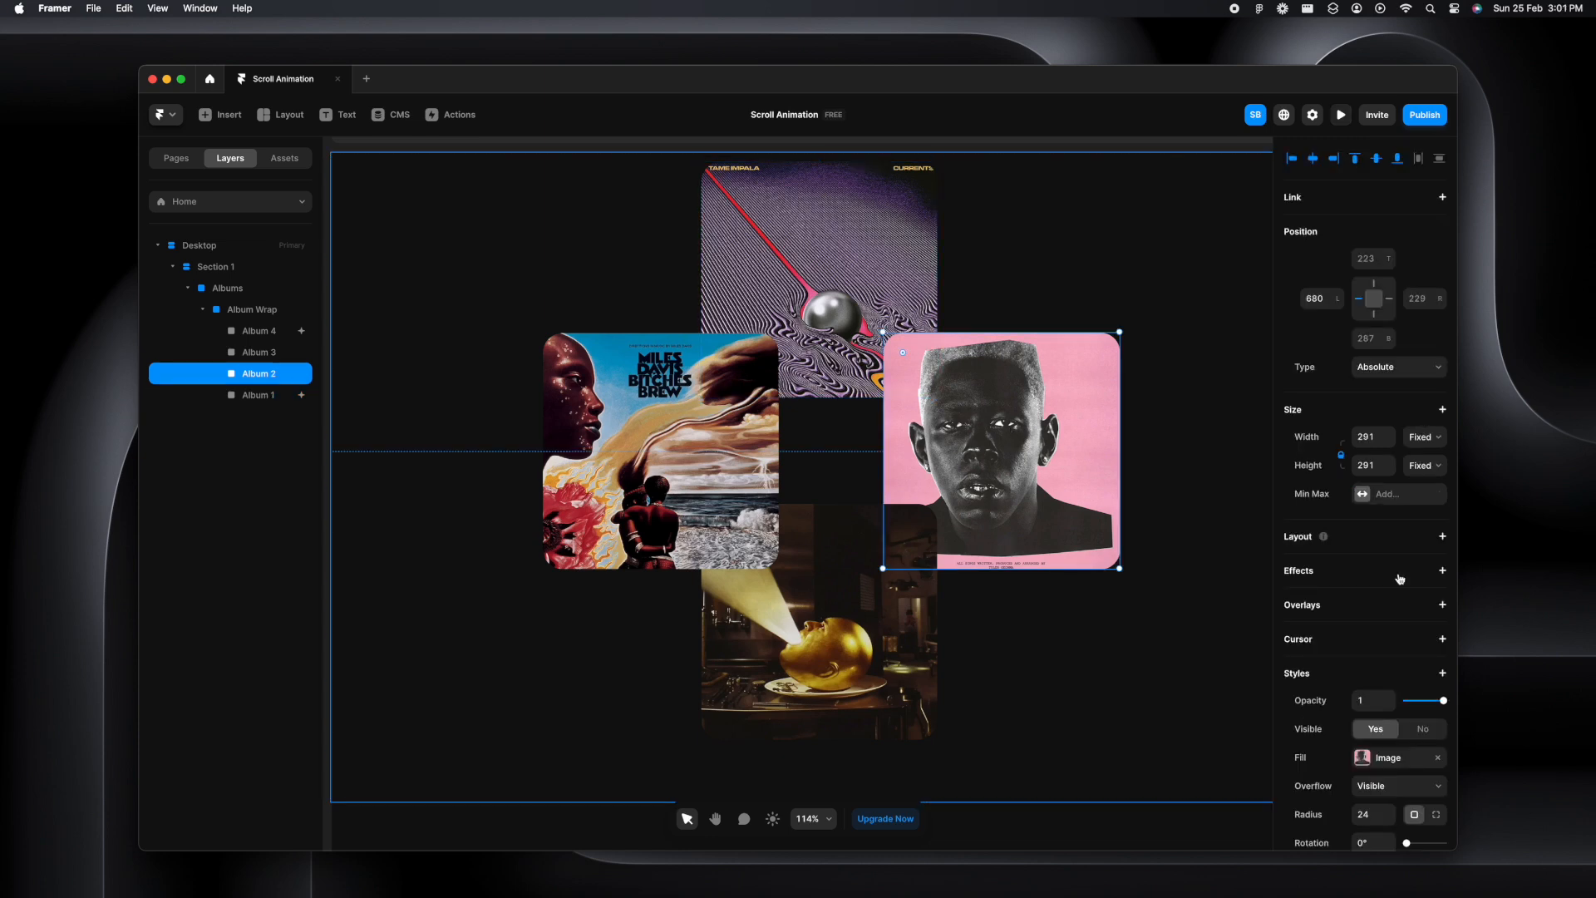
{"action": "left_click", "coordinate": [1442, 570]}
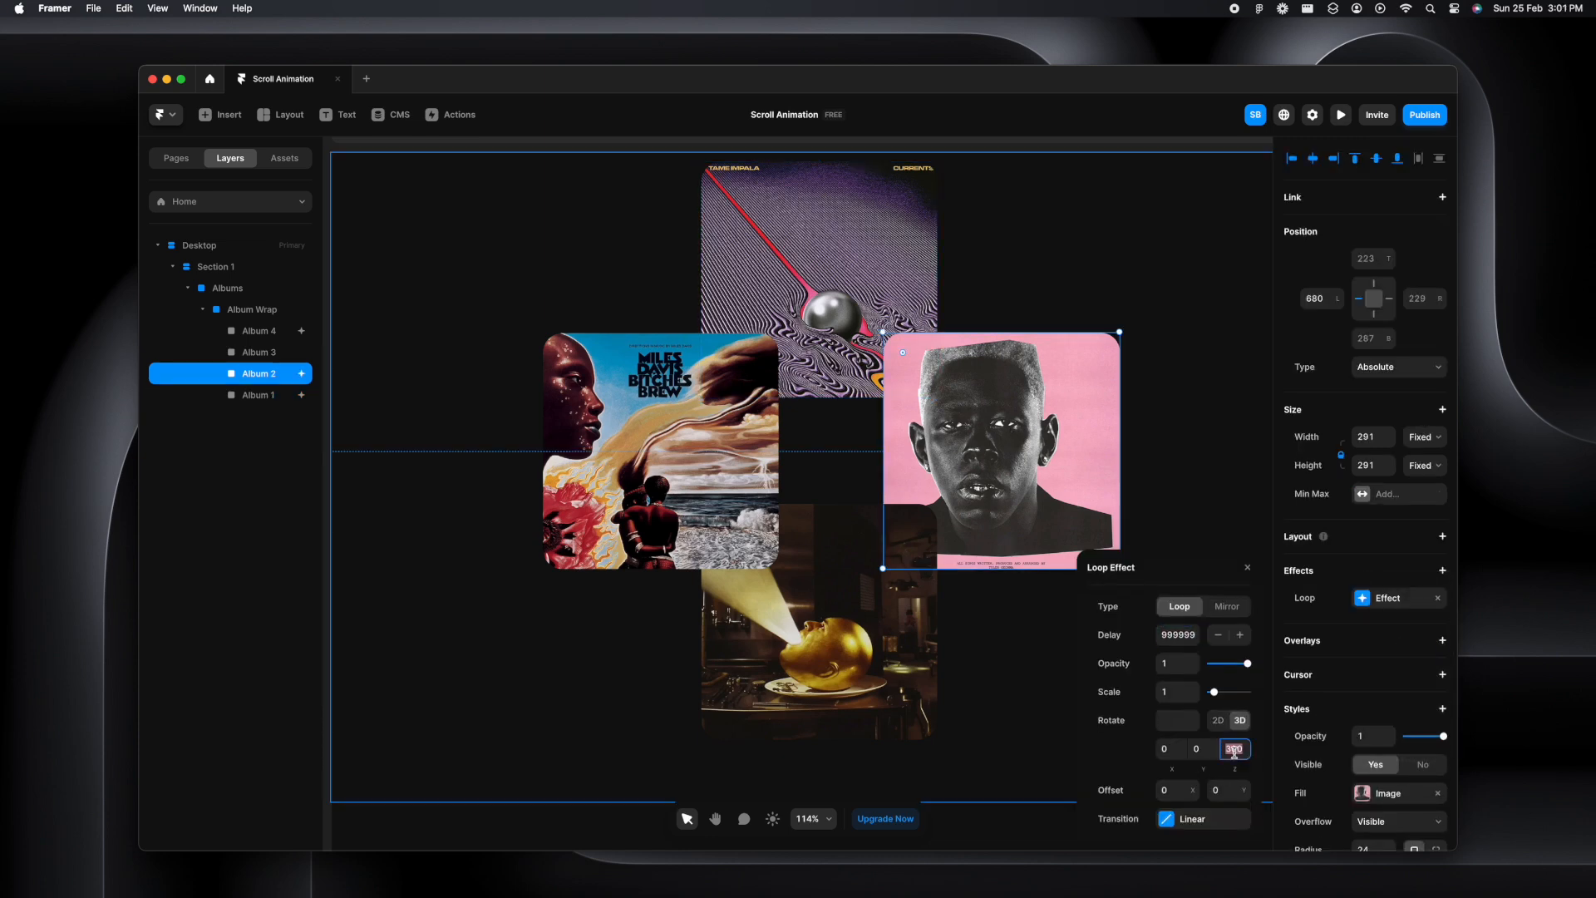
{"action": "left_click", "coordinate": [1201, 818]}
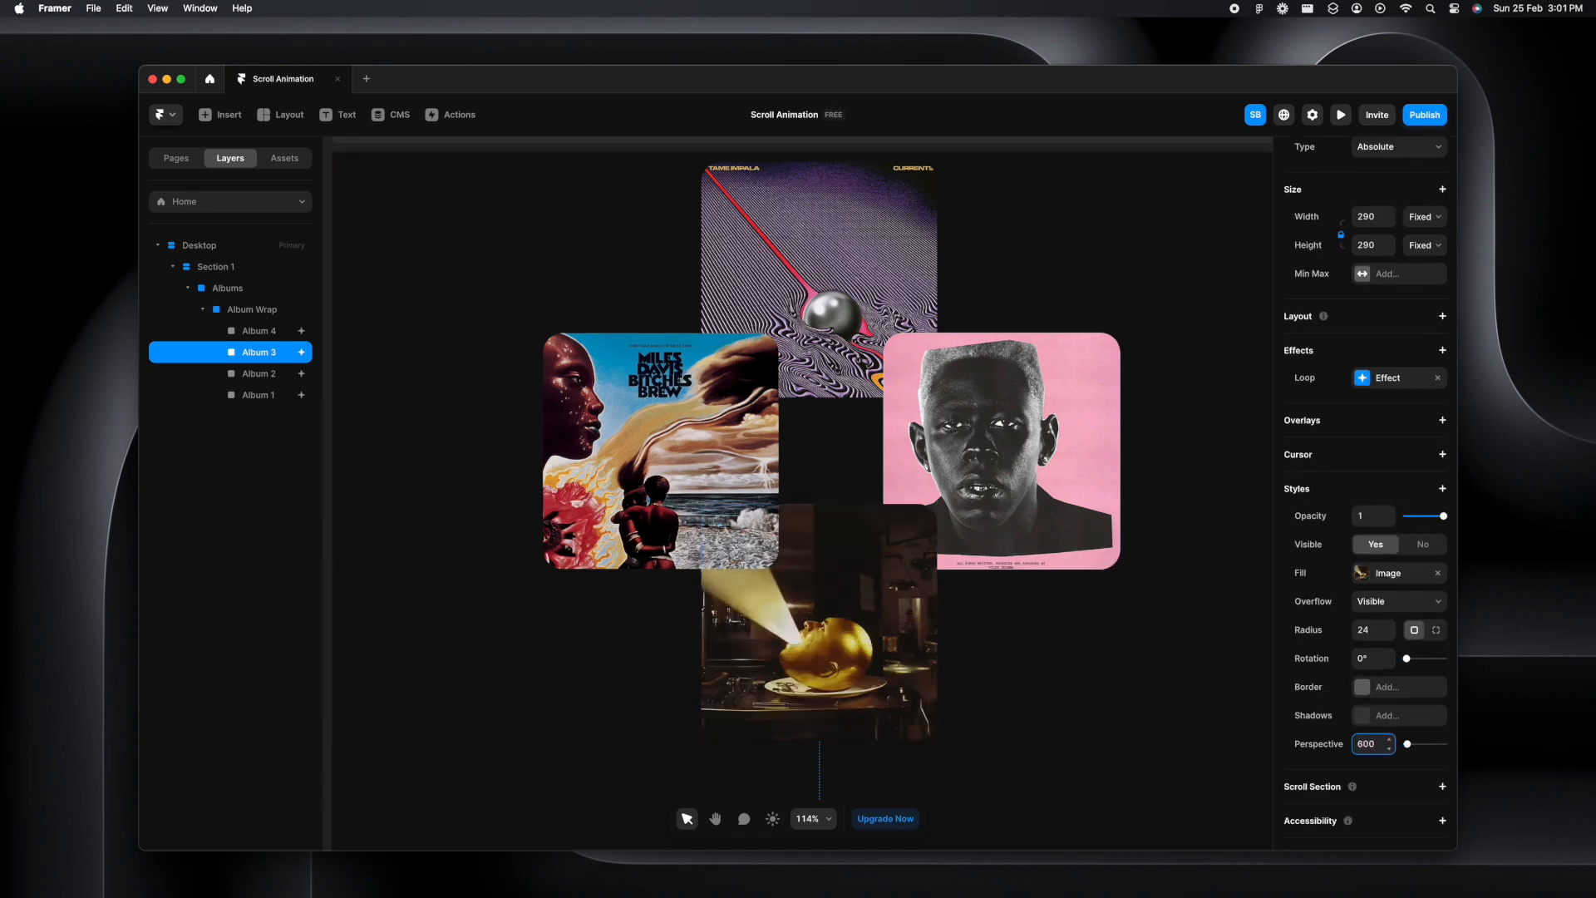
{"action": "left_click", "coordinate": [1342, 114]}
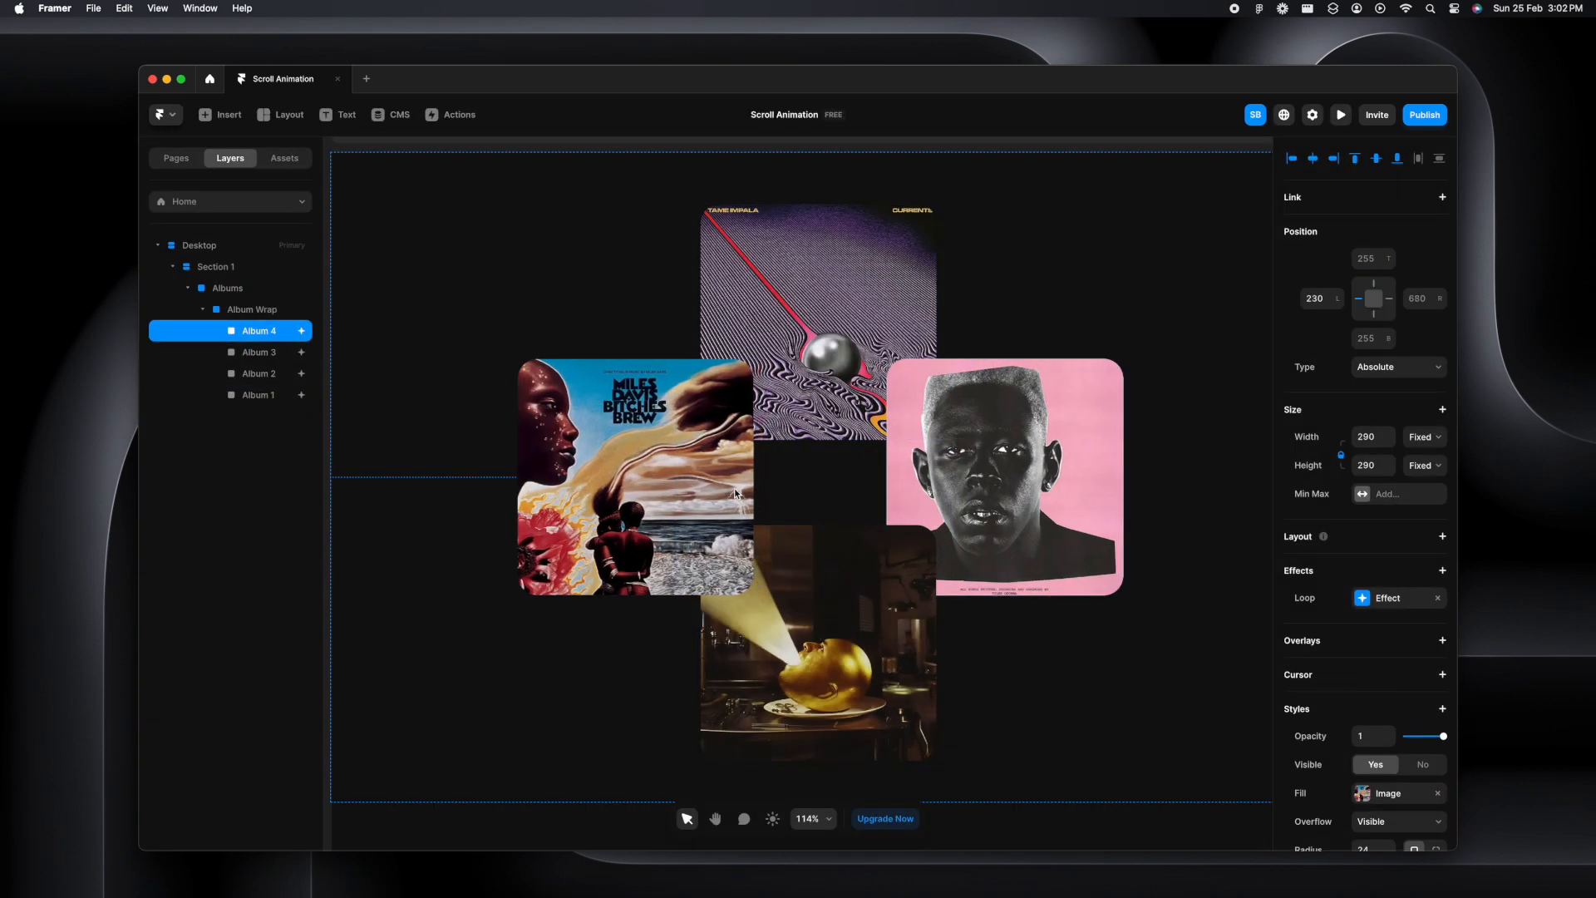
{"action": "left_click", "coordinate": [258, 394]}
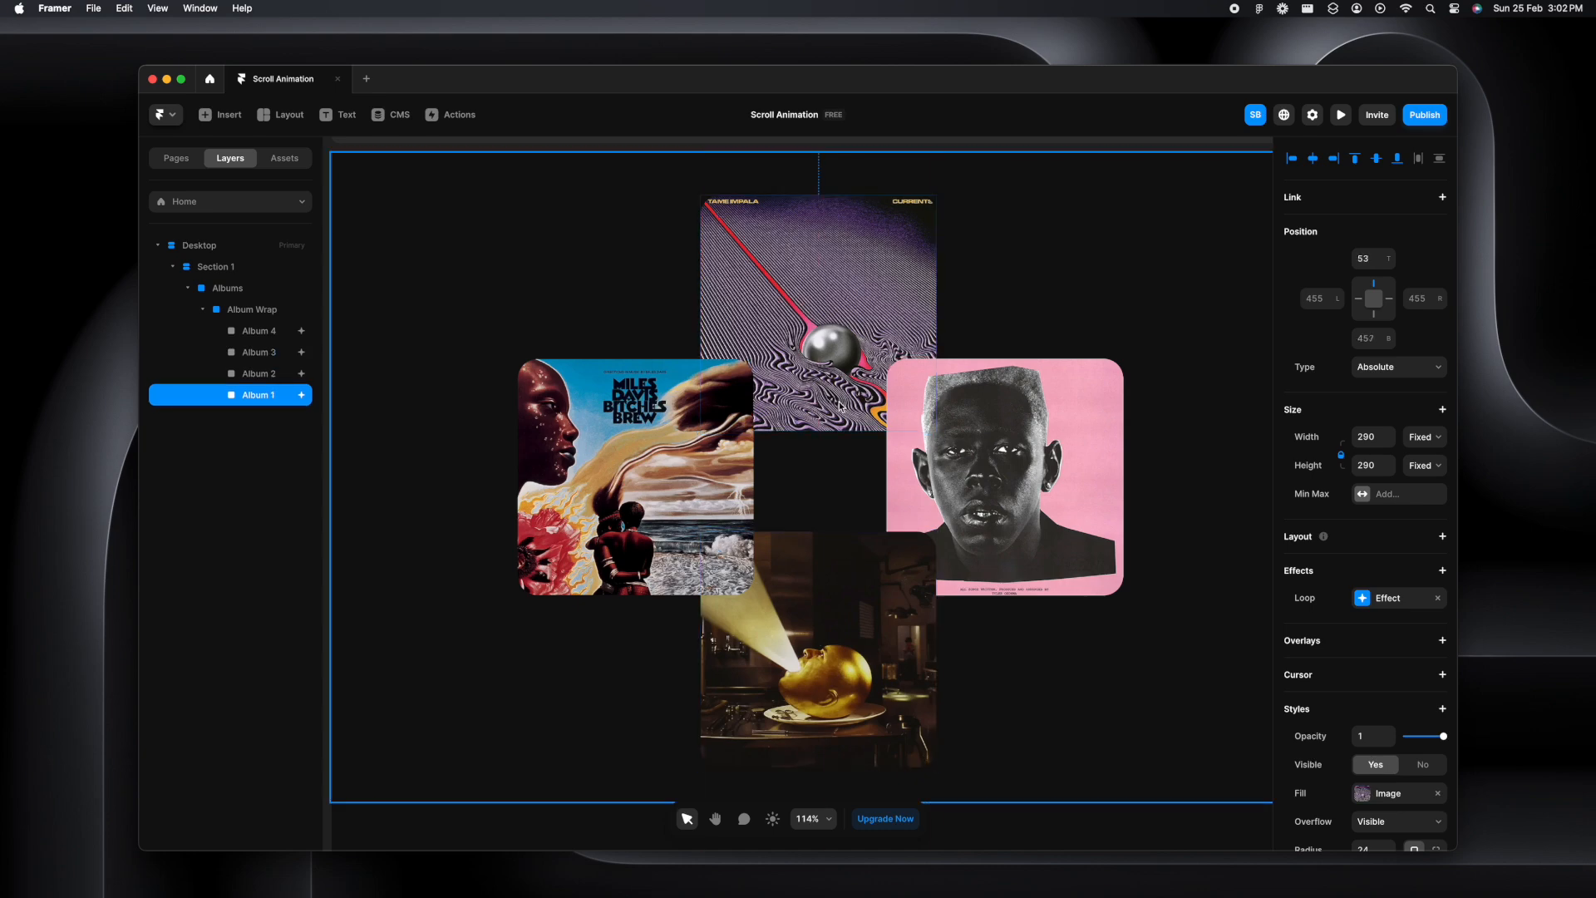
{"action": "left_click", "coordinate": [1341, 114]}
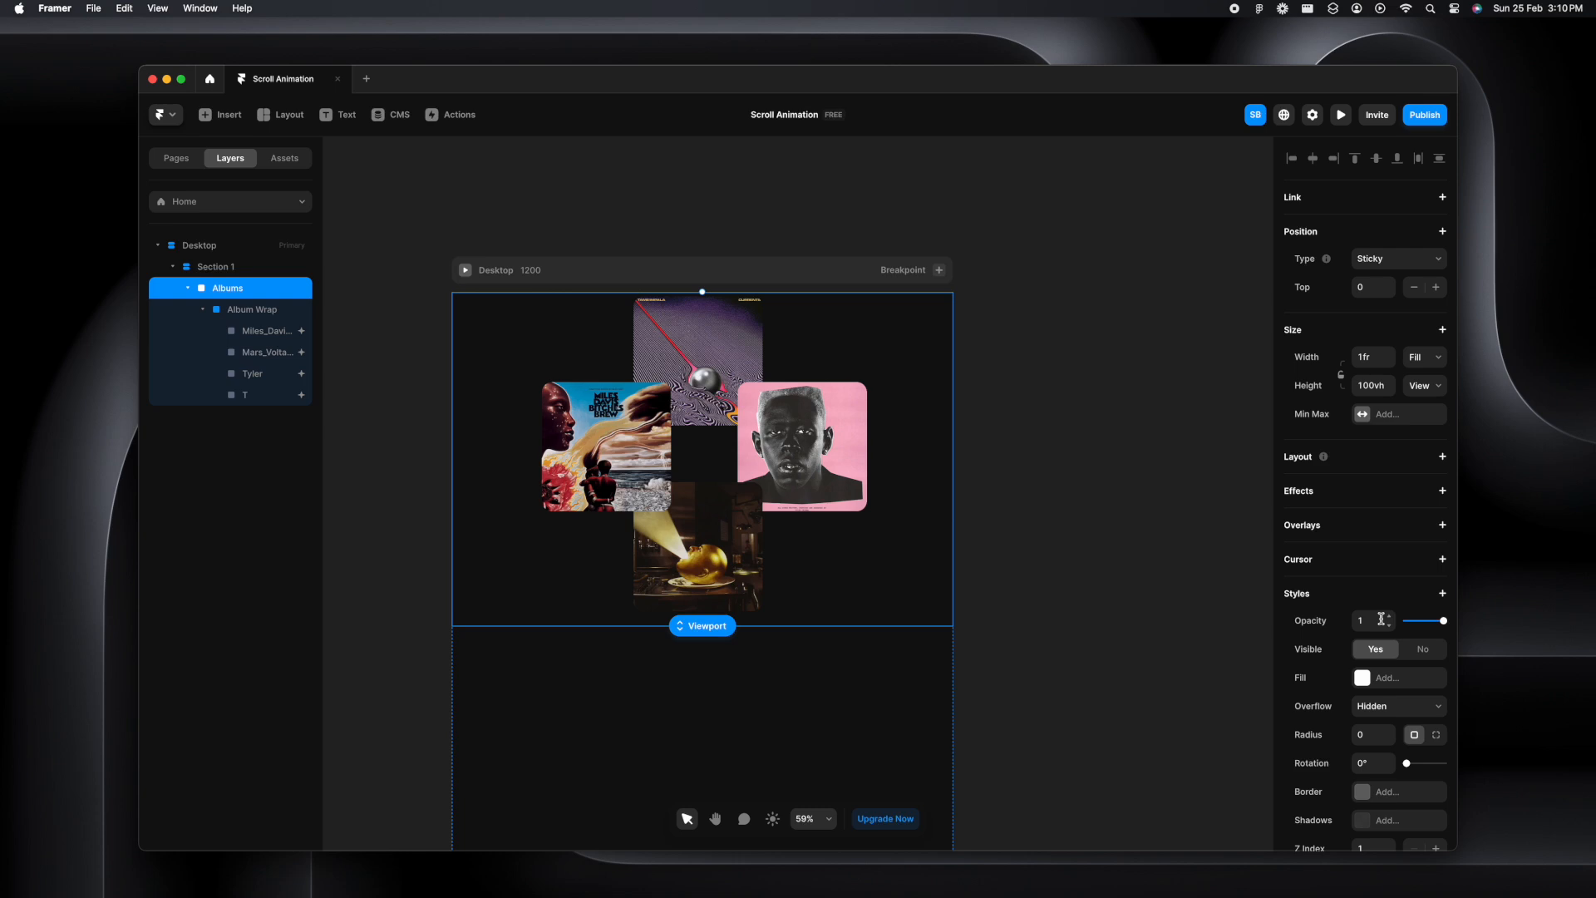
Add a Scroll Transform effect to Albums with From opacity 0.5 and scale 0.5
{"action": "left_click", "coordinate": [1441, 490]}
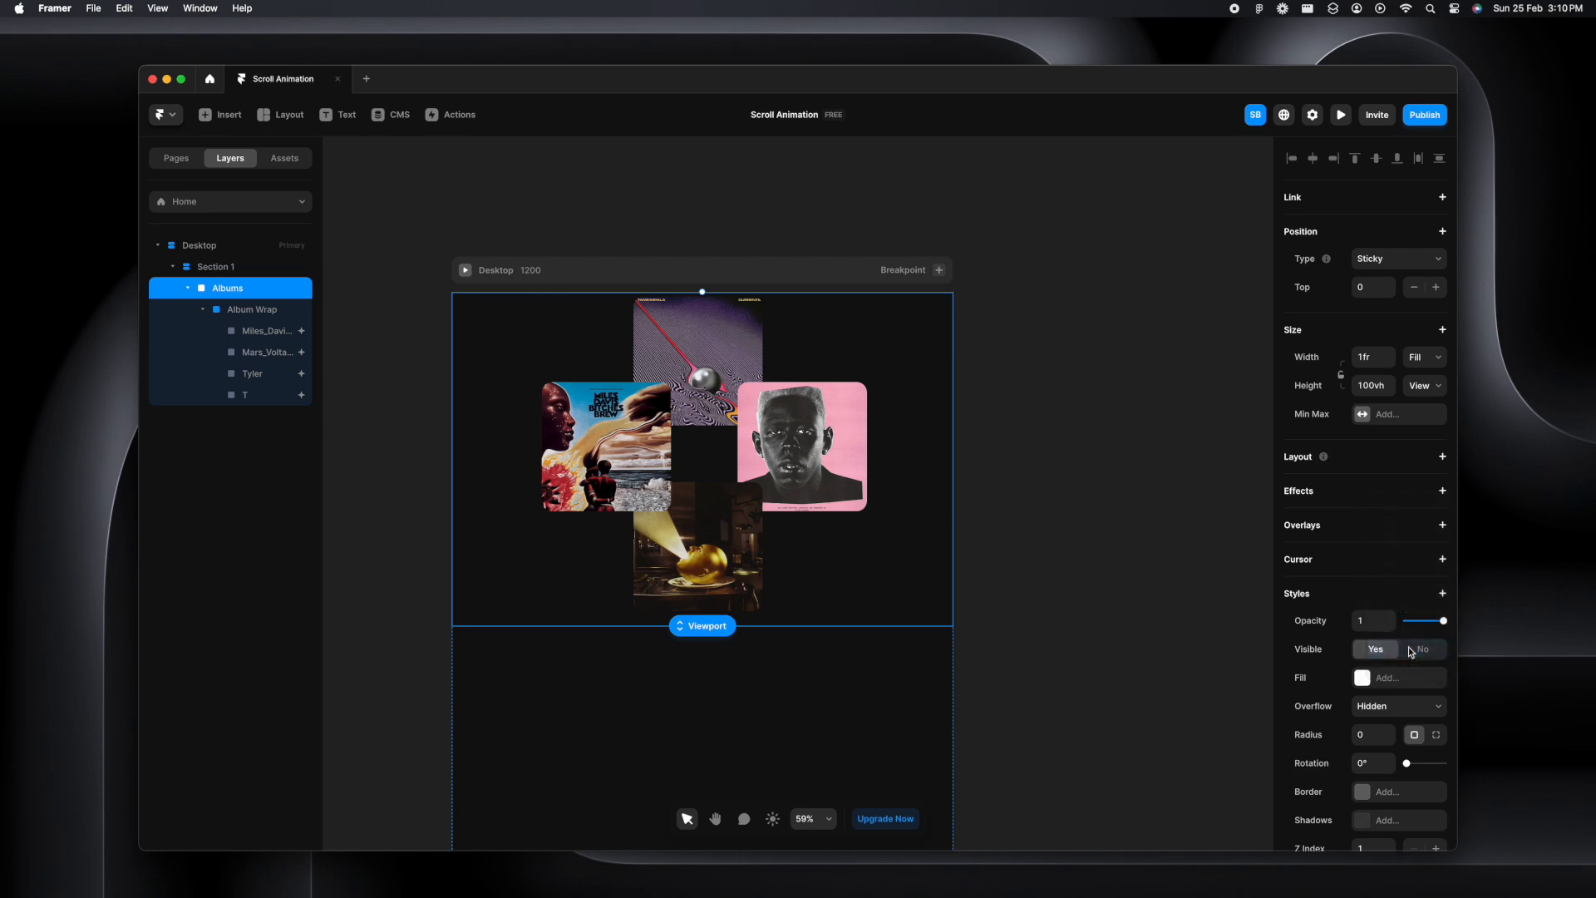
{"action": "left_click", "coordinate": [1442, 491]}
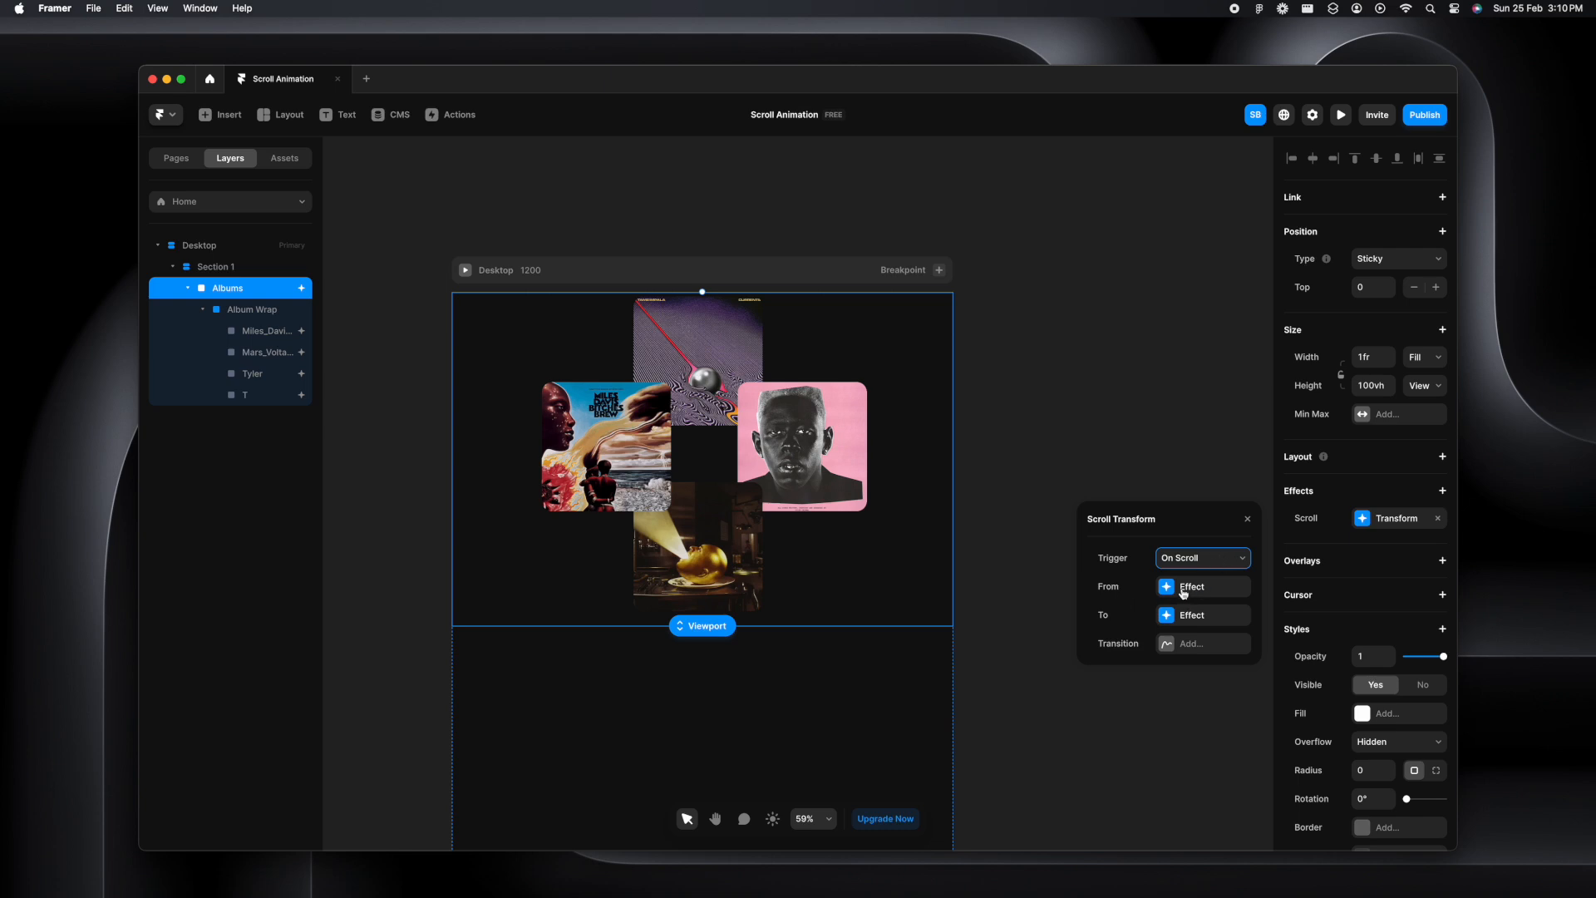
{"action": "left_click", "coordinate": [1166, 585]}
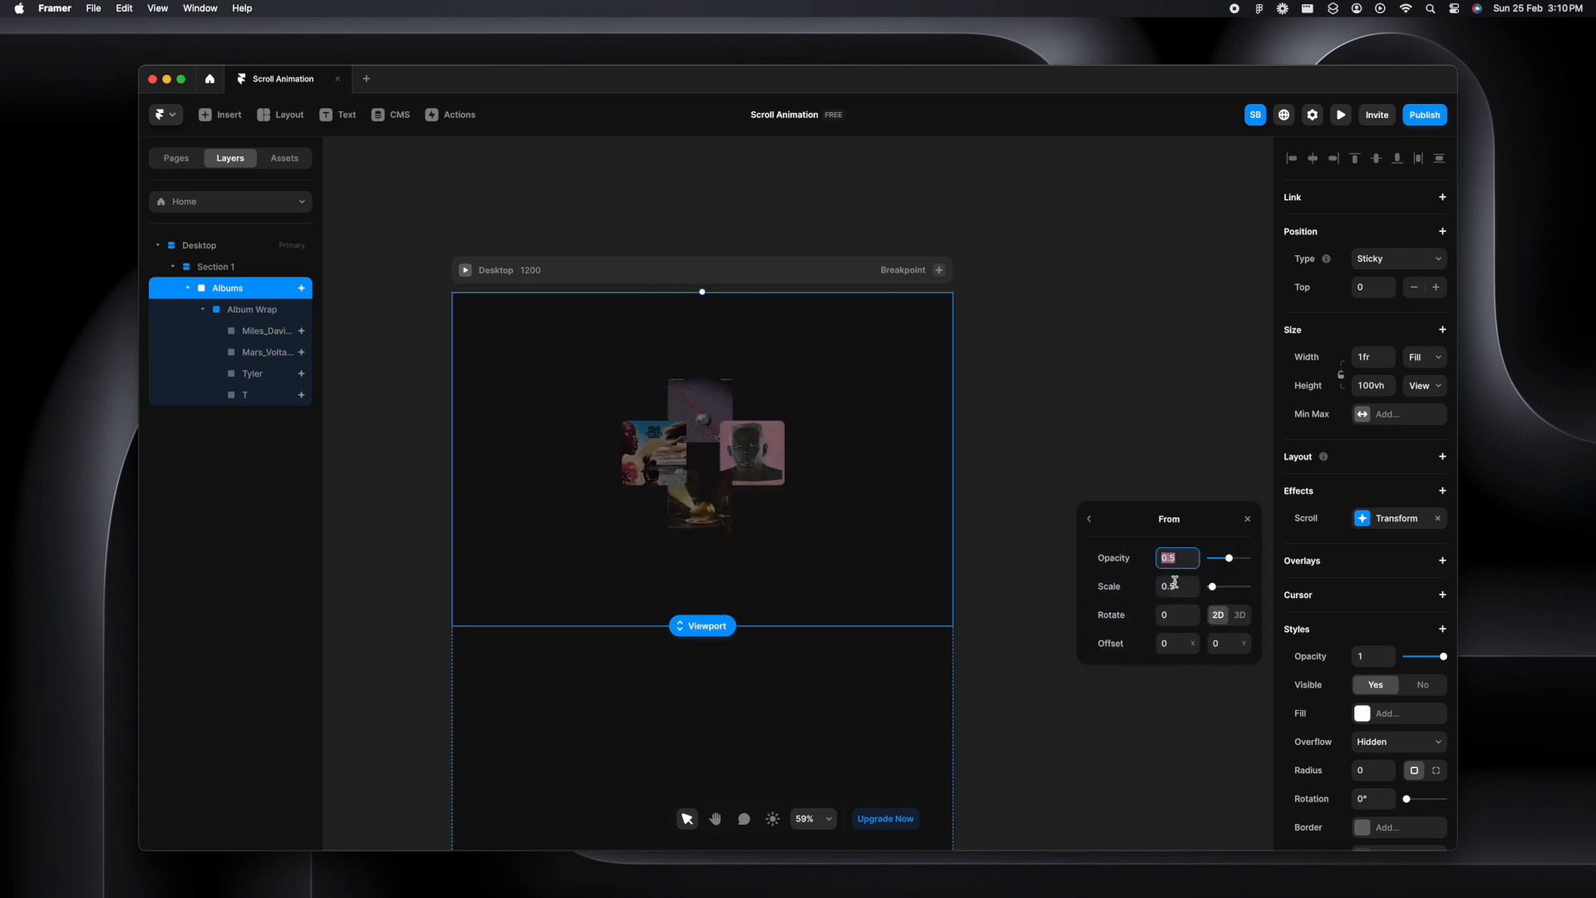
{"action": "type", "text": "0.5"}
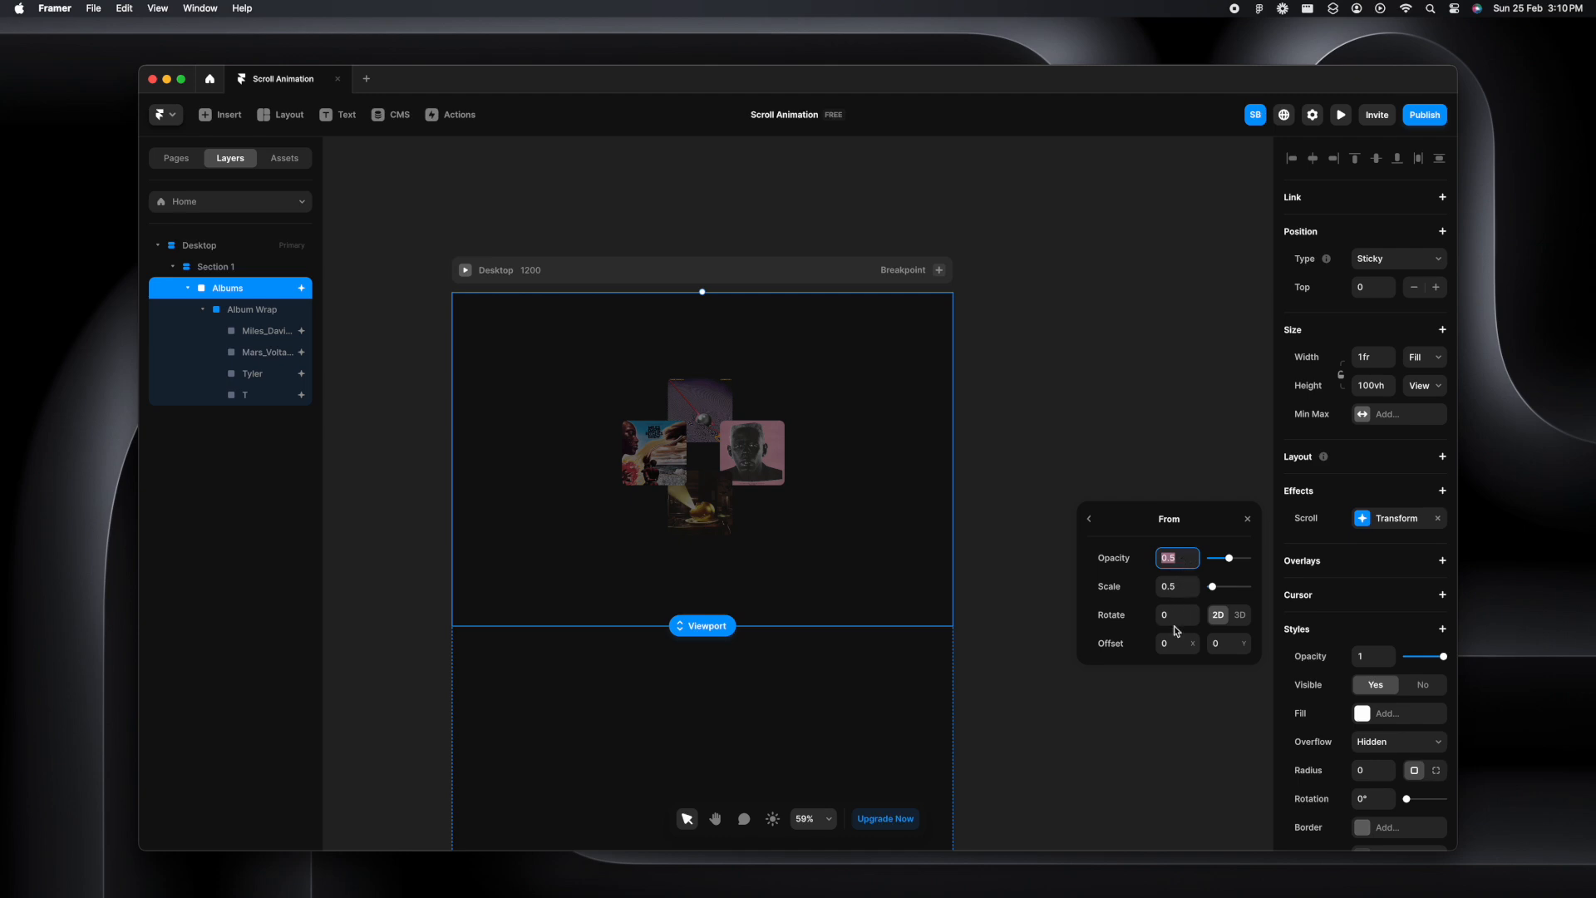
{"action": "left_click", "coordinate": [1174, 614]}
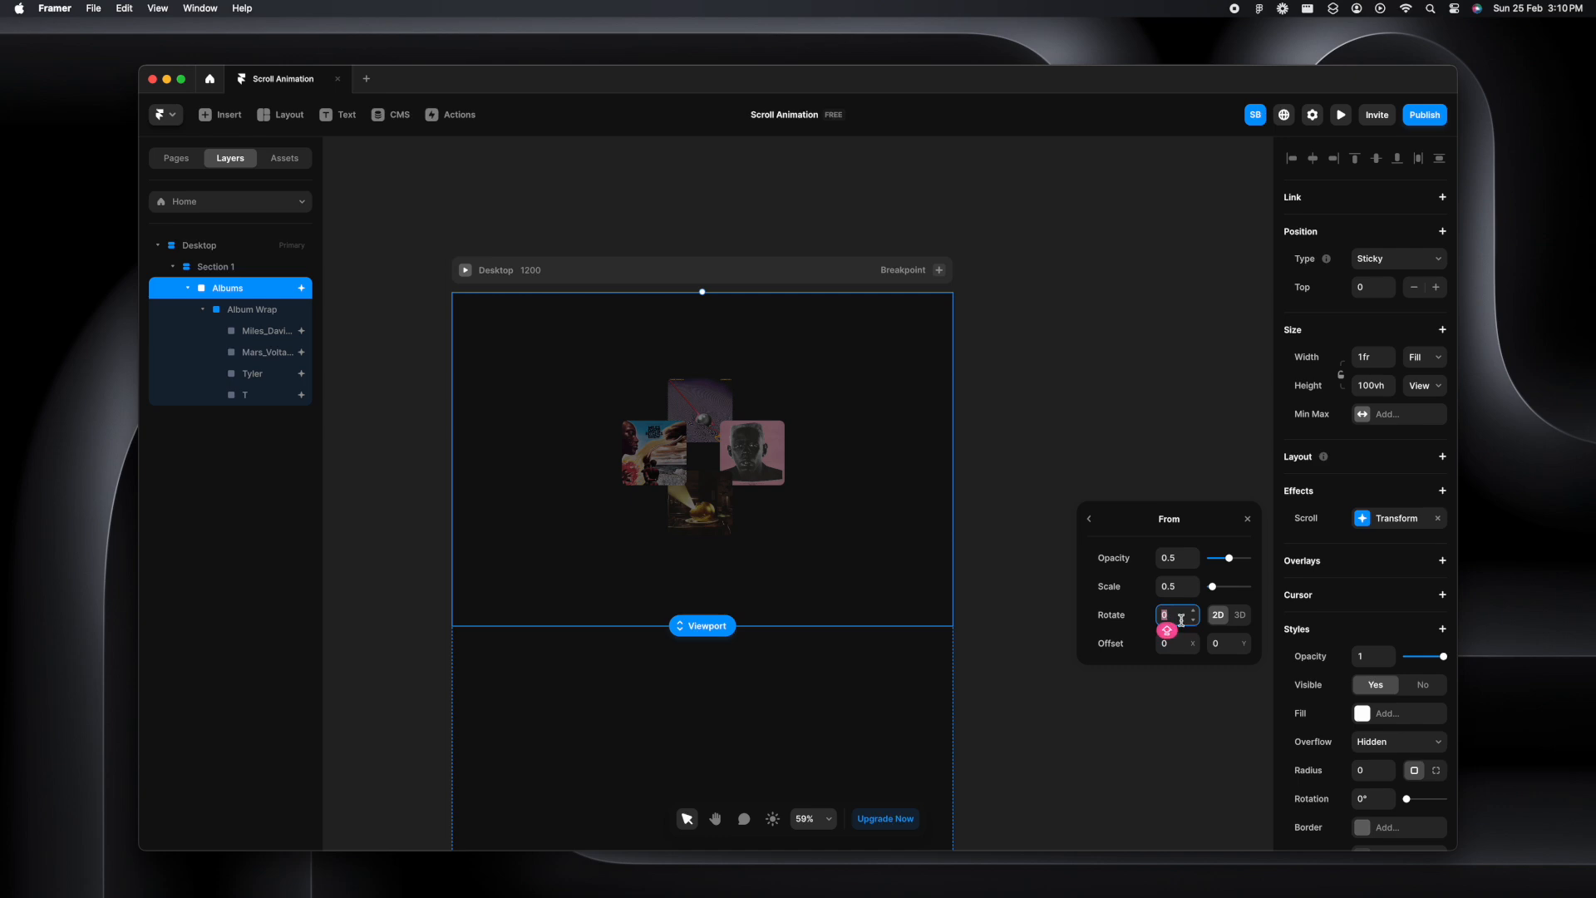
{"action": "type", "text": "90"}
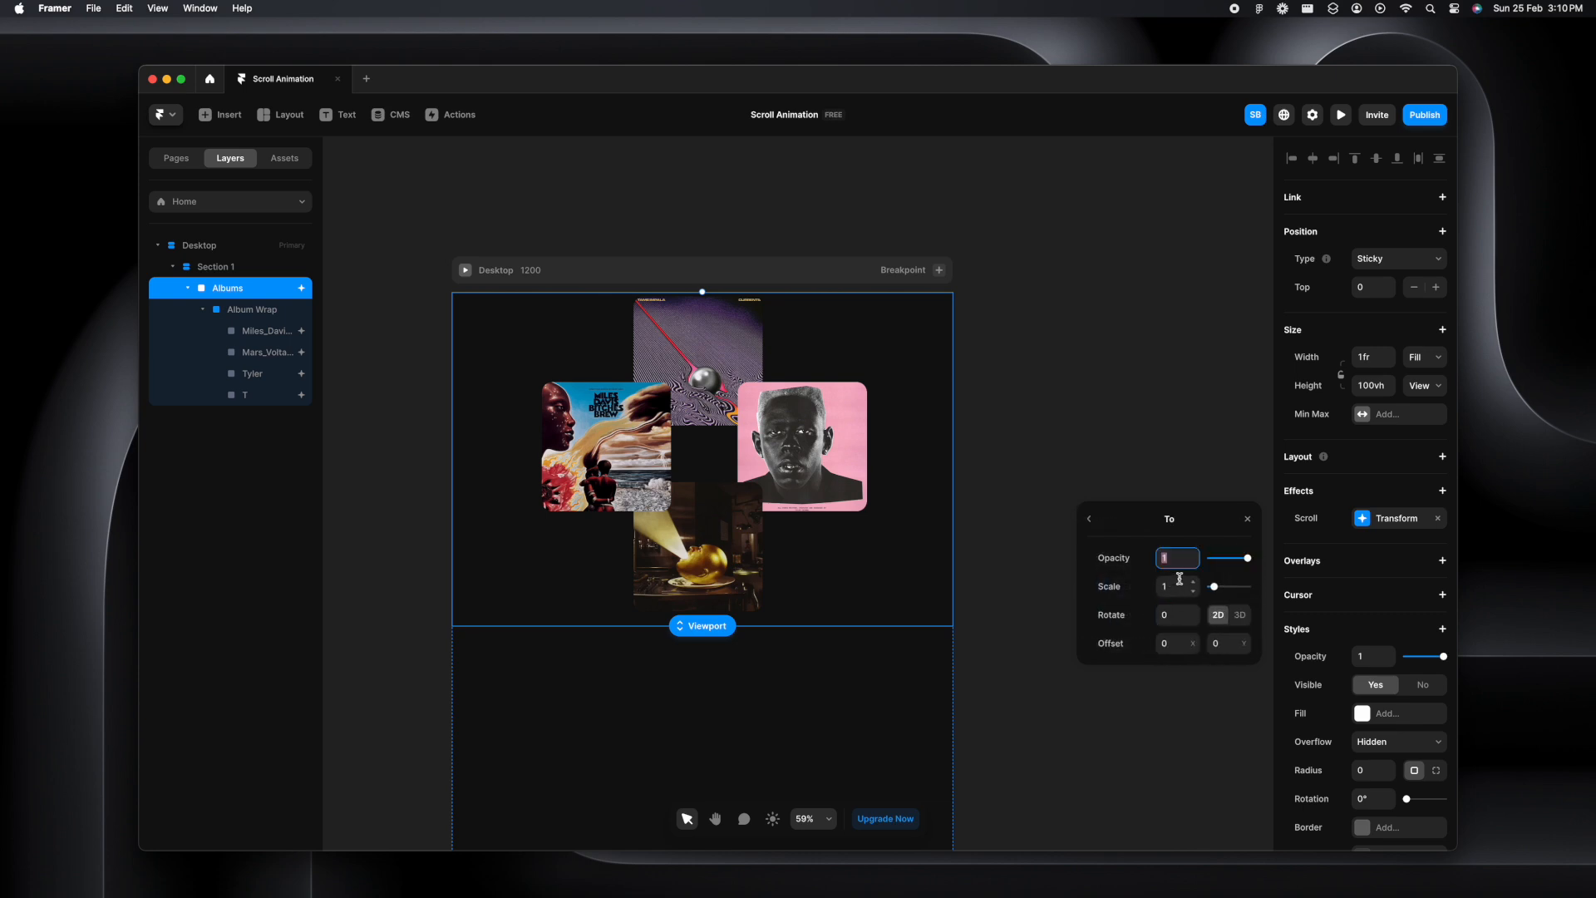
Set the transform's To state to opacity 1 and scale 5, then close the effect settings
{"action": "left_click", "coordinate": [1177, 585]}
{"action": "type", "text": "5"}
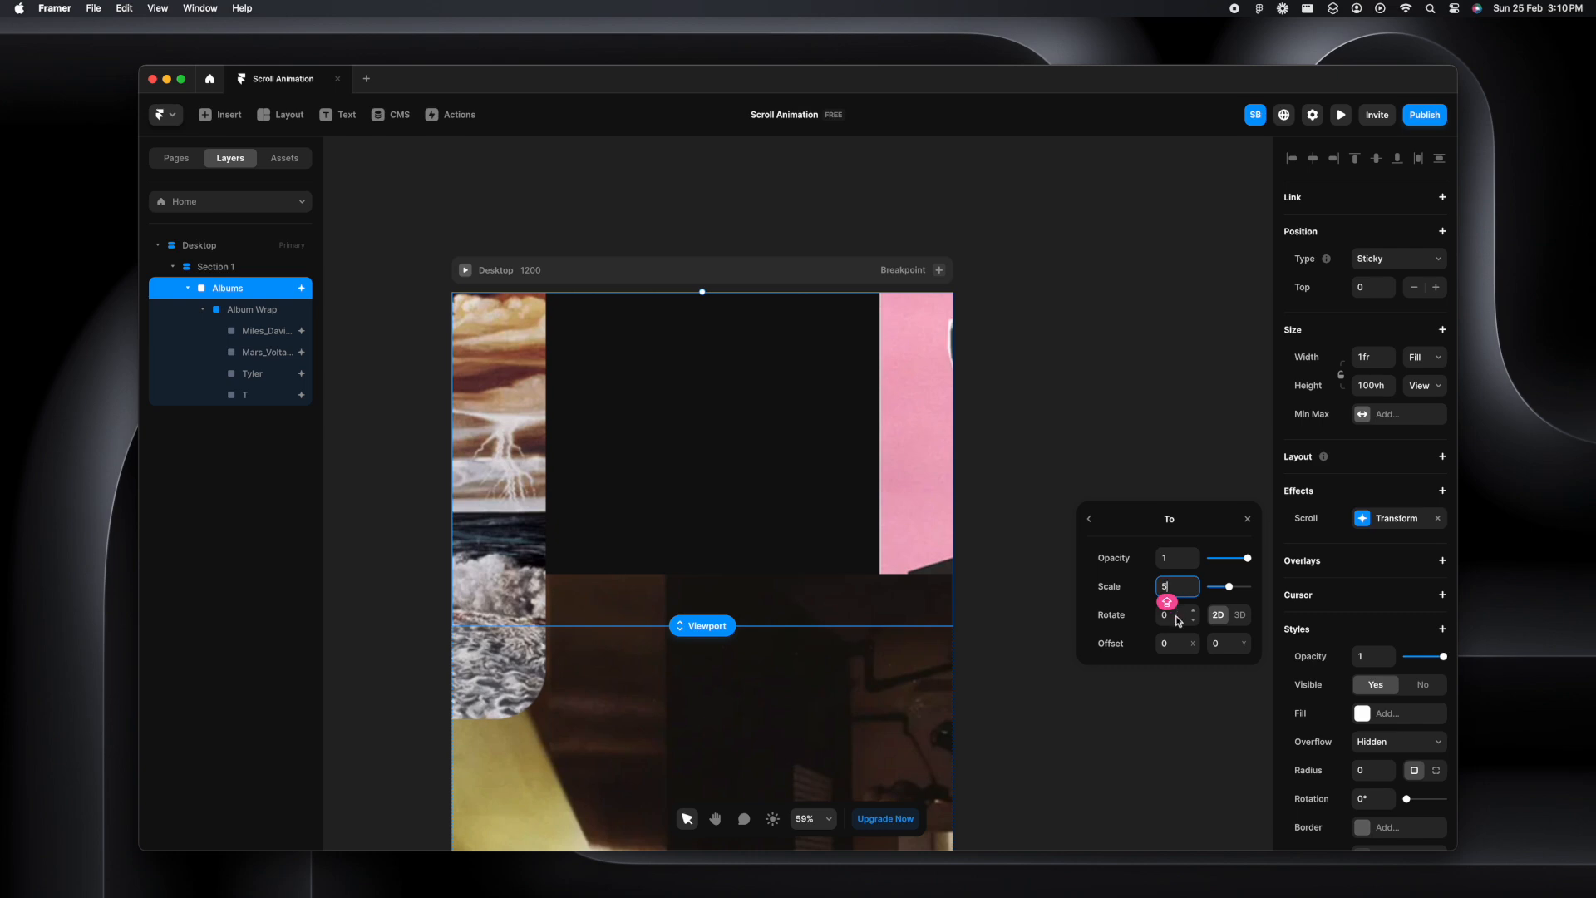
{"action": "left_click", "coordinate": [1175, 613]}
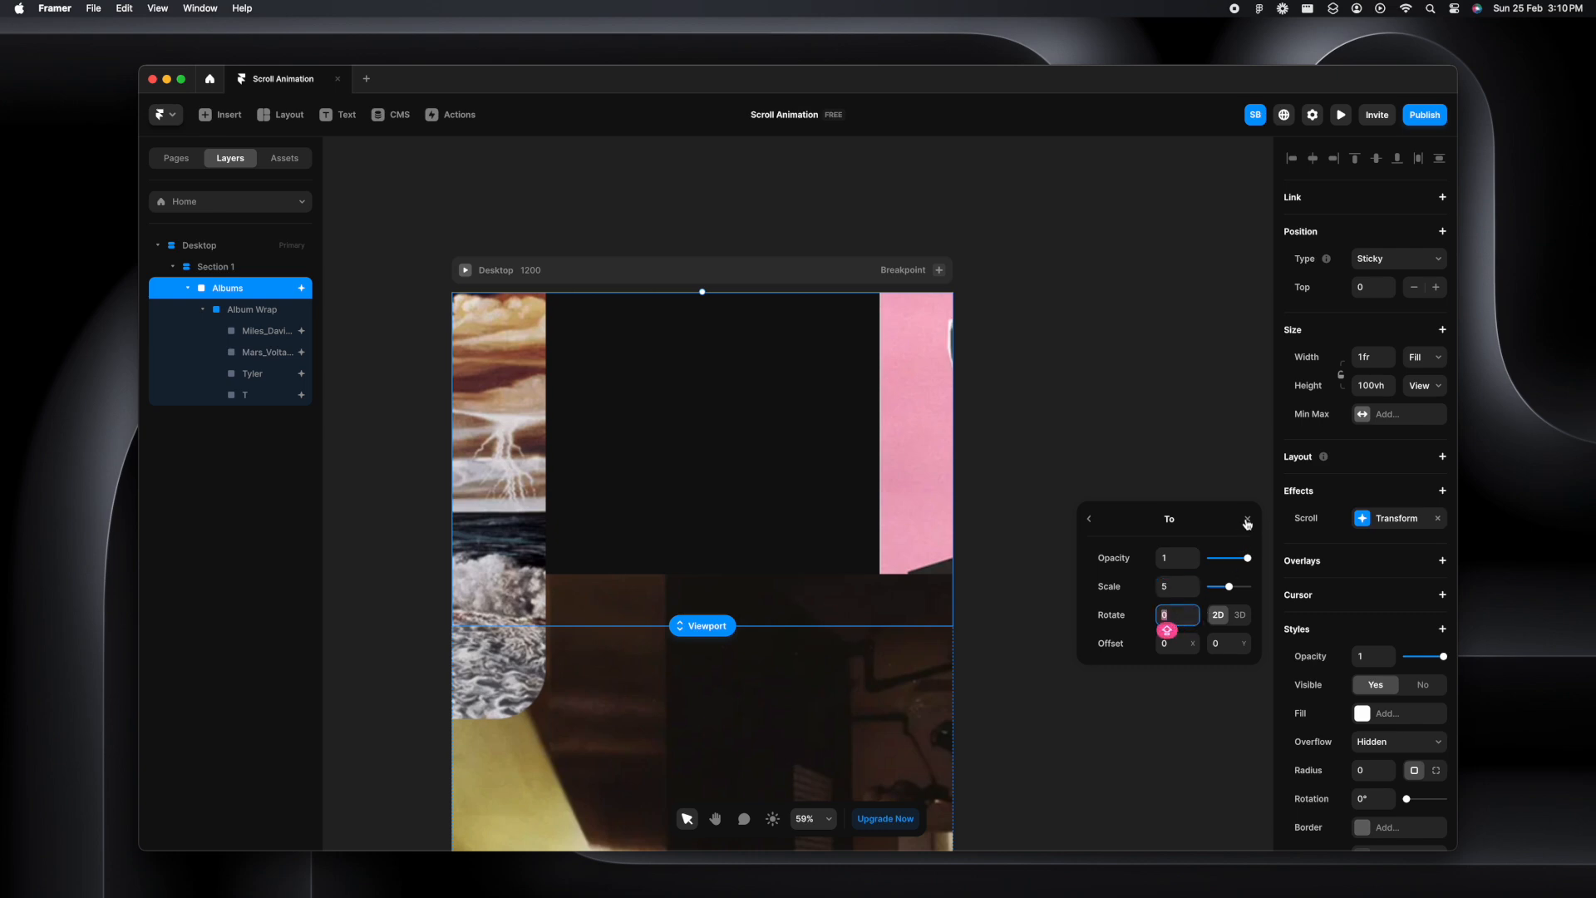
{"action": "left_click", "coordinate": [1341, 114]}
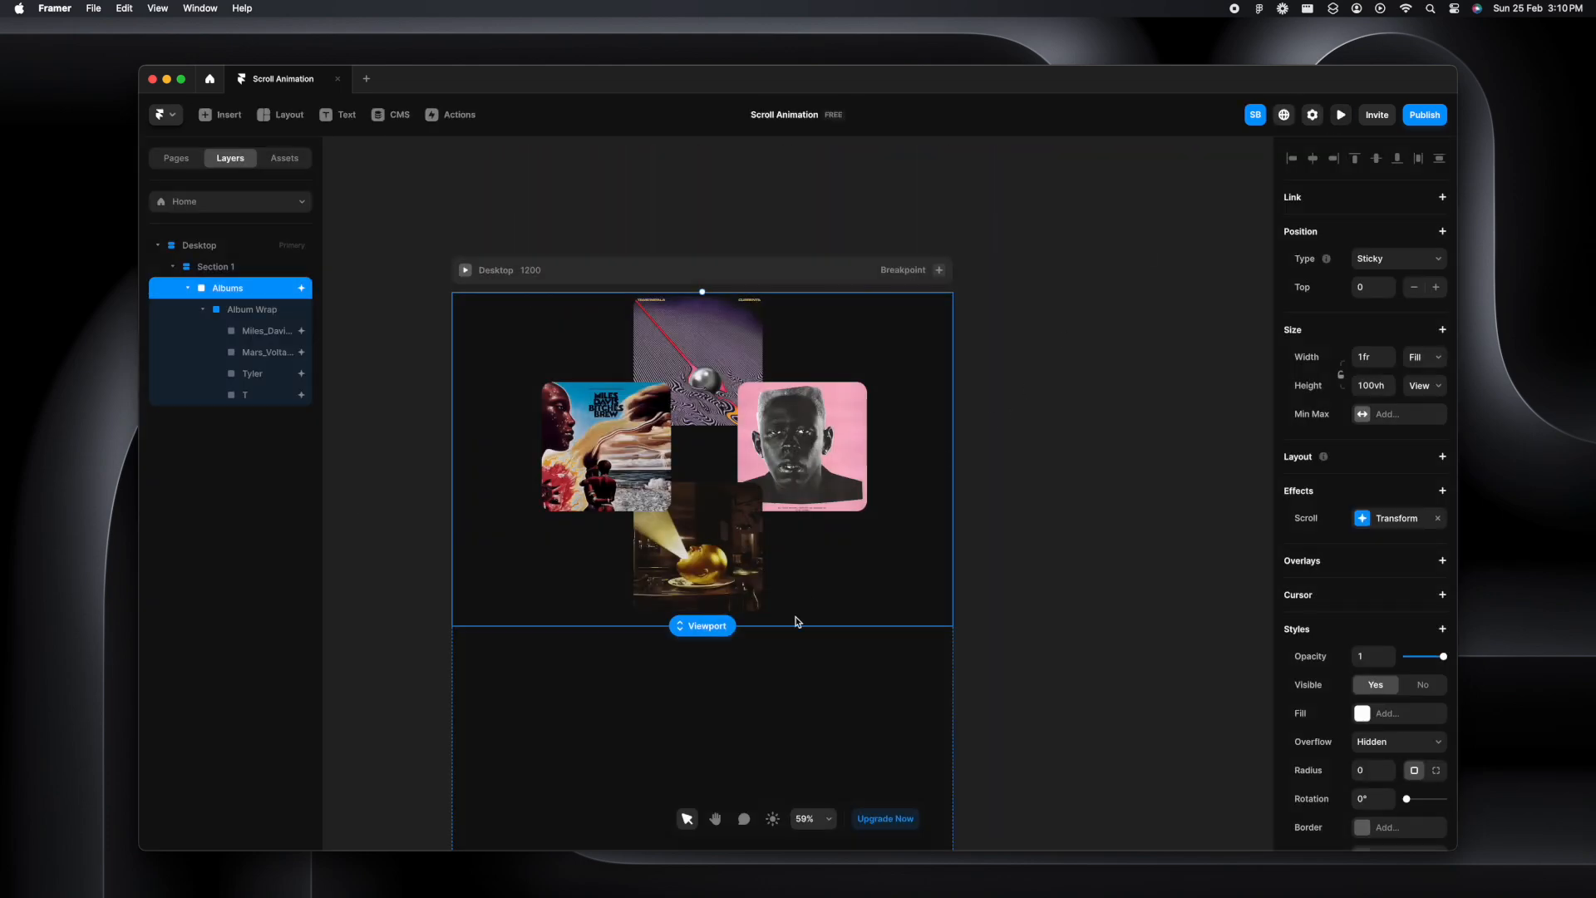
Expand the layer hierarchy down to Album Wrap and set Section 1's overflow to Visible
{"action": "left_click", "coordinate": [175, 158]}
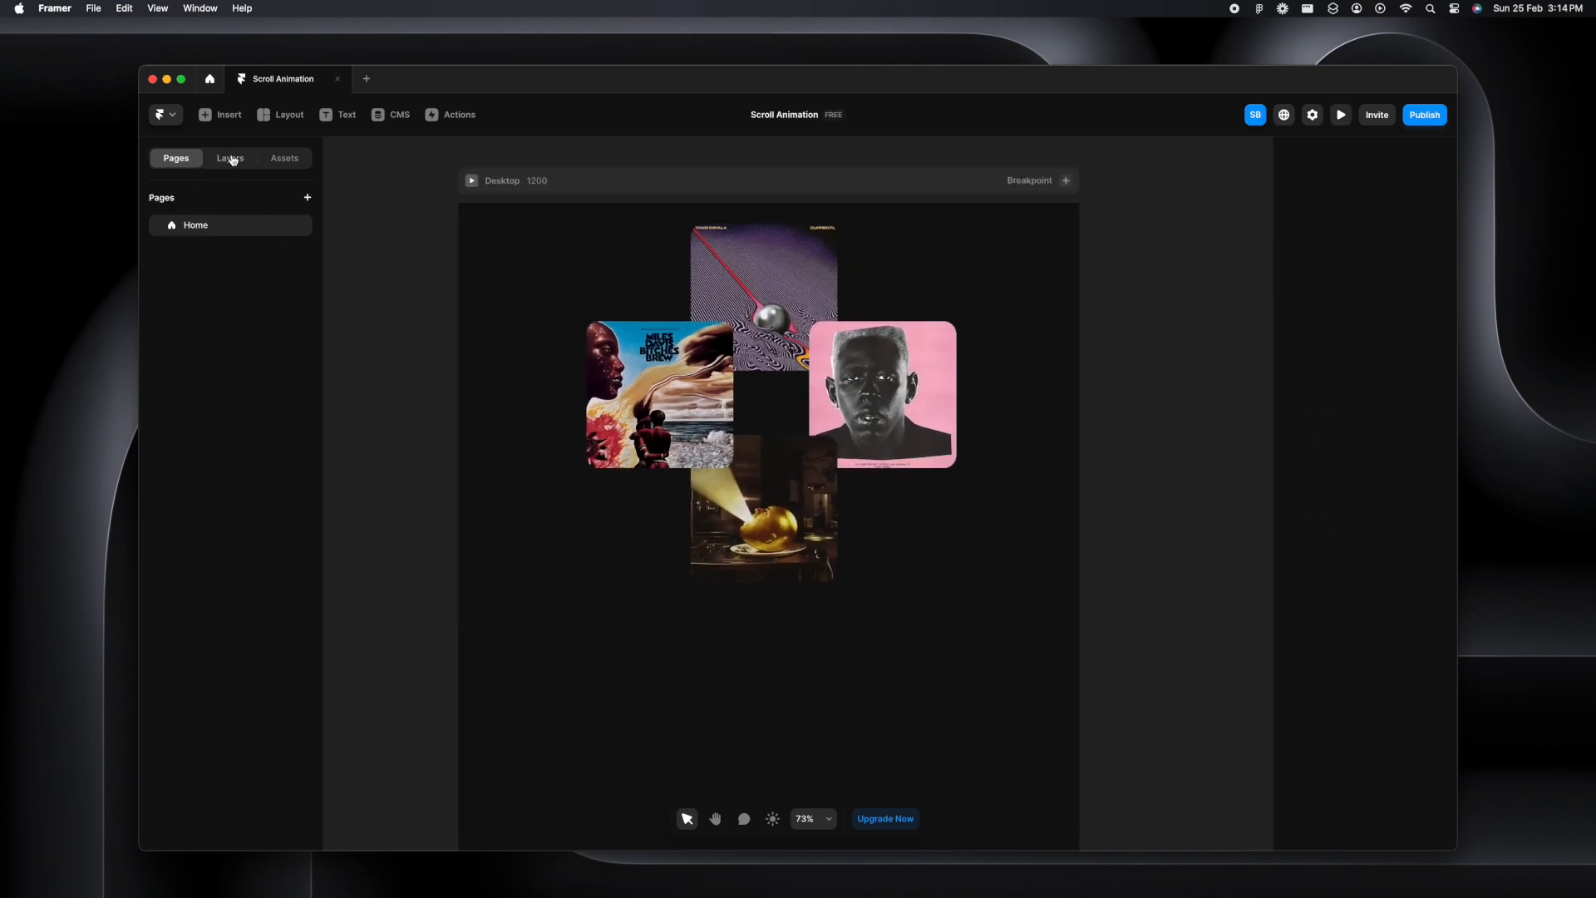
{"action": "left_click", "coordinate": [230, 158]}
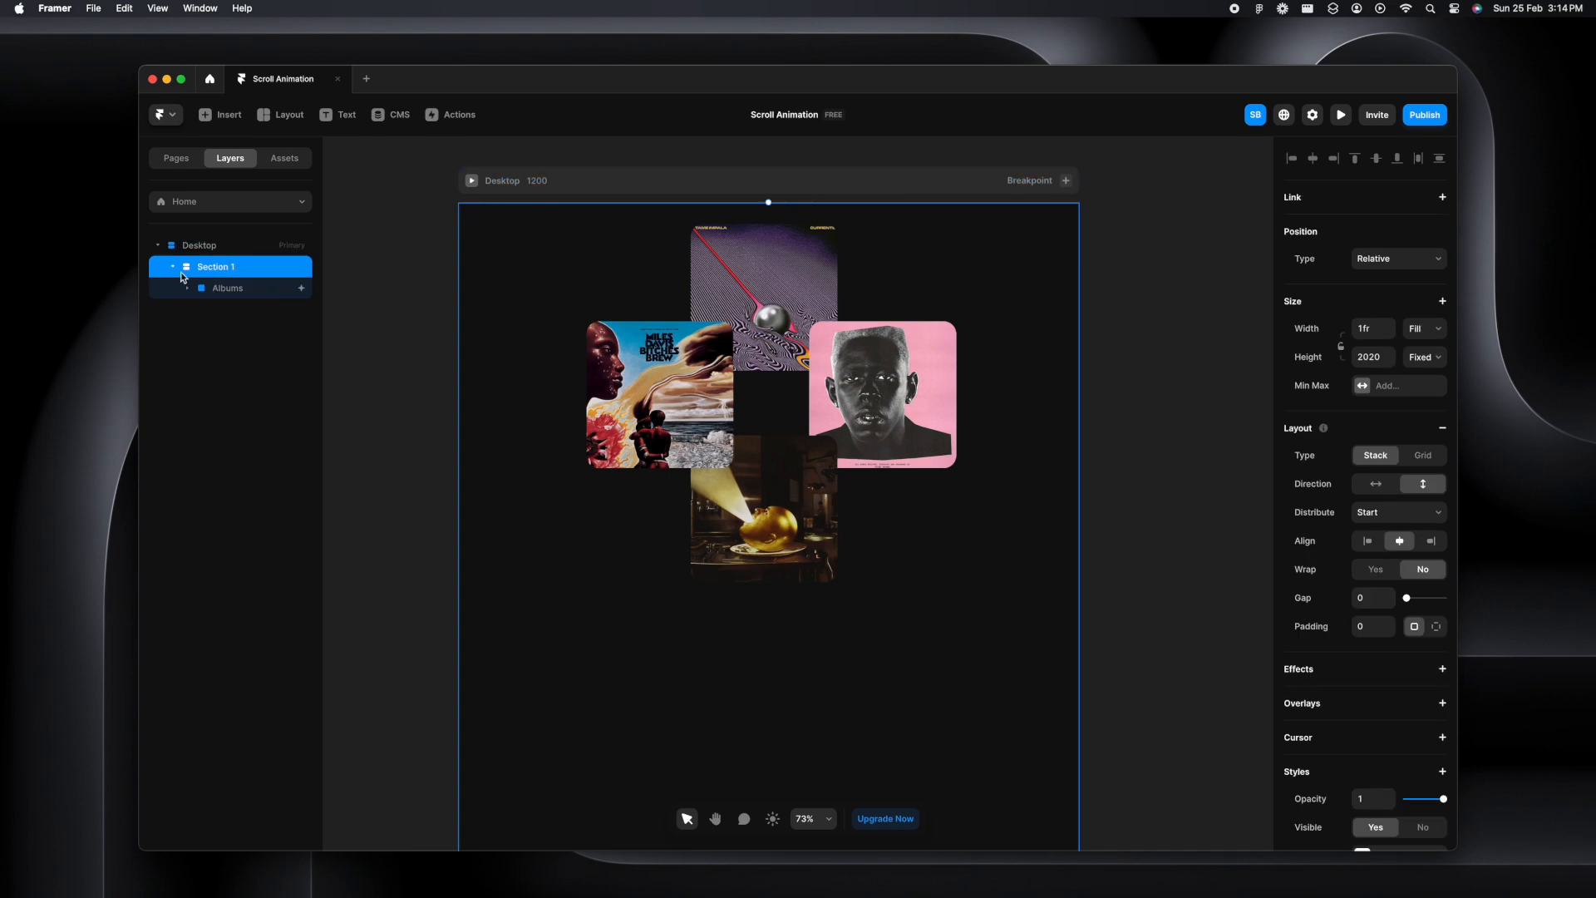
{"action": "left_click", "coordinate": [187, 289]}
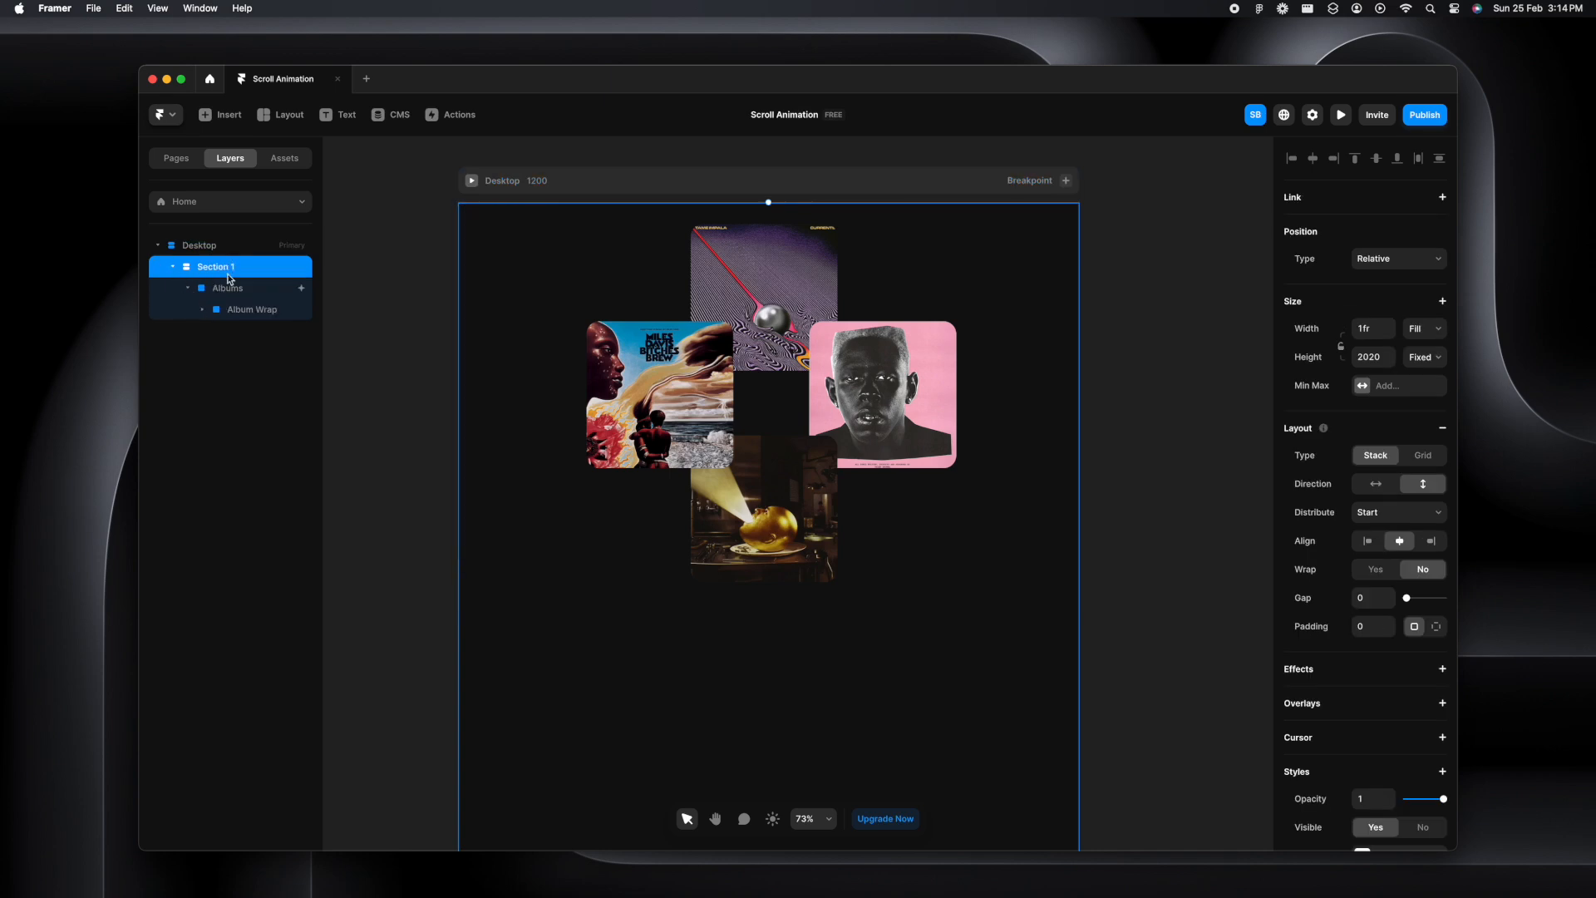
{"action": "left_click", "coordinate": [201, 309]}
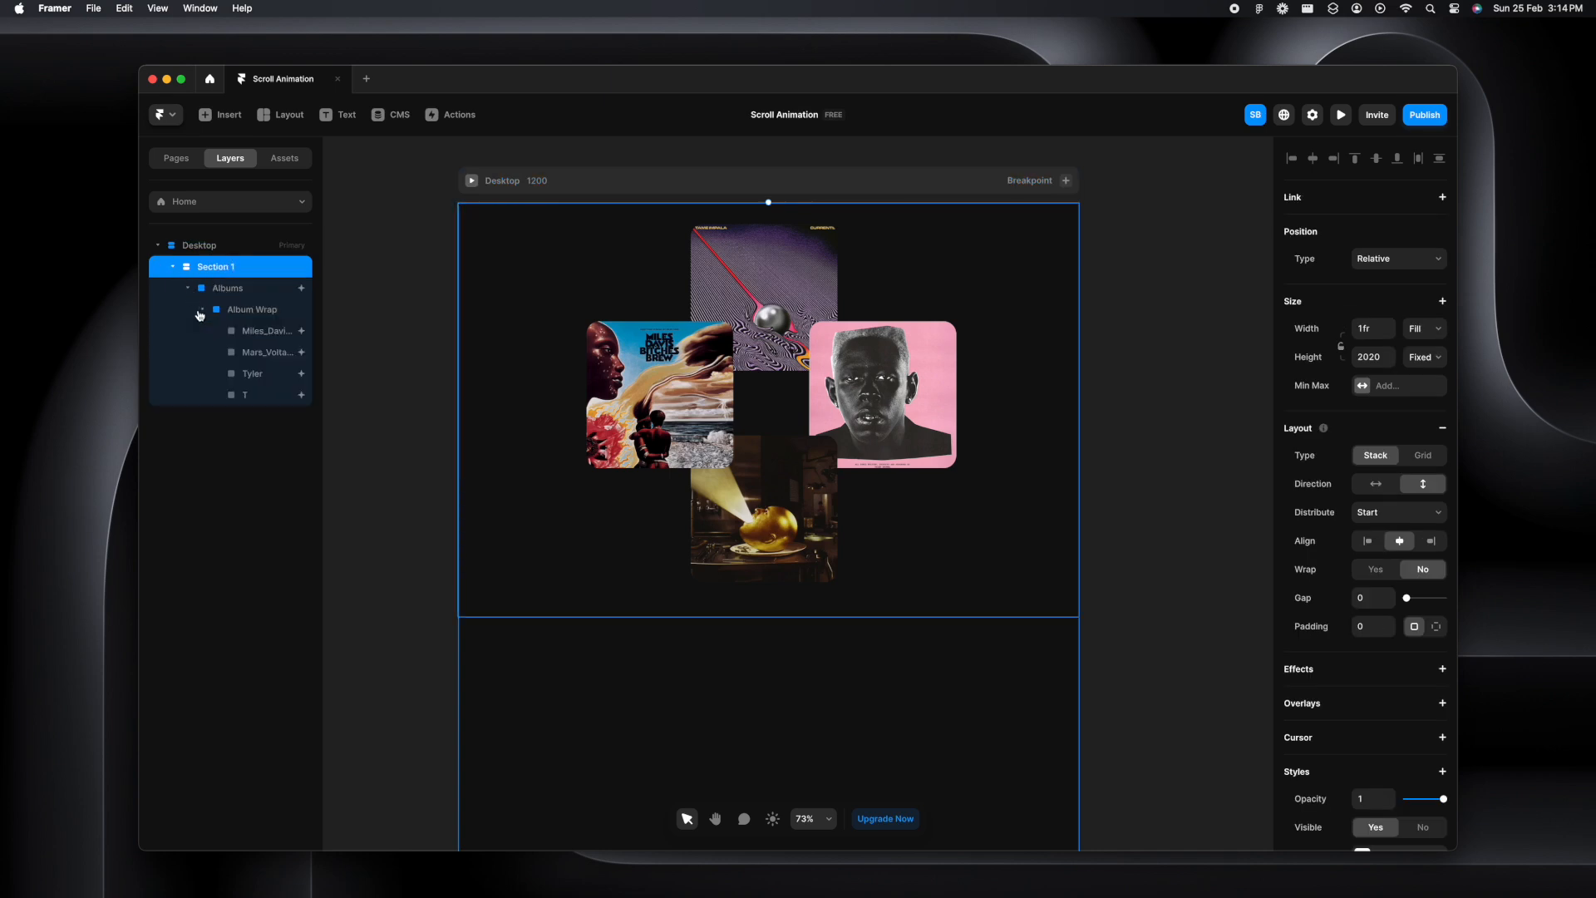
{"action": "left_click", "coordinate": [1395, 564]}
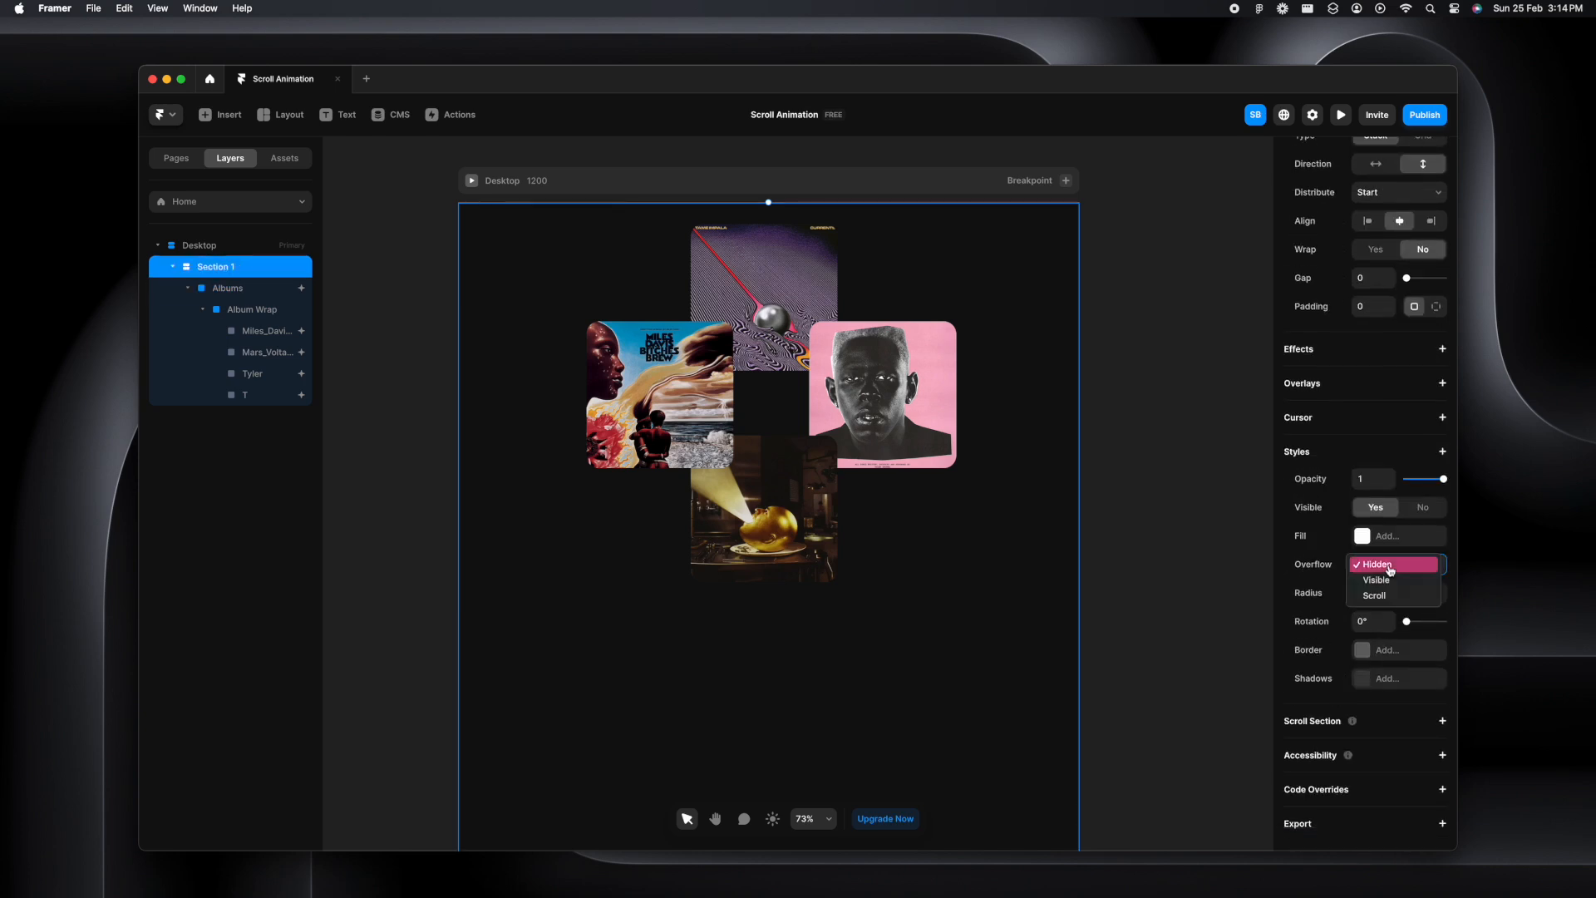
{"action": "left_click", "coordinate": [199, 245]}
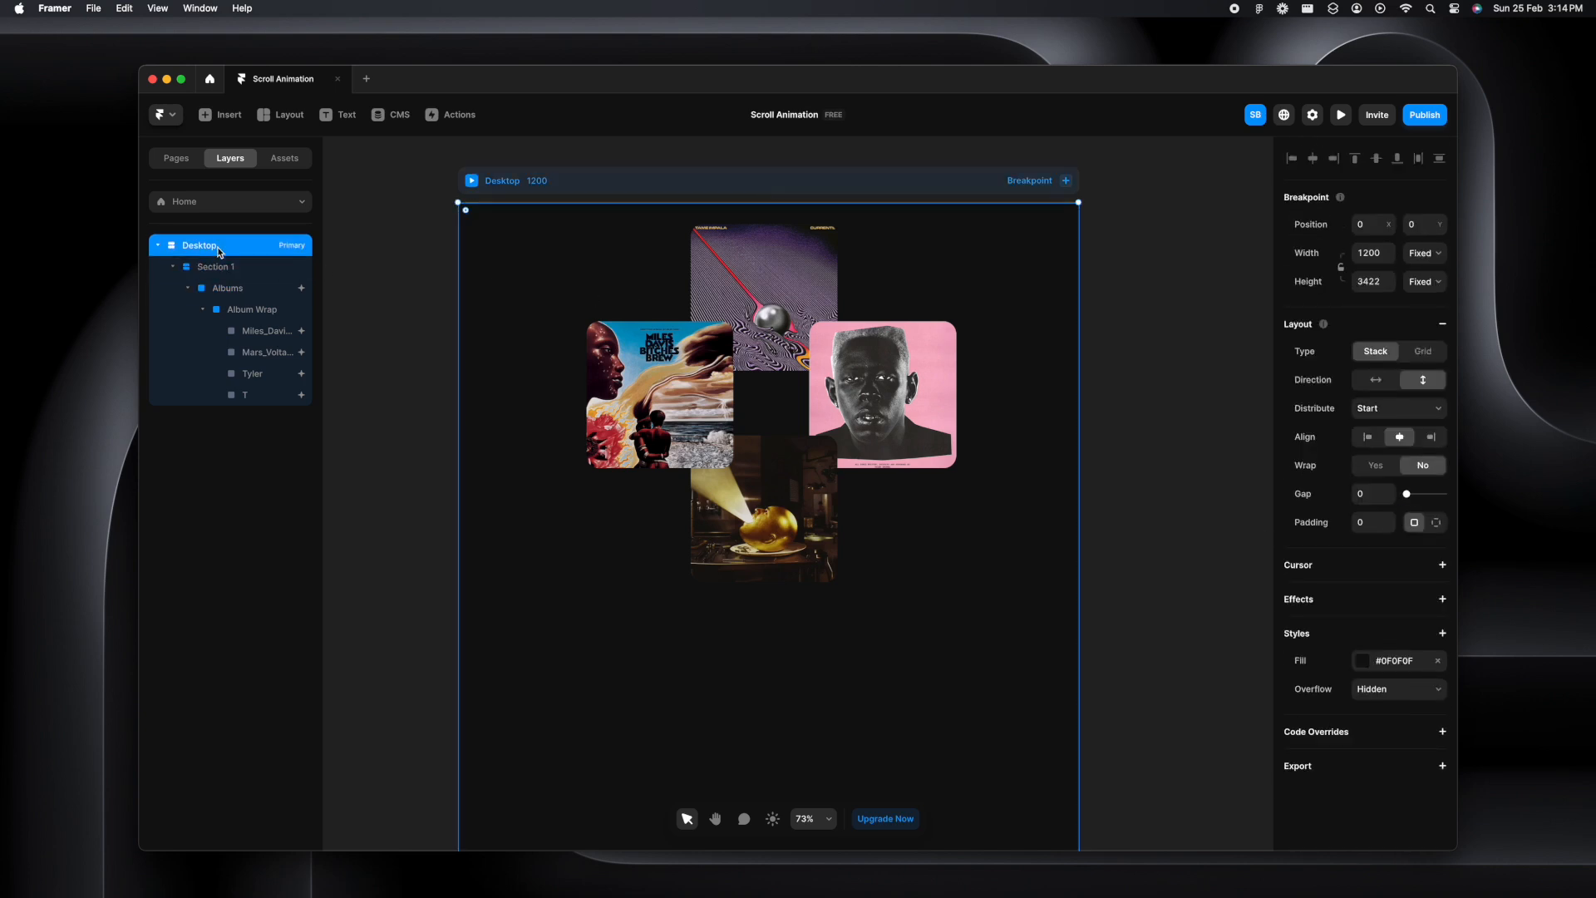
Preview the page twice, scrolling to check the covers zoom in, then return to editing
{"action": "left_click", "coordinate": [1398, 688]}
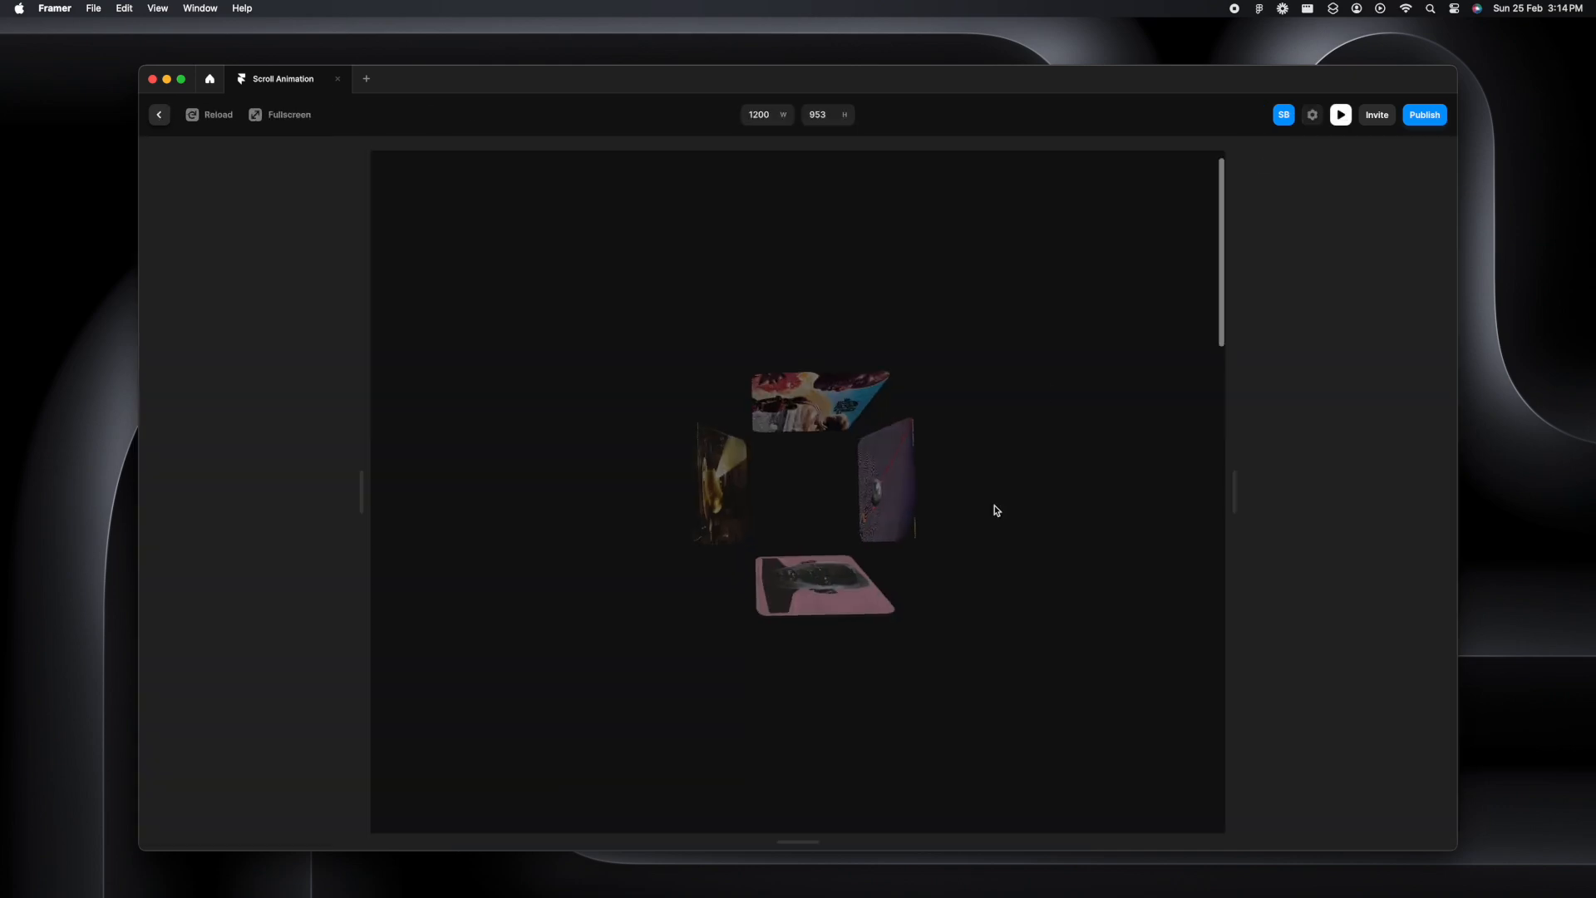
{"action": "scroll", "scroll_direction": "down", "scroll_amount": 3}
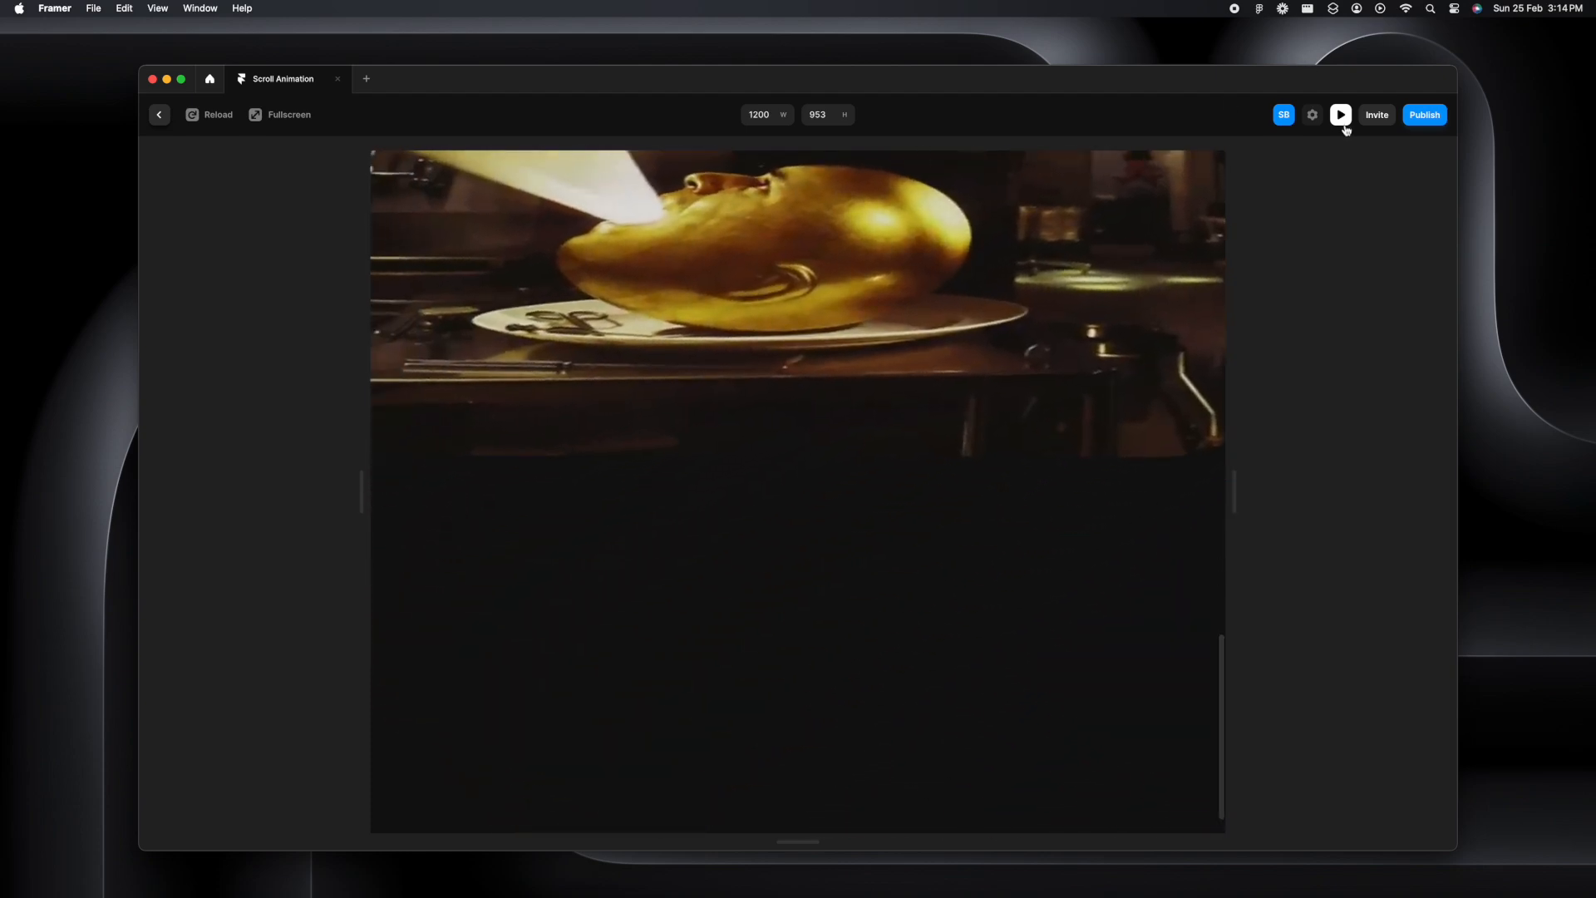
{"action": "left_click", "coordinate": [1341, 113]}
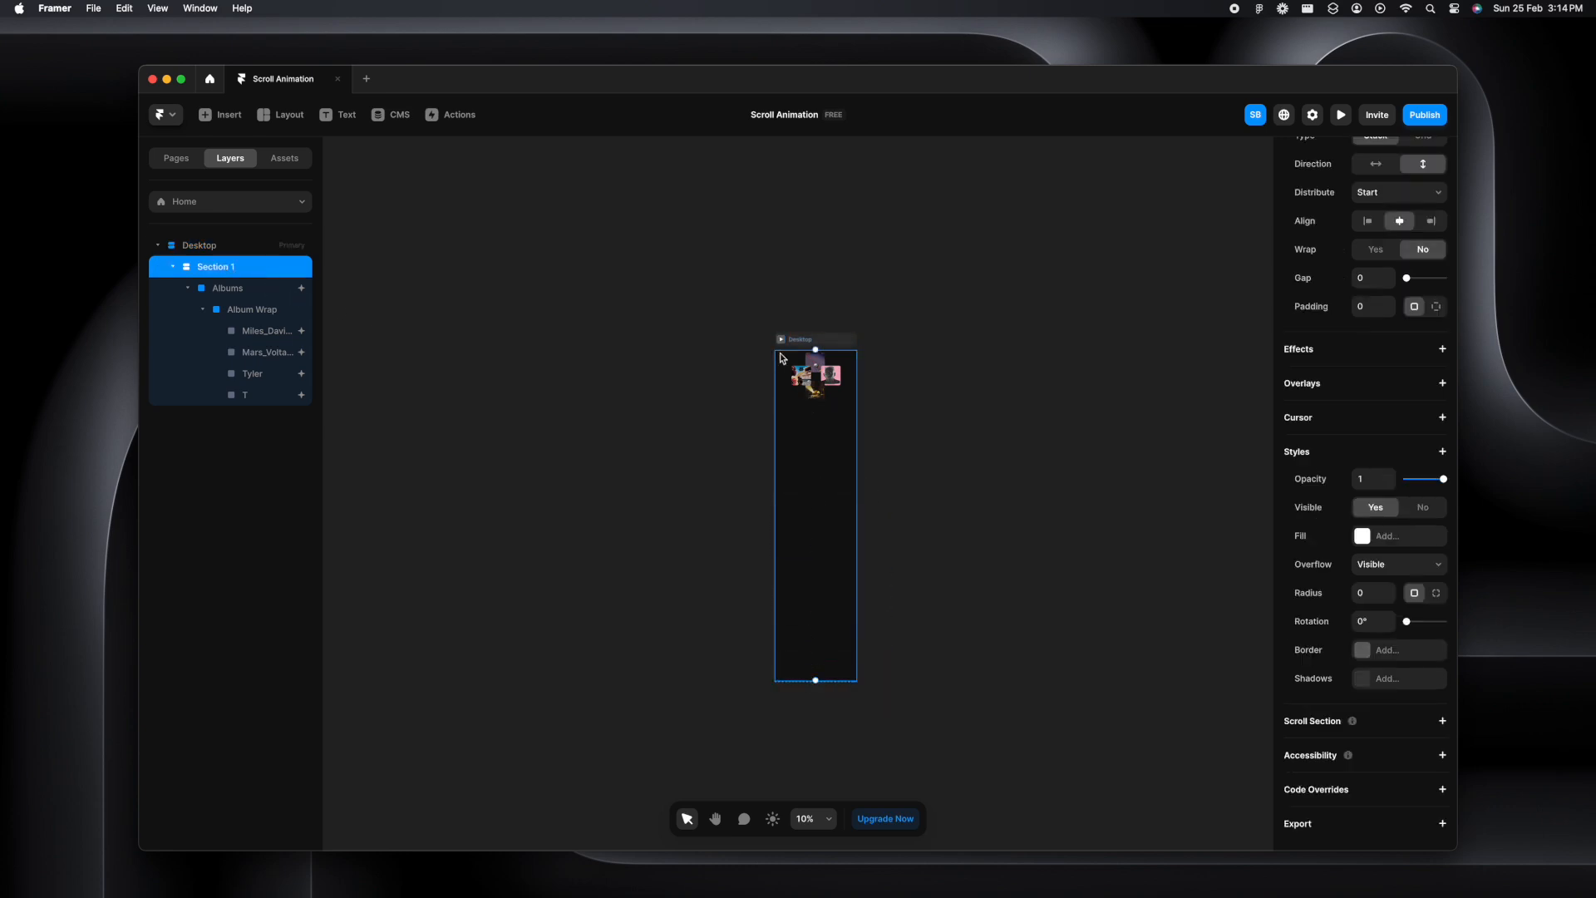
{"action": "left_click", "coordinate": [1341, 114]}
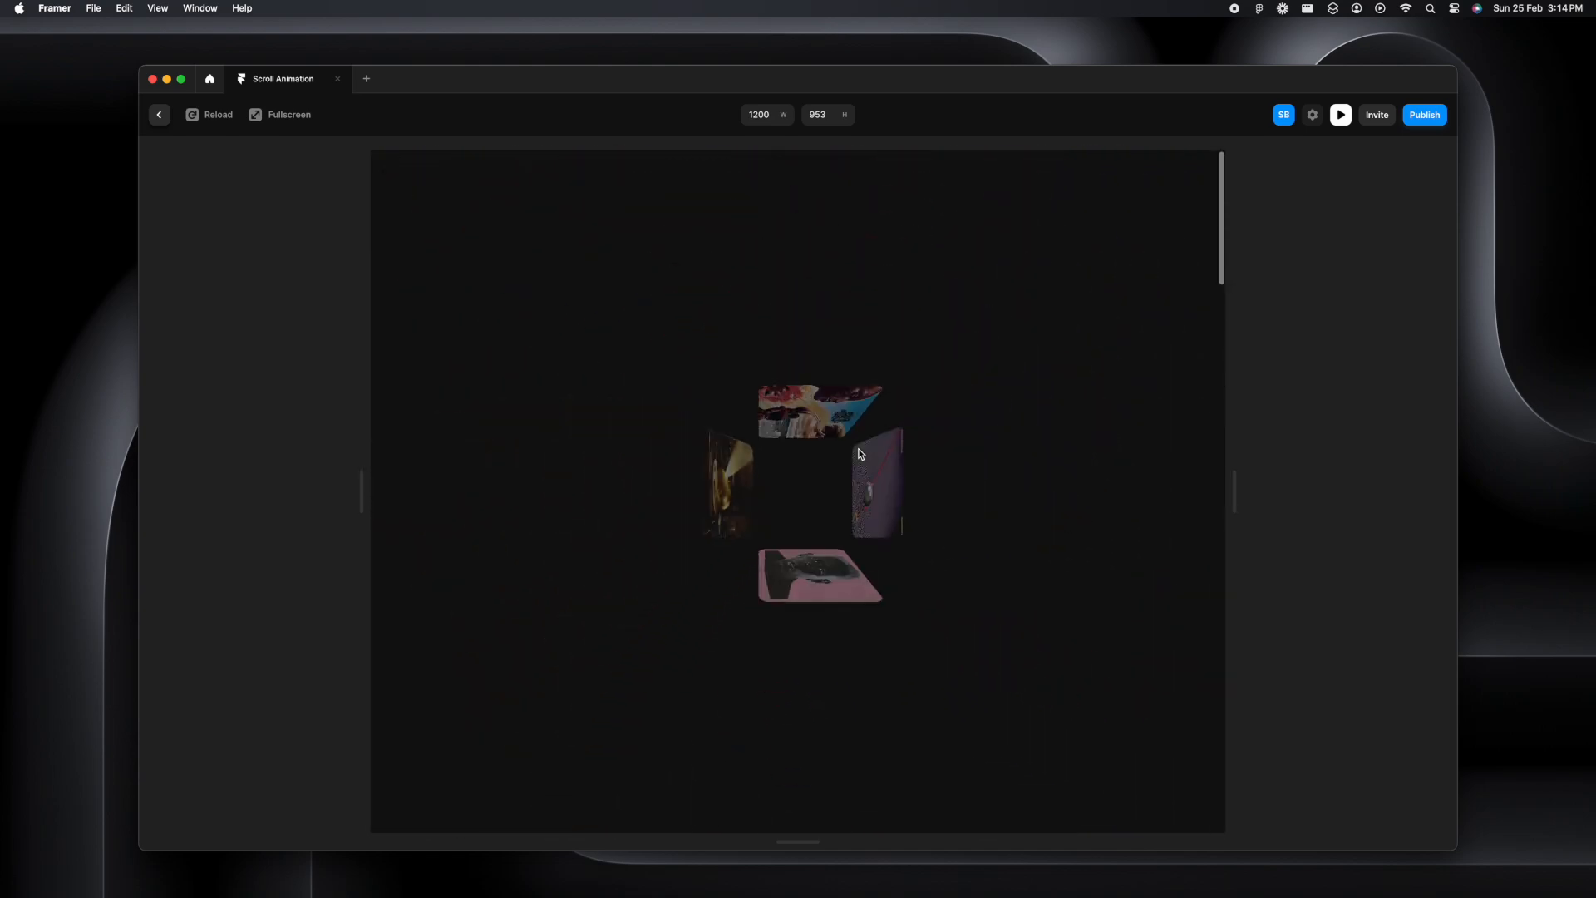
{"action": "left_click", "coordinate": [158, 114]}
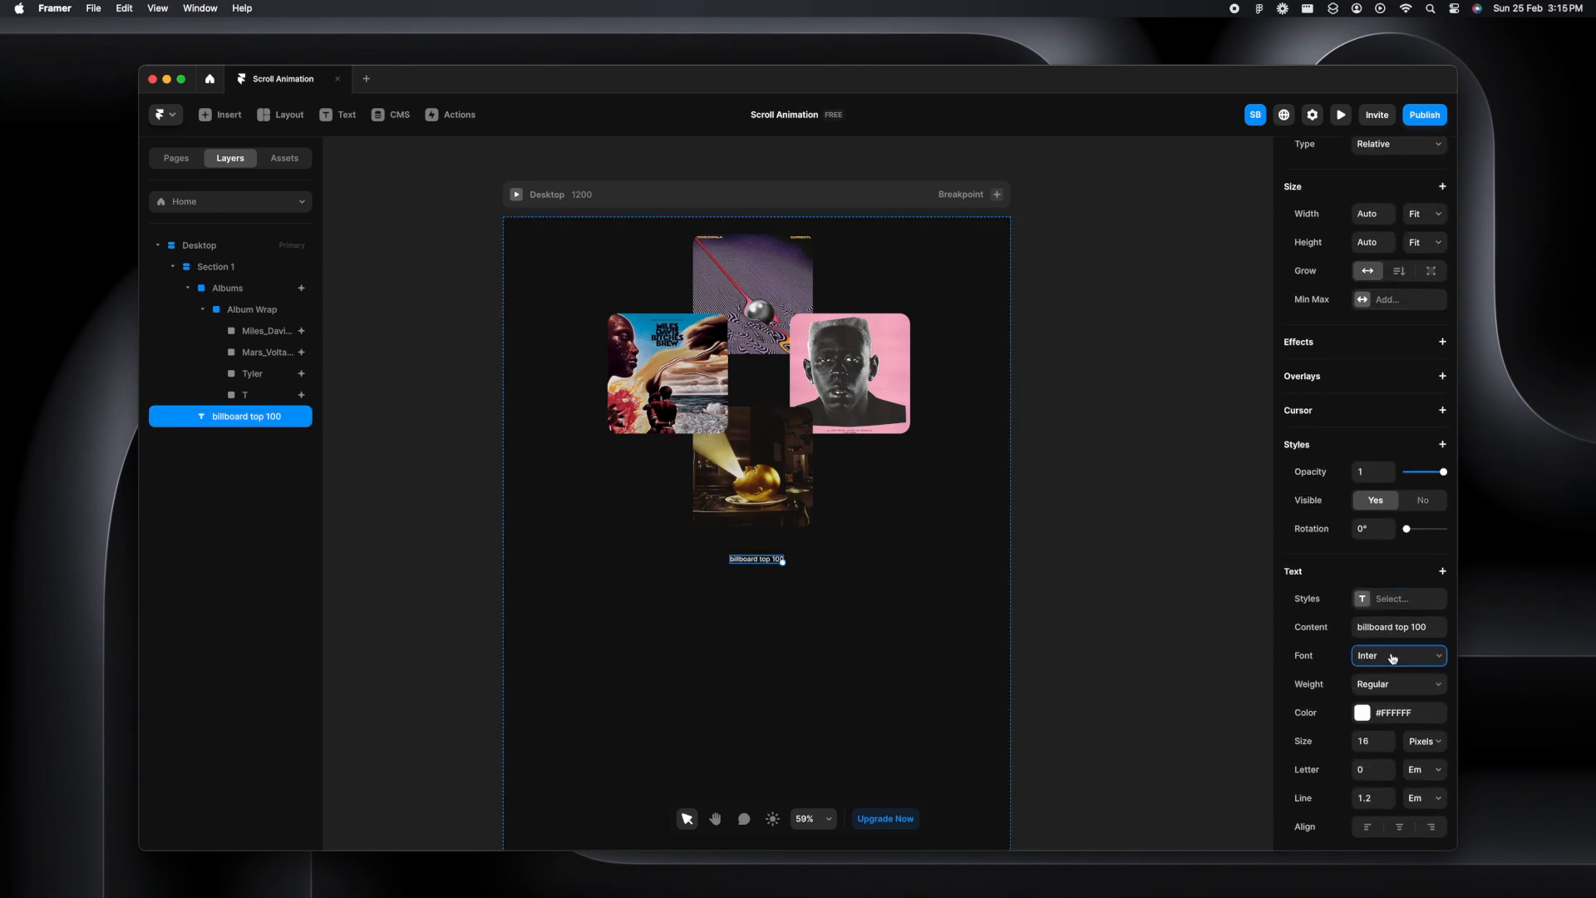
Style the 'billboard top 100' heading as Poppins Extra Bold at size 100 with a linear gradient colour
{"action": "left_click", "coordinate": [1397, 654]}
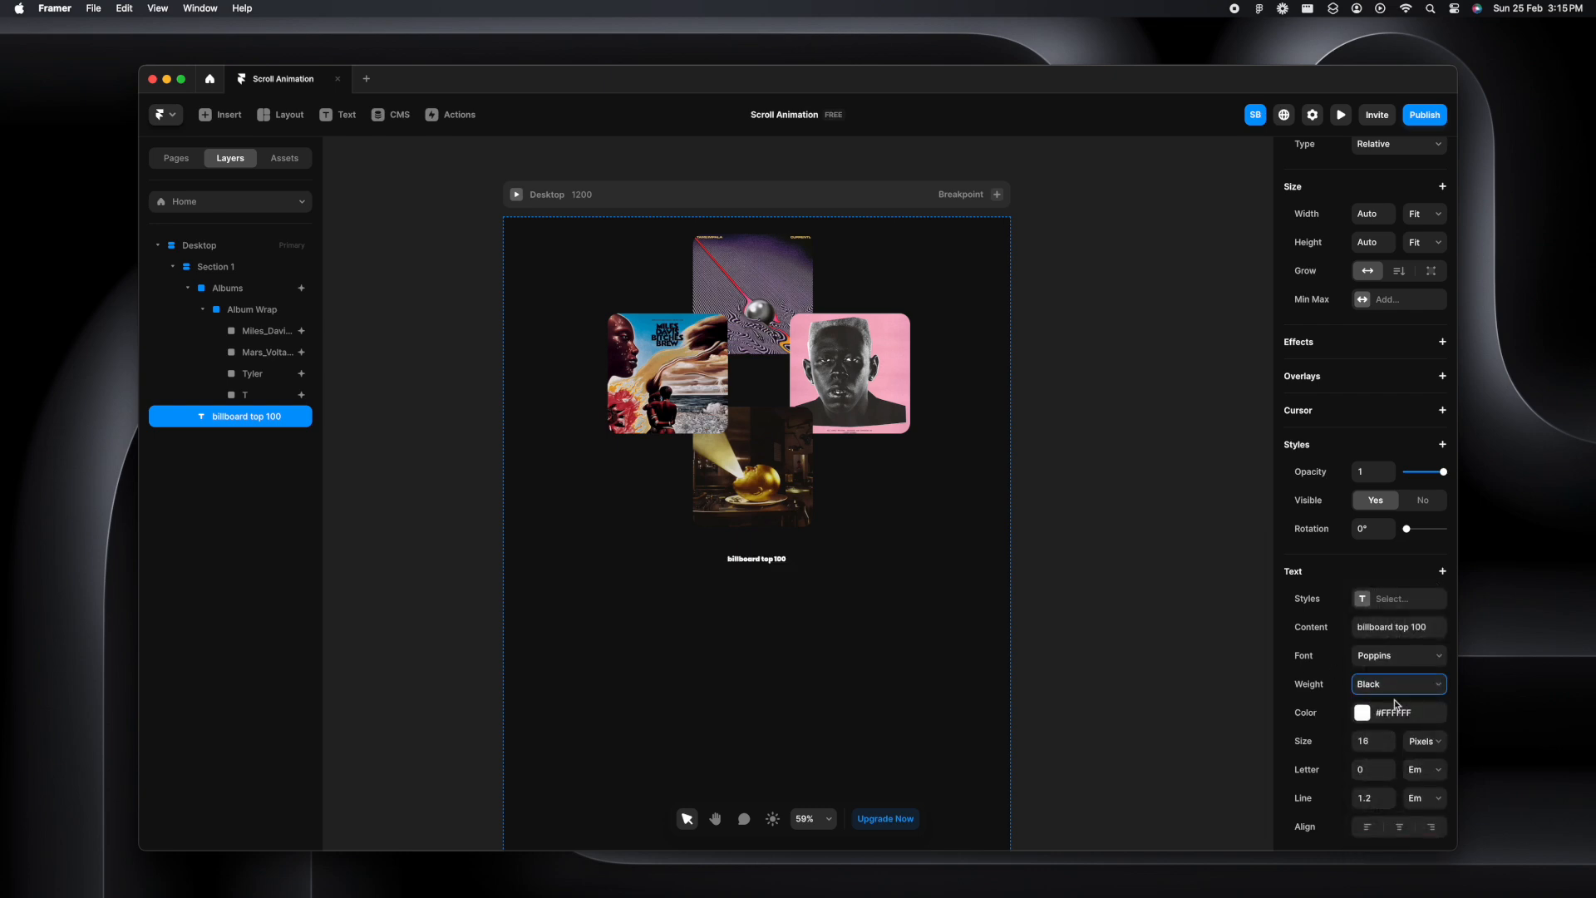
{"action": "left_click", "coordinate": [1396, 683]}
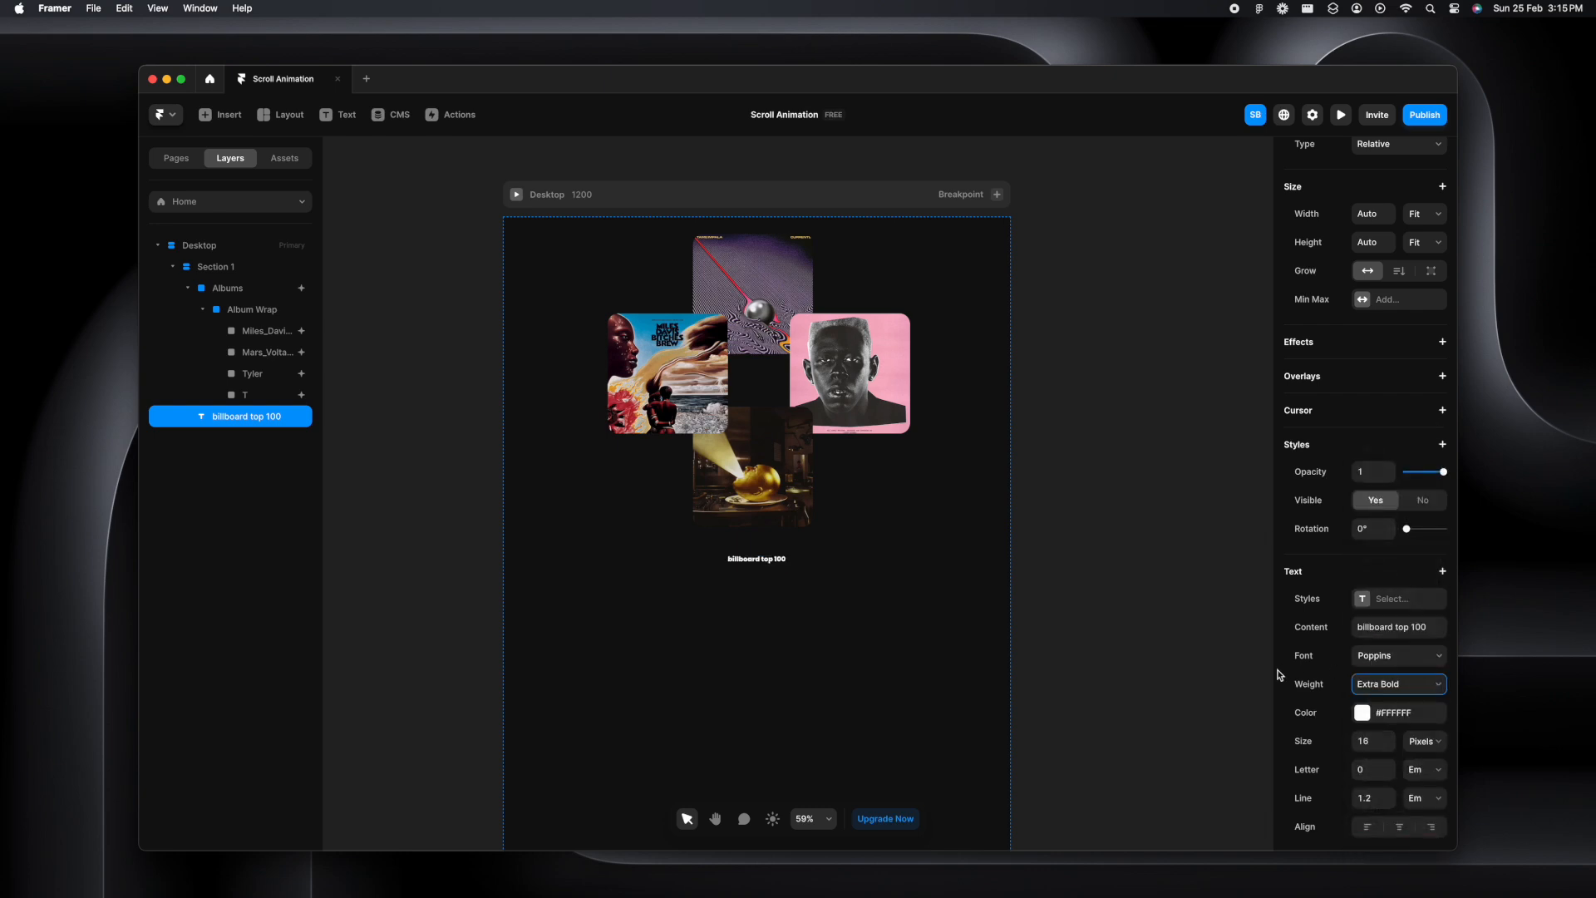
{"action": "type", "text": "100"}
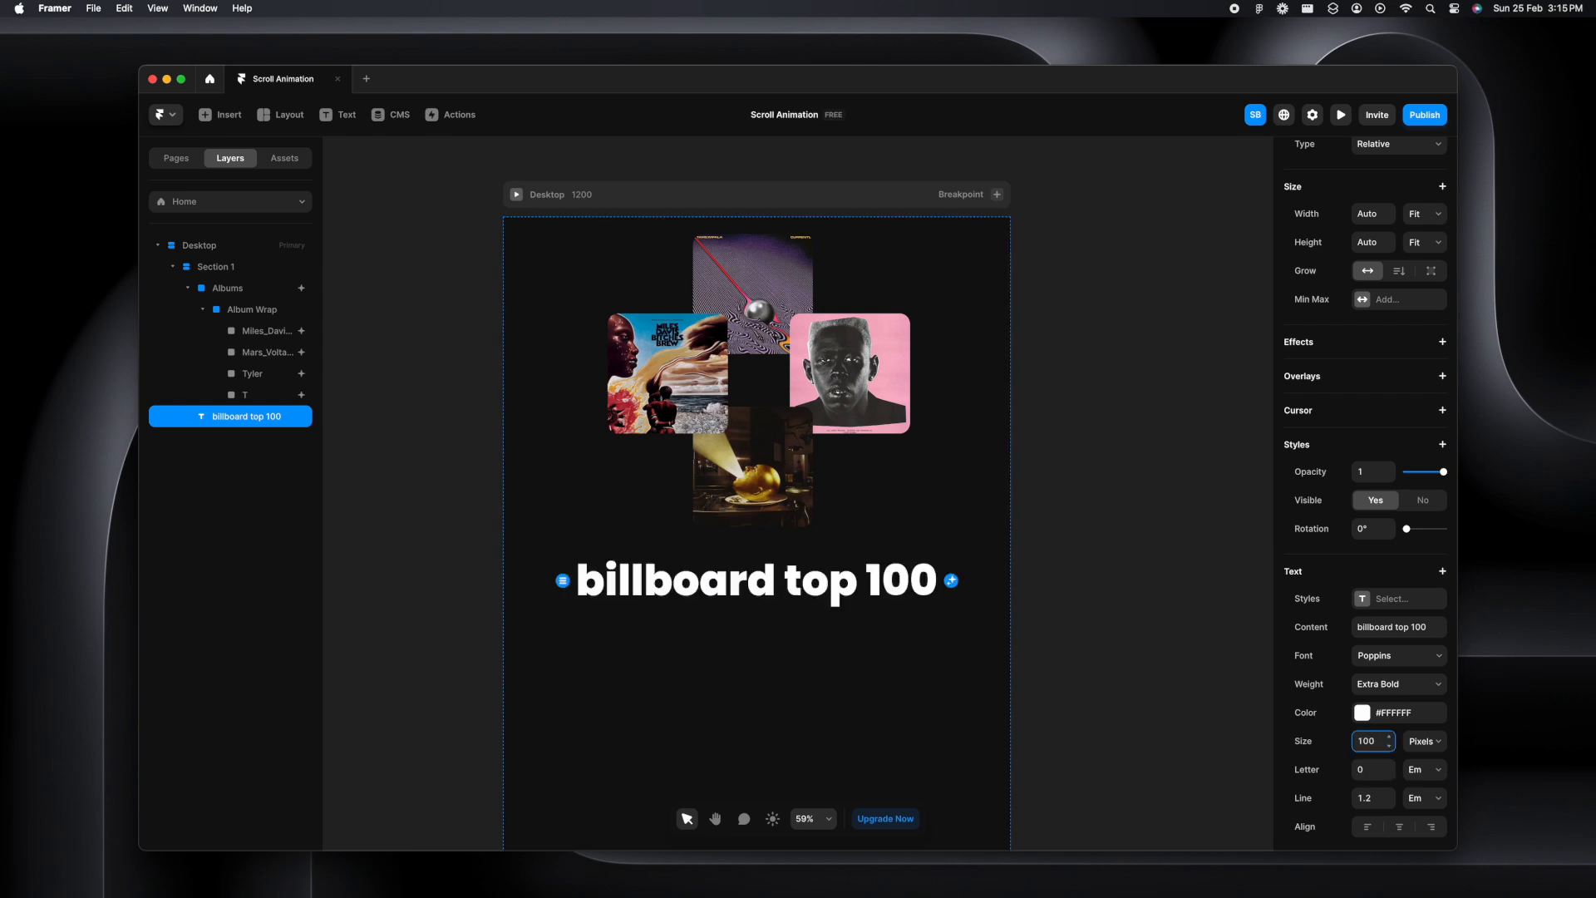
{"action": "double_click", "coordinate": [675, 580]}
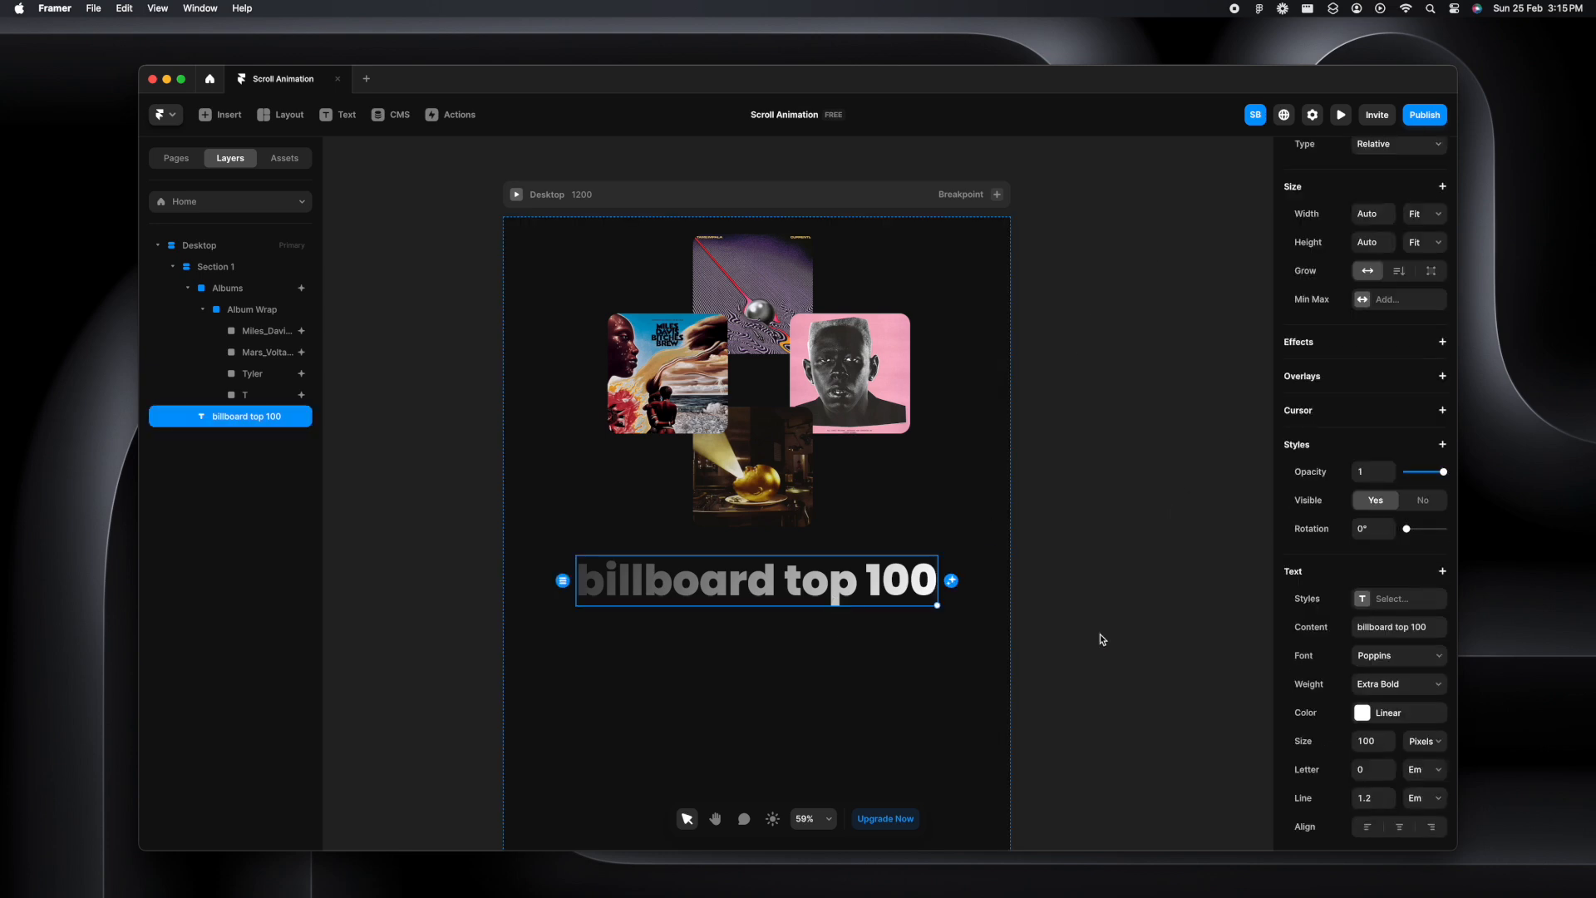
{"action": "left_click", "coordinate": [1341, 114]}
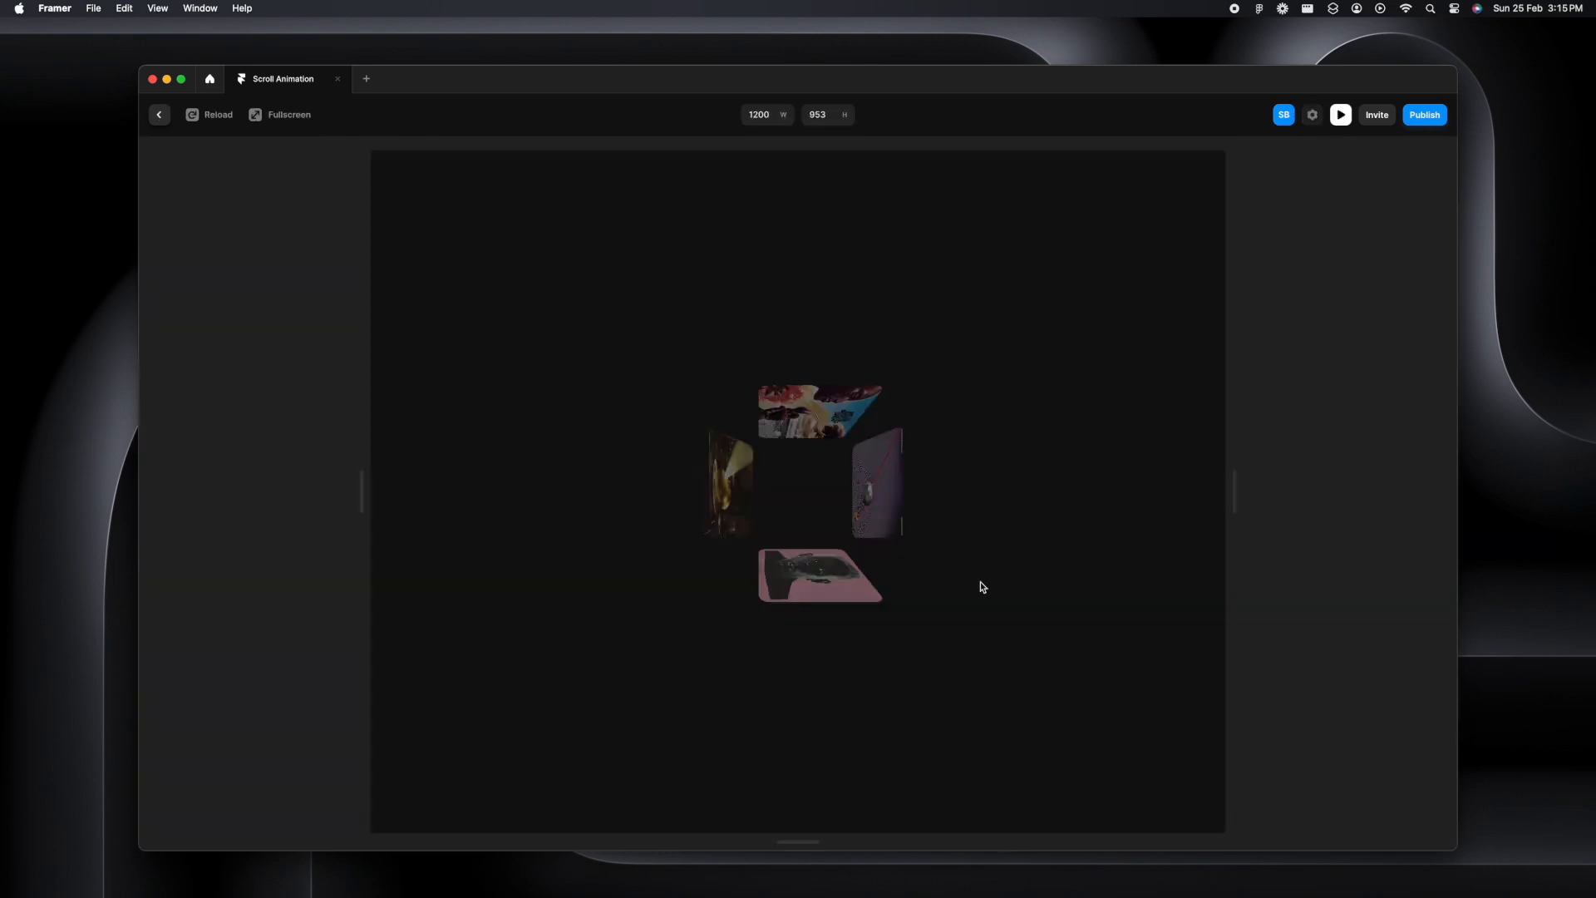
{"action": "scroll", "scroll_direction": "down", "scroll_amount": 3}
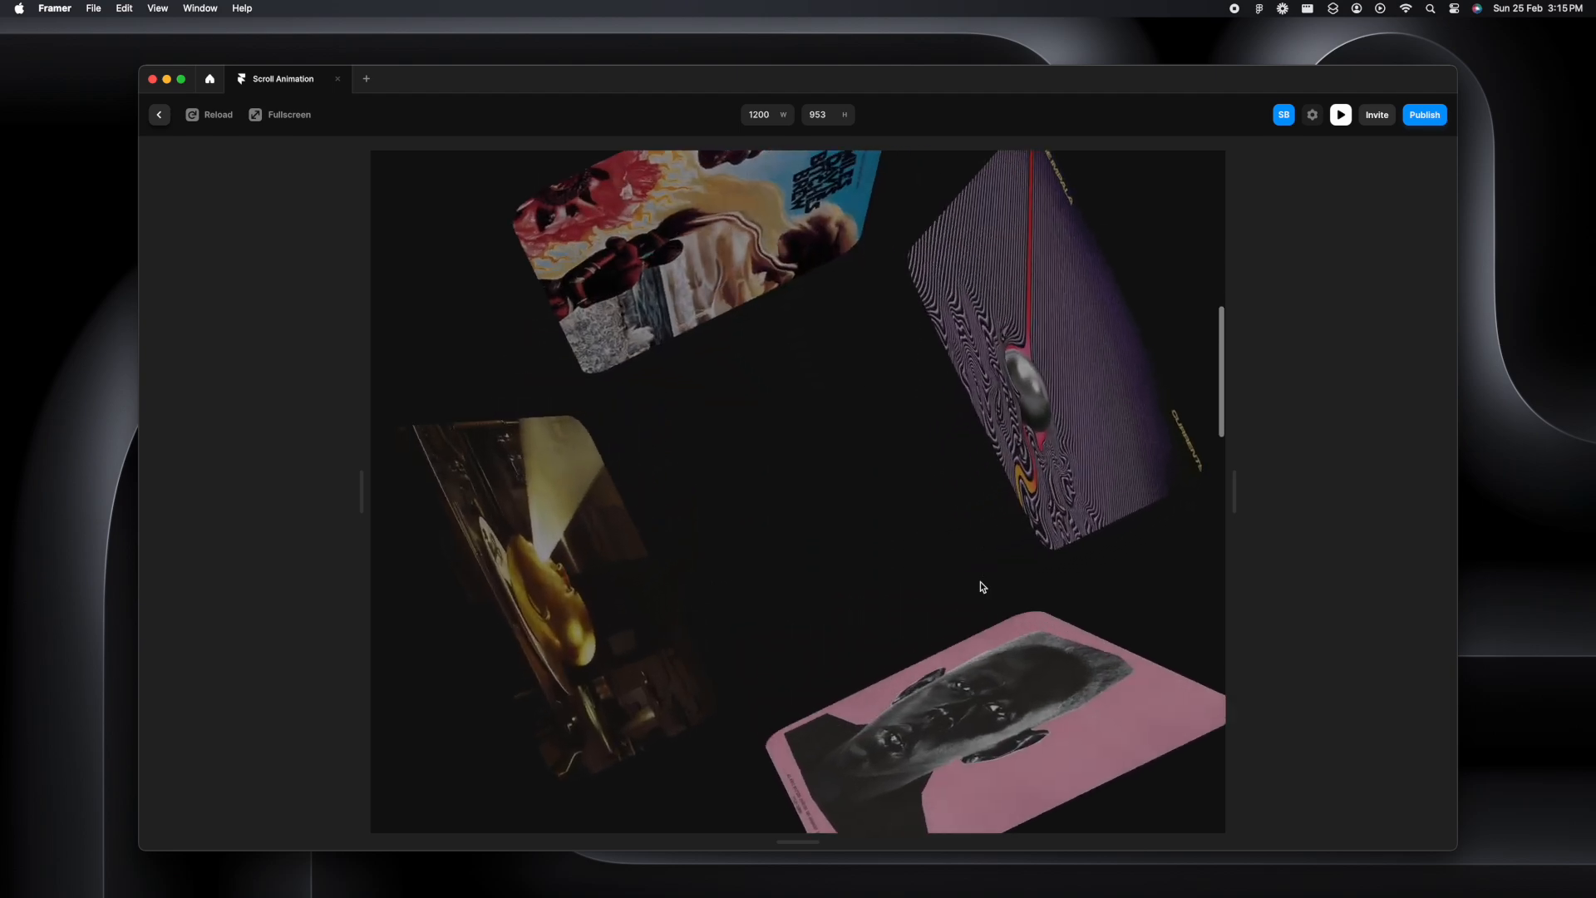
{"action": "scroll", "scroll_direction": "down", "scroll_amount": 3}
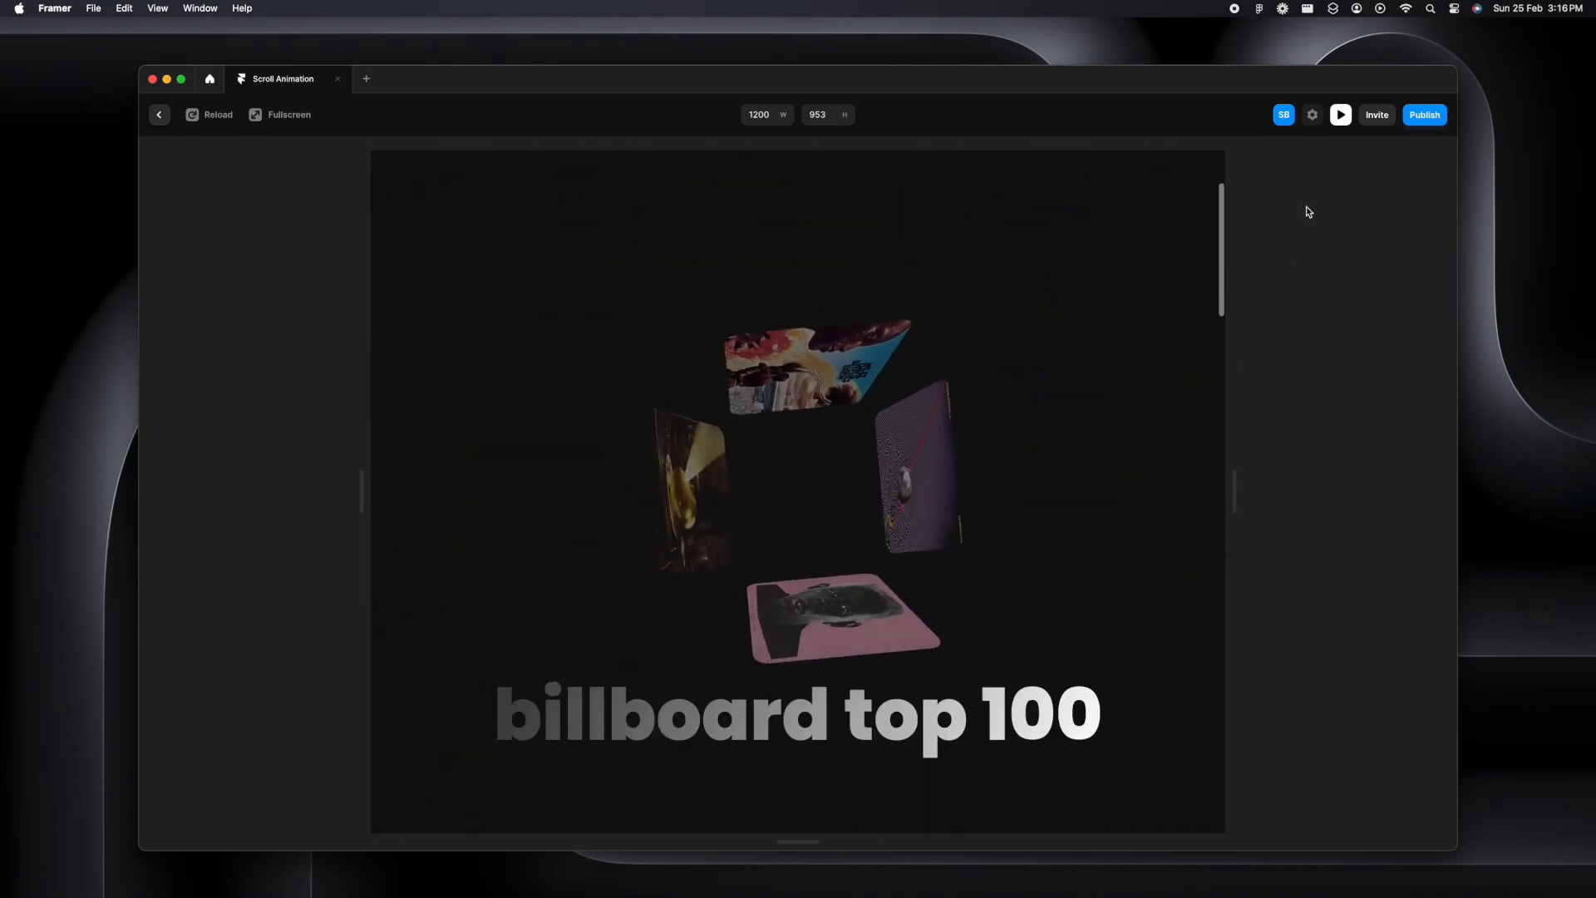
{"action": "scroll", "scroll_direction": "down", "scroll_amount": 3}
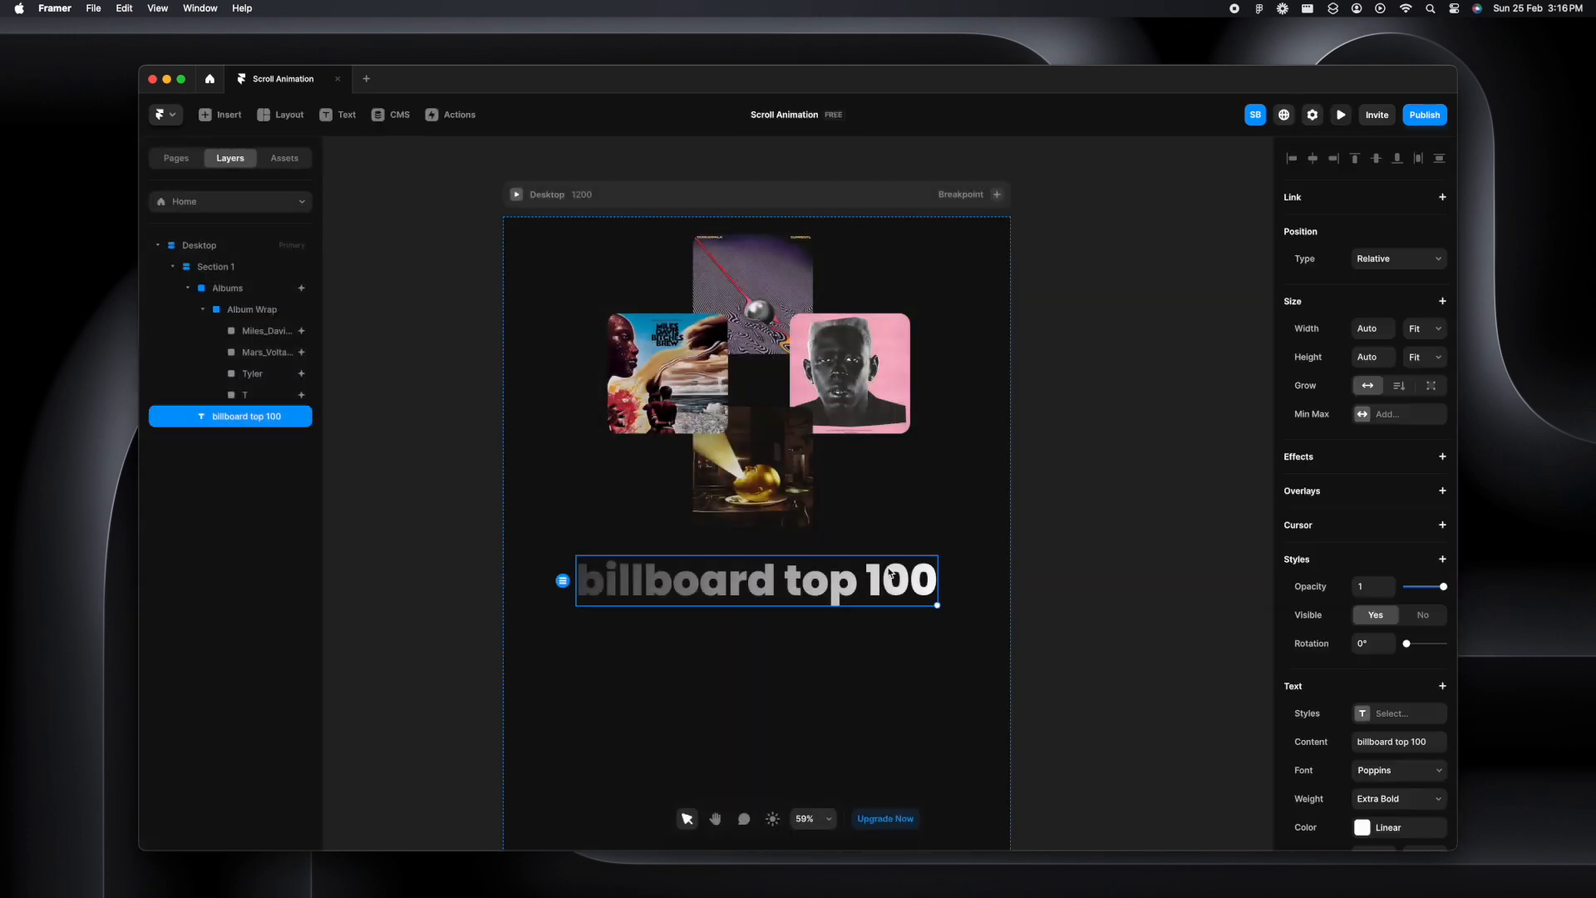
Make the heading Sticky with a 400 top offset and recheck it in the preview
{"action": "left_click", "coordinate": [1396, 257]}
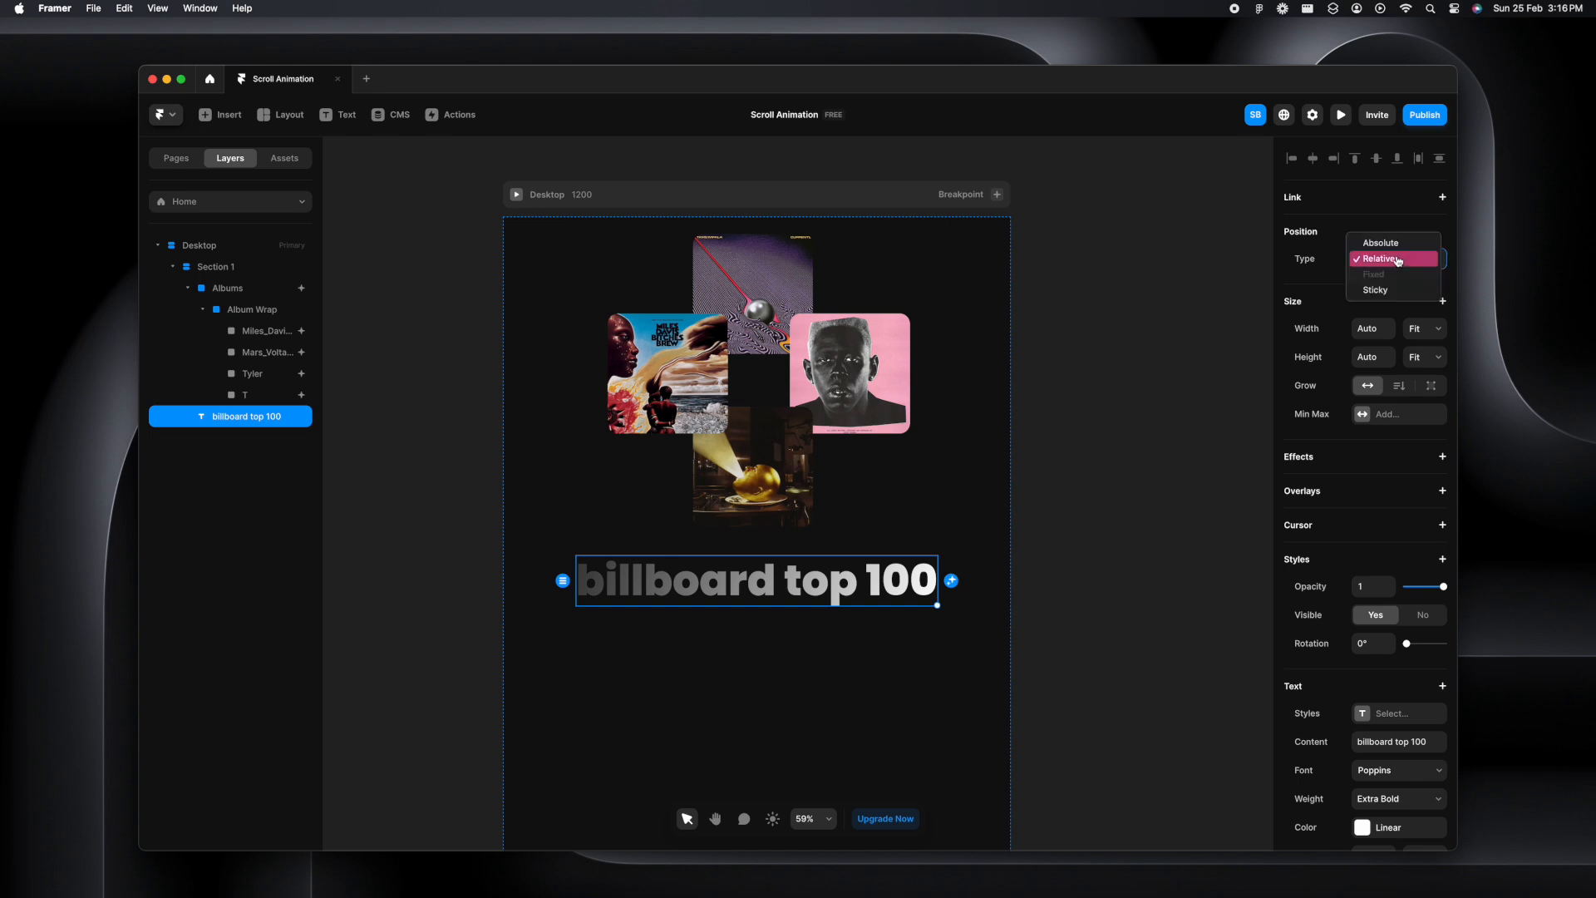
{"action": "left_click", "coordinate": [1375, 289]}
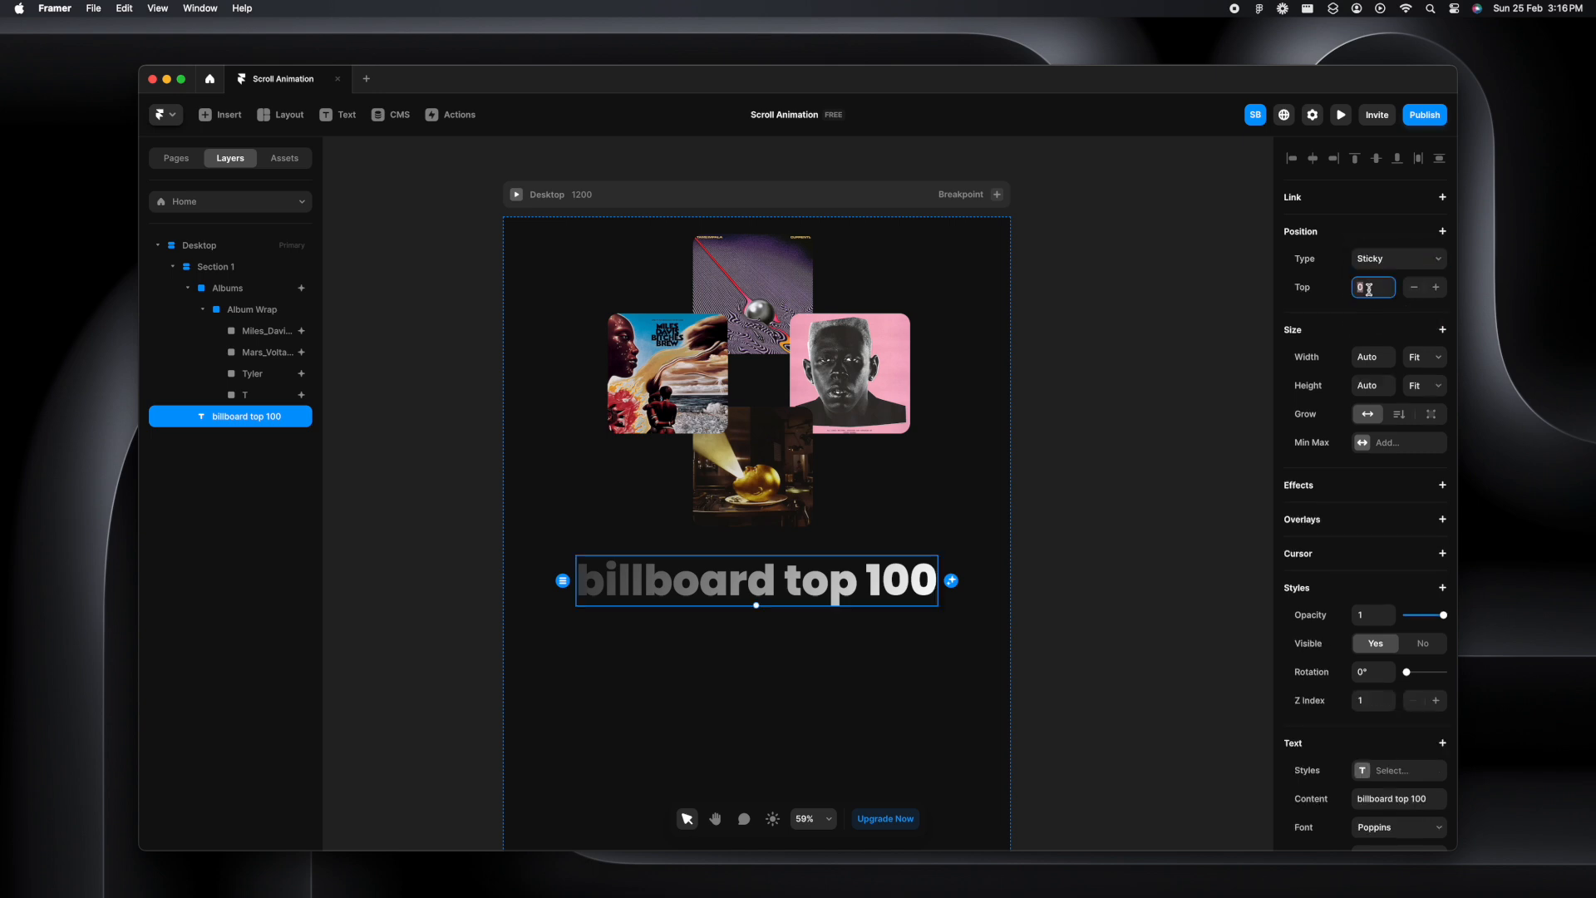
{"action": "type", "text": "400"}
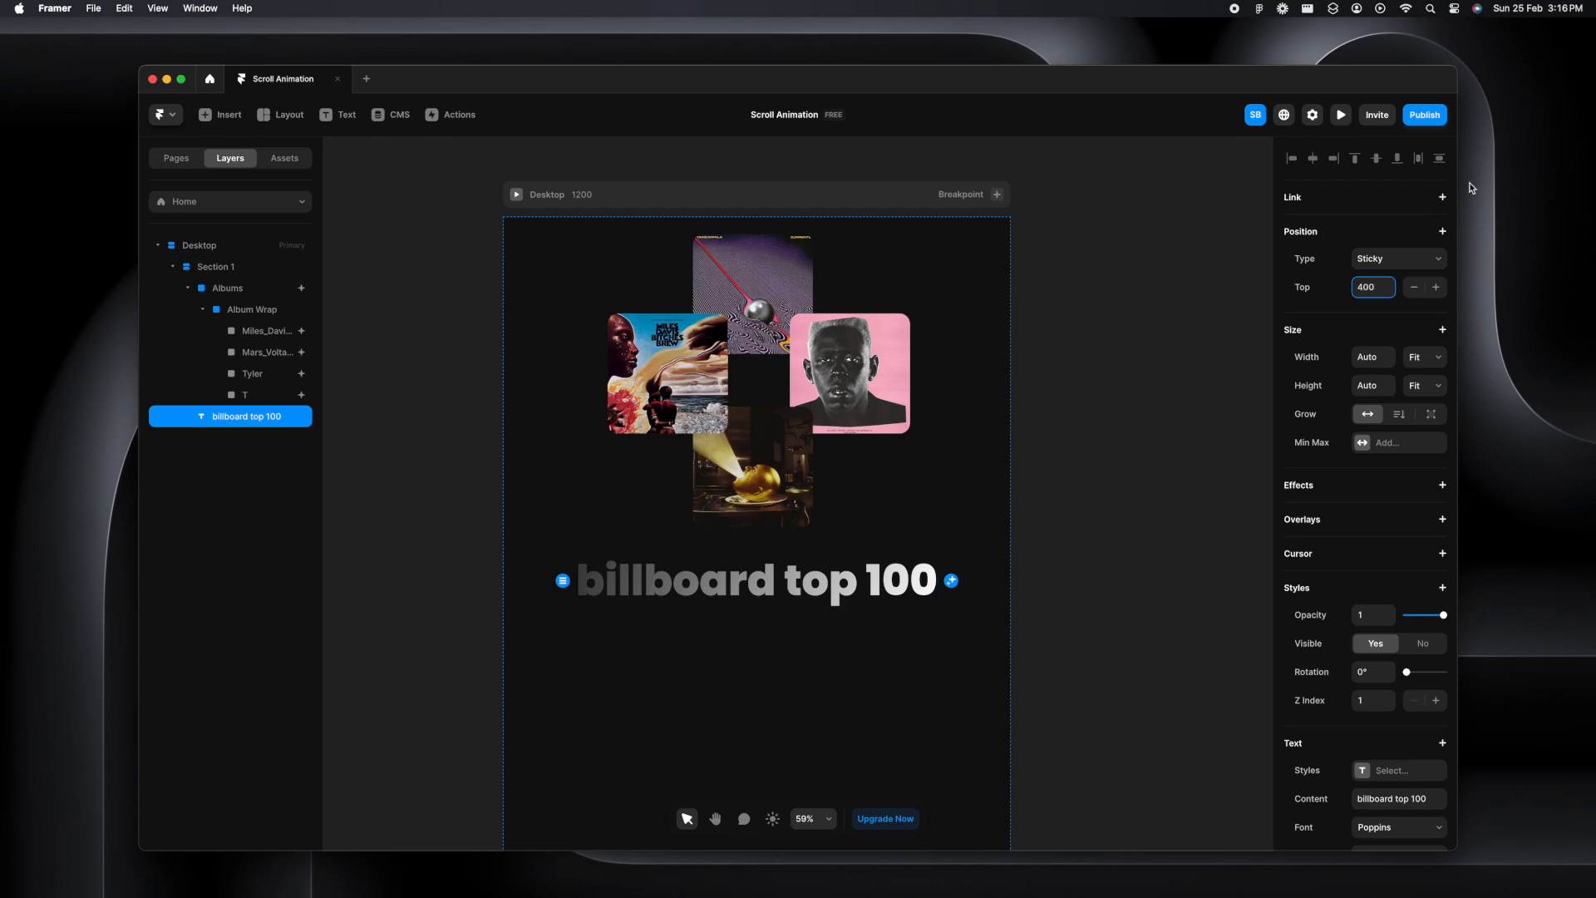
{"action": "left_click", "coordinate": [1339, 114]}
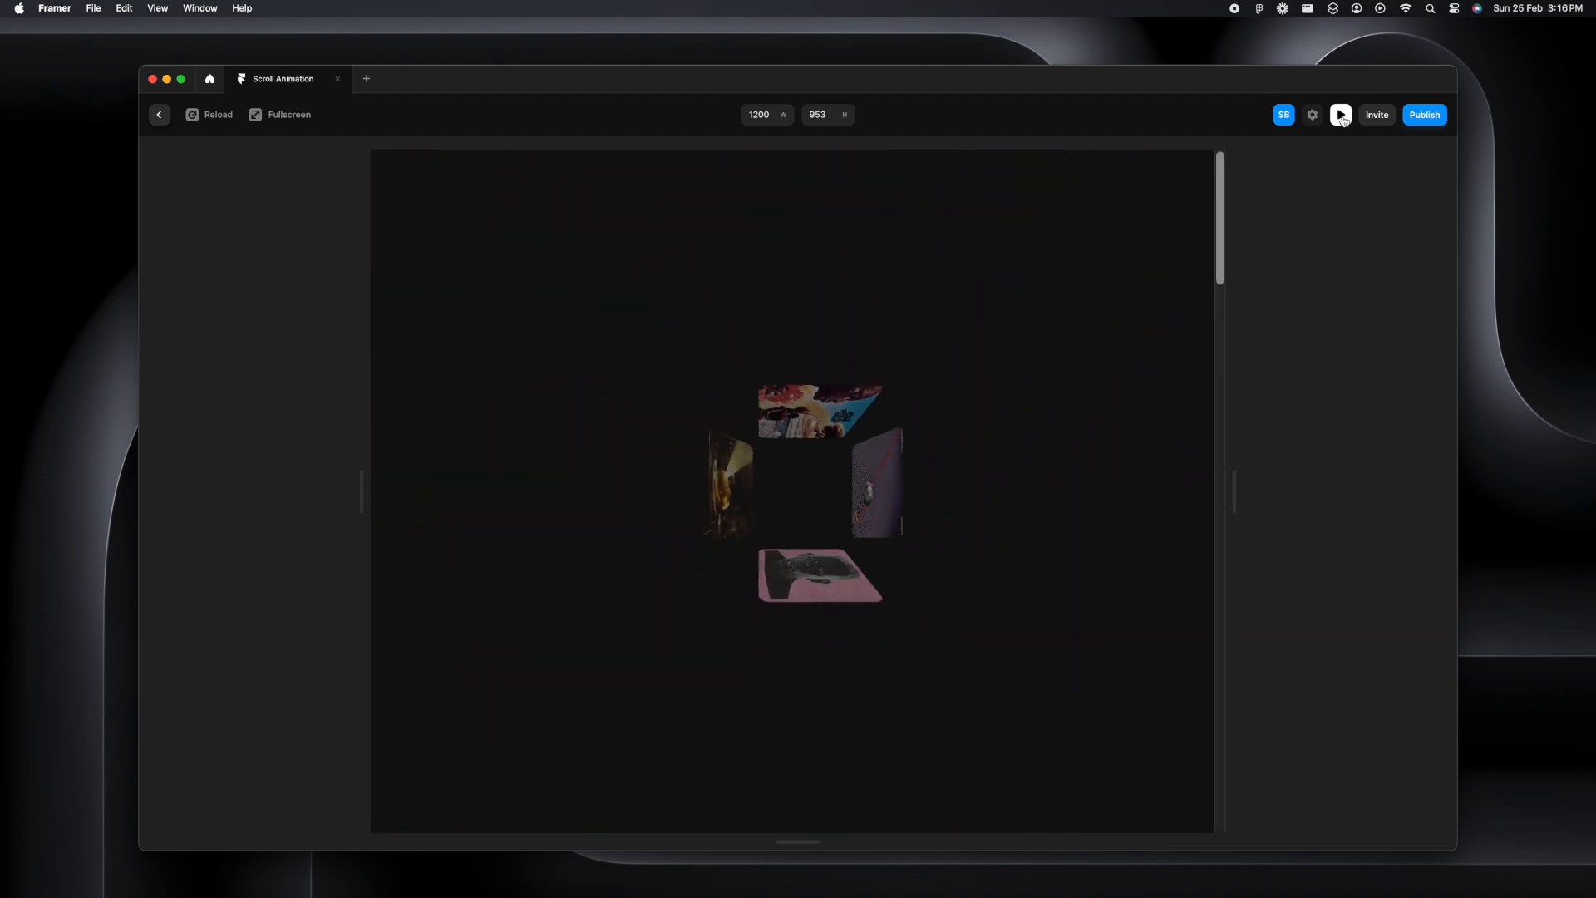
{"action": "left_click", "coordinate": [1339, 114]}
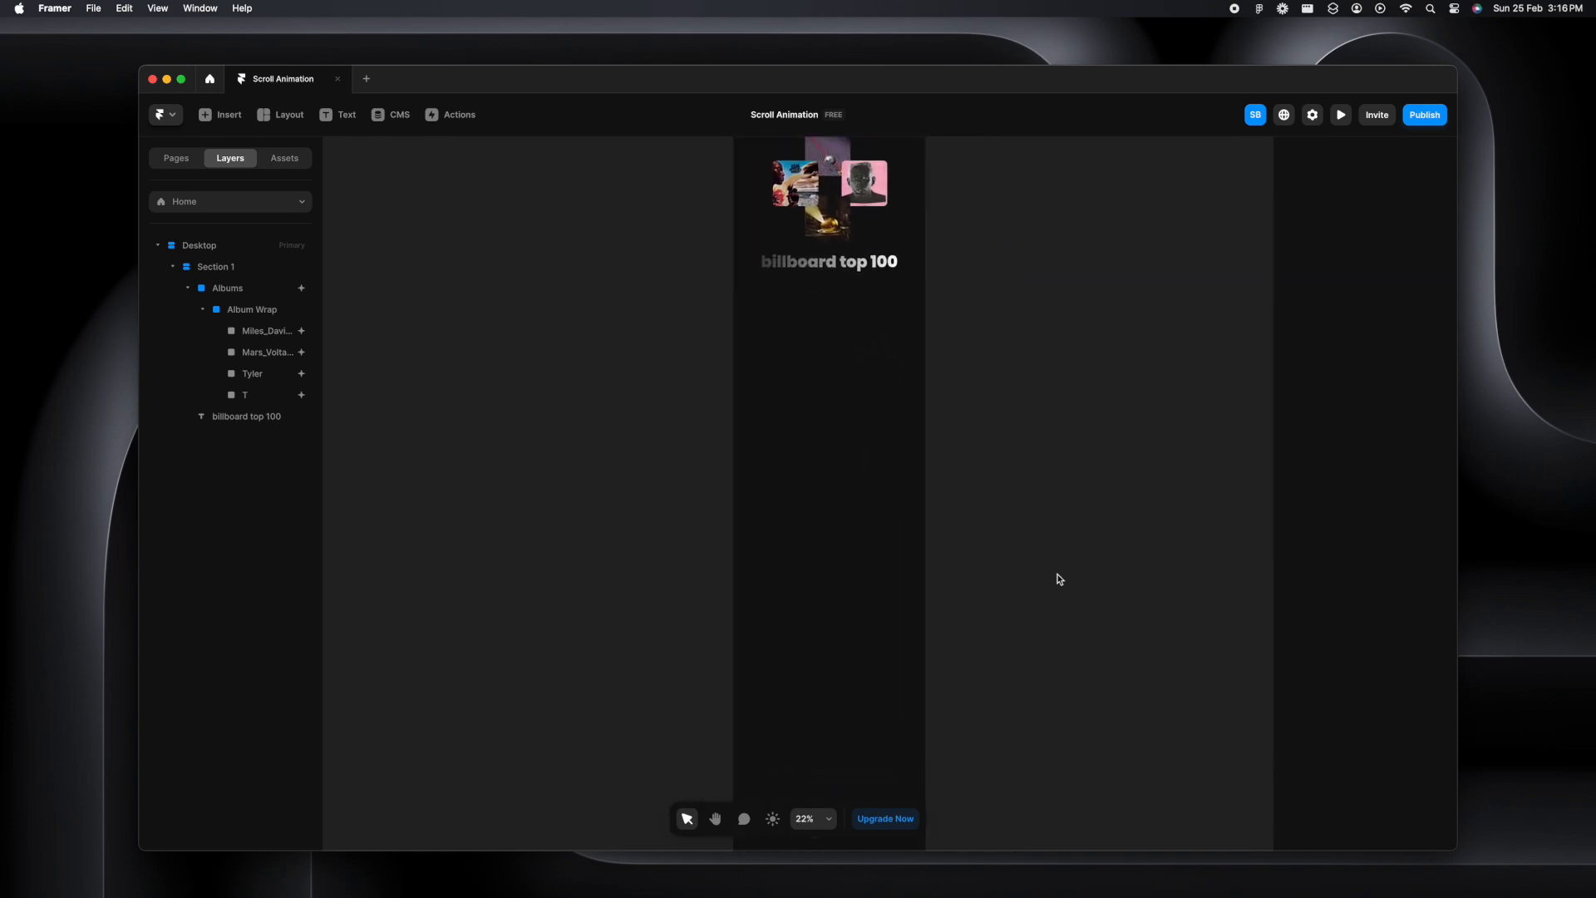
Duplicate Section 1, remove its Albums and change the copied heading to 'next section'
{"action": "left_click", "coordinate": [199, 244]}
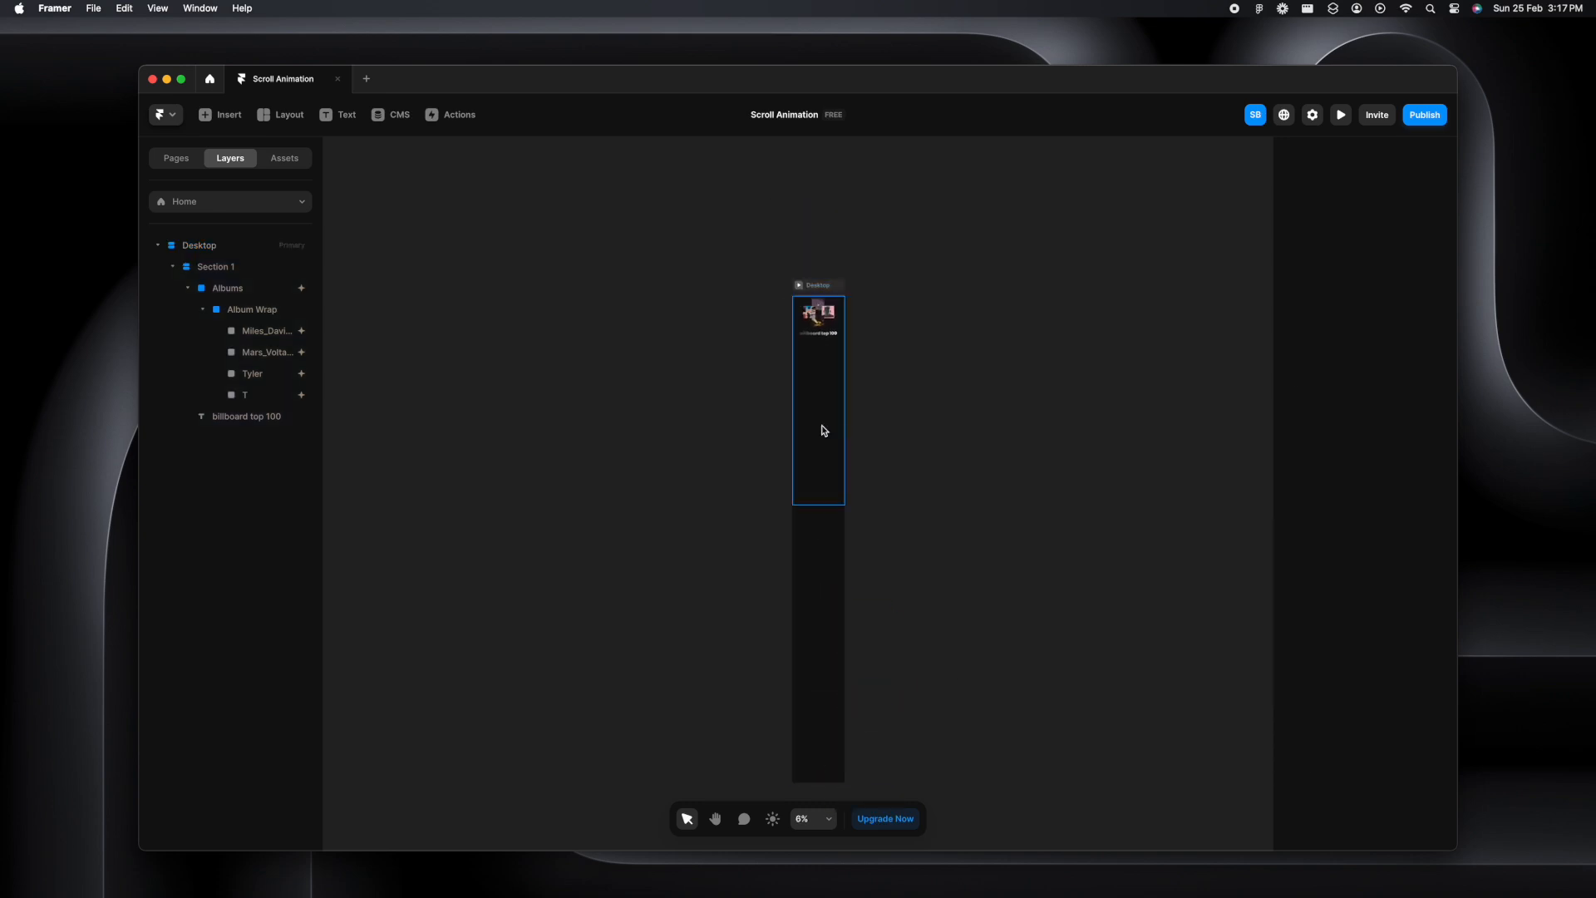
{"action": "left_click", "coordinate": [216, 266]}
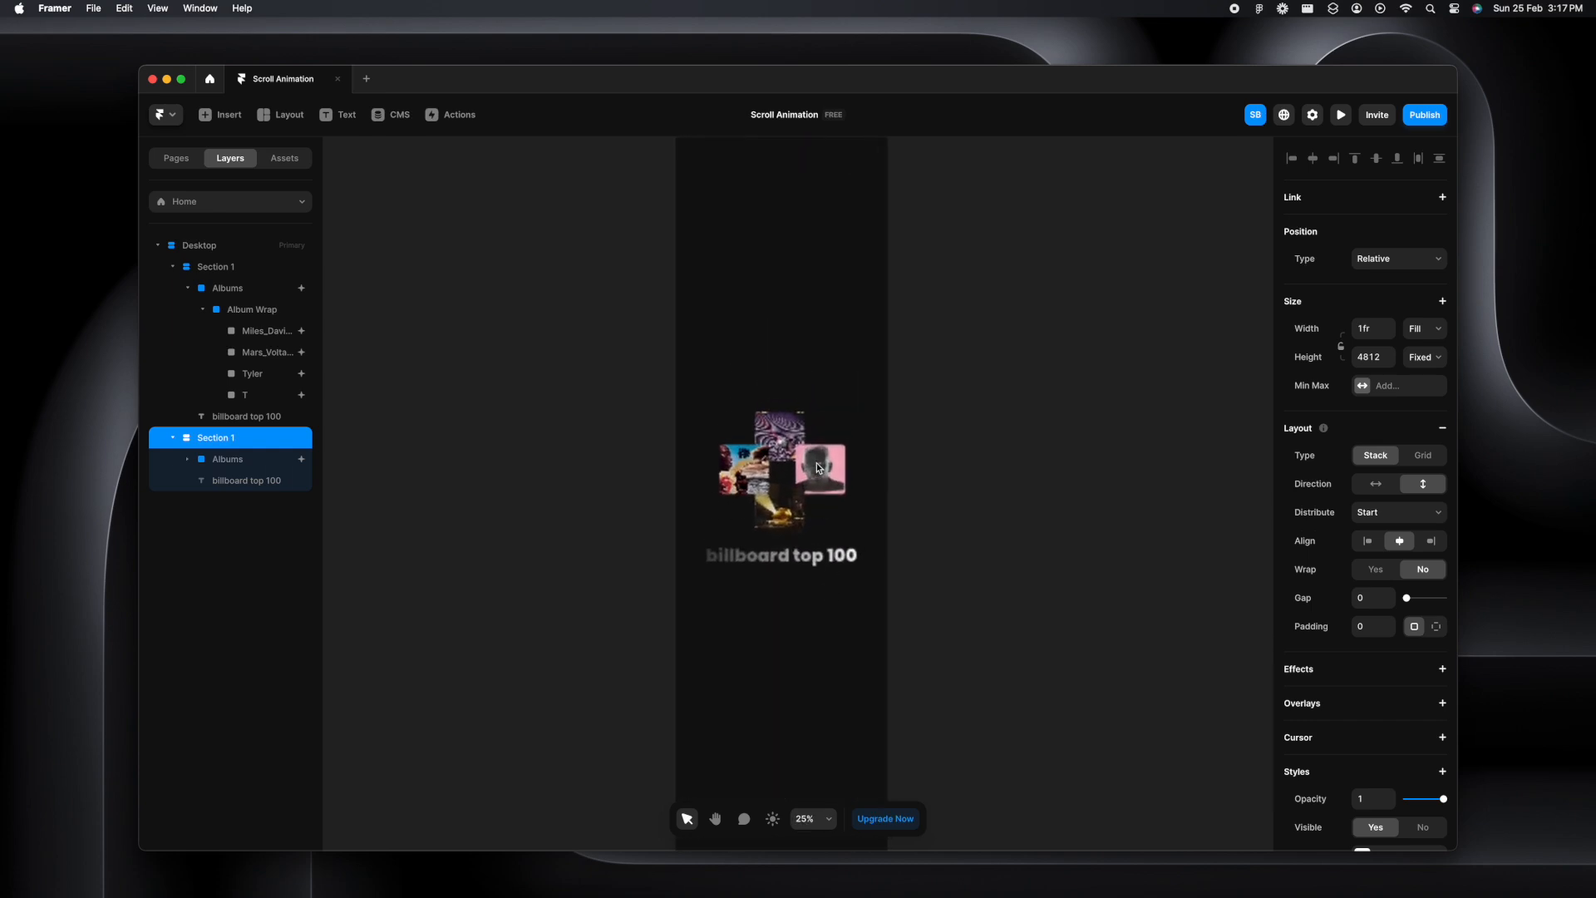
{"action": "left_click", "coordinate": [227, 459]}
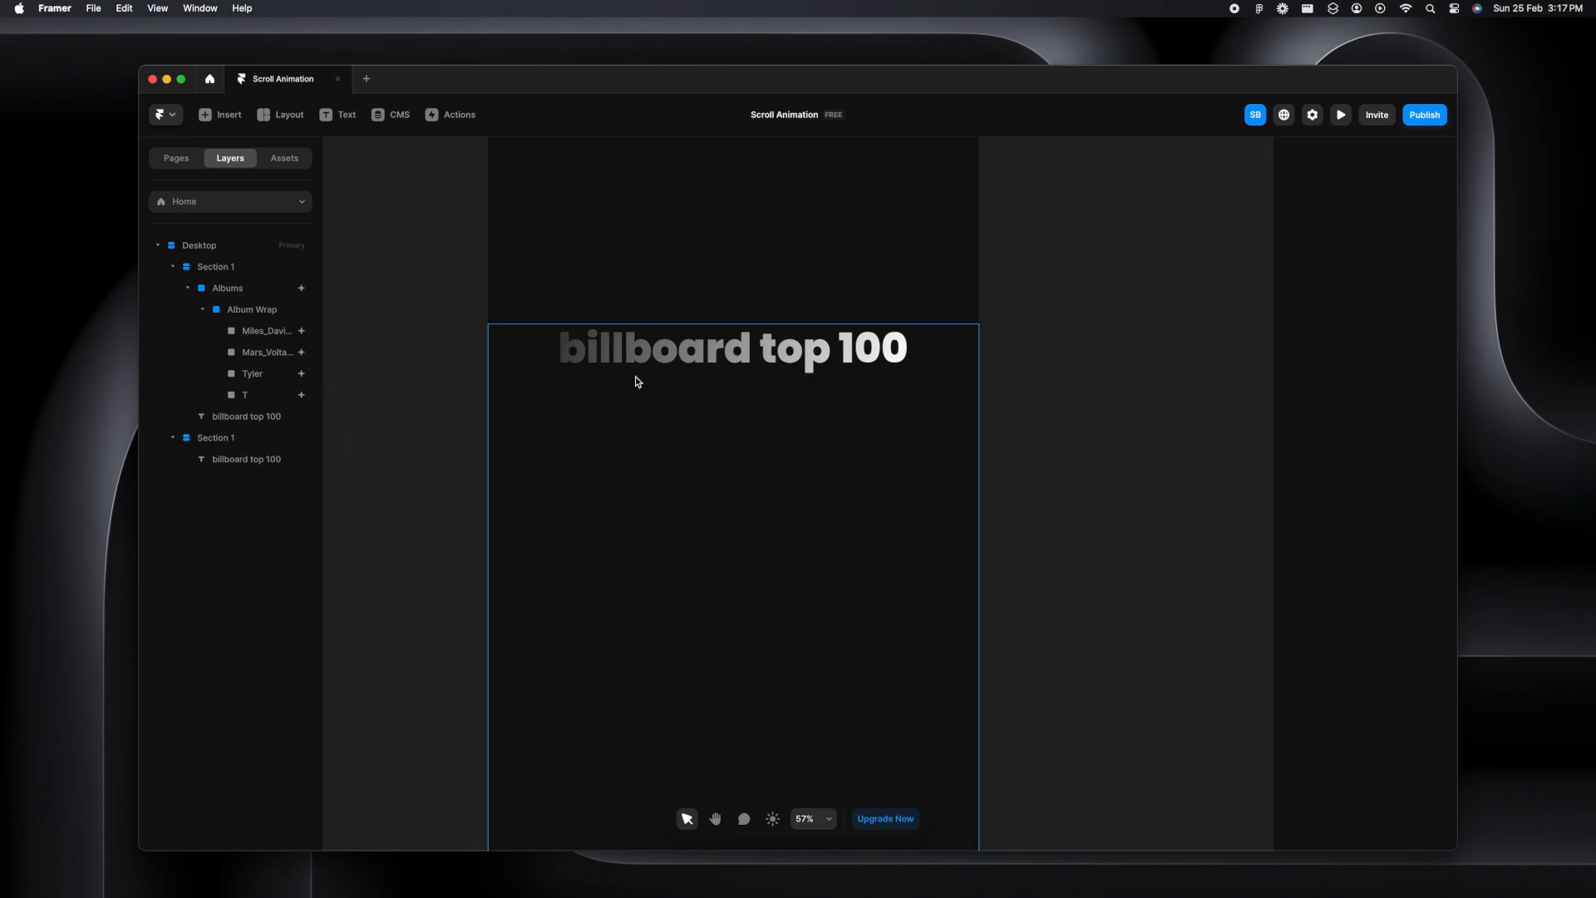
{"action": "left_click", "coordinate": [245, 459]}
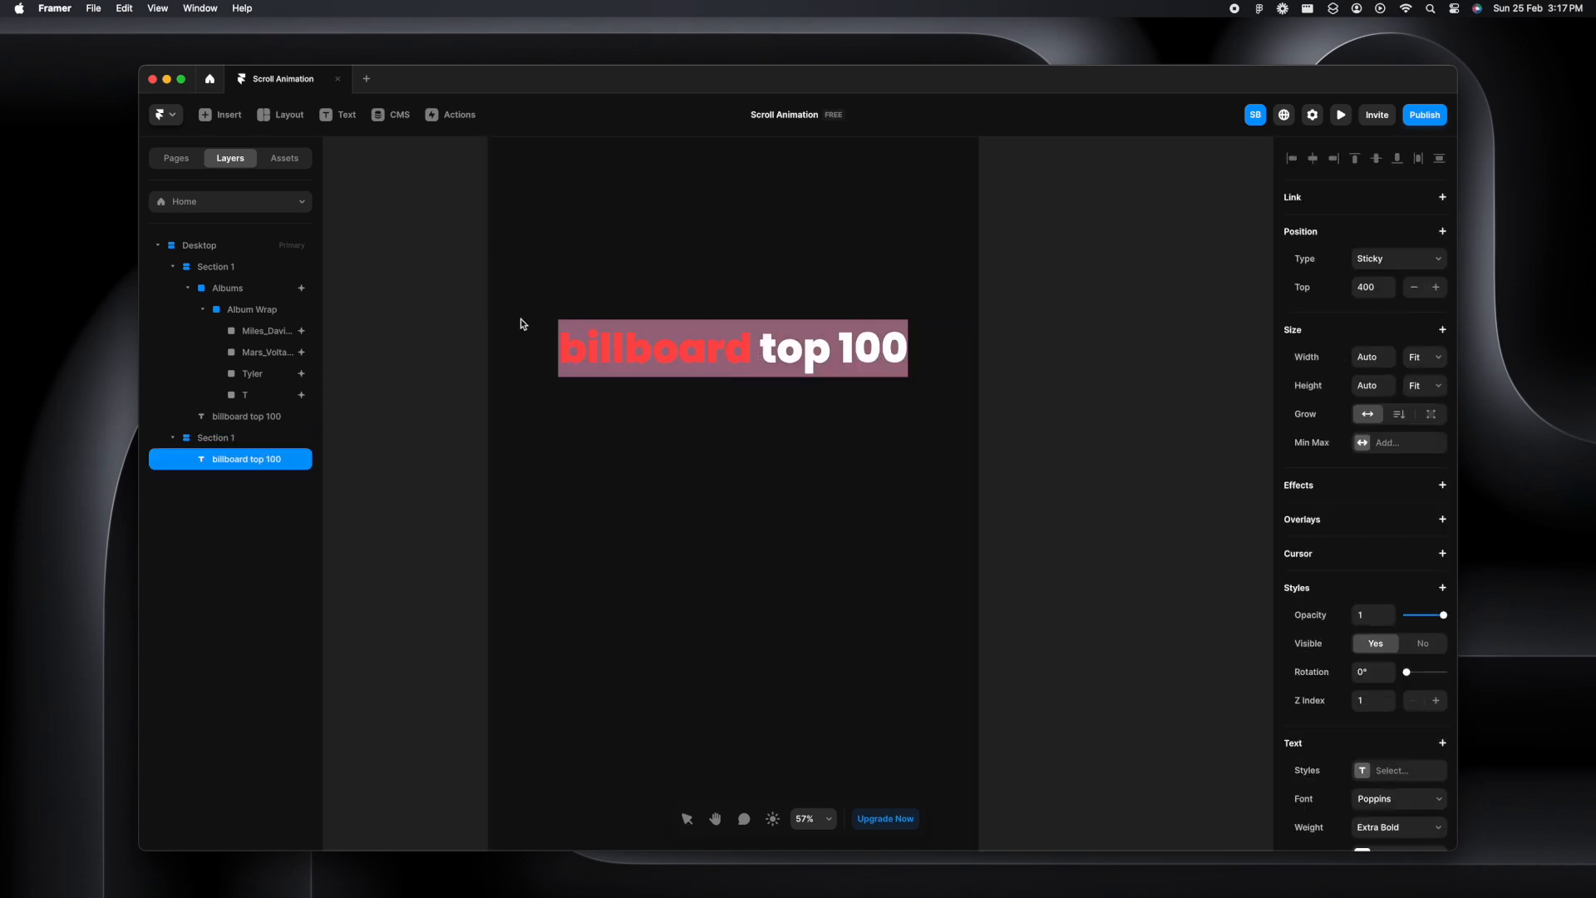
{"action": "type", "text": "next section"}
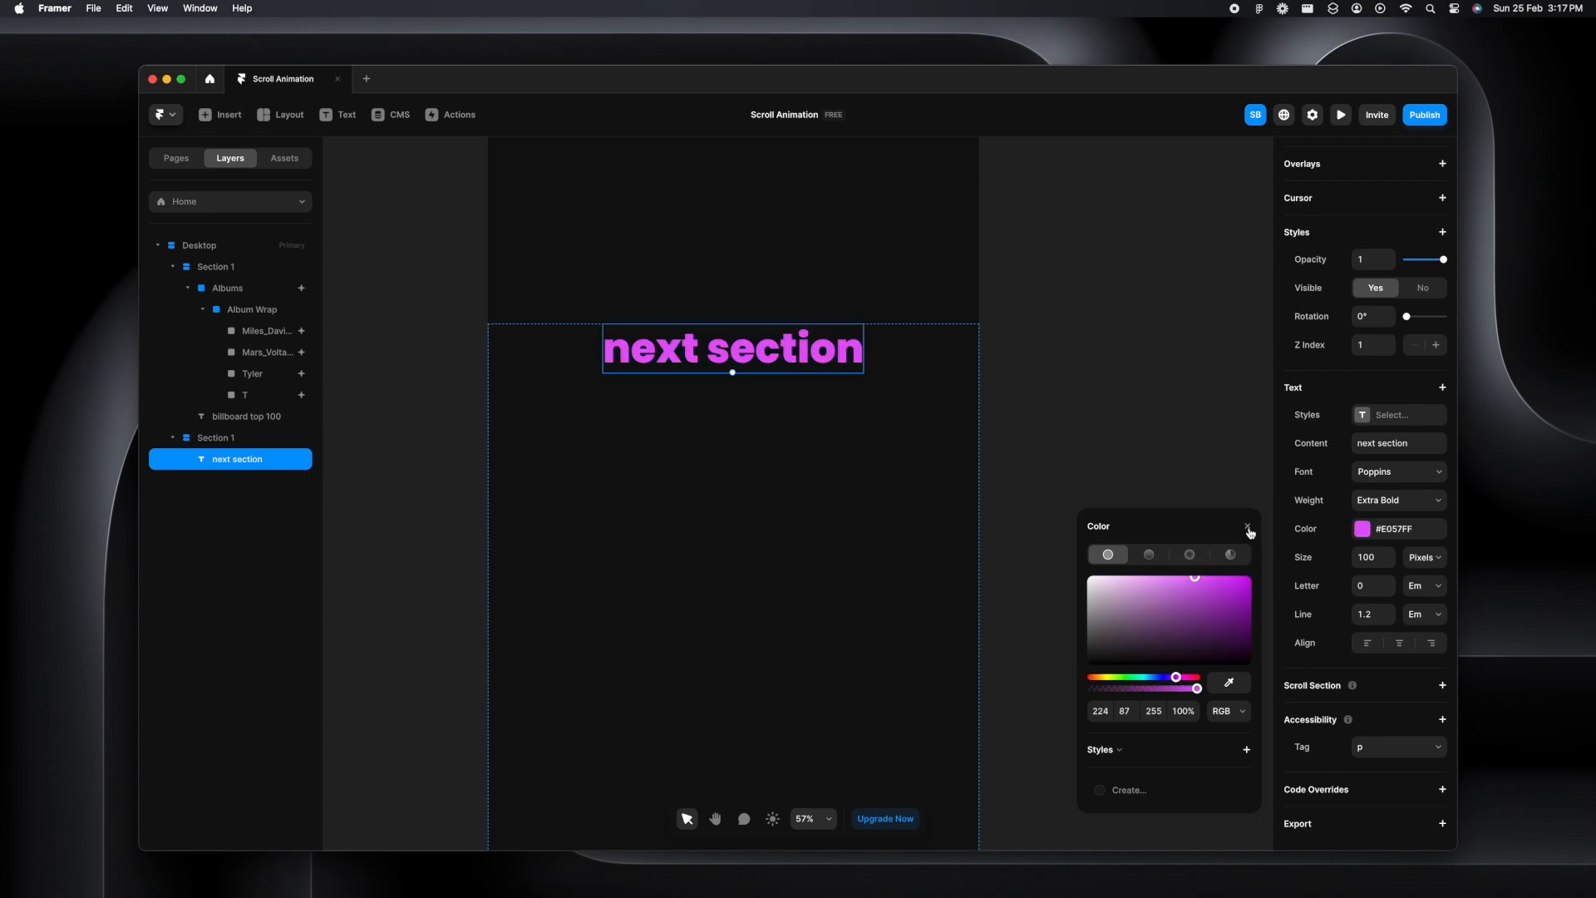
Give the 'next section' heading the #E057FF purple colour and size 80, then start the preview
{"action": "type", "text": "50"}
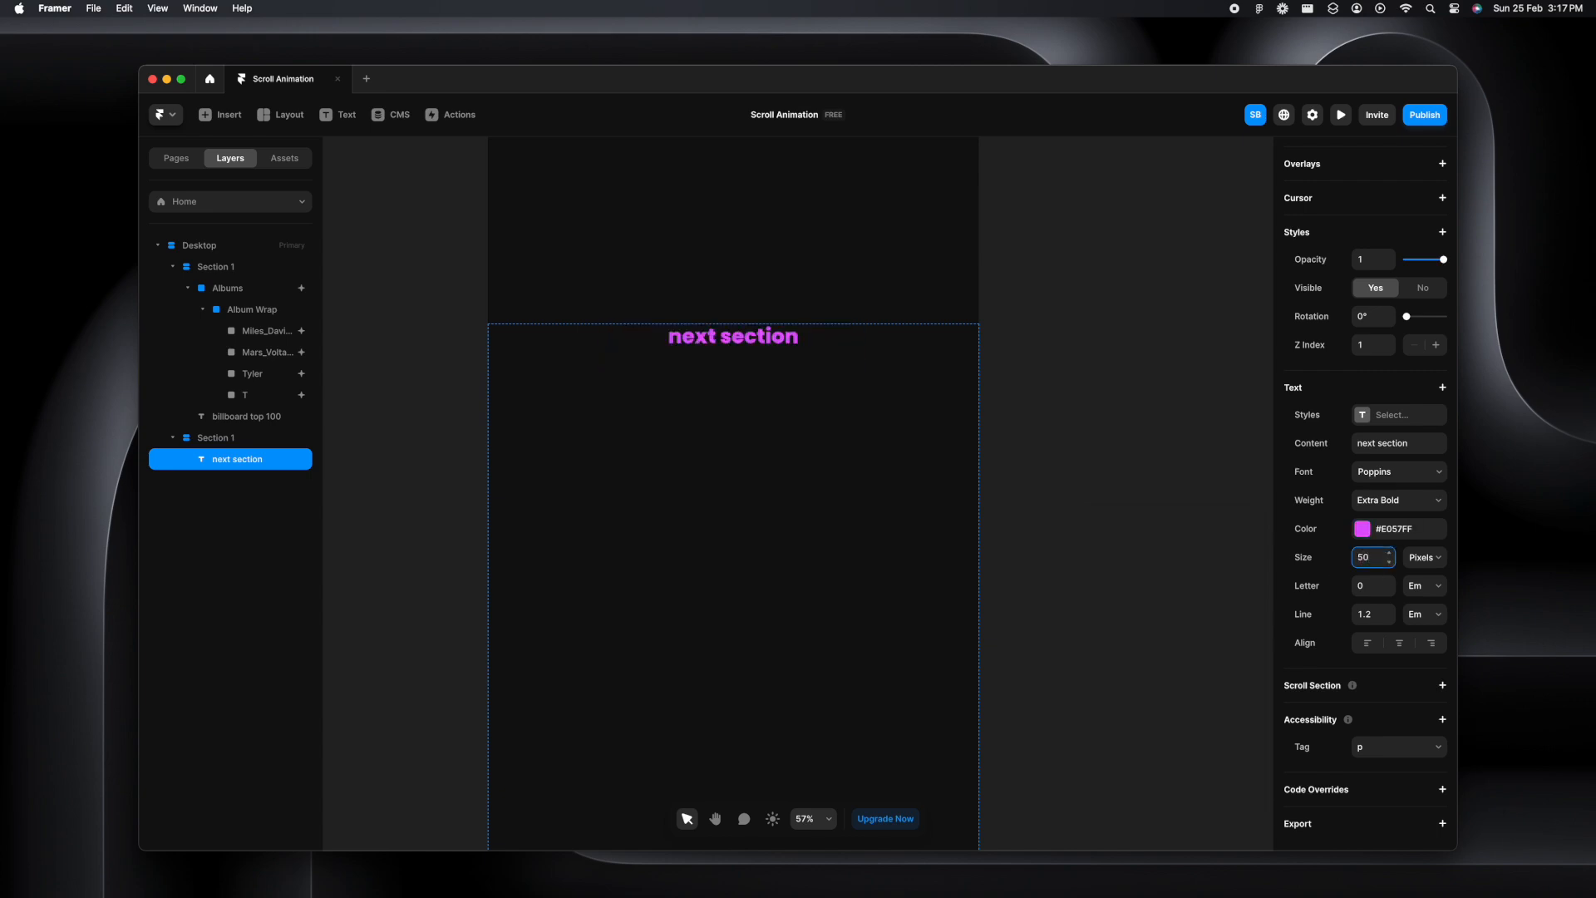
{"action": "type", "text": "80"}
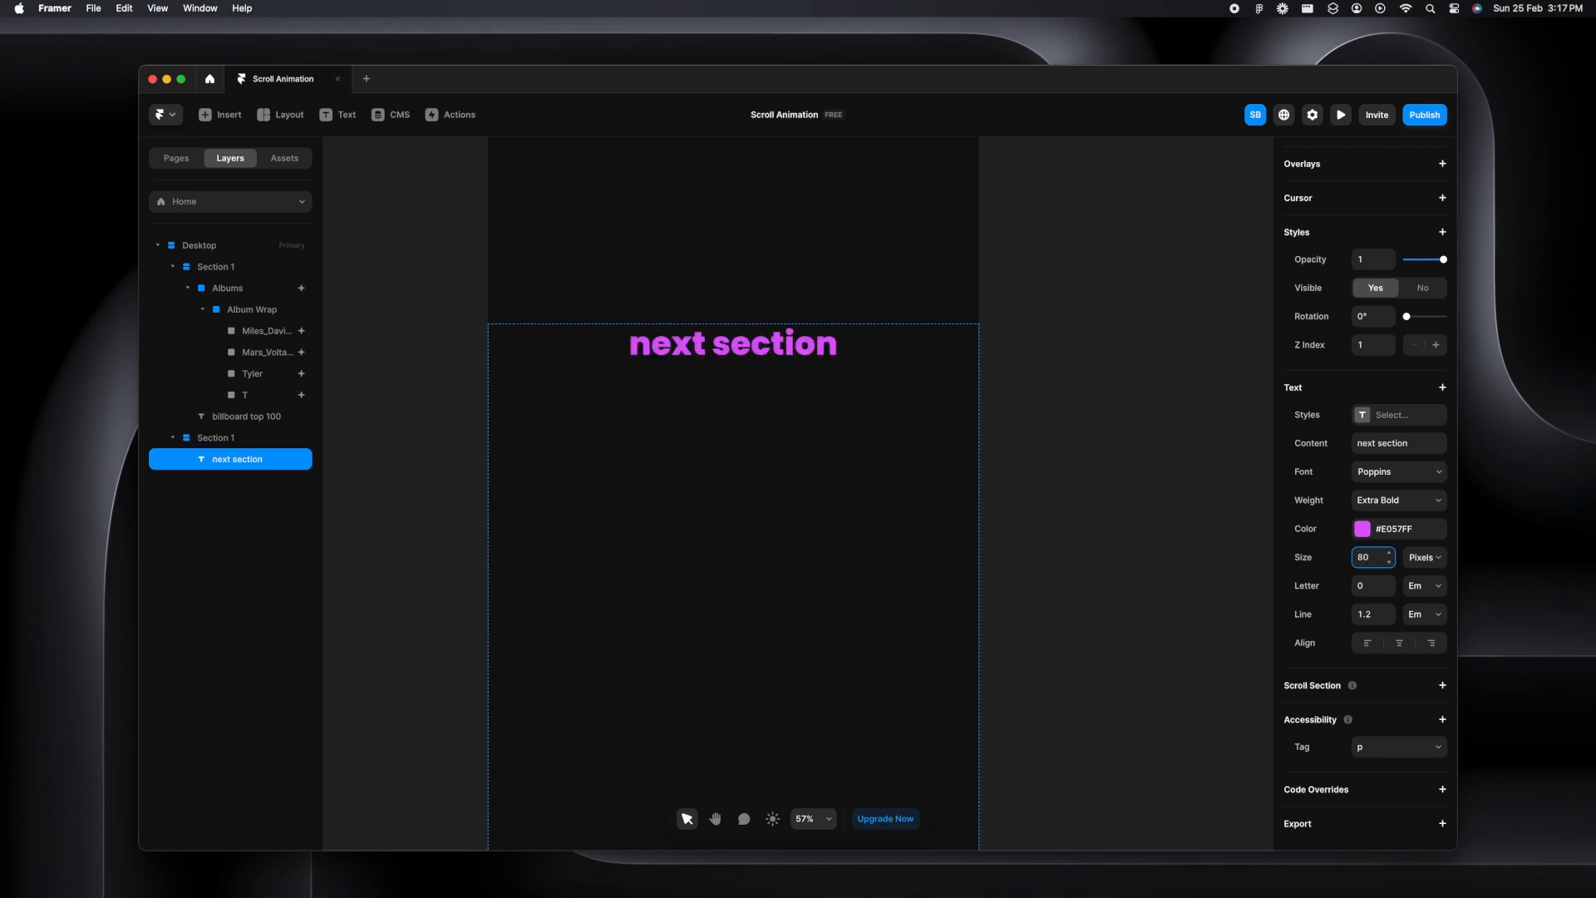
{"action": "left_click", "coordinate": [1339, 113]}
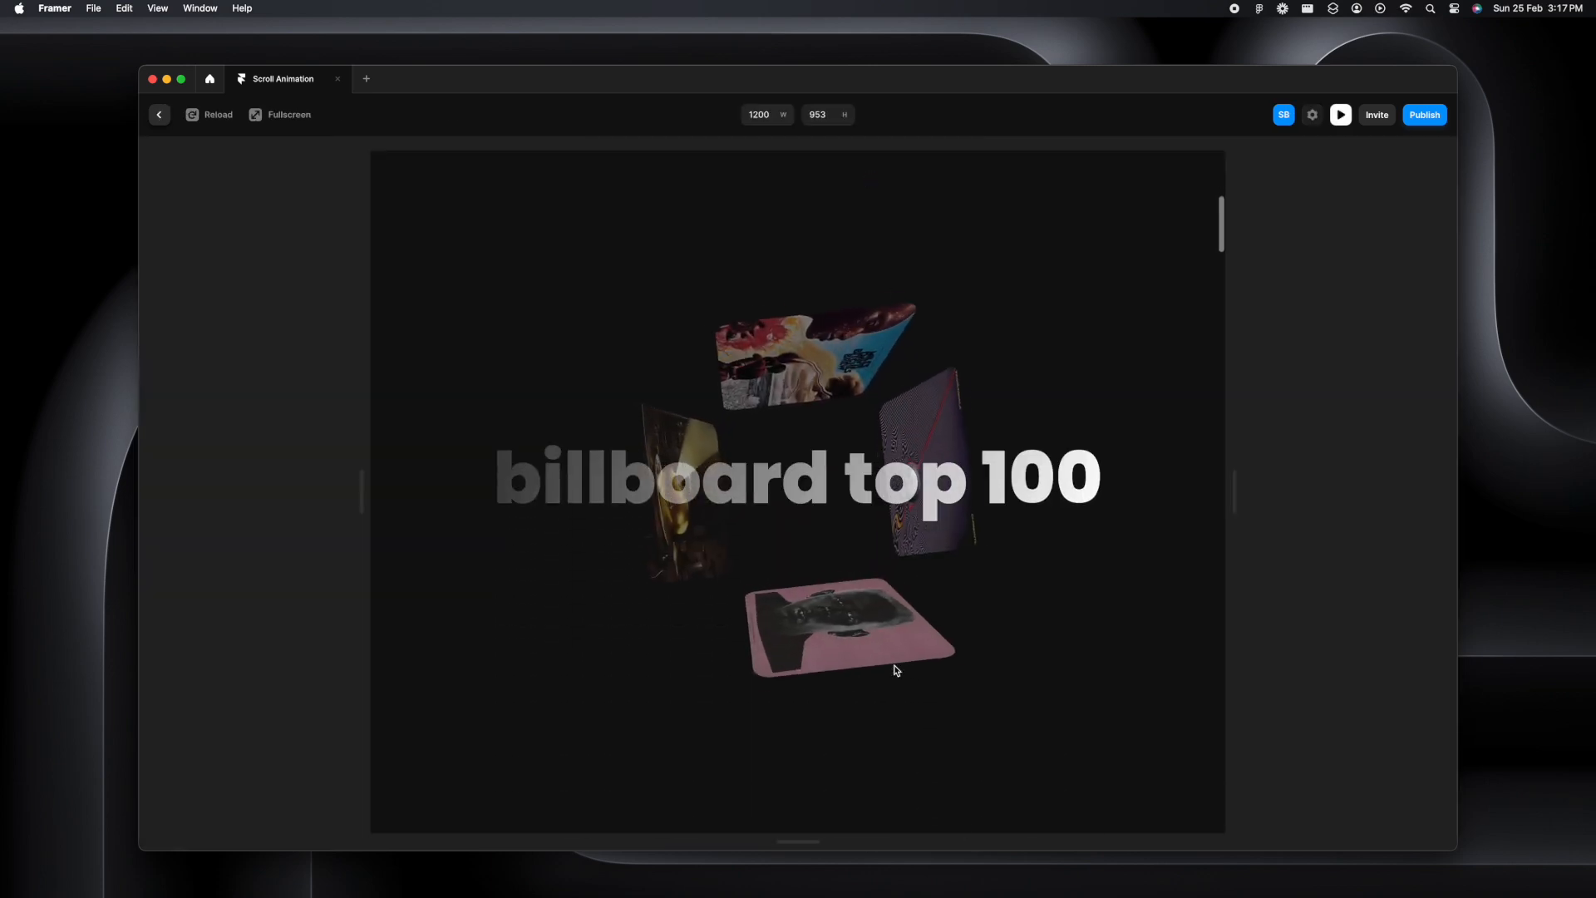
Scroll the preview through both sections to the purple heading, then return to the editor
{"action": "scroll", "scroll_direction": "down", "scroll_amount": 3}
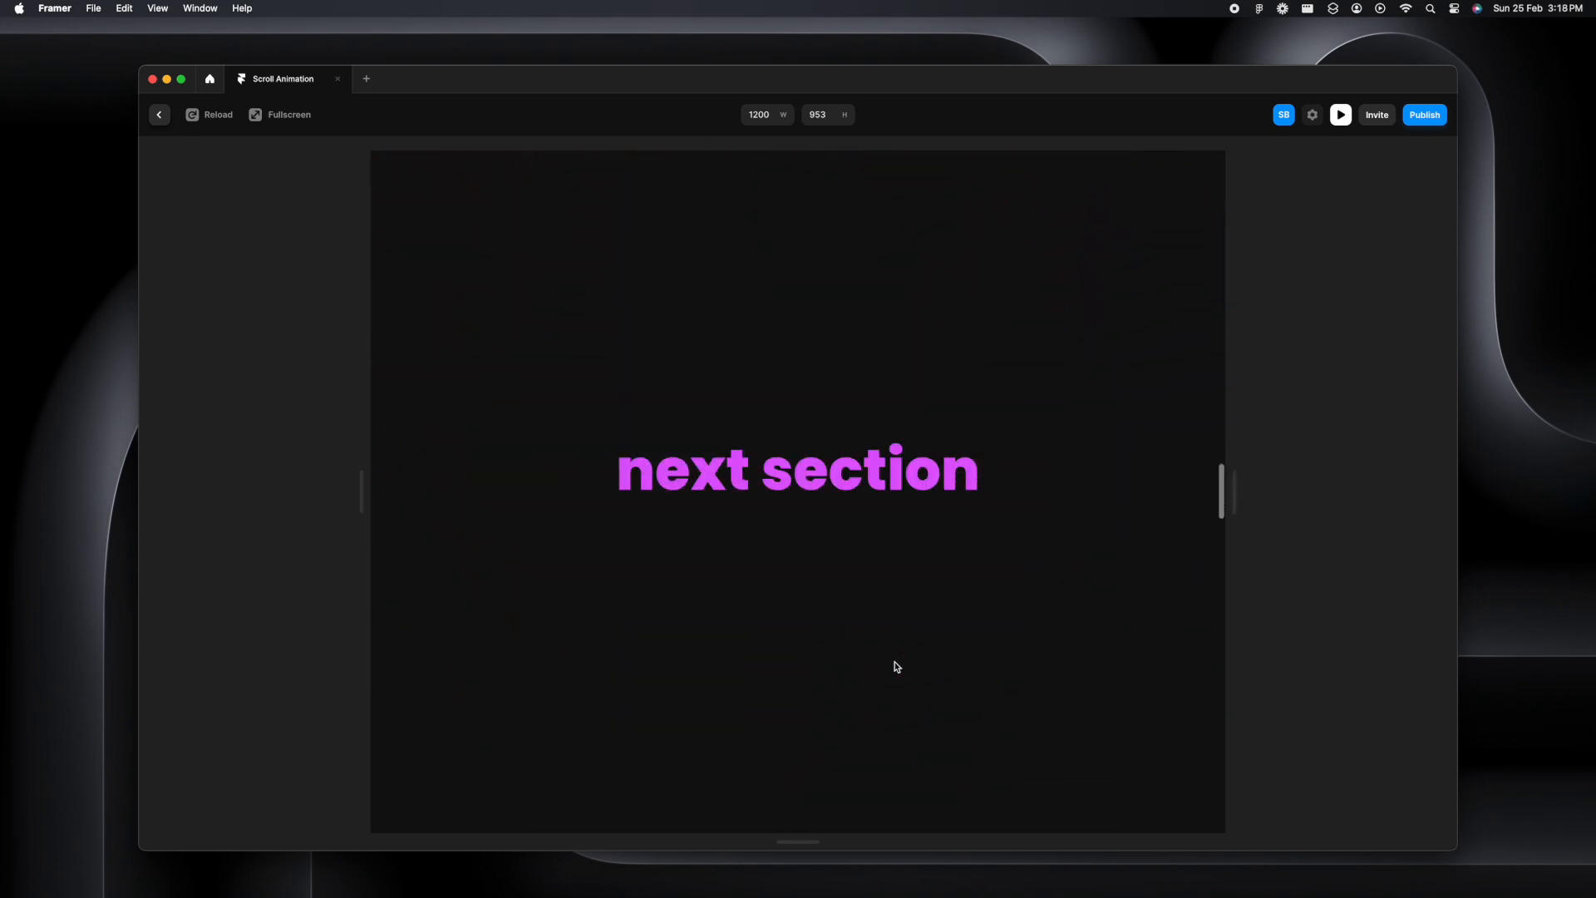
{"action": "scroll", "scroll_direction": "down", "scroll_amount": 3}
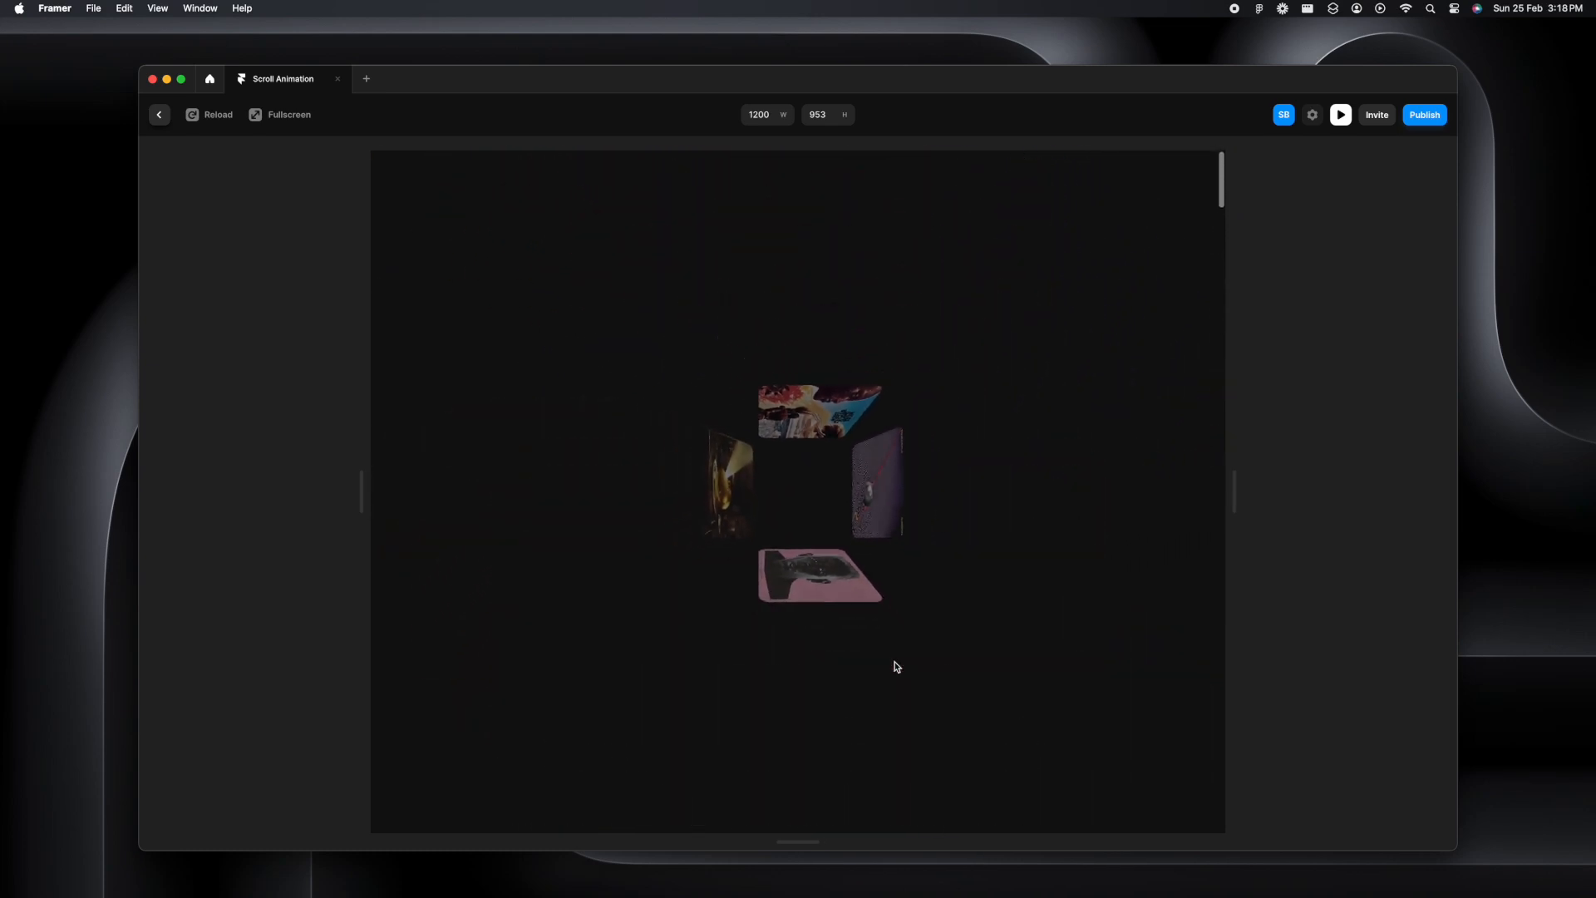
{"action": "left_click", "coordinate": [159, 114]}
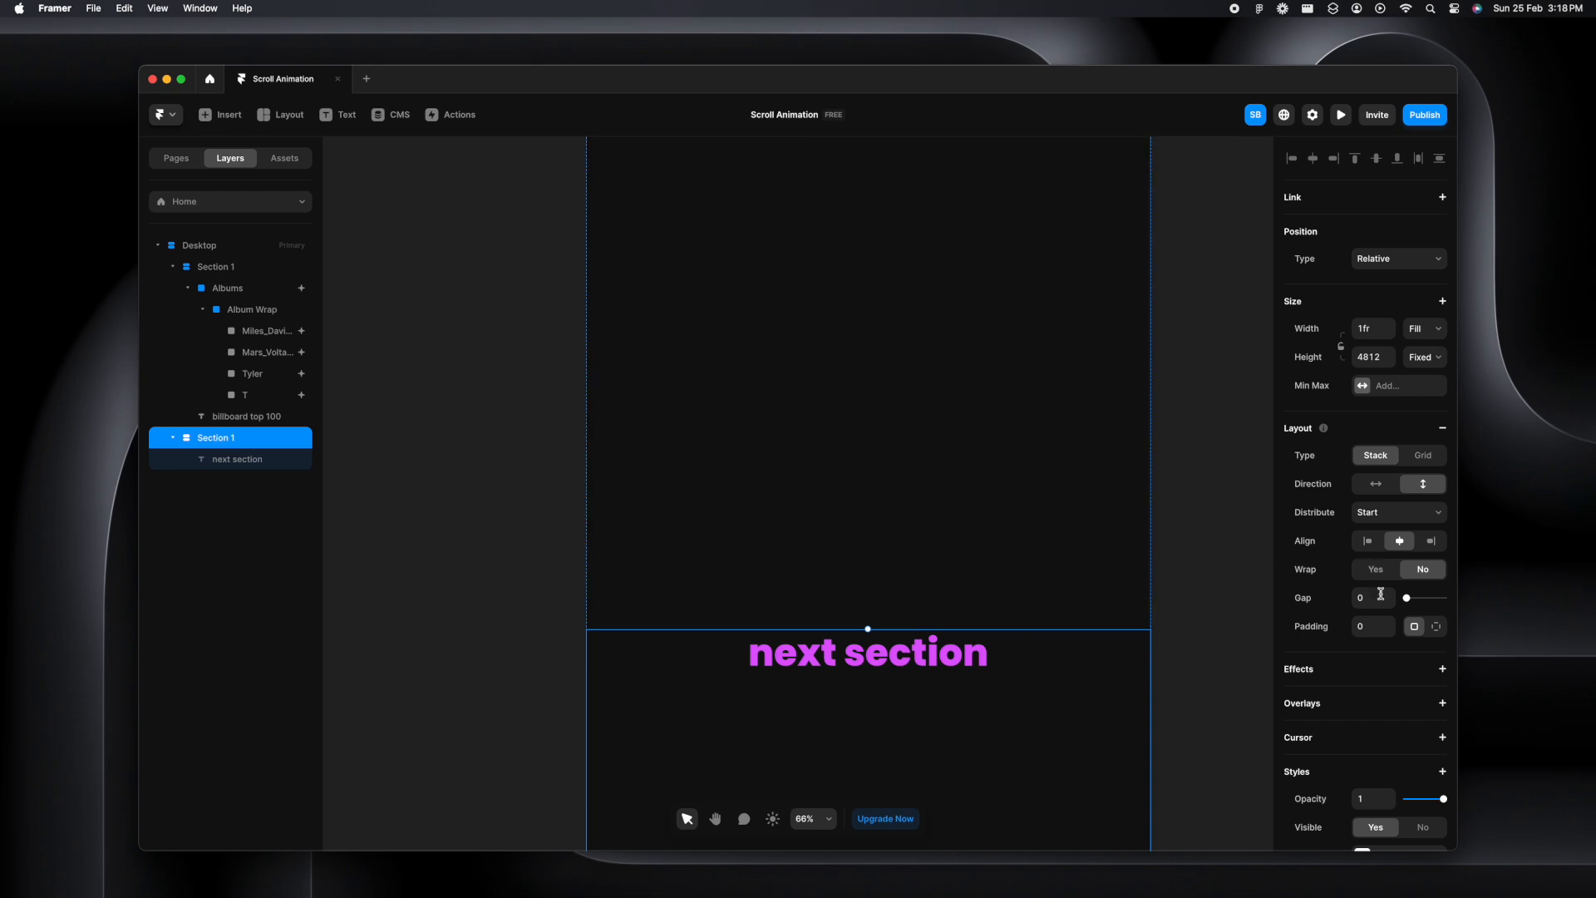
Give the second section individual padding with 400 on top and scroll the preview to check it
{"action": "left_click", "coordinate": [1436, 626]}
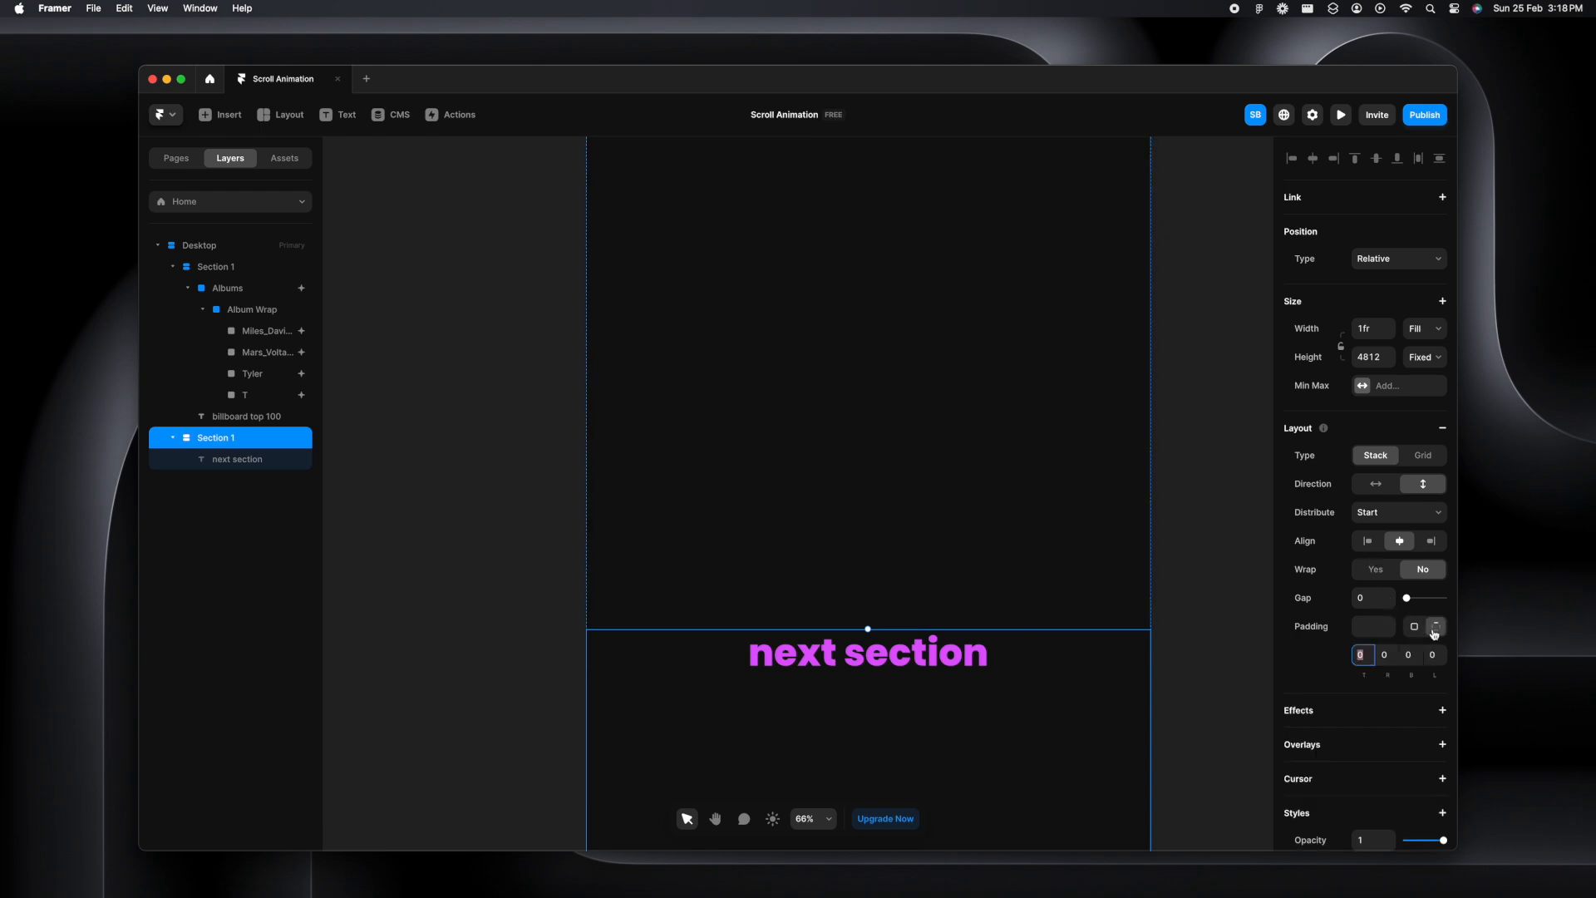
{"action": "type", "text": "20"}
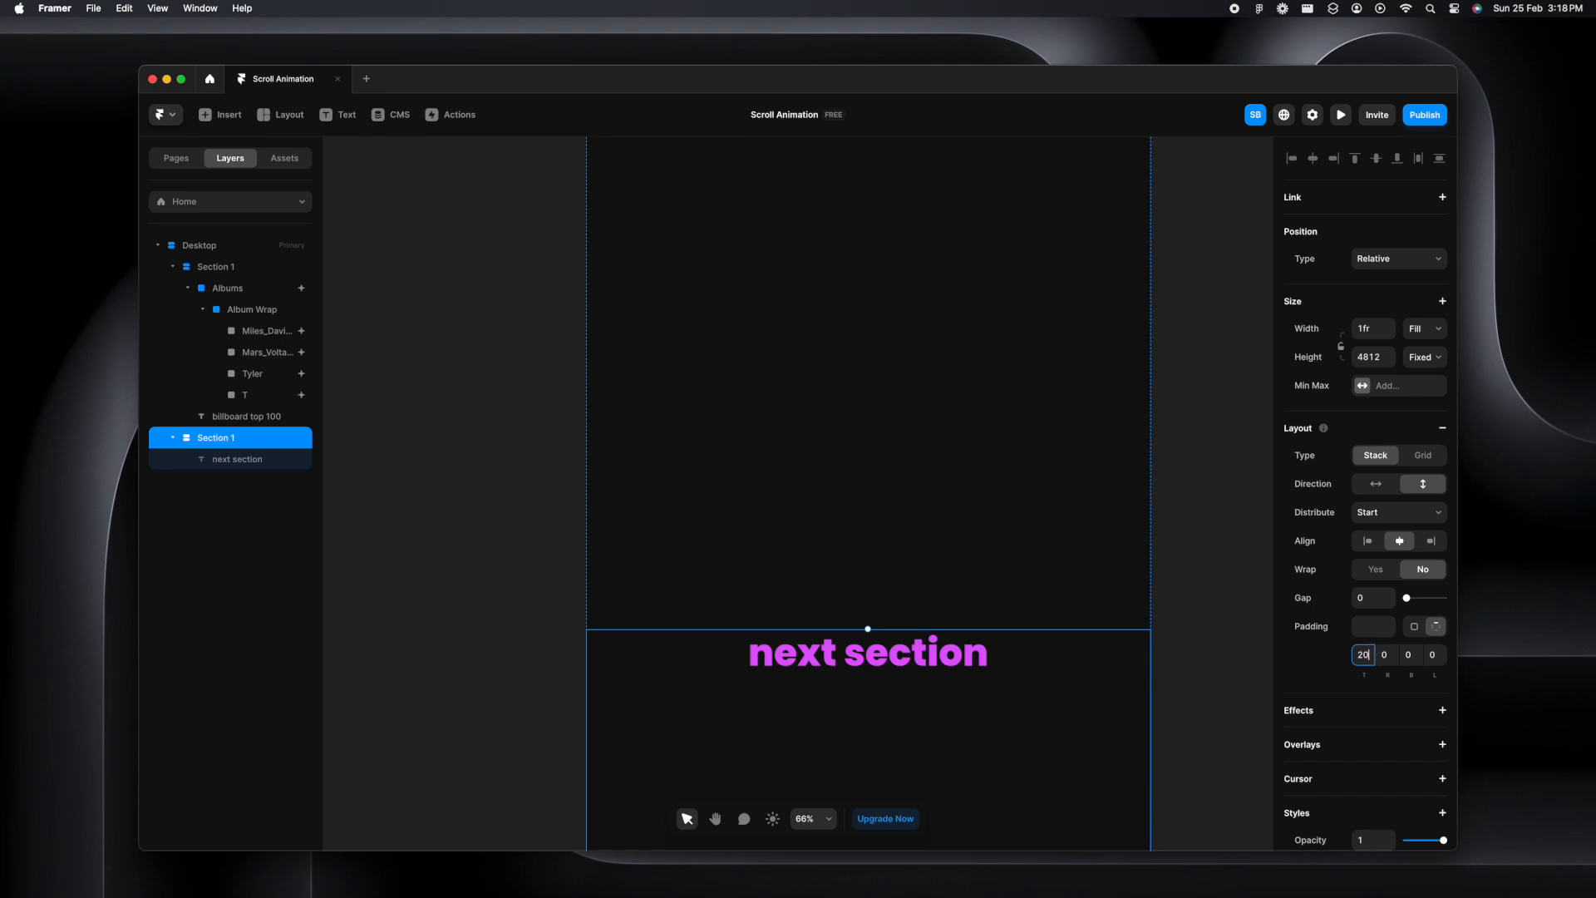
{"action": "left_click", "coordinate": [1341, 114]}
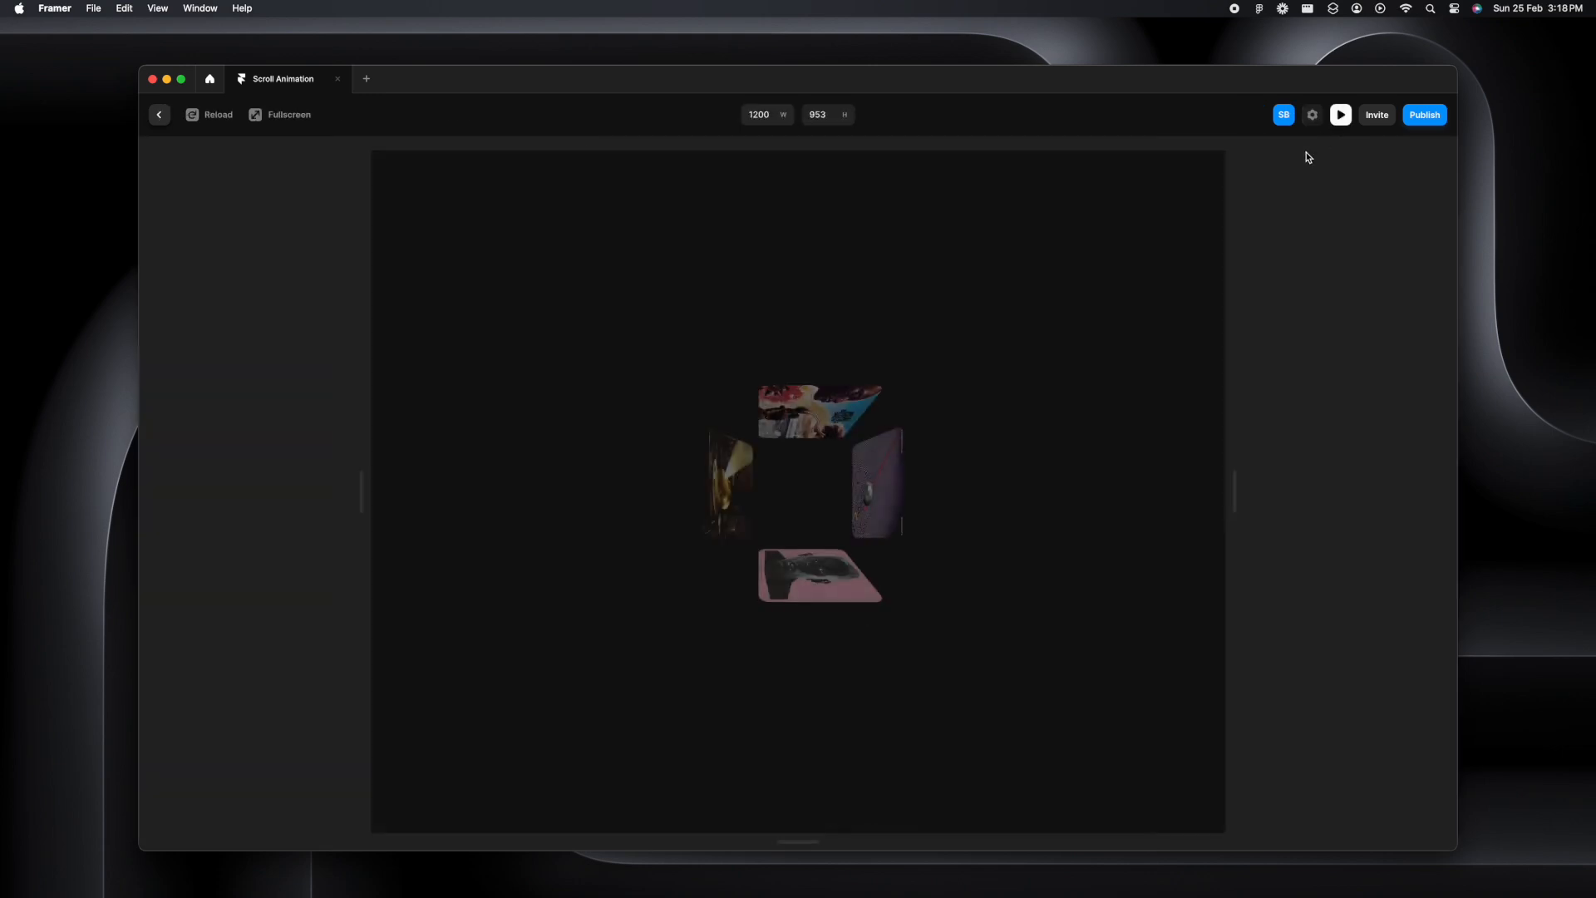
{"action": "scroll", "scroll_direction": "down", "scroll_amount": 3}
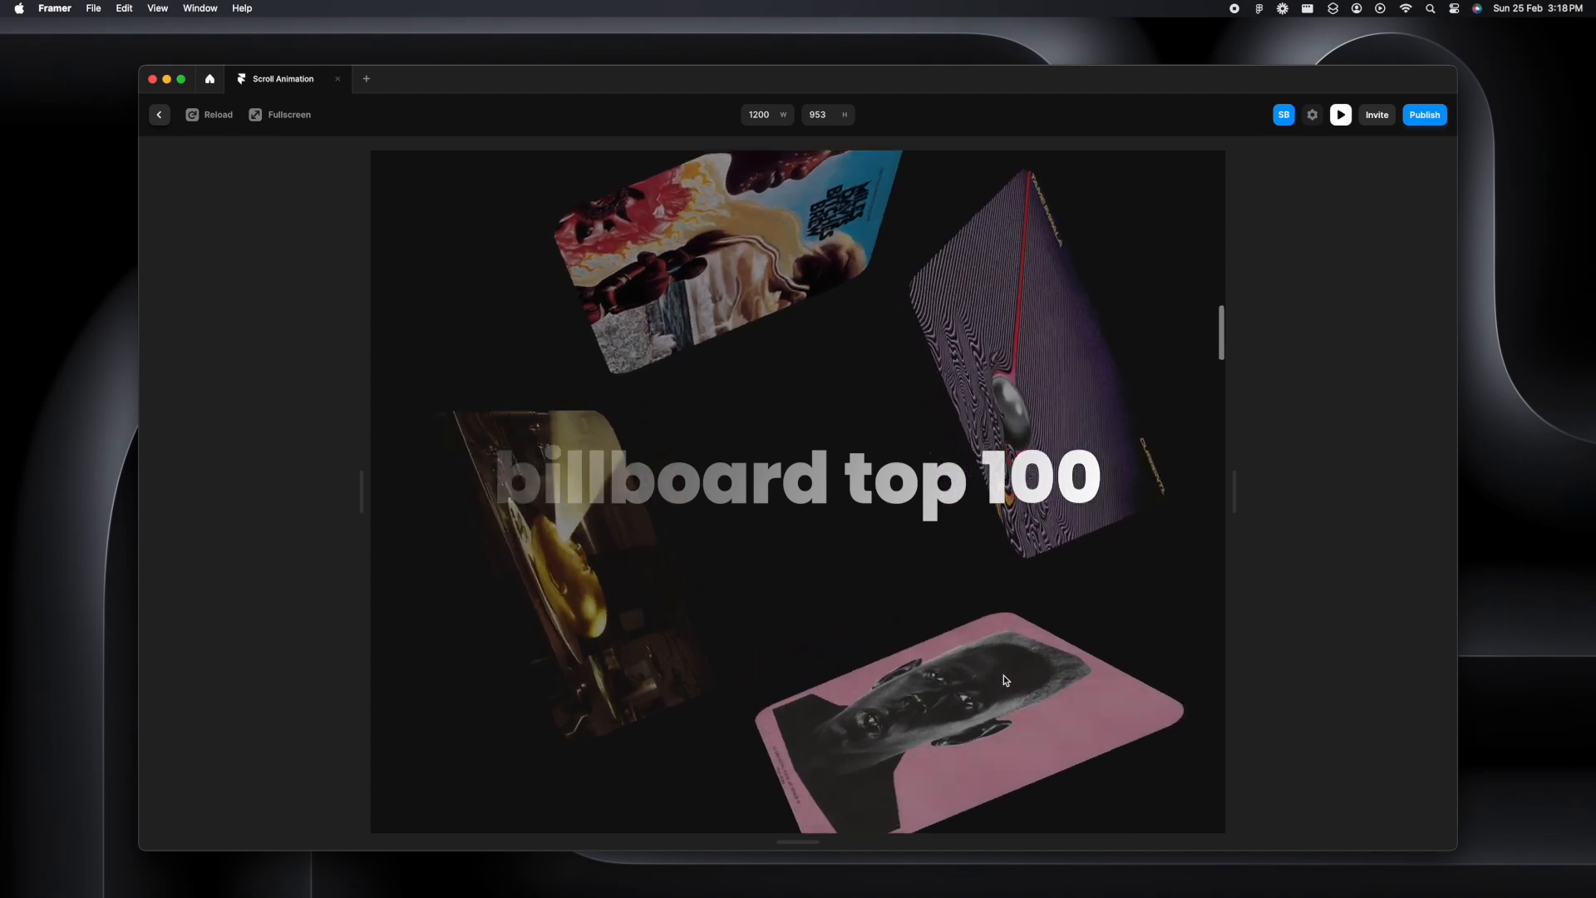
{"action": "scroll", "scroll_direction": "down", "scroll_amount": 3}
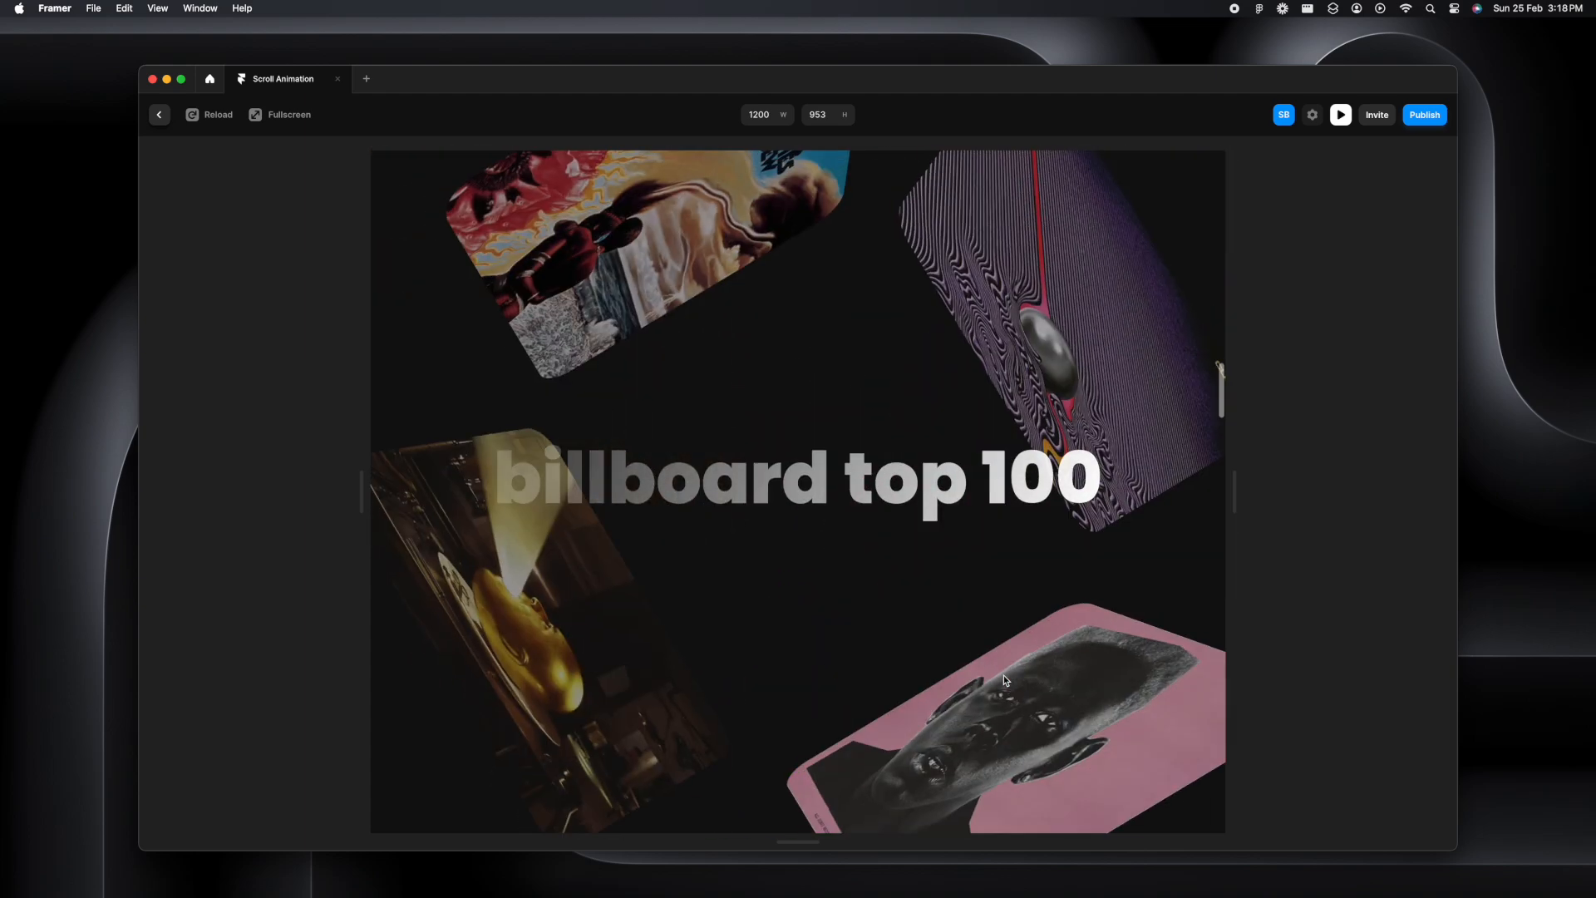
{"action": "scroll", "scroll_direction": "down", "scroll_amount": 3}
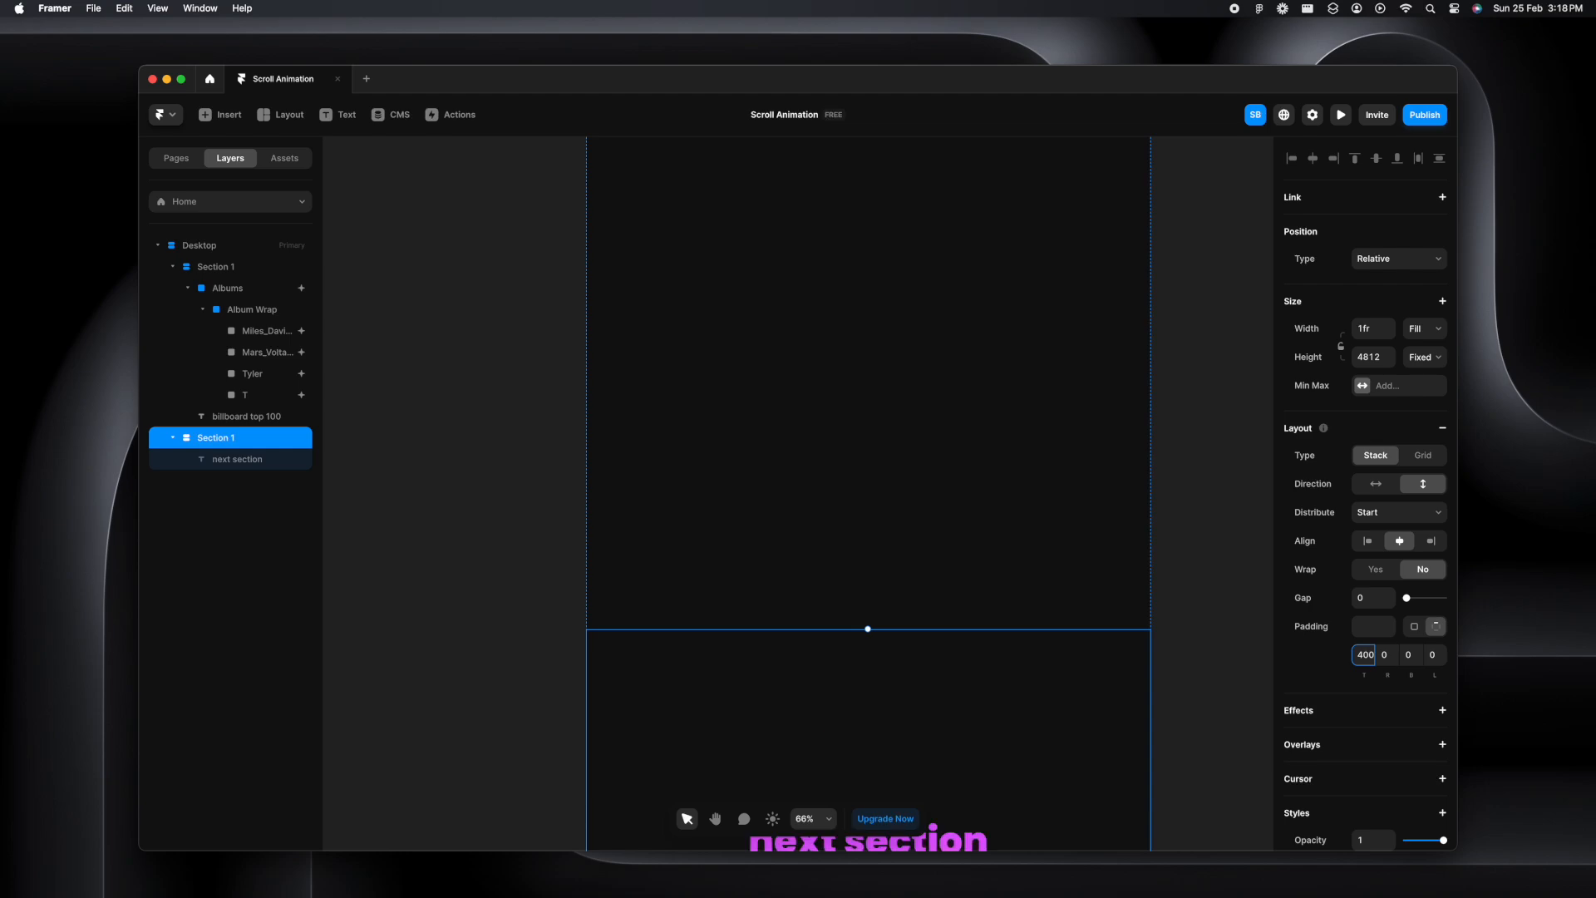
Preview the page again with the new padding, then return to the editor
{"action": "left_click", "coordinate": [1339, 114]}
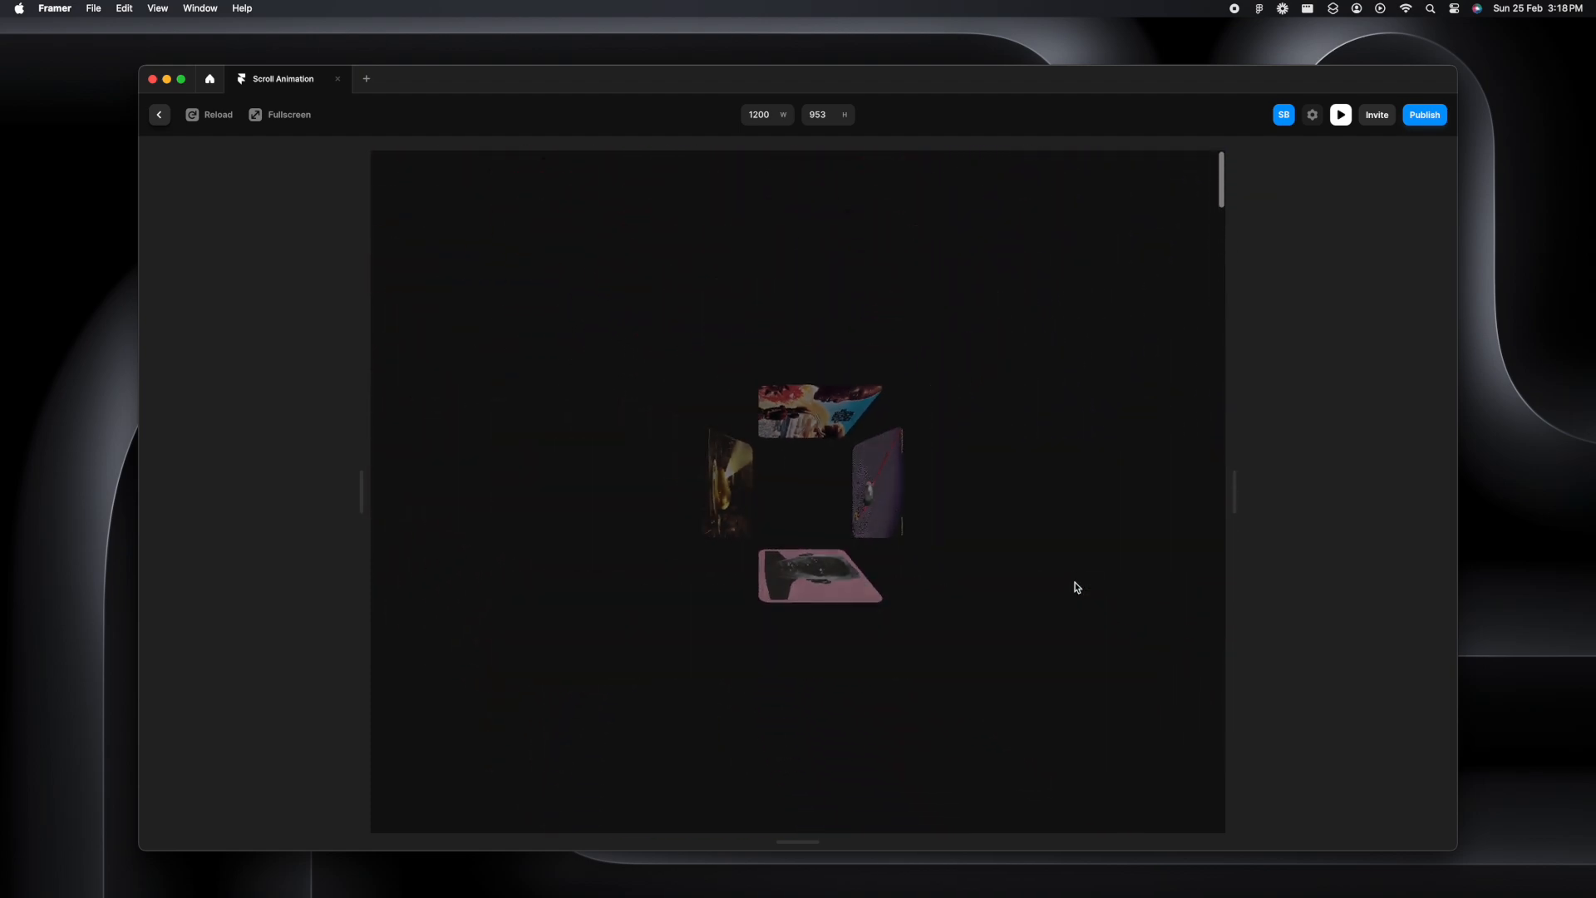
{"action": "left_click", "coordinate": [158, 114]}
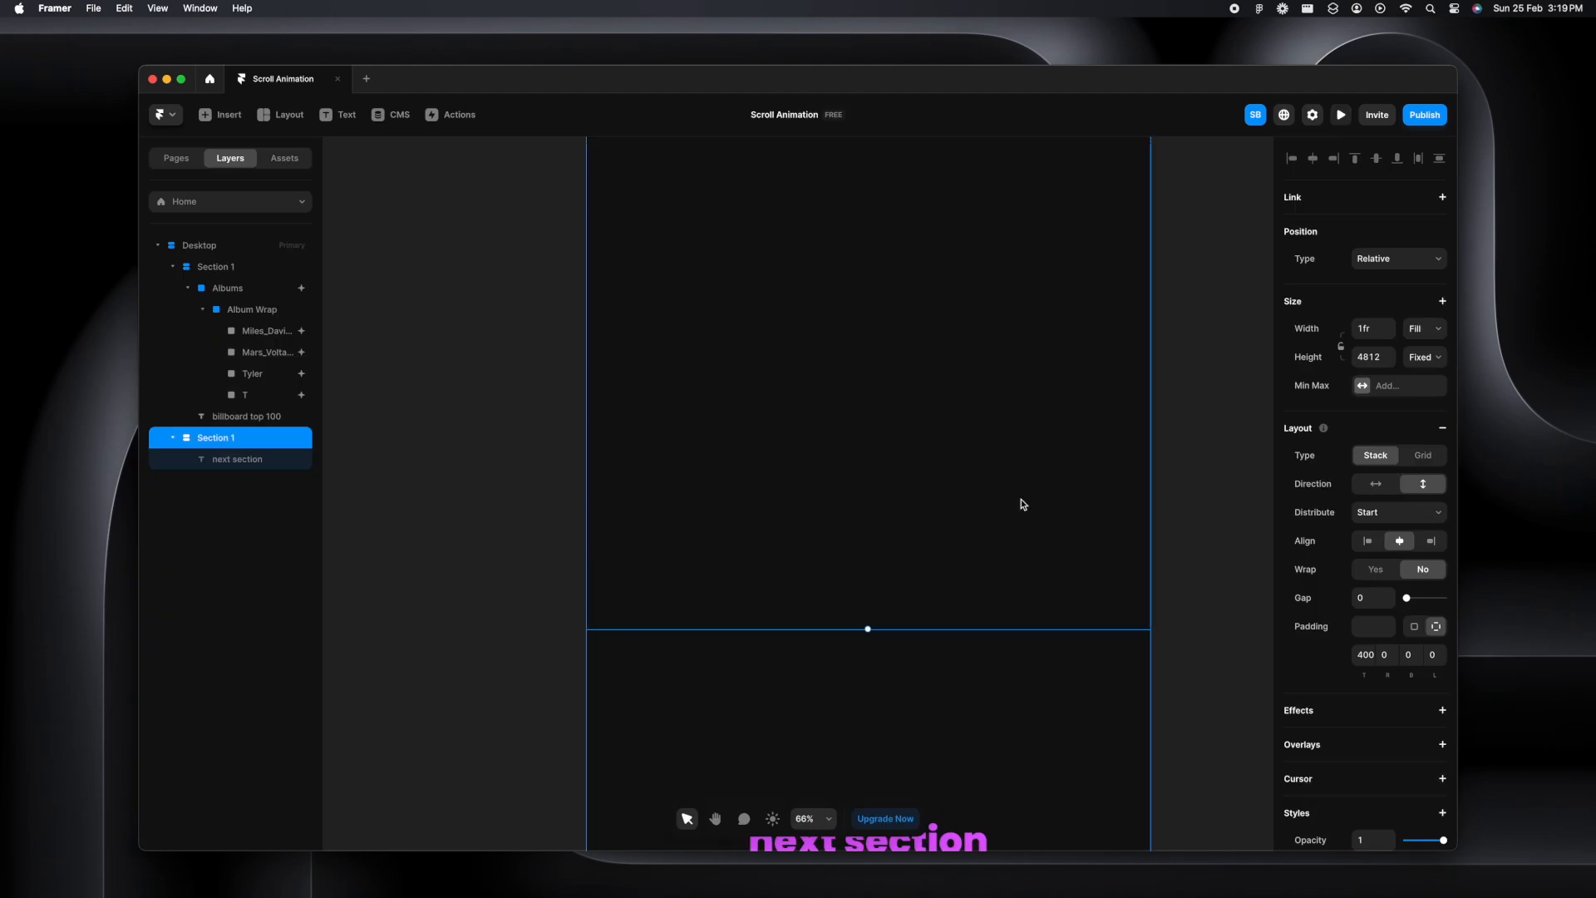
{"action": "scroll", "scroll_direction": "down", "scroll_amount": 3}
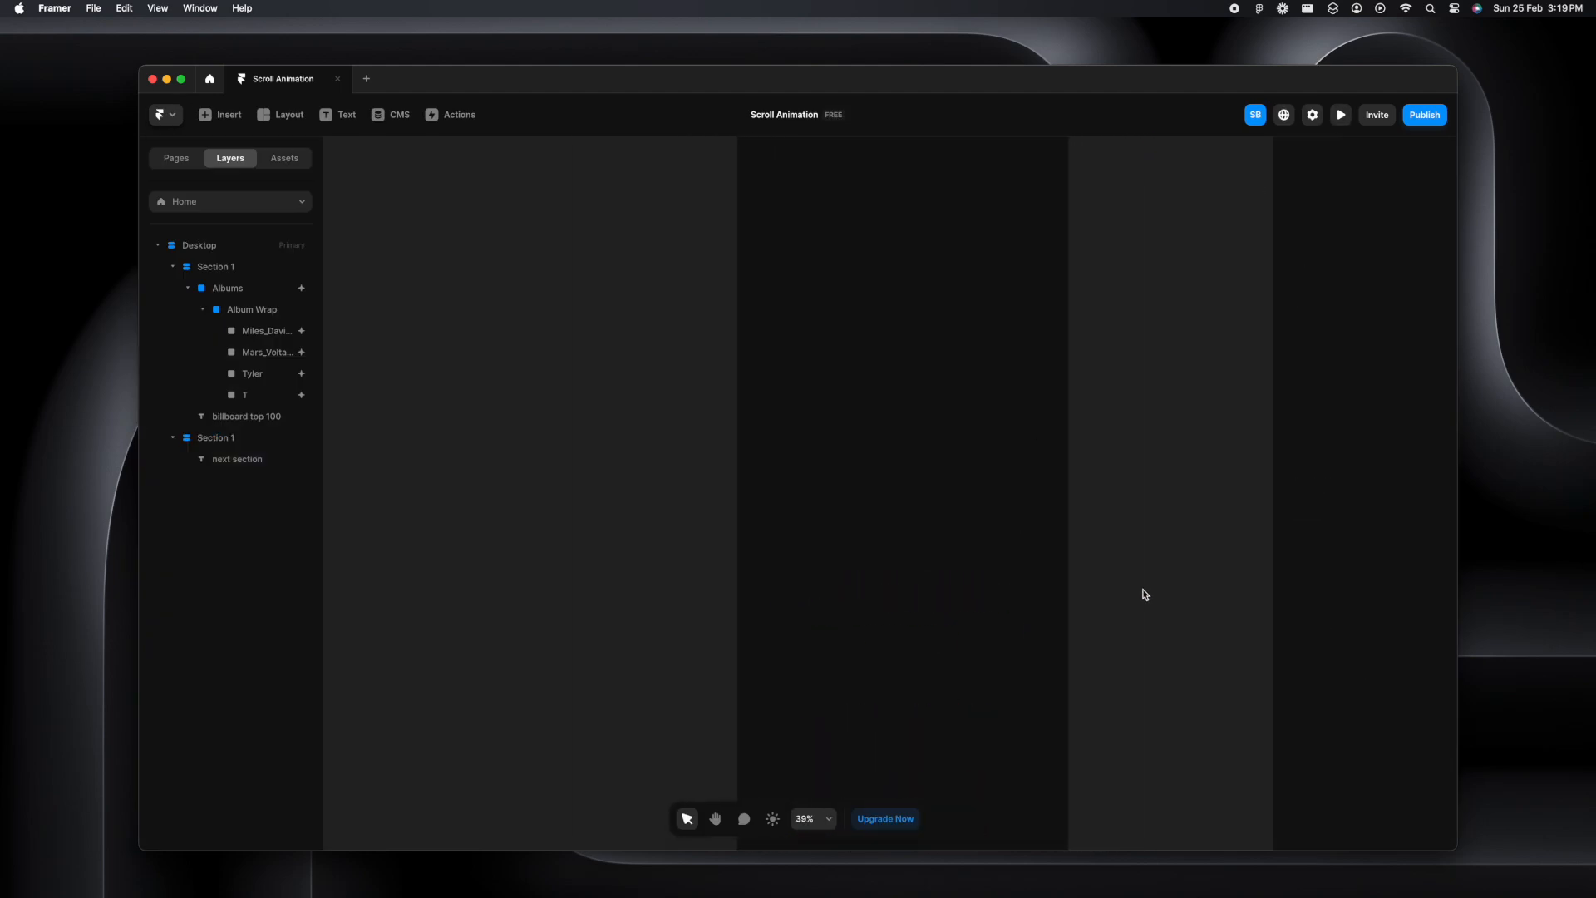